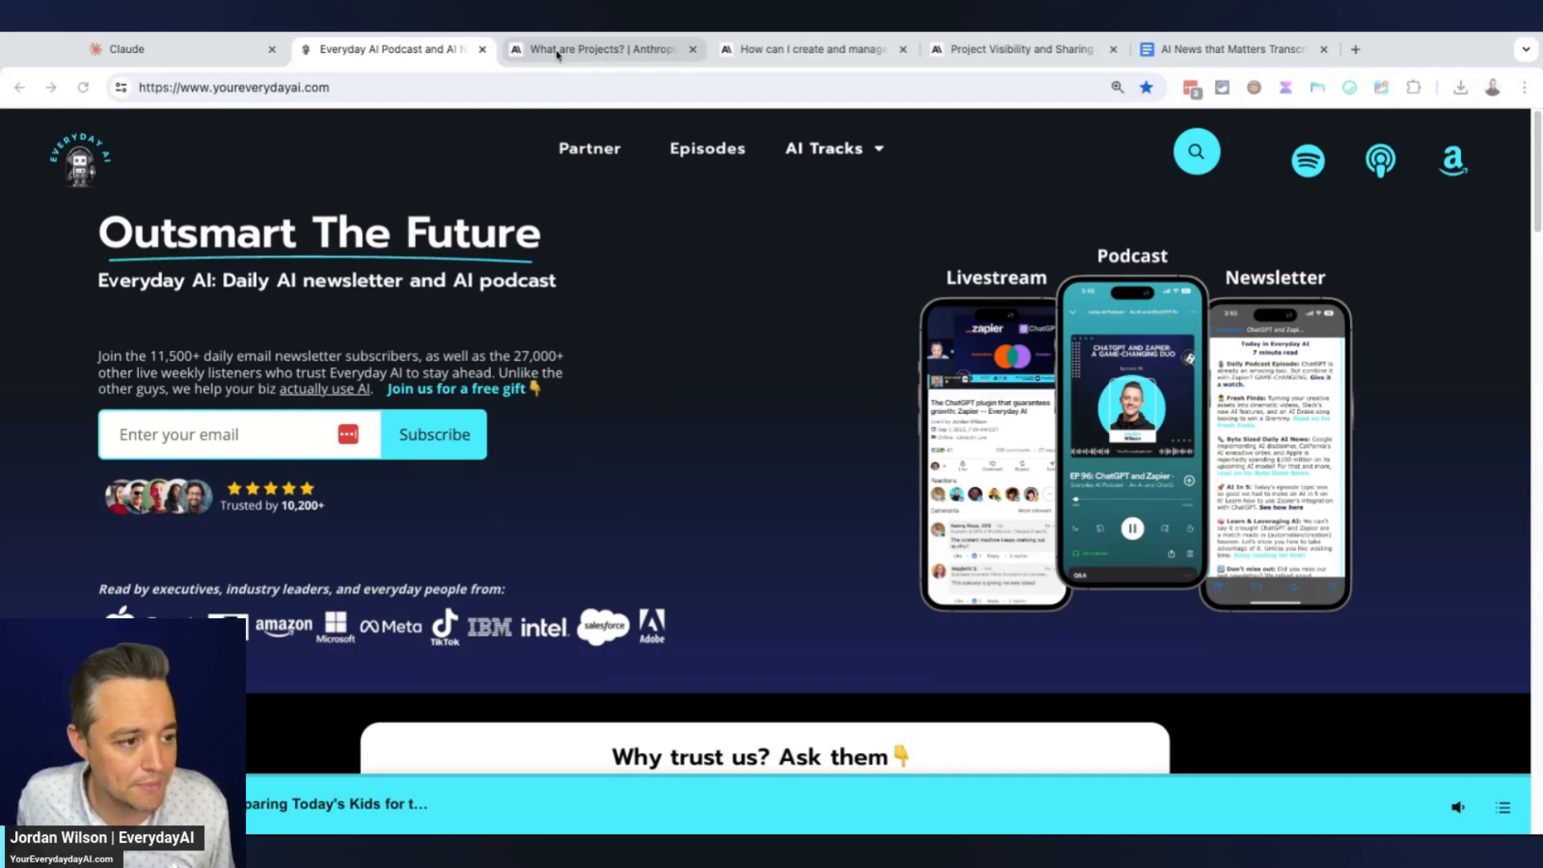
# Switch to Claude, expand the sidebar, preview the Introducing Projects banner and dismiss it
pyautogui.click(176, 49)
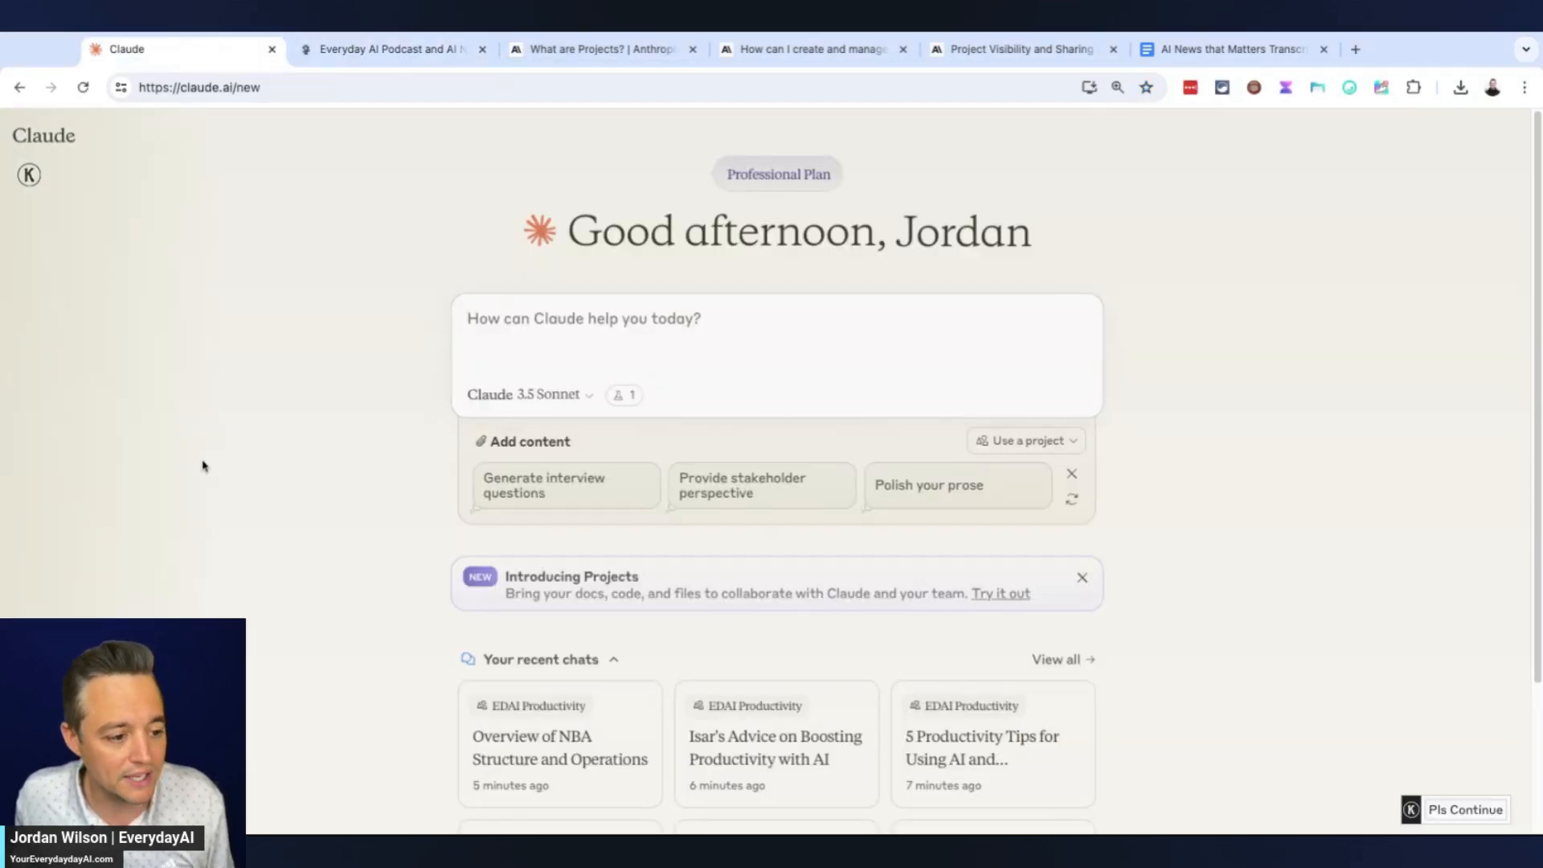
pyautogui.moveTo(87, 162)
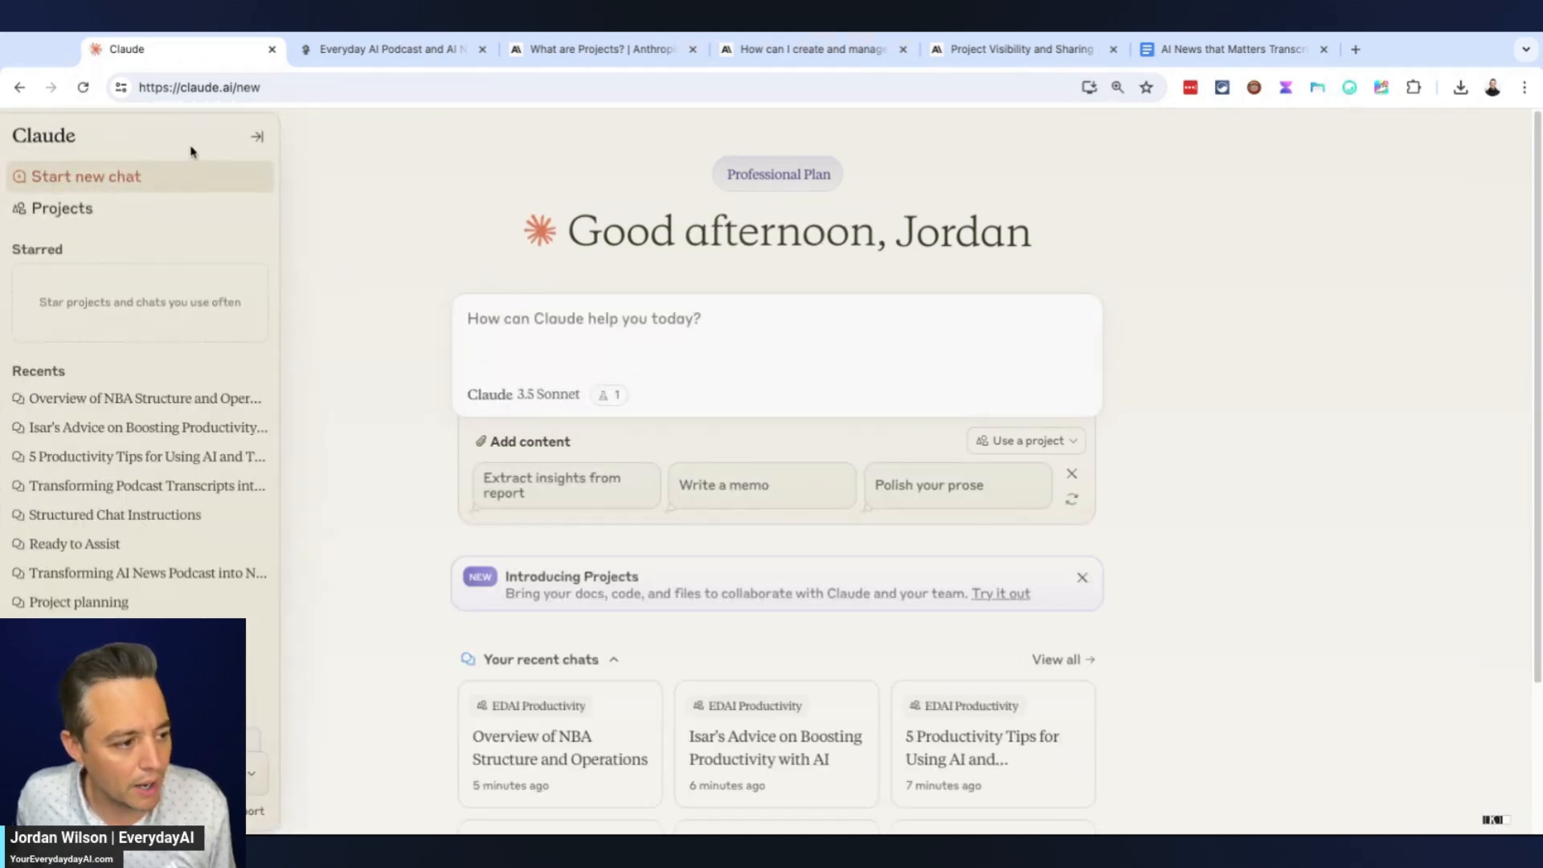
pyautogui.click(257, 136)
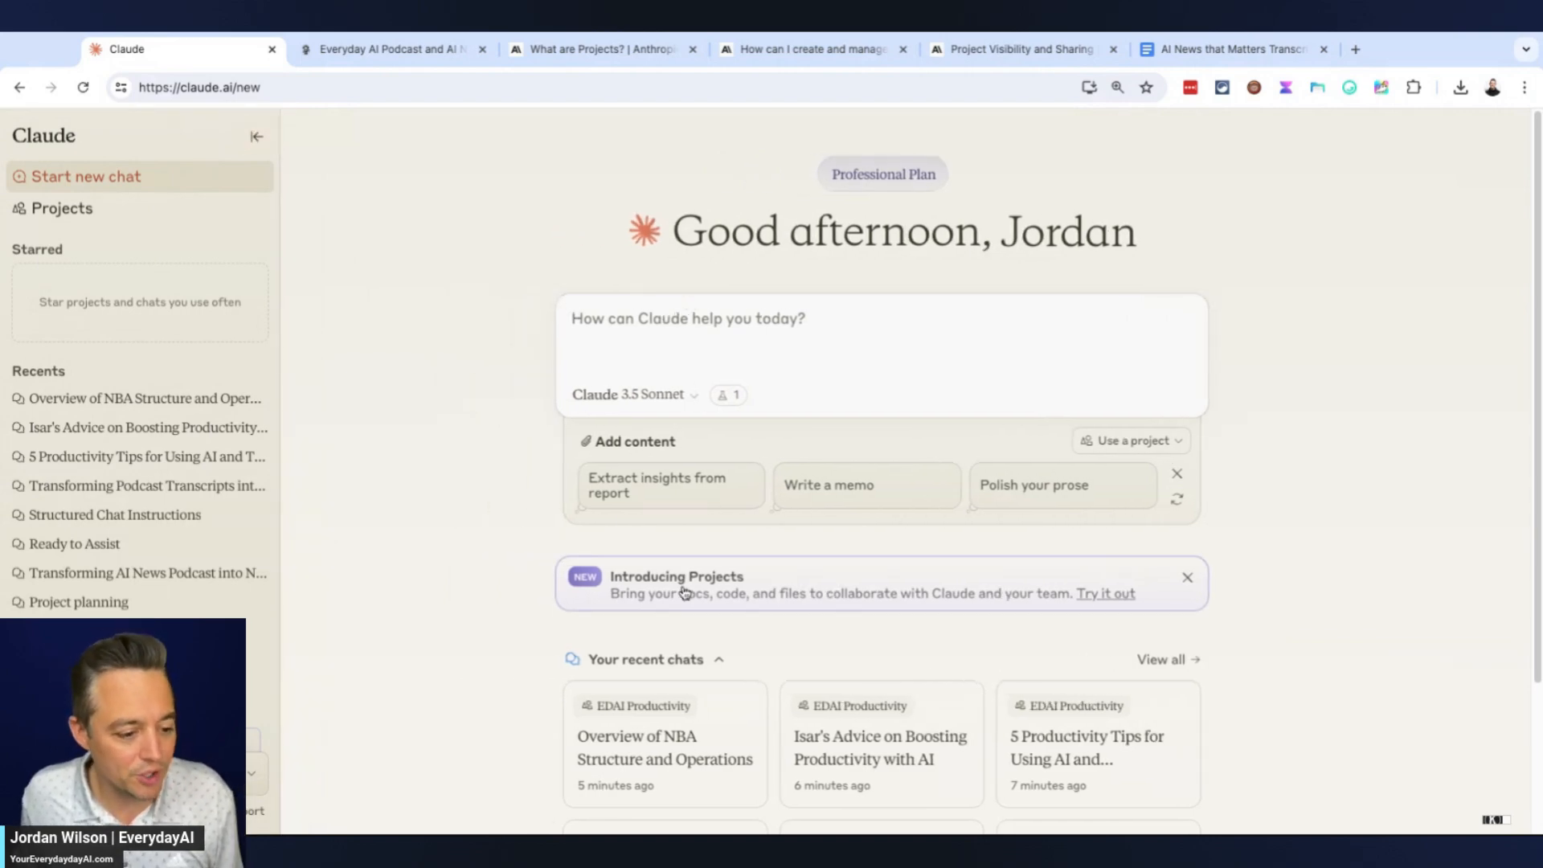
pyautogui.click(1105, 592)
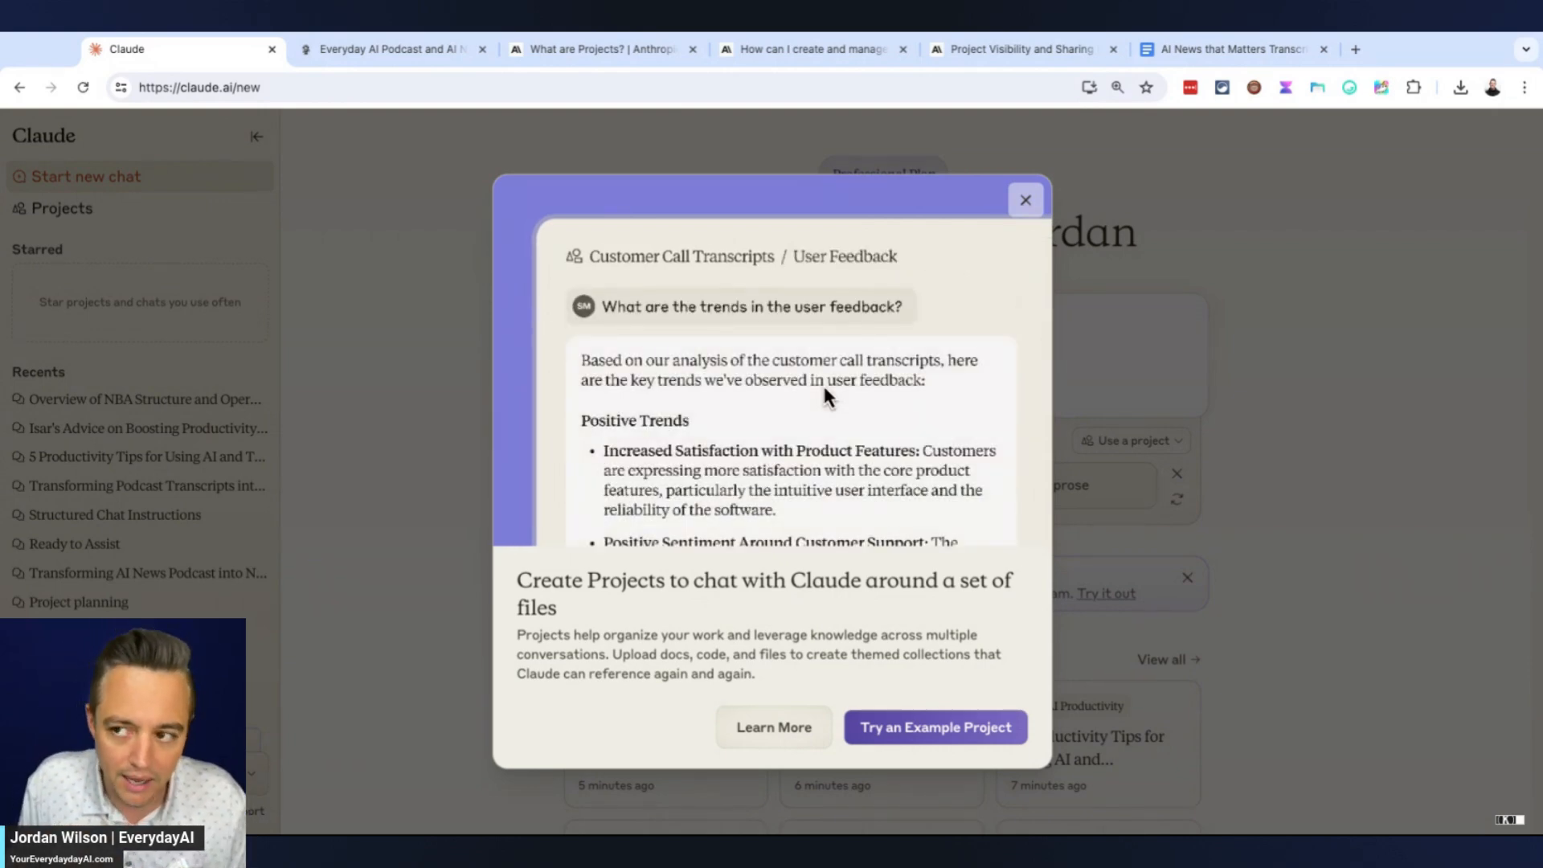
pyautogui.moveTo(732, 271)
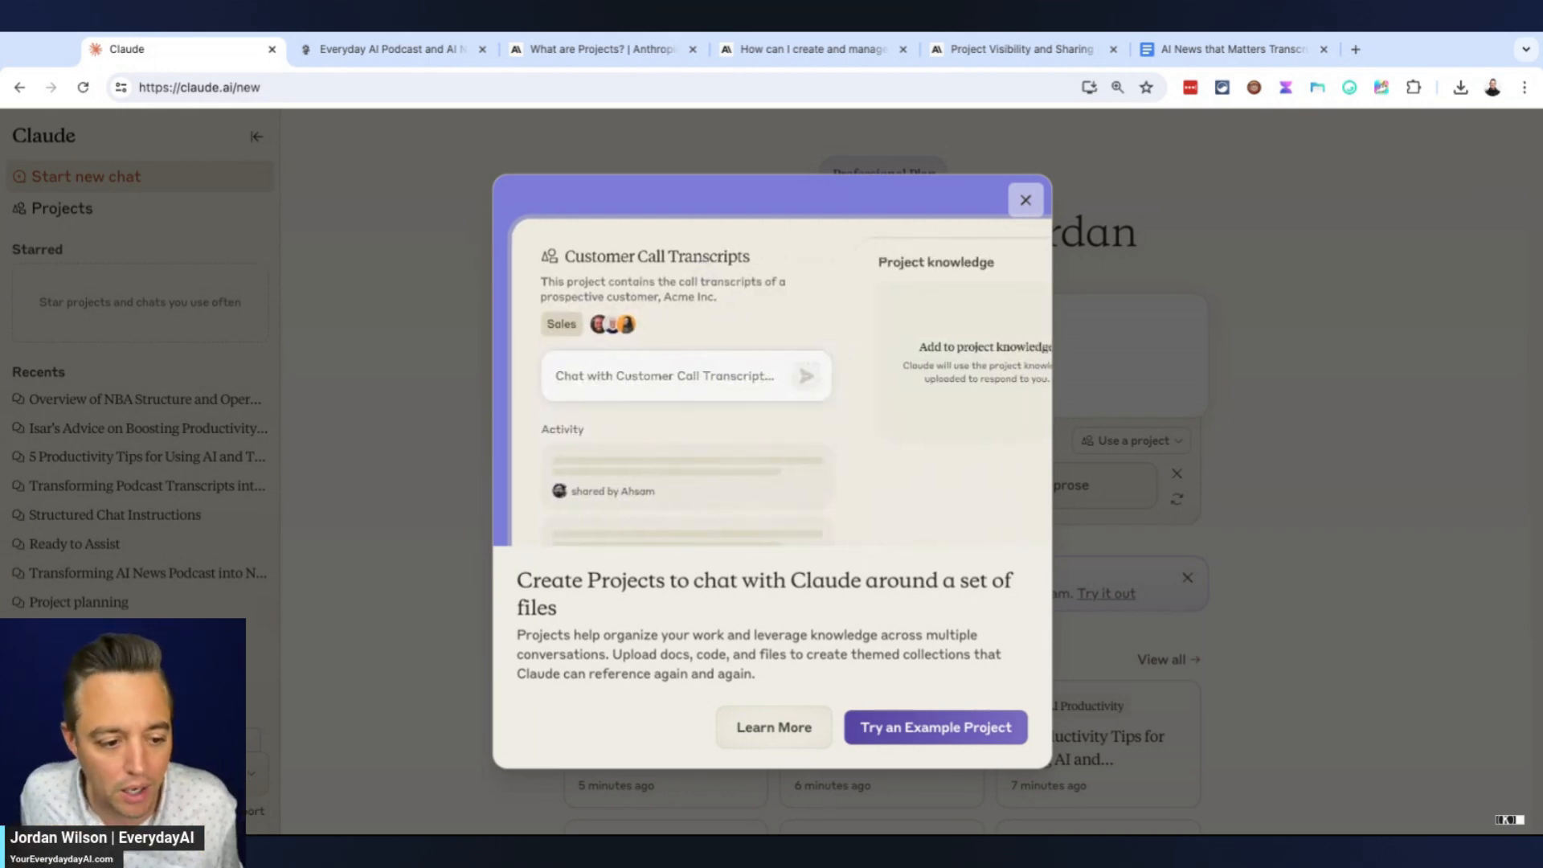
pyautogui.click(1024, 200)
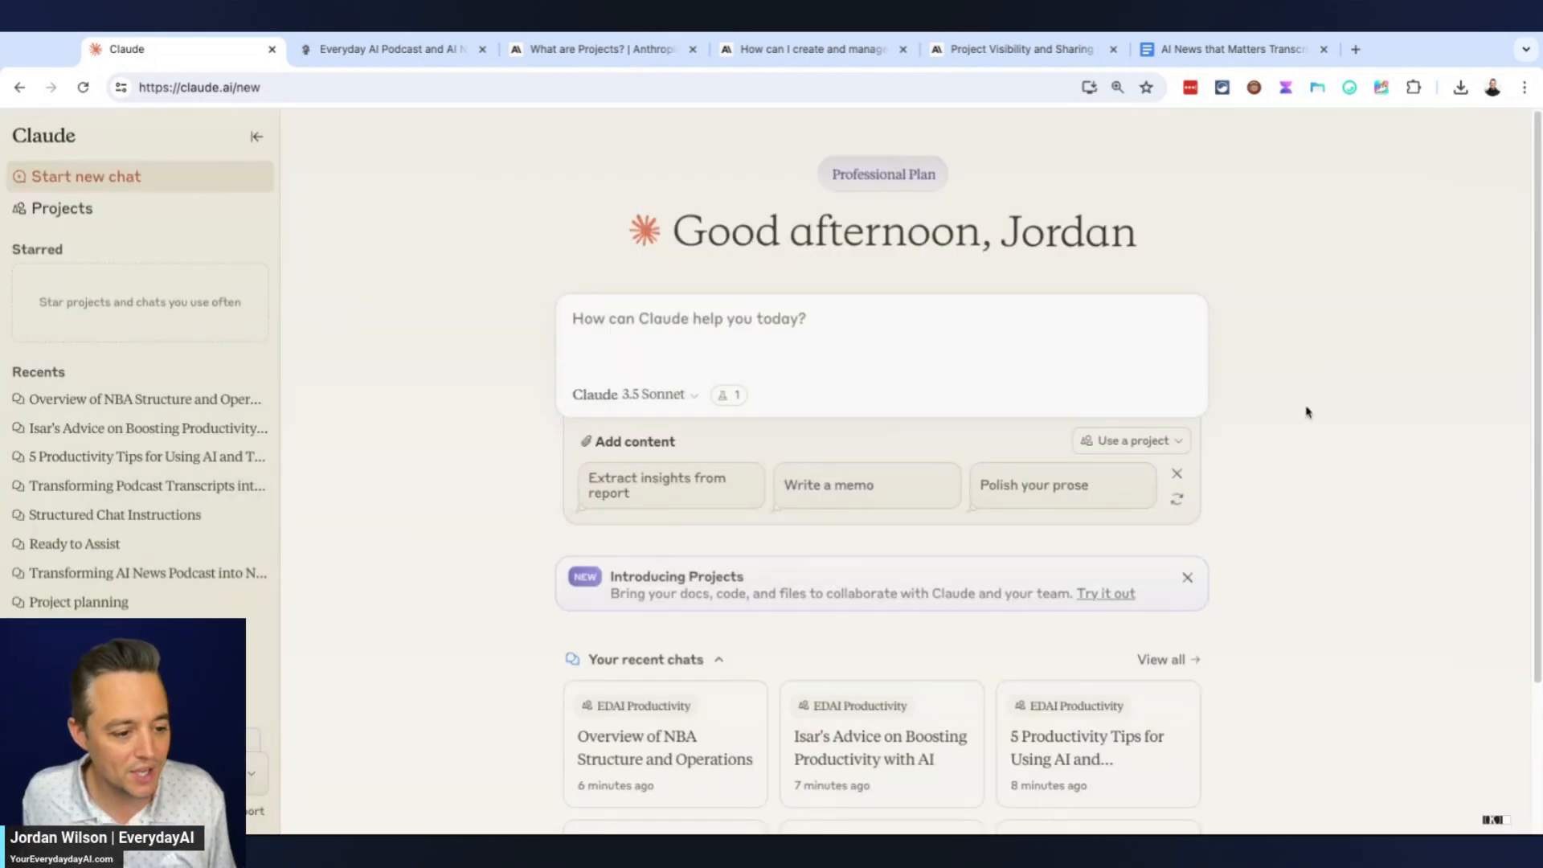
# Create project 'EDAI Productivity' described as 'A recap of my podcast episodes about productivity'
pyautogui.click(62, 207)
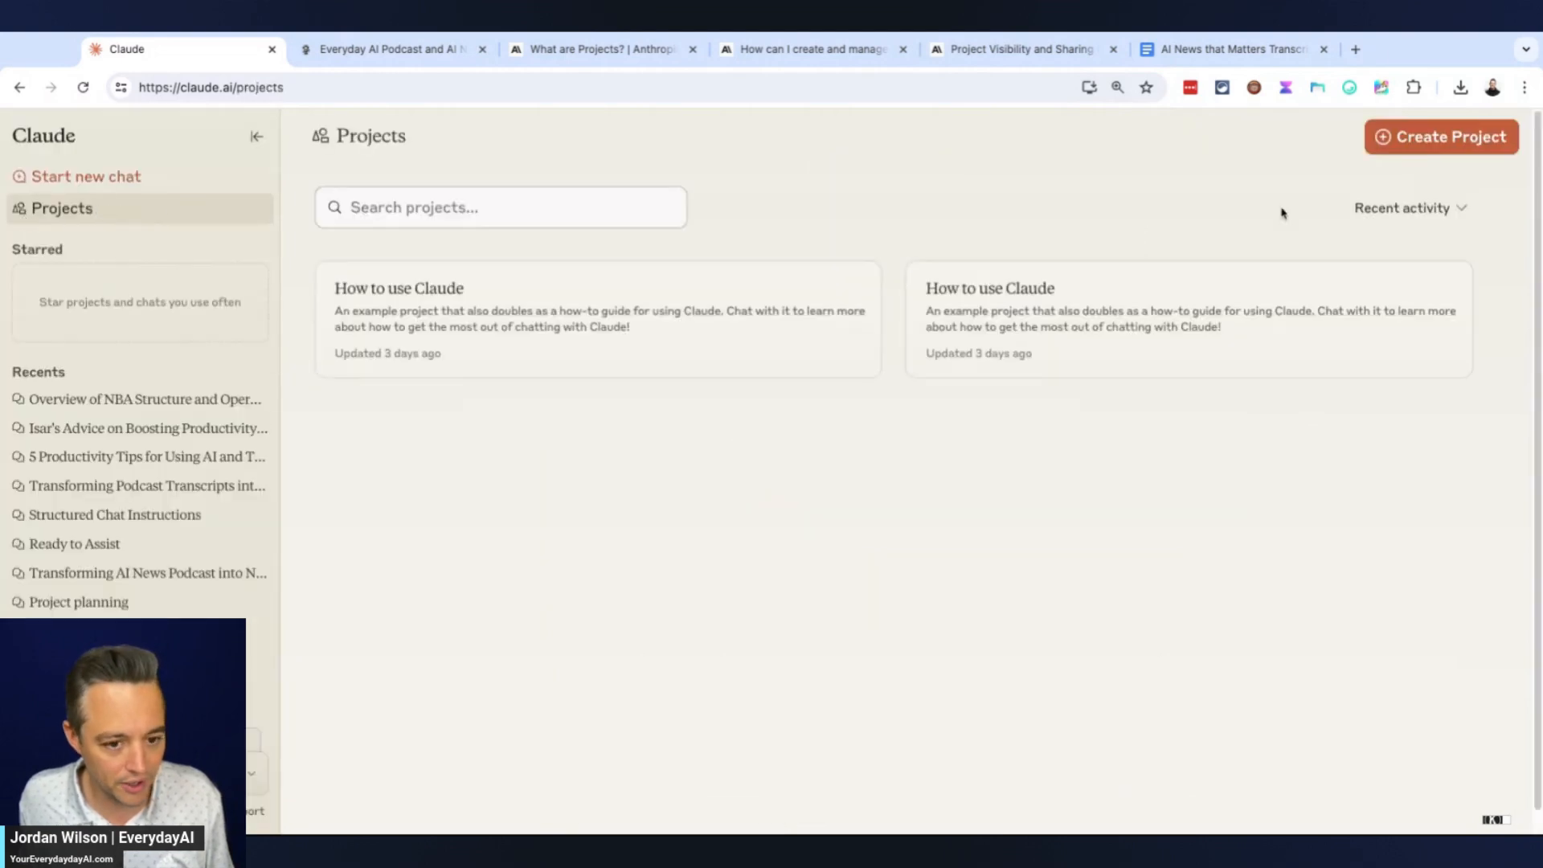
pyautogui.click(1439, 136)
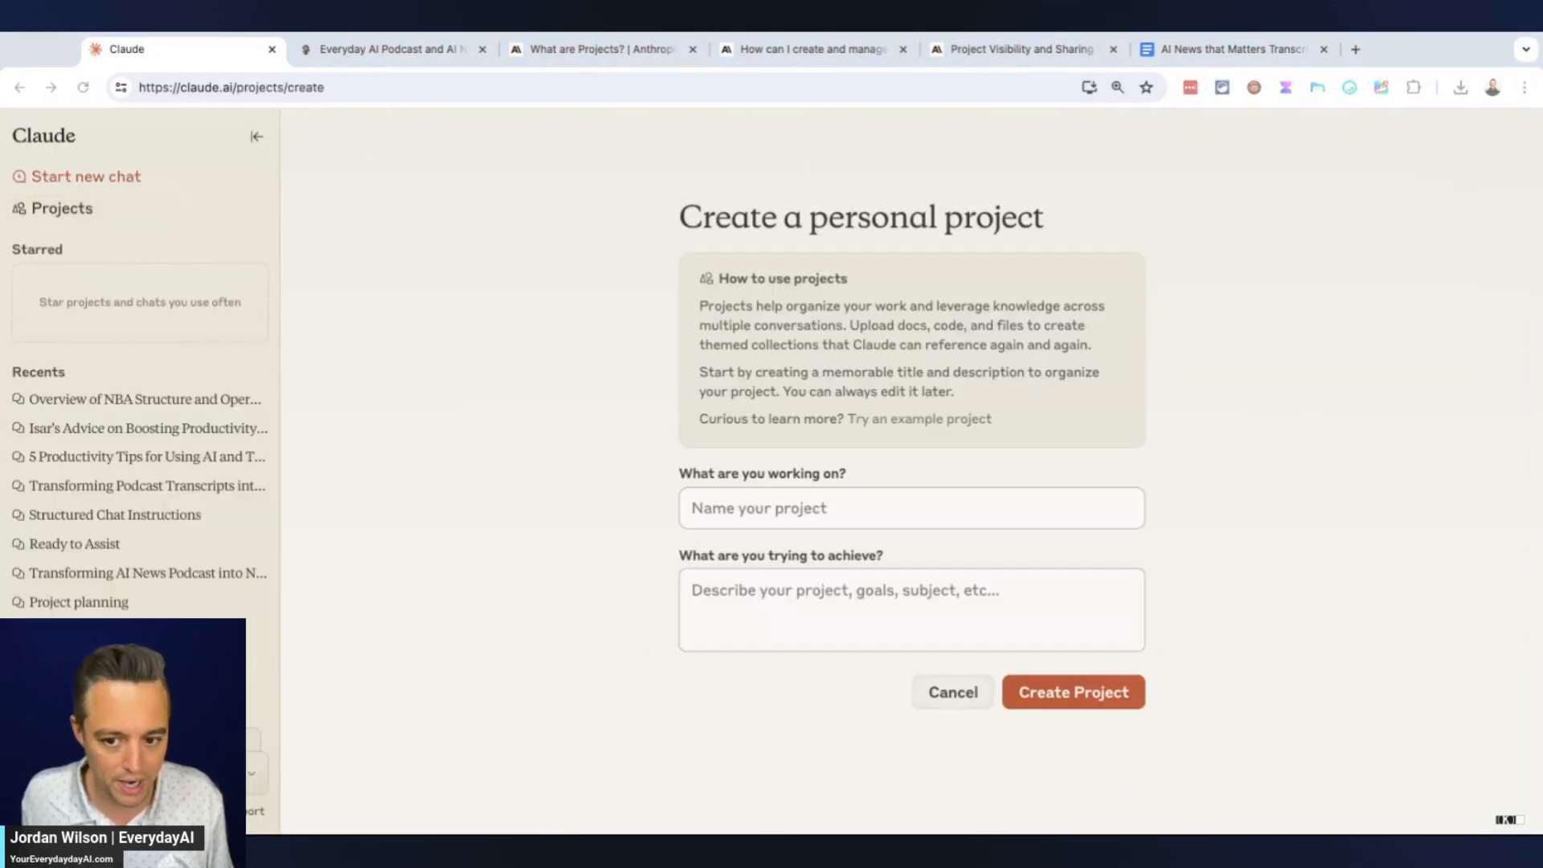
pyautogui.write('EDAI Productivity')
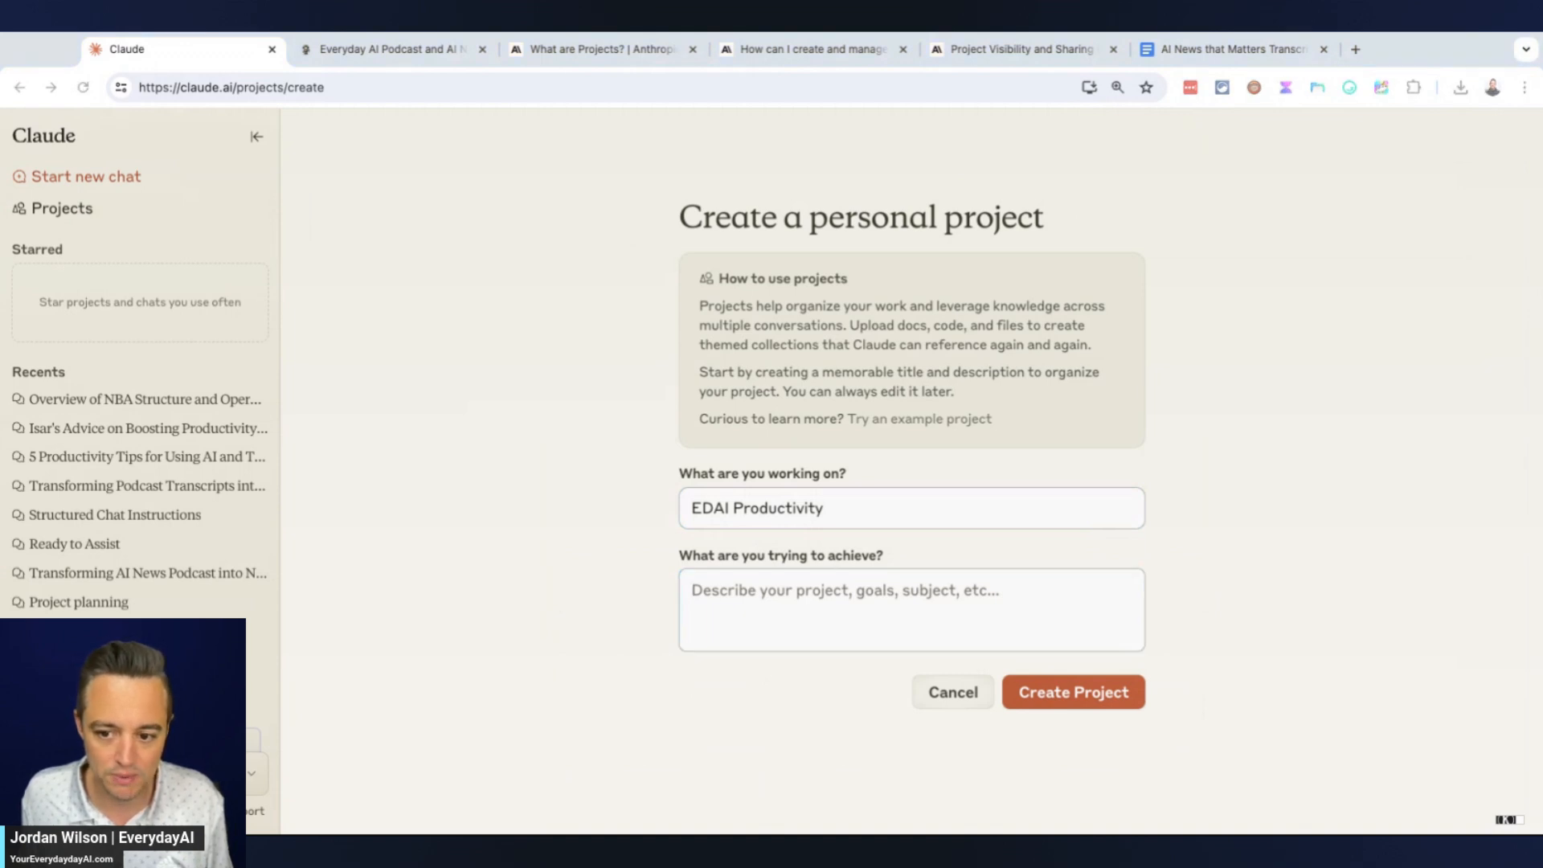
pyautogui.write('A recap of my podcast episodes about productivity')
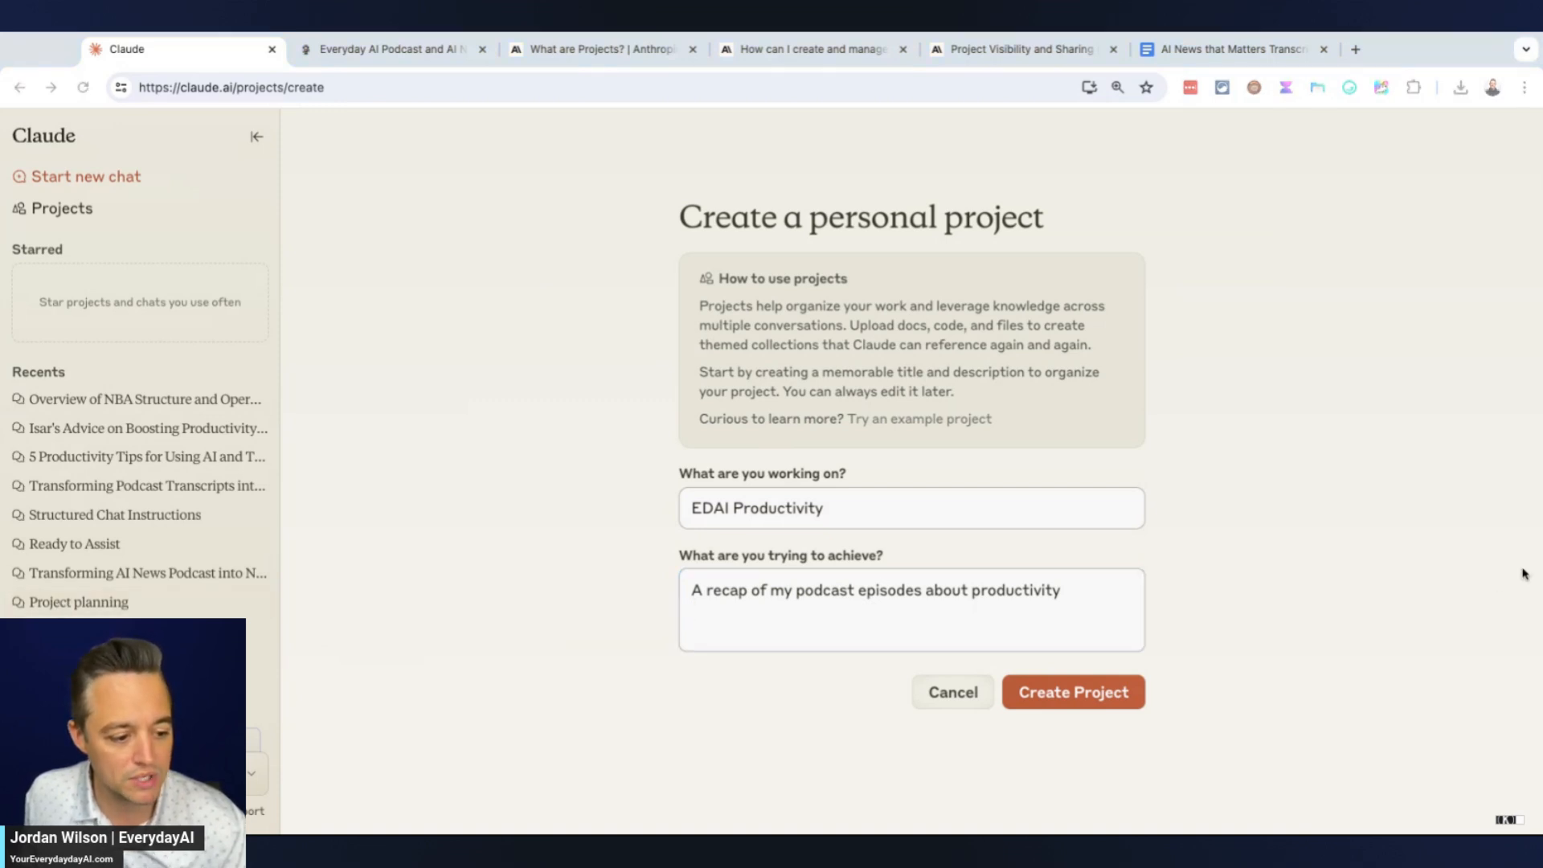
pyautogui.click(1073, 692)
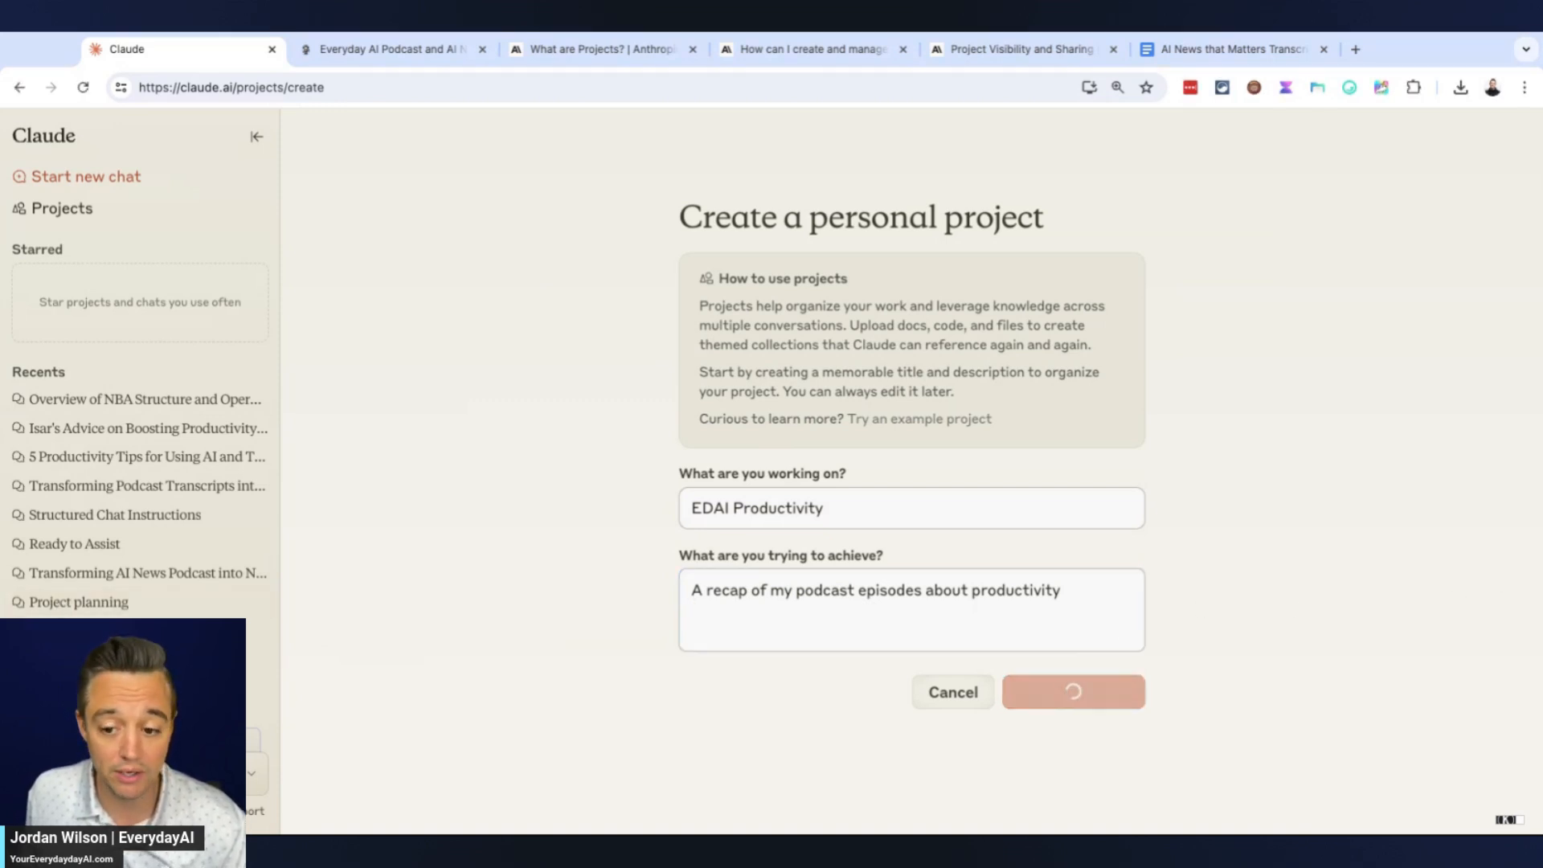
pyautogui.click(1074, 692)
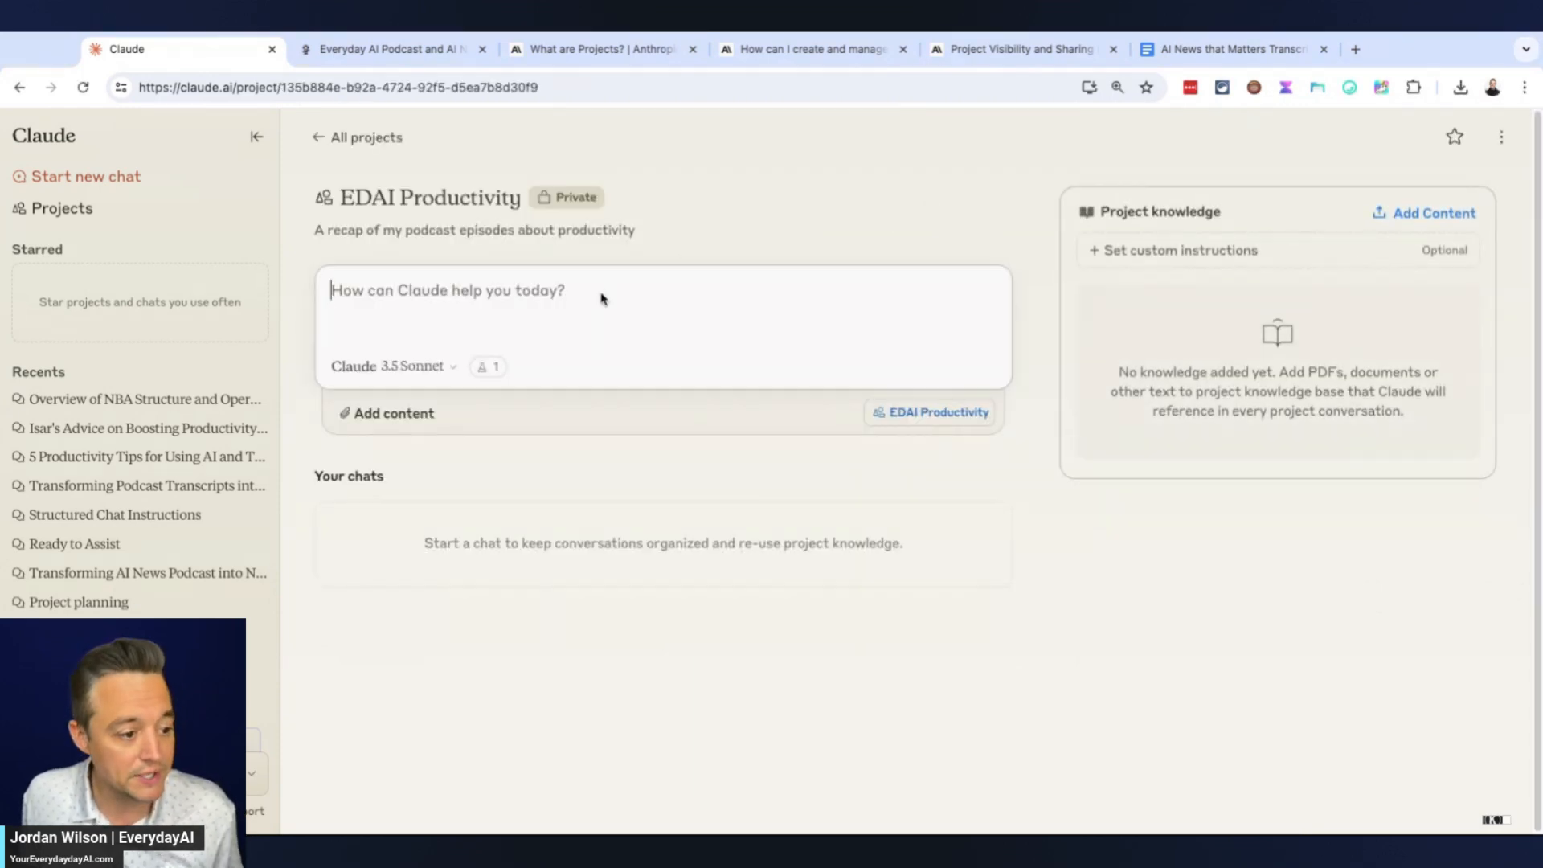
pyautogui.moveTo(1174, 250)
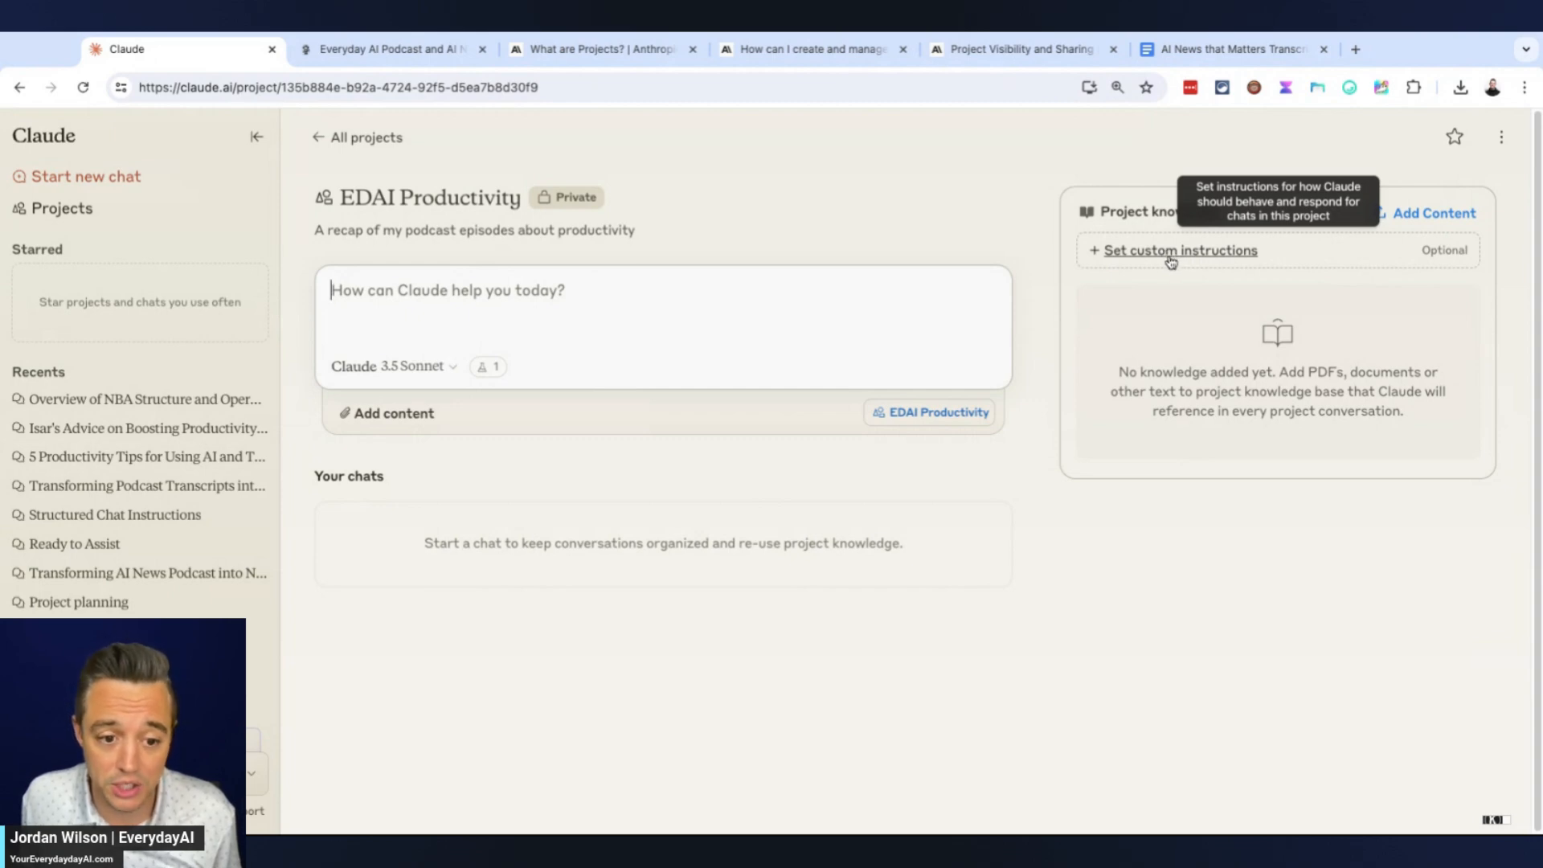
pyautogui.moveTo(1173, 257)
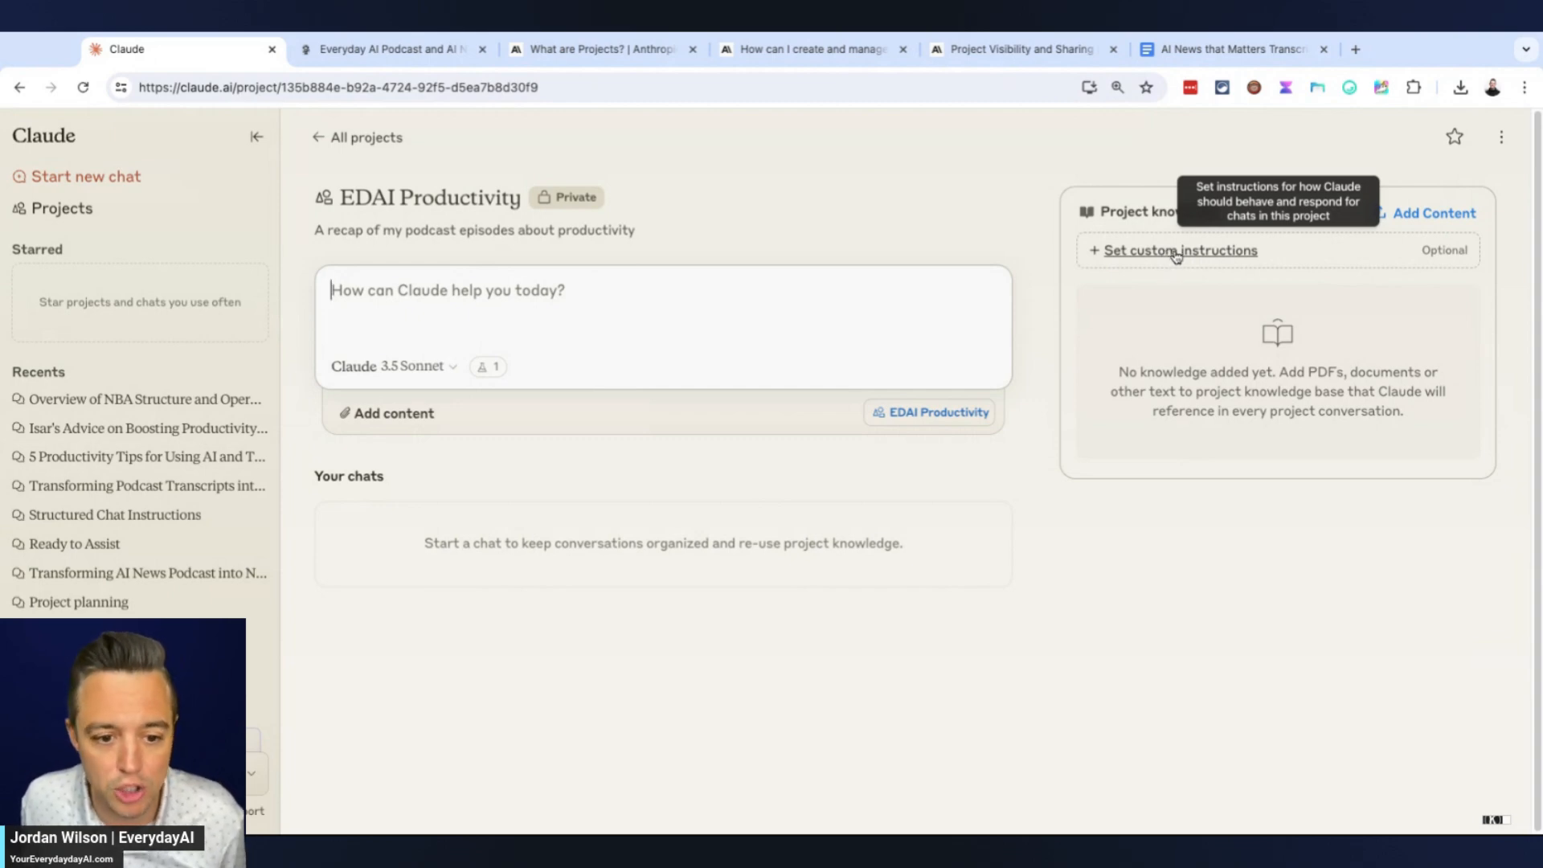
# Save custom instructions telling Claude to check project knowledge first, then its own knowledge
pyautogui.click(1180, 250)
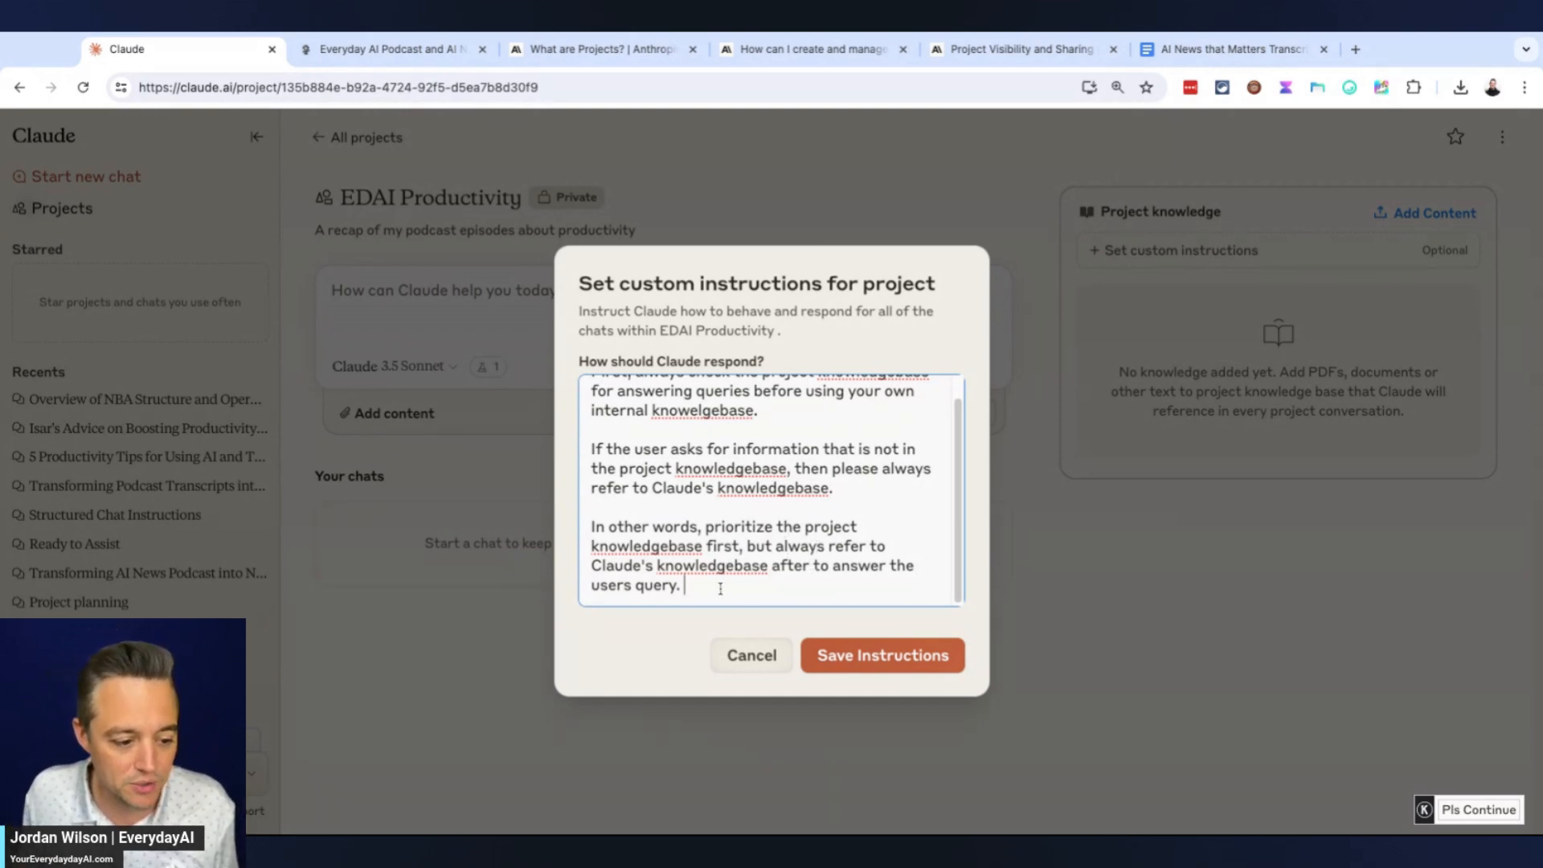
pyautogui.write('if')
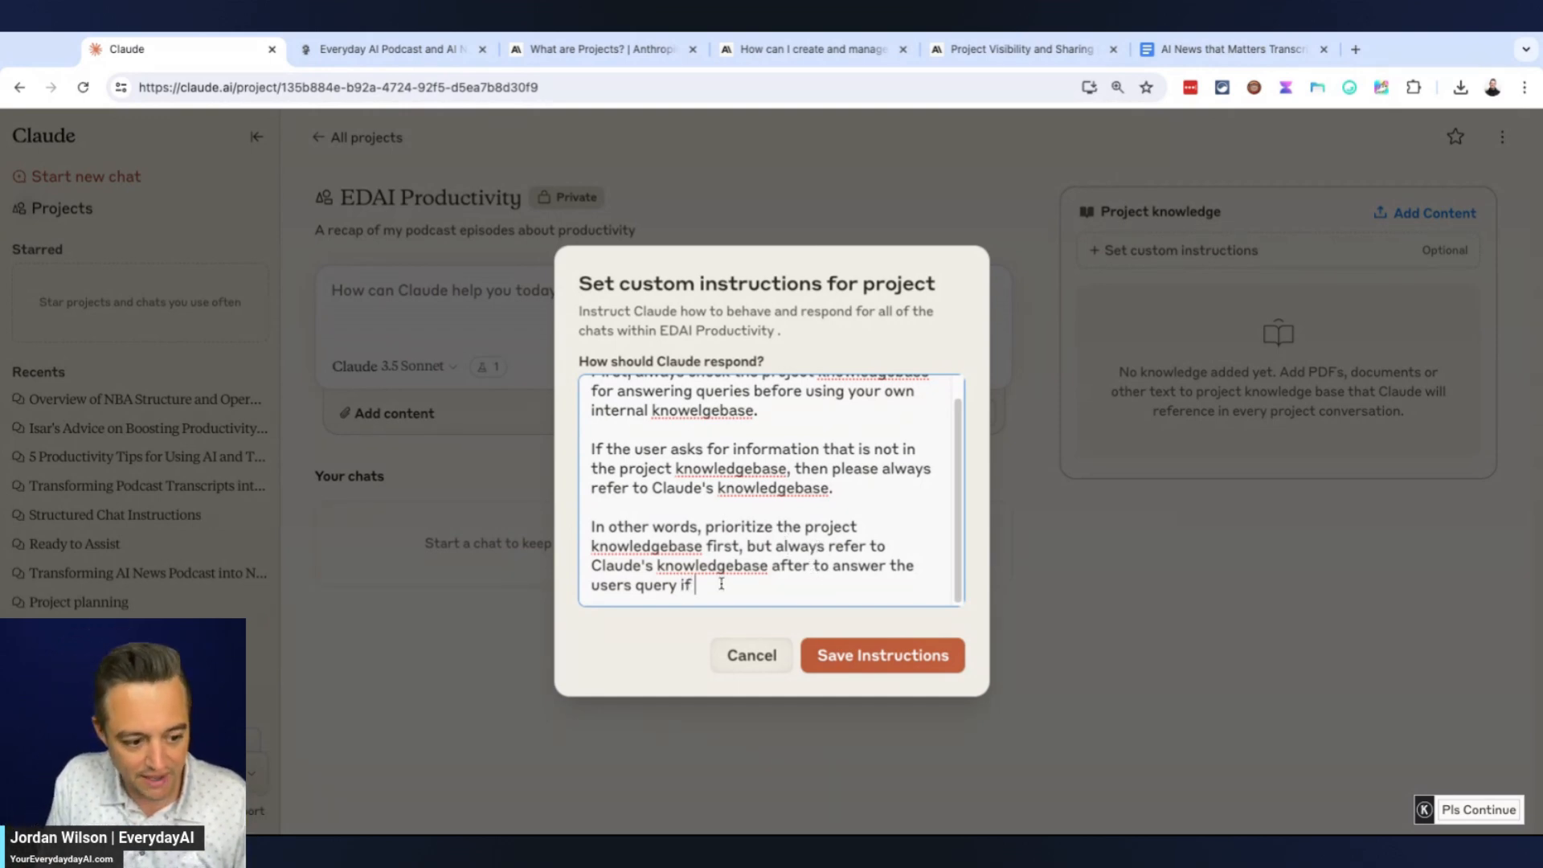
pyautogui.write('it is not in the project knowledge')
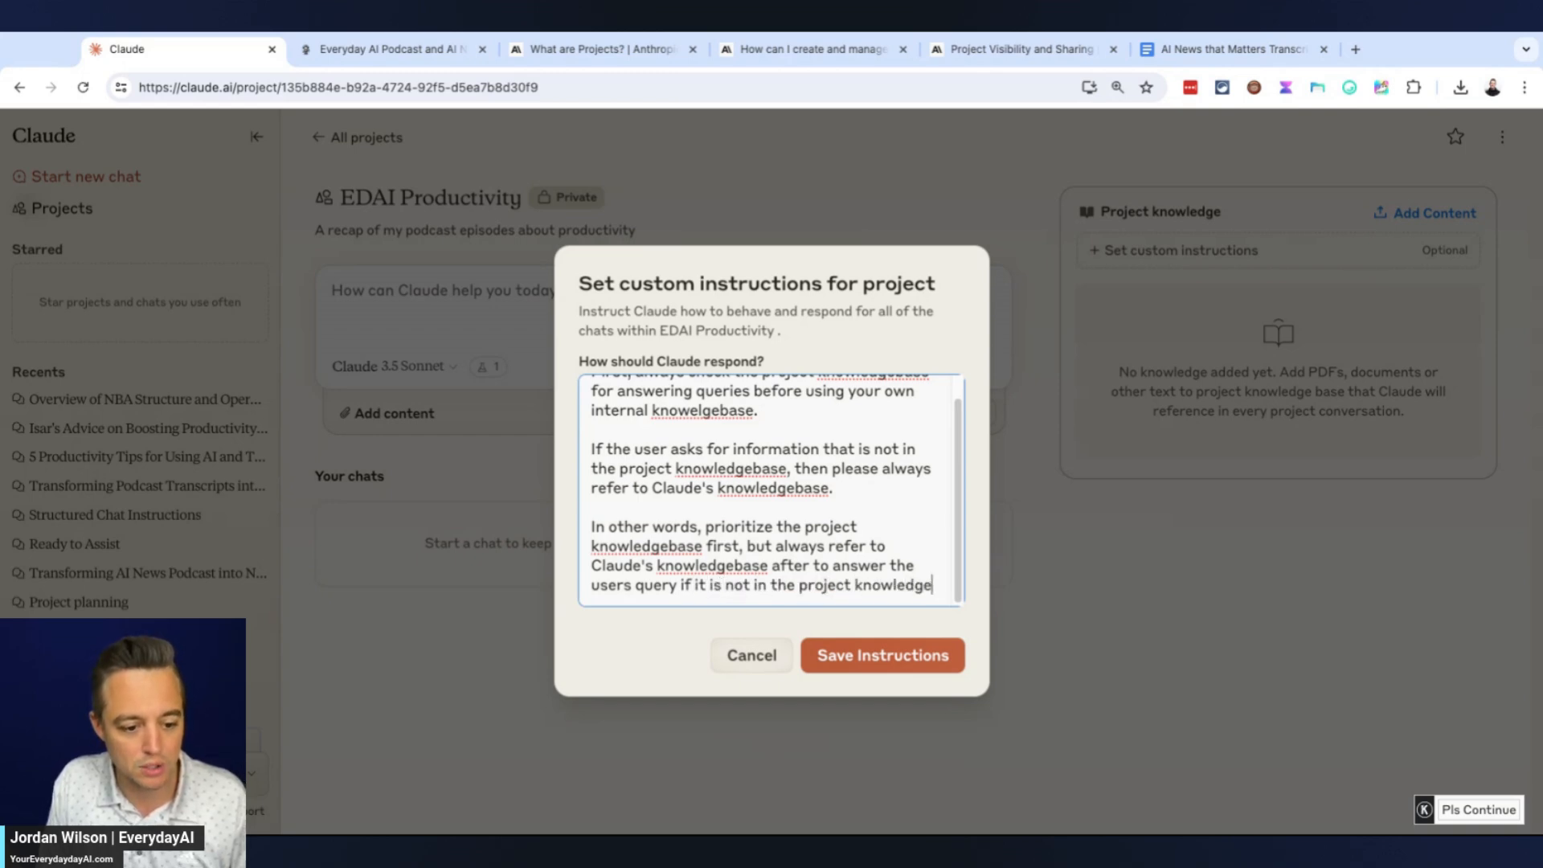
pyautogui.click(881, 656)
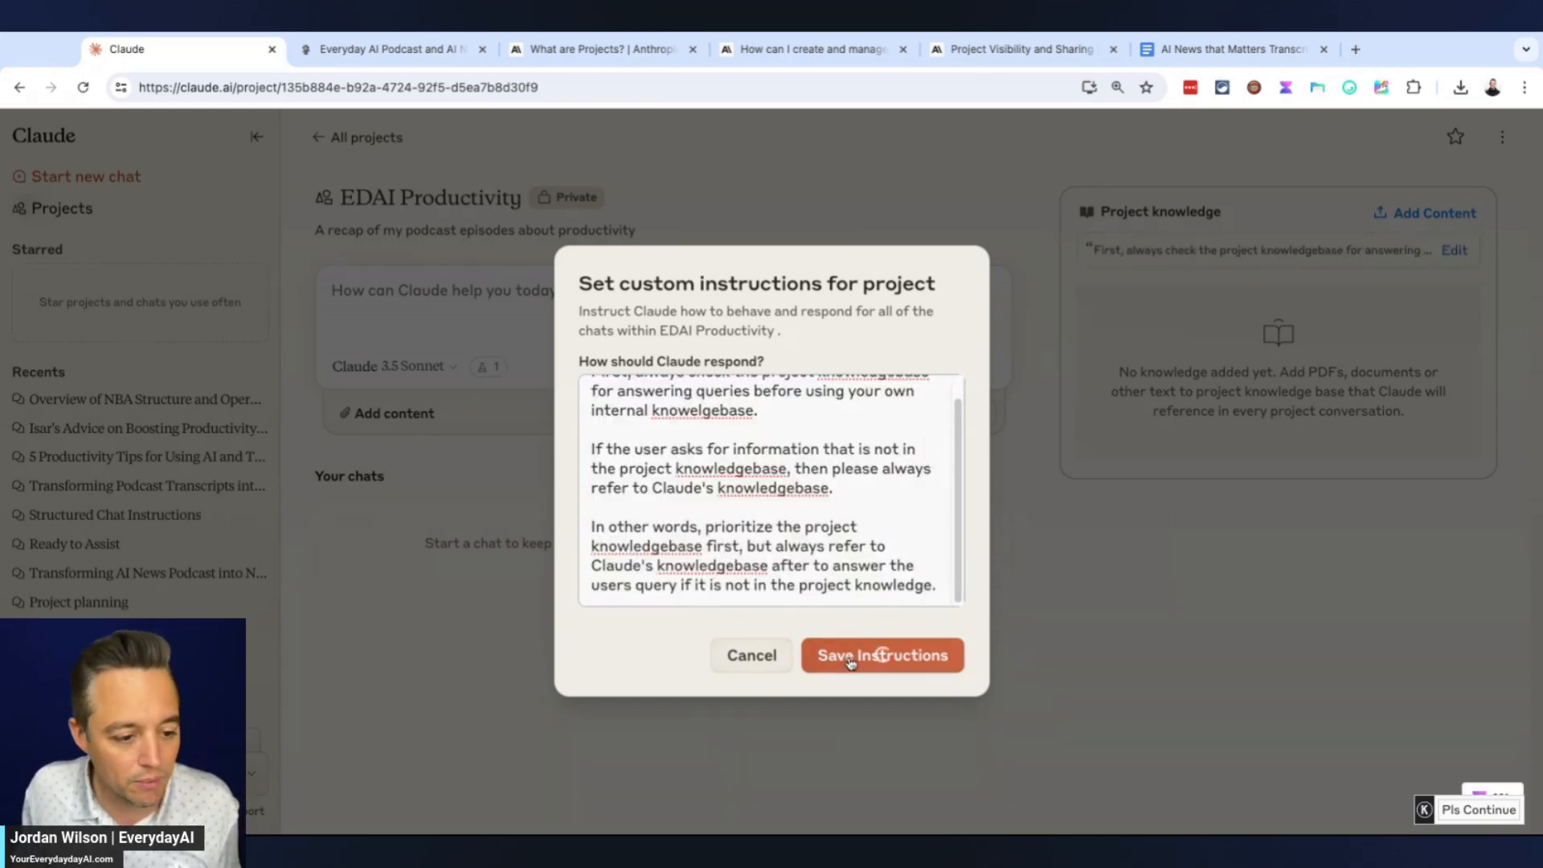
pyautogui.click(882, 655)
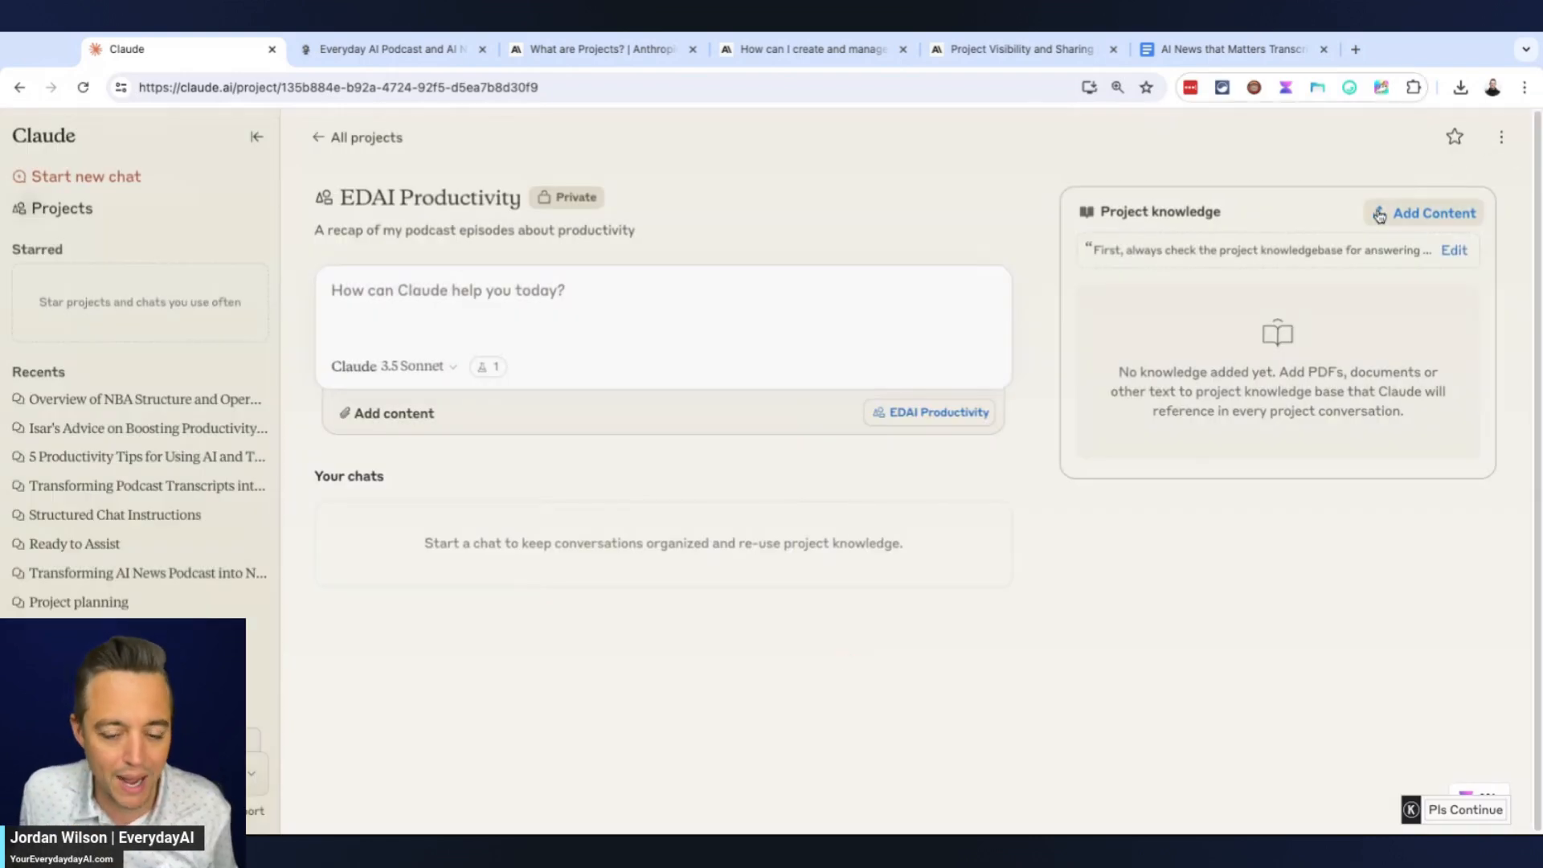
# On Everyday AI, filter AI Tracks to AI For Productivity and open the Ep 302 episode page
pyautogui.click(1433, 212)
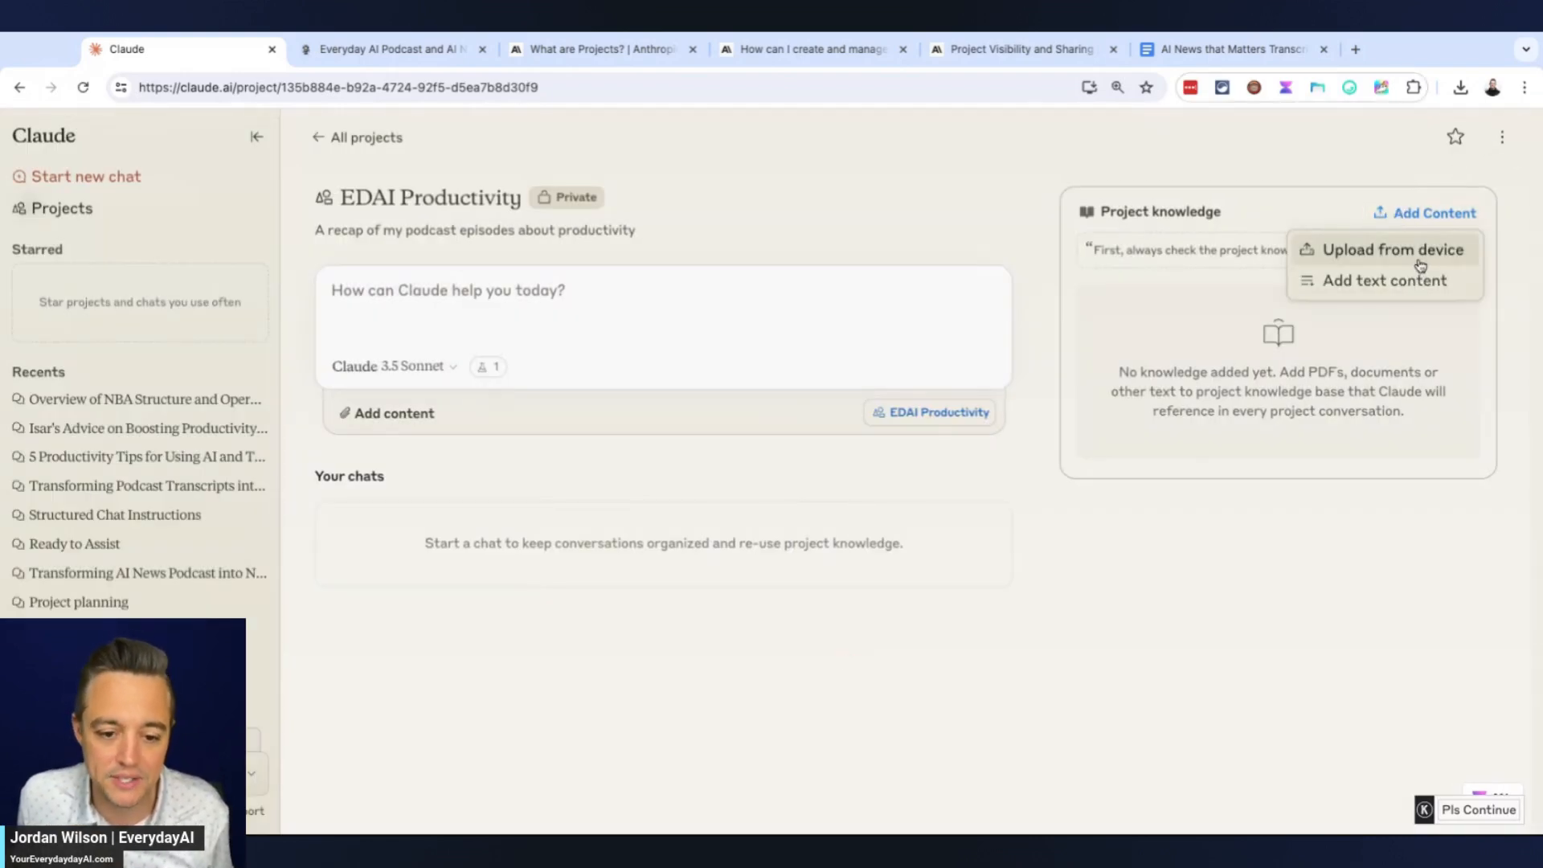
pyautogui.moveTo(1391, 300)
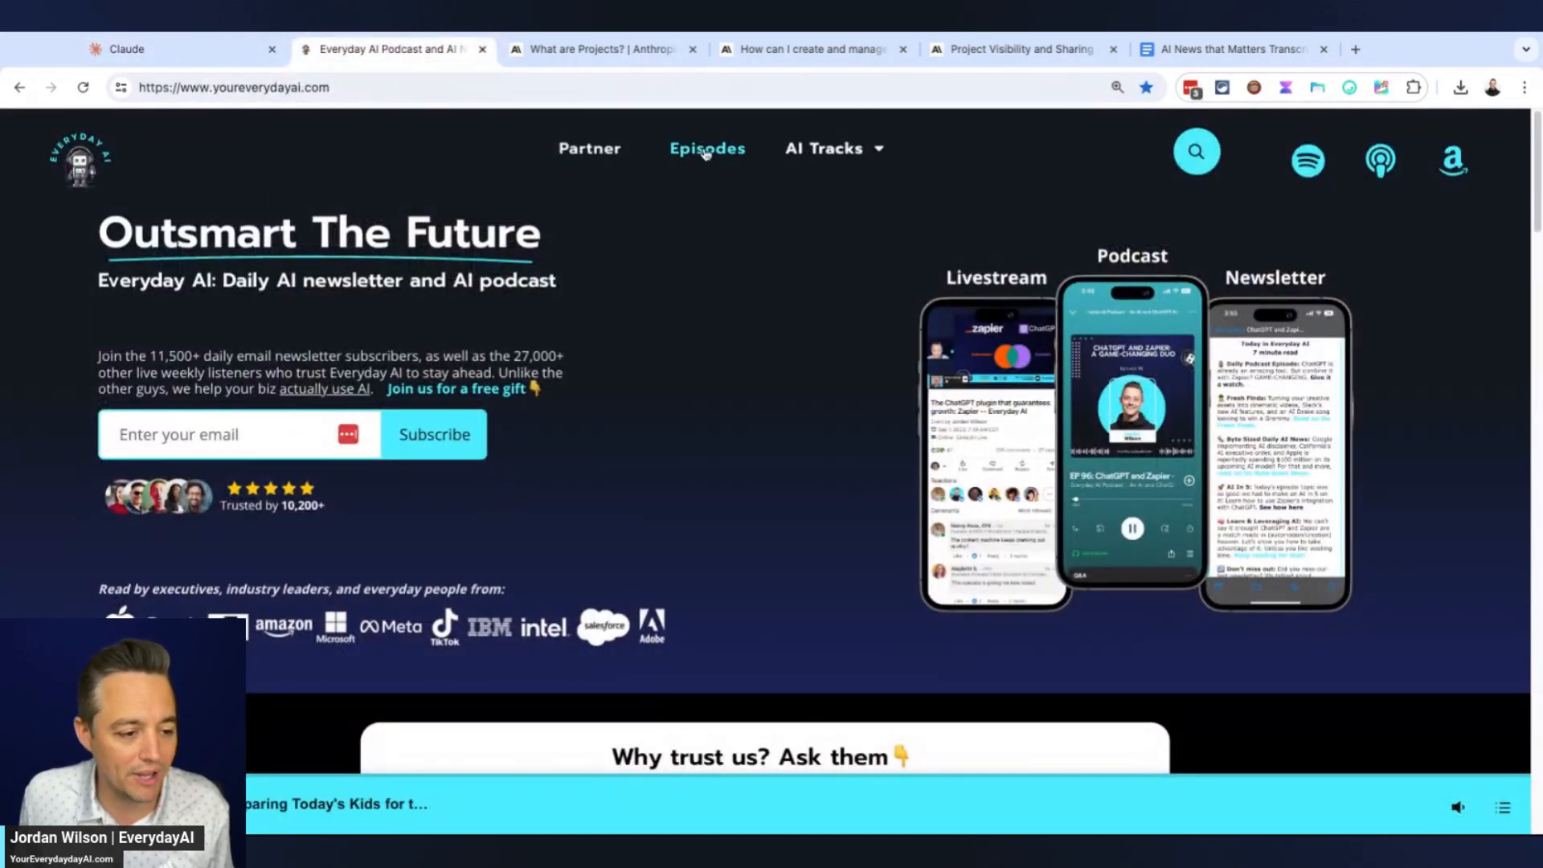
pyautogui.click(825, 148)
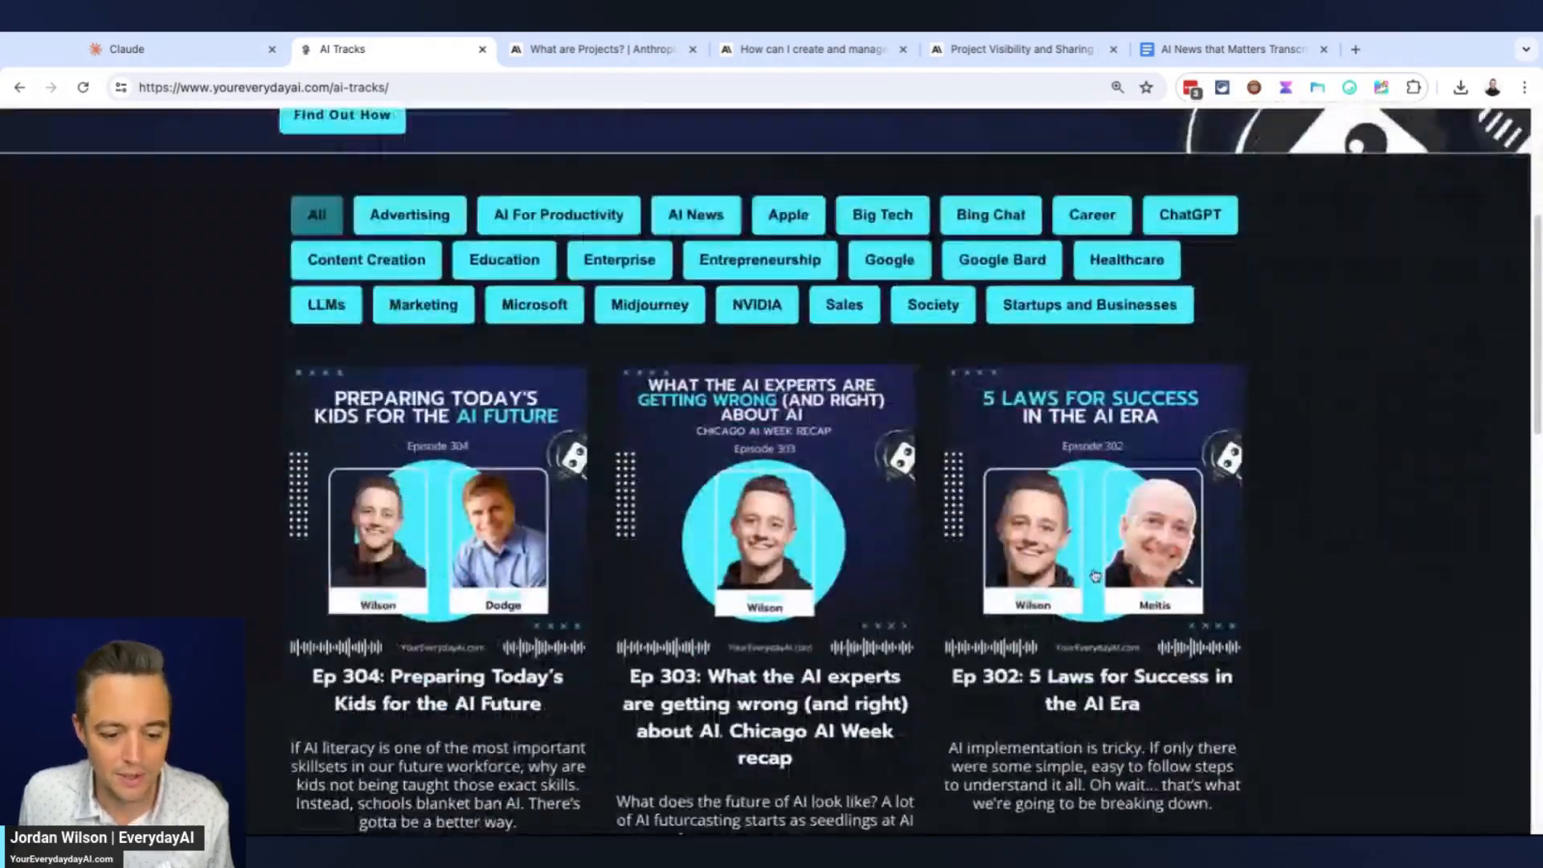
pyautogui.scroll(-3)
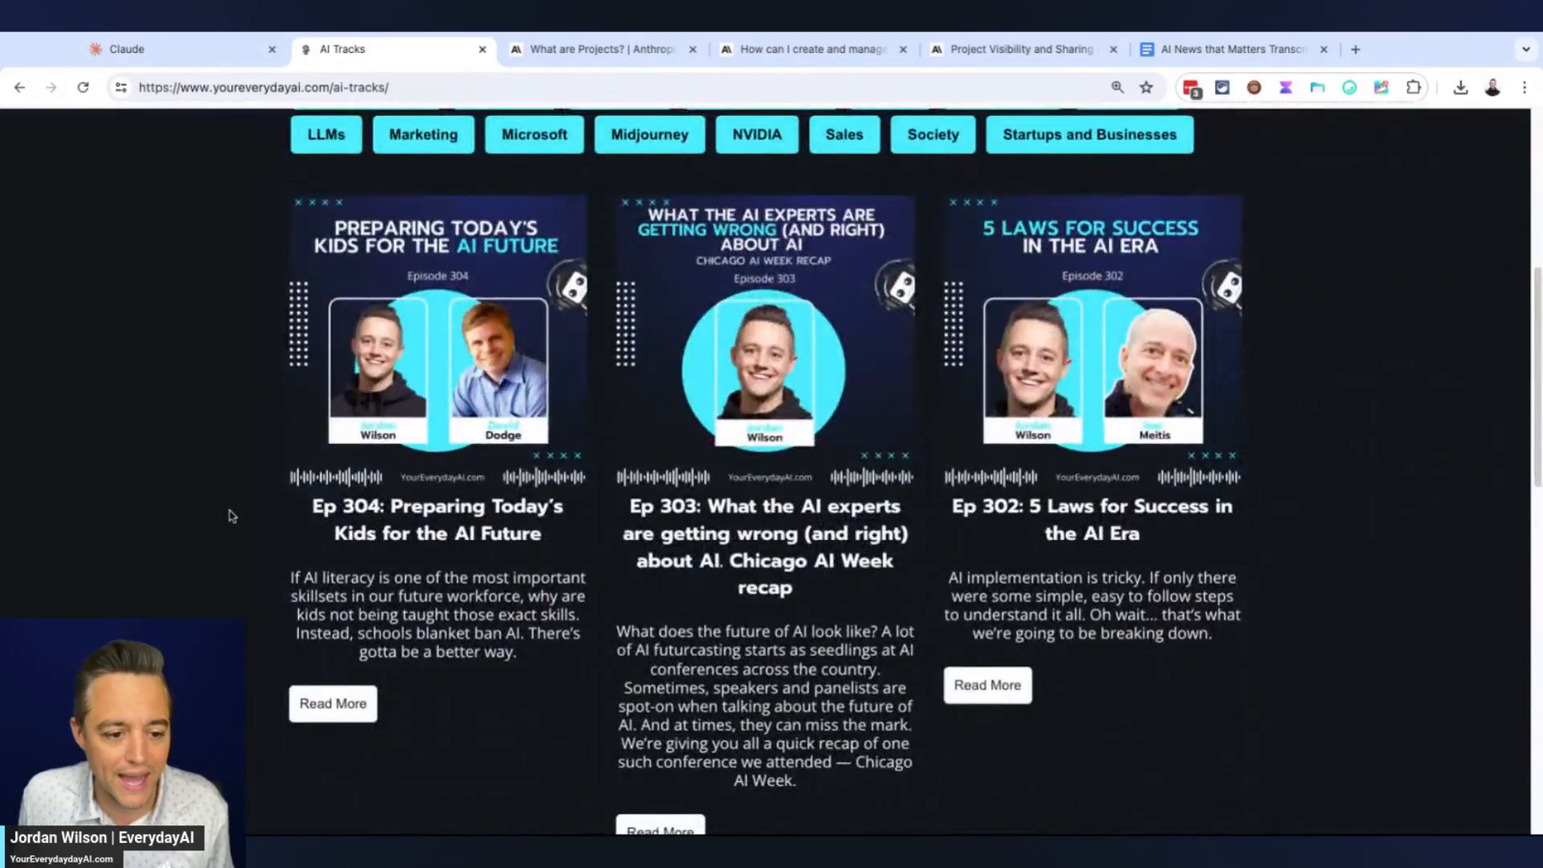
pyautogui.click(558, 214)
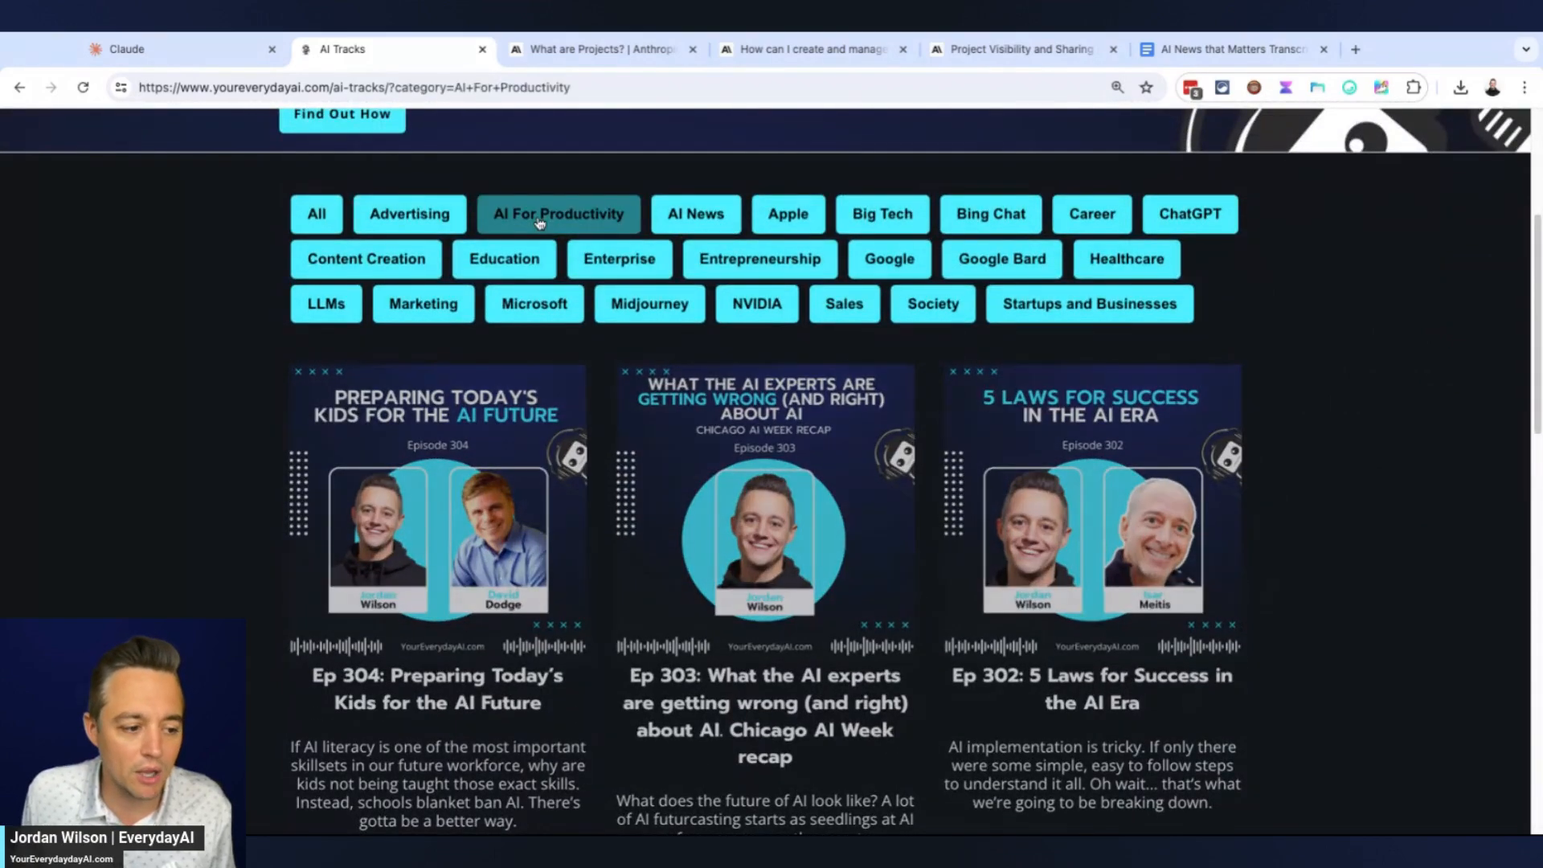
pyautogui.click(1090, 688)
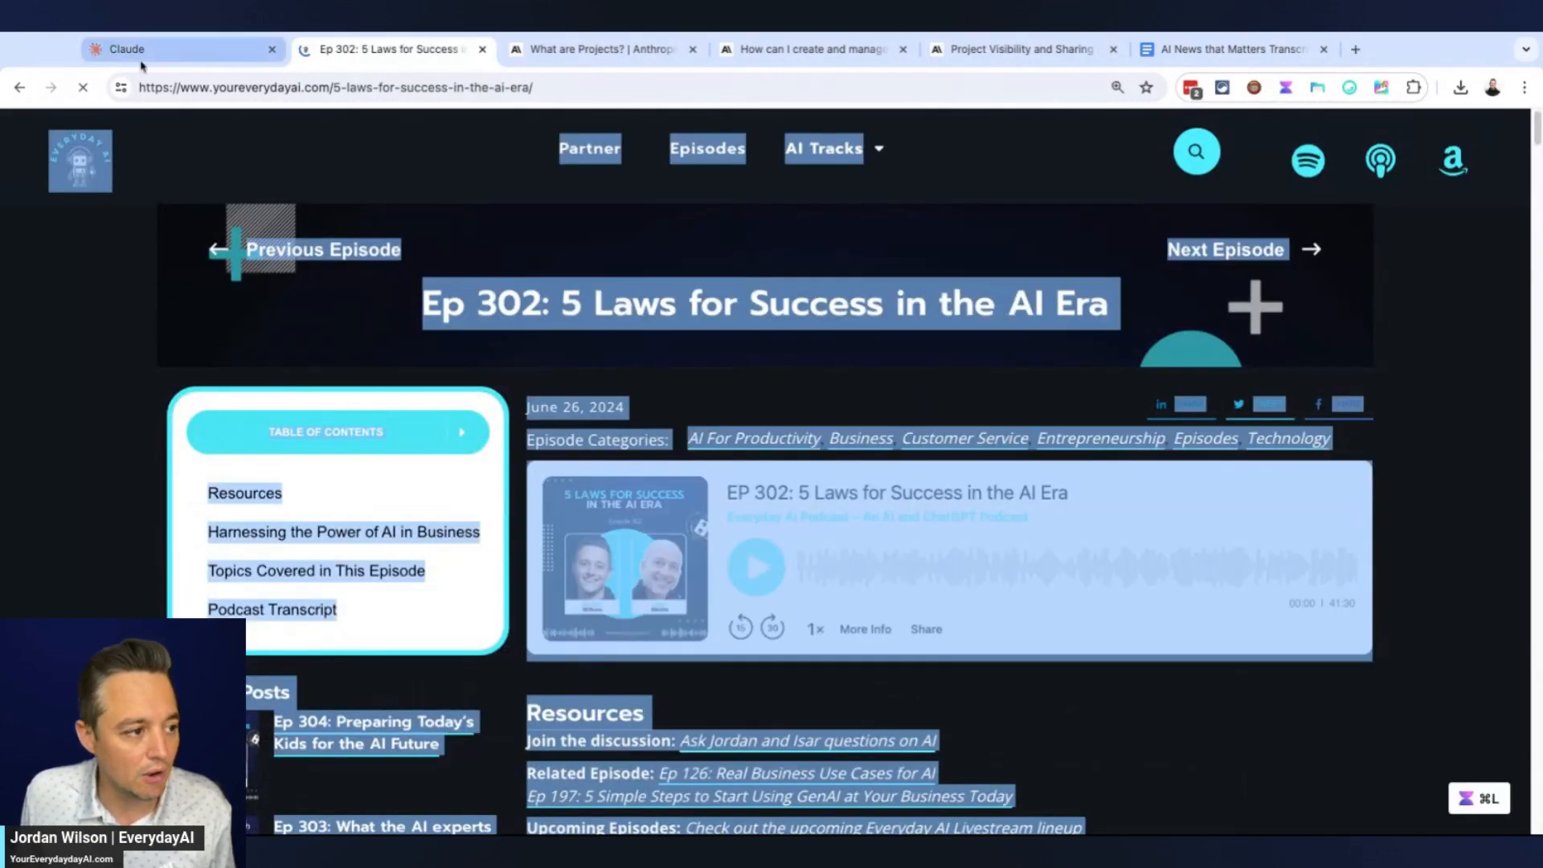
# Add the pasted transcript as text knowledge titled 'Ep 302: 5 Laws for Success in the AI Era'
pyautogui.click(148, 49)
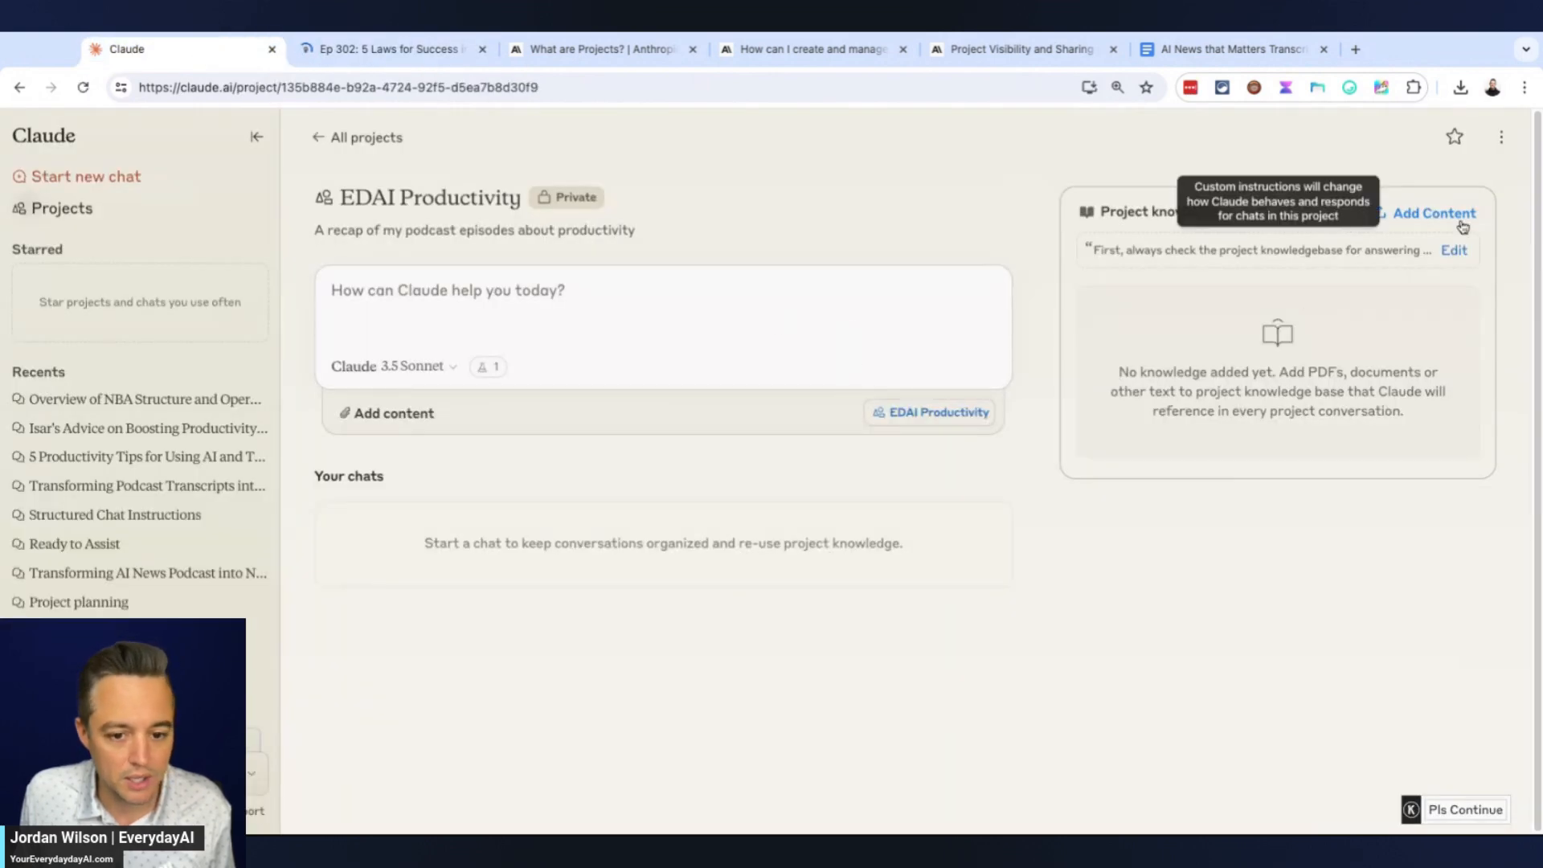
pyautogui.click(1434, 214)
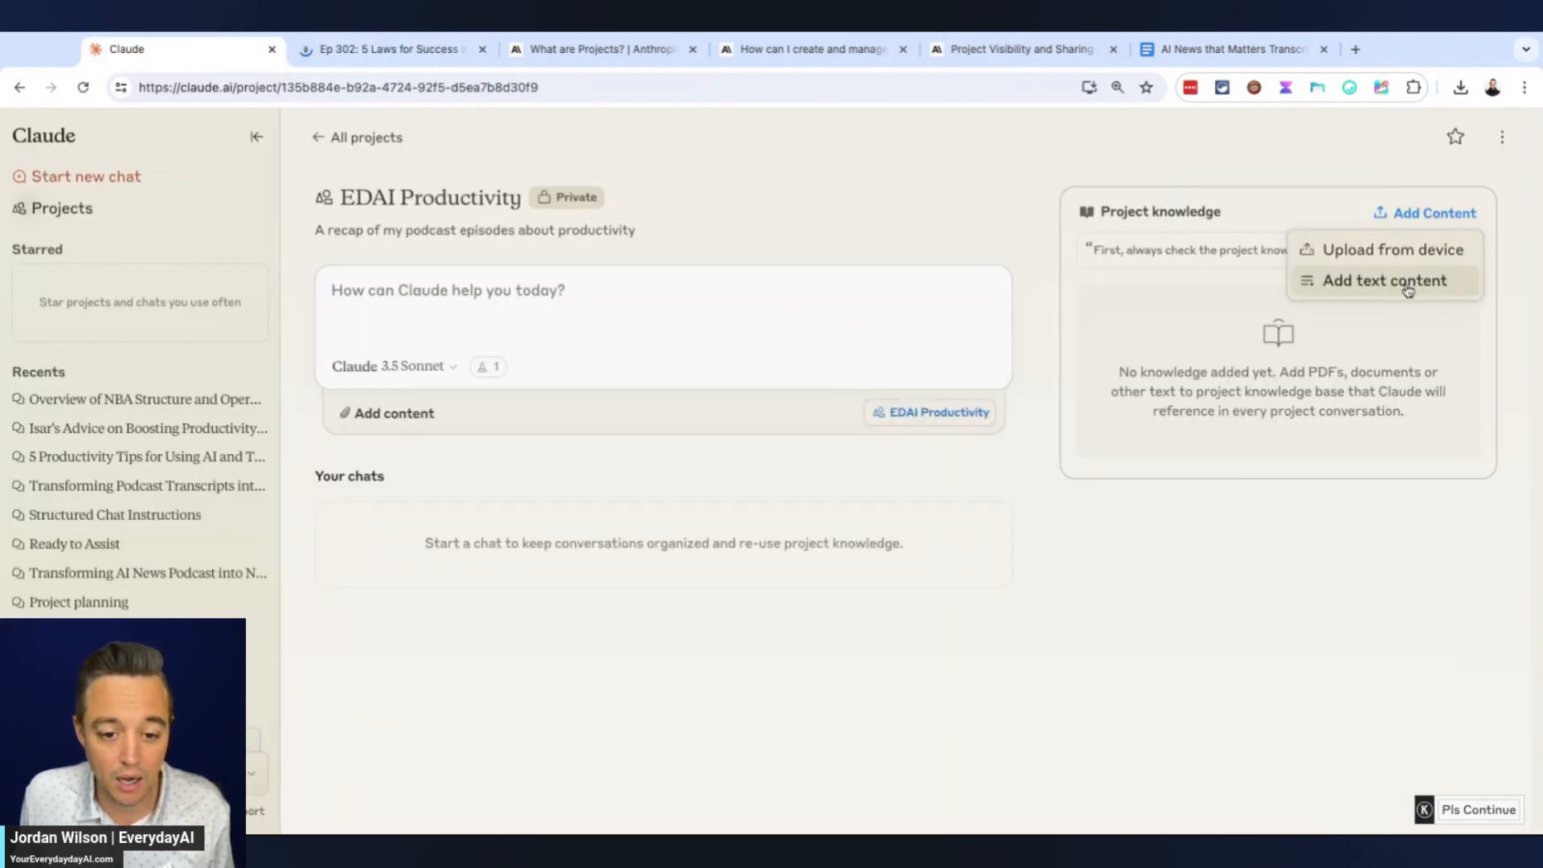
pyautogui.click(1384, 280)
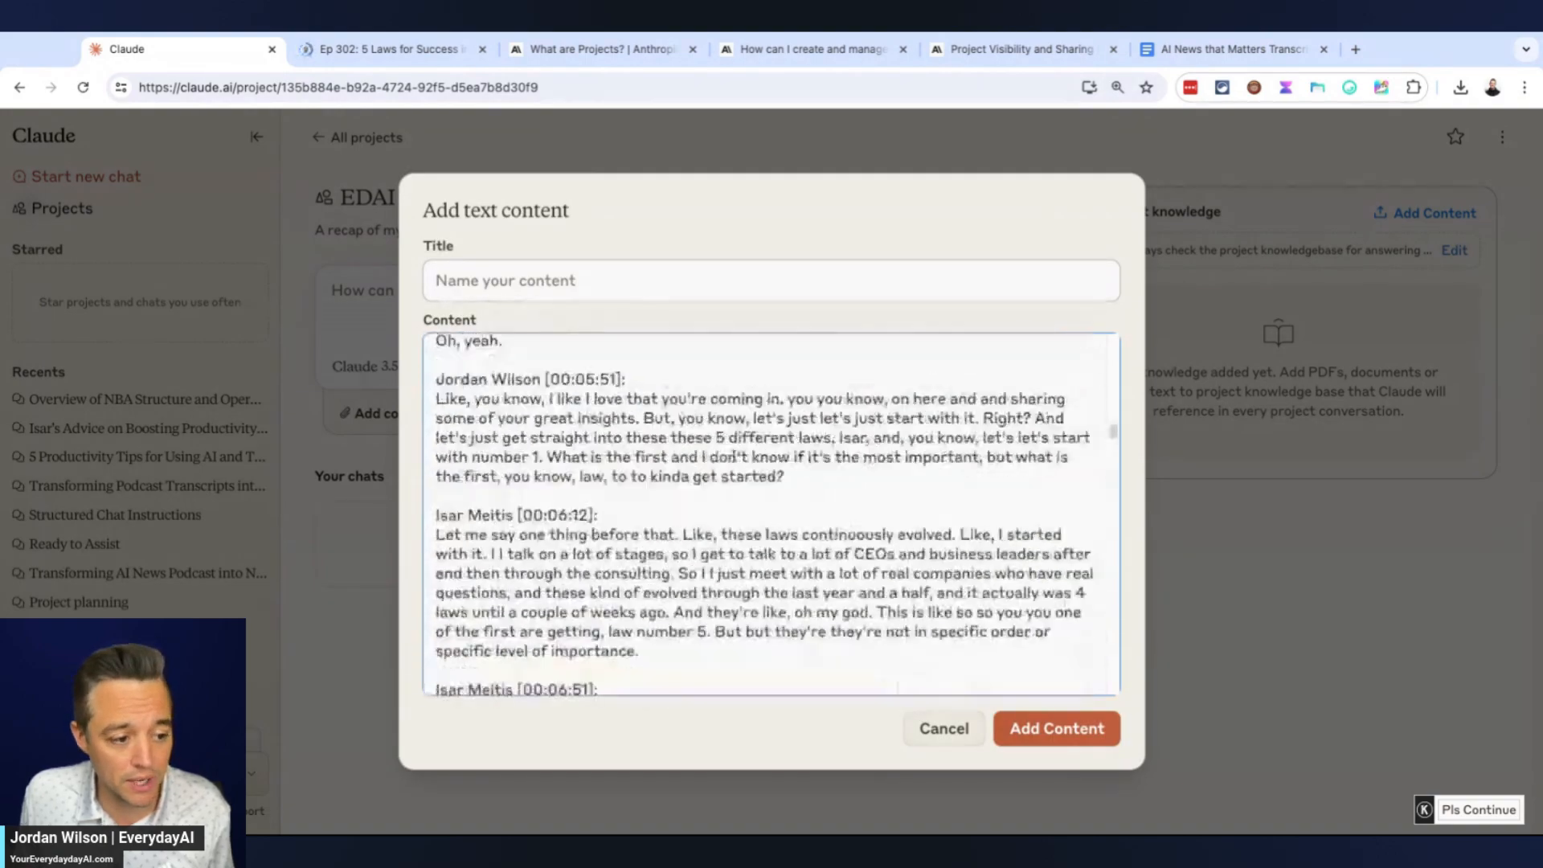
pyautogui.scroll(3)
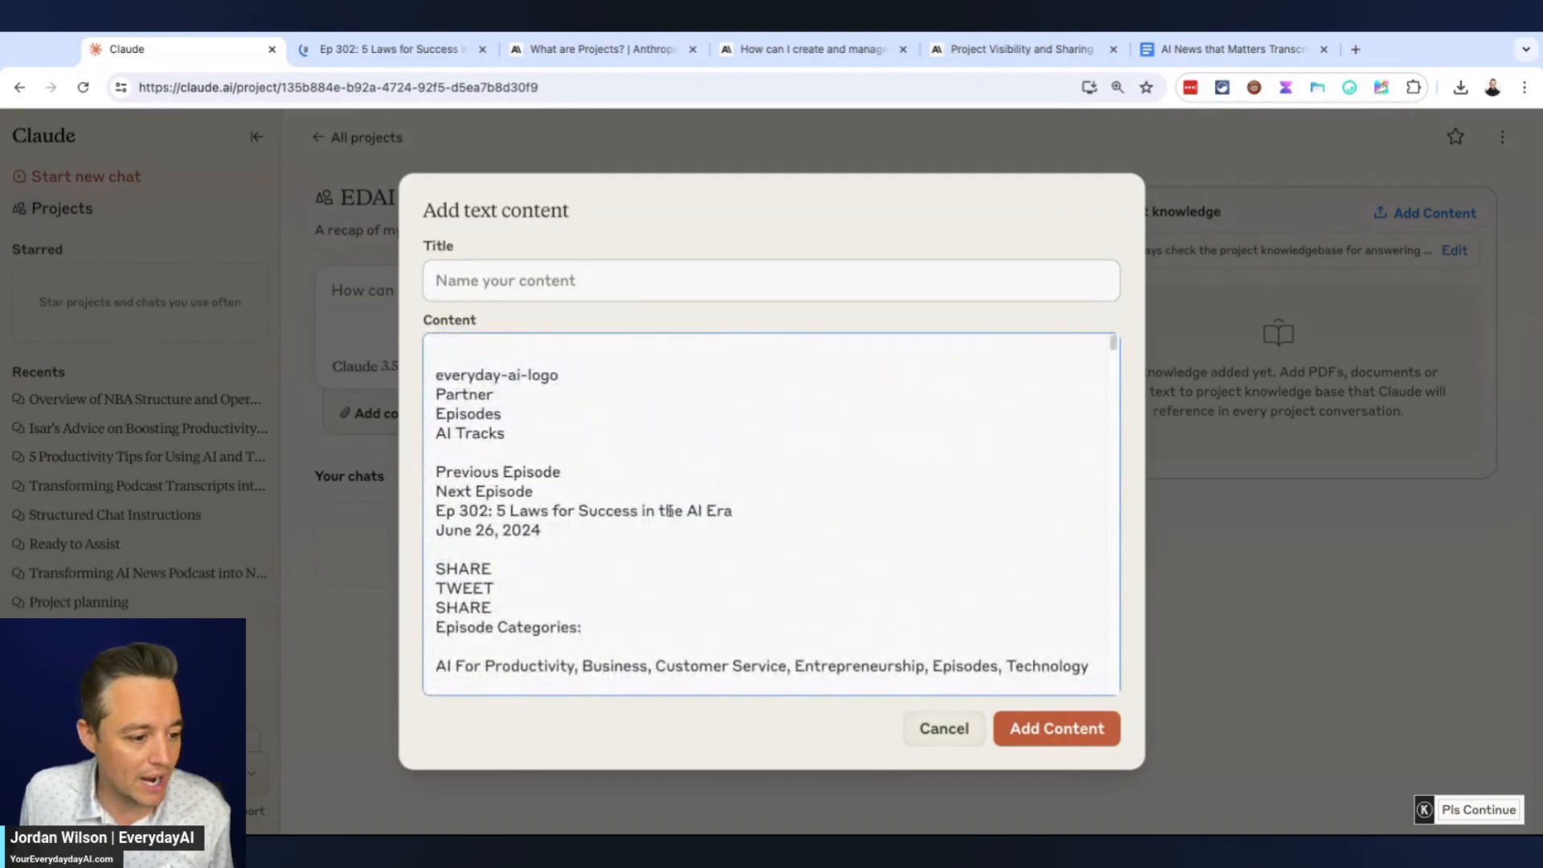
pyautogui.write('Ep 302: 5 Laws for Success in the AI Era')
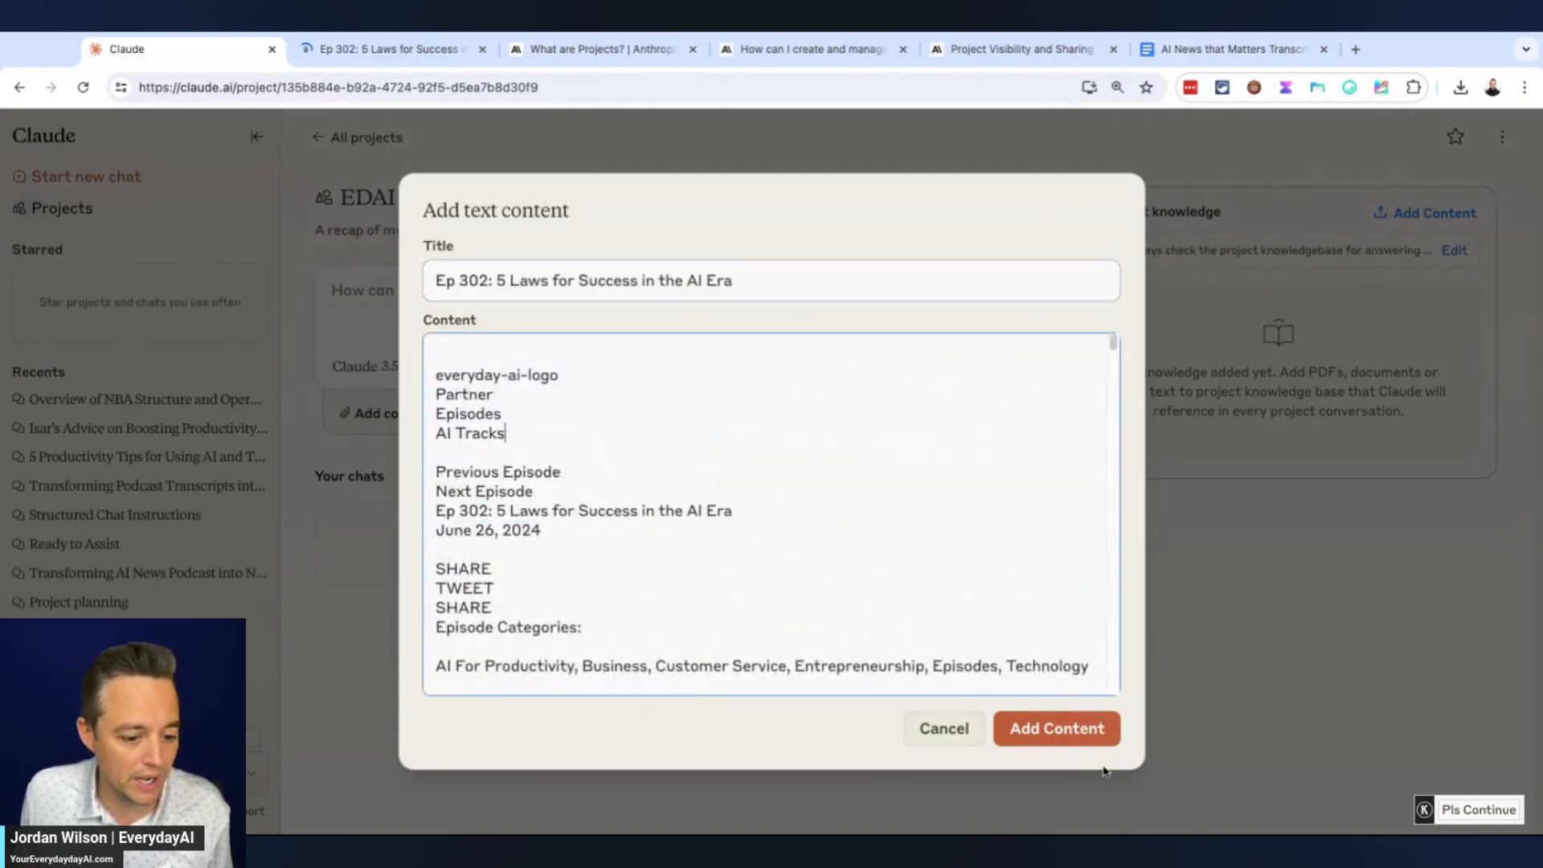
pyautogui.click(1056, 728)
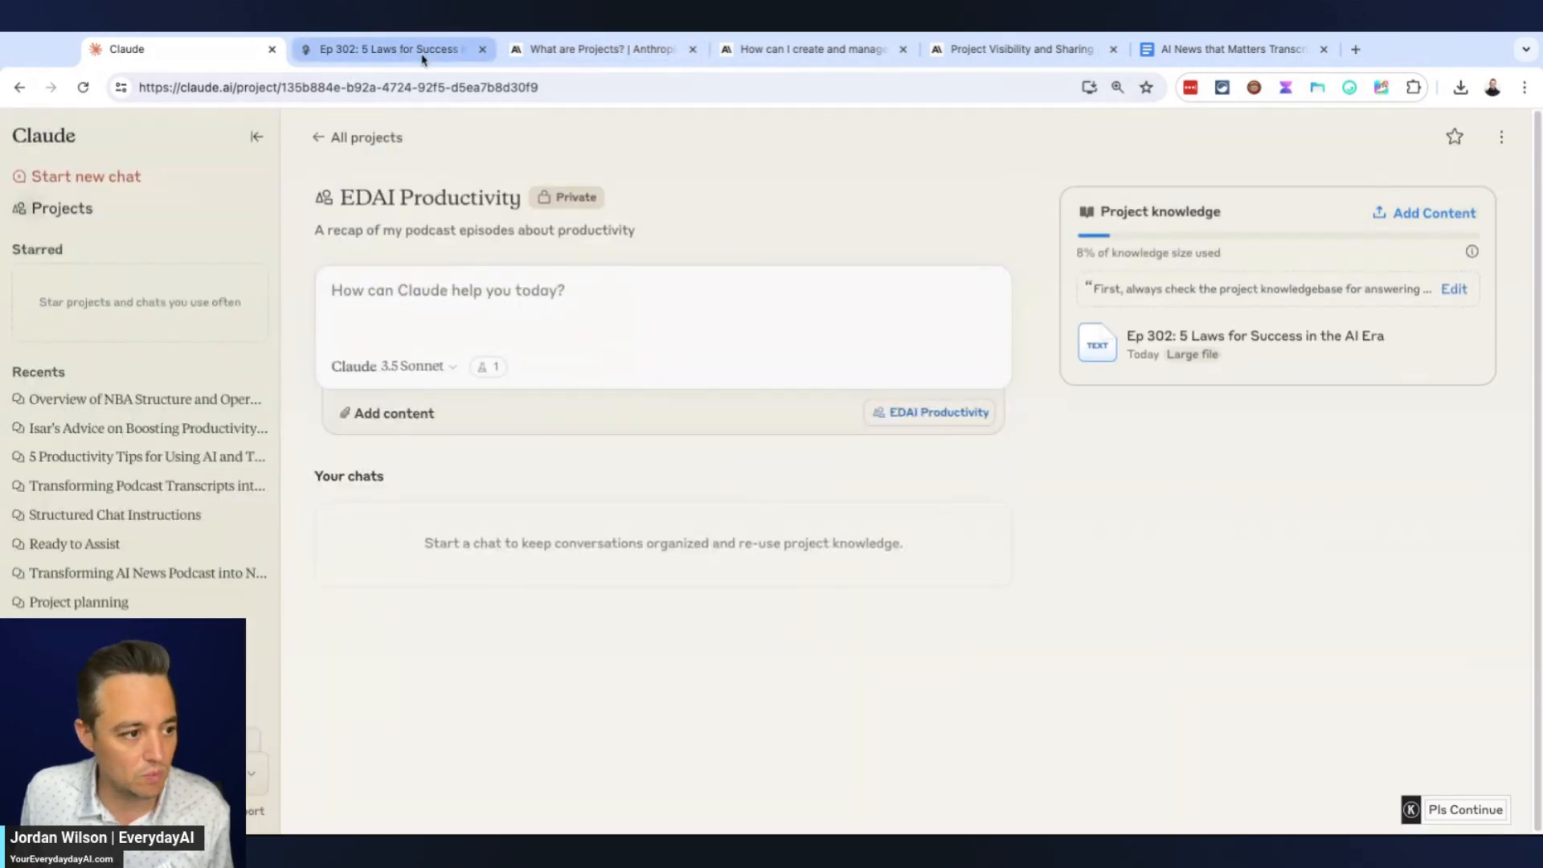
# Return to AI Tracks, filter to AI For Productivity and scroll to find another episode
pyautogui.click(389, 49)
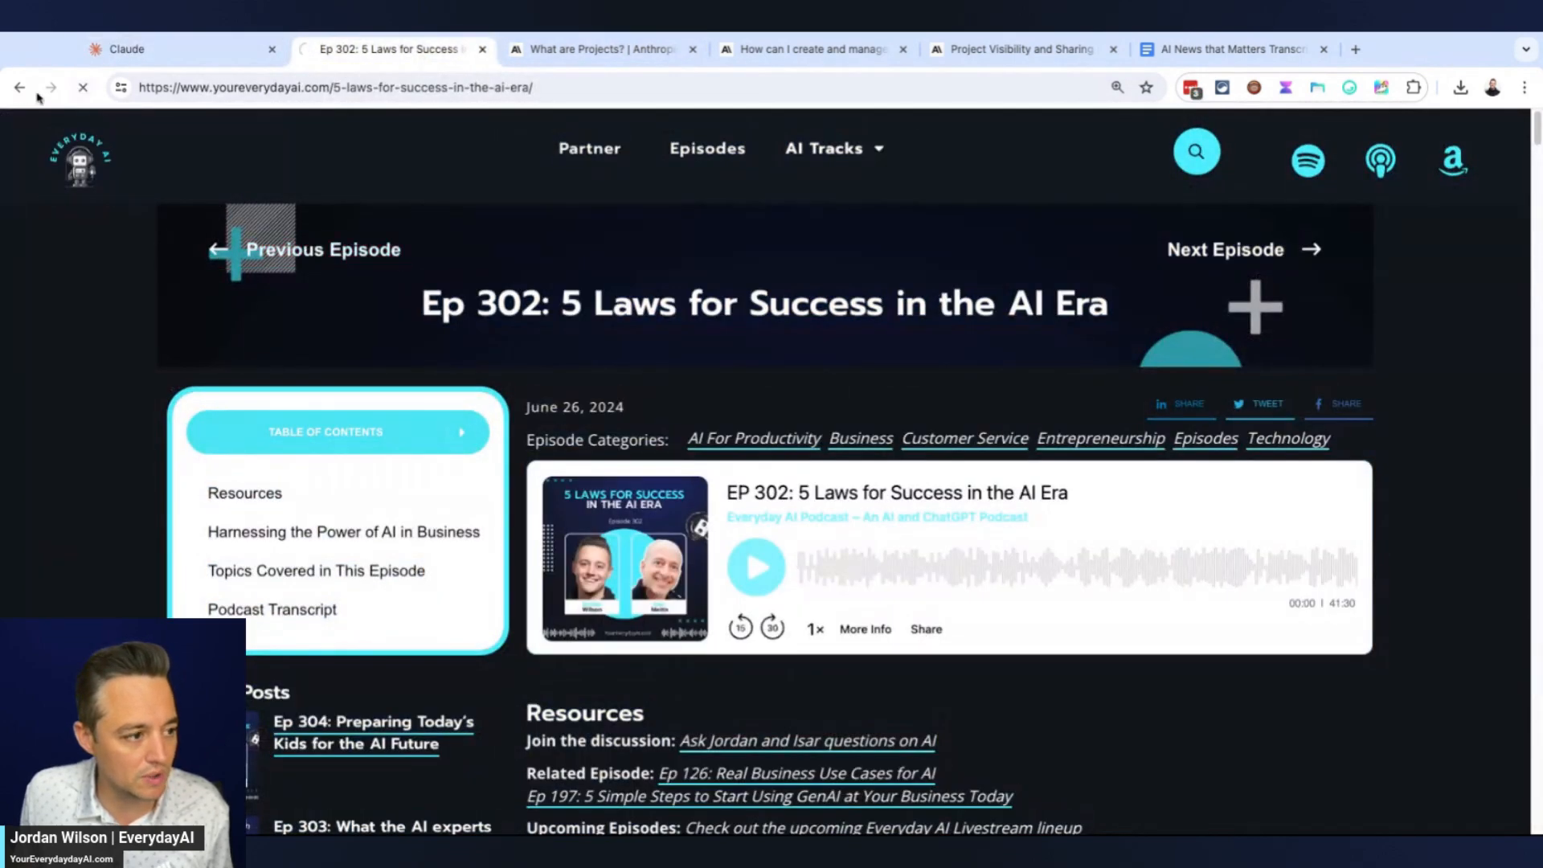
pyautogui.click(827, 149)
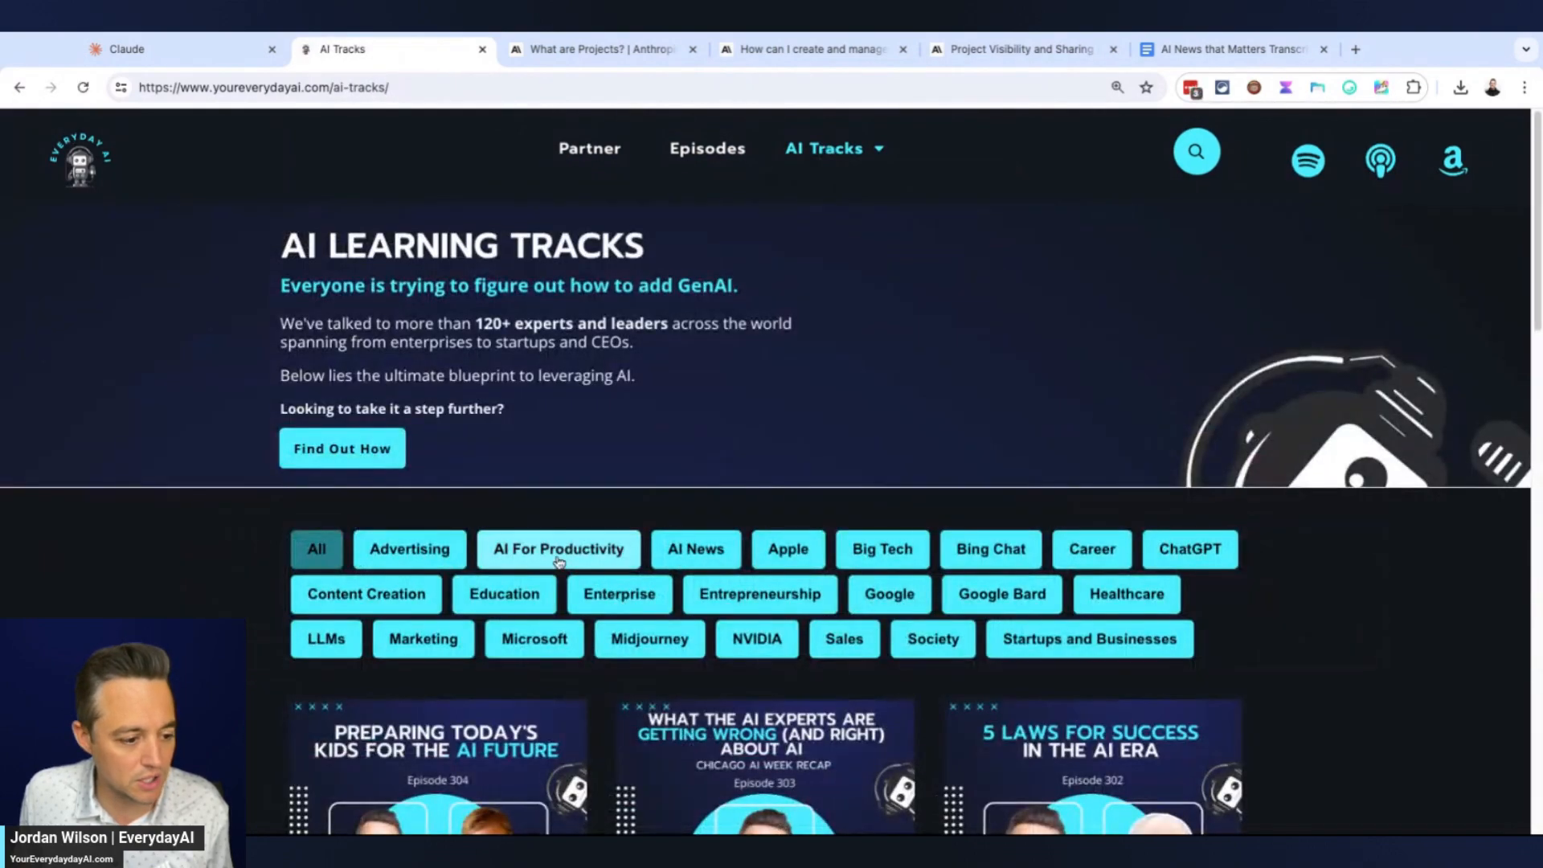
pyautogui.click(557, 548)
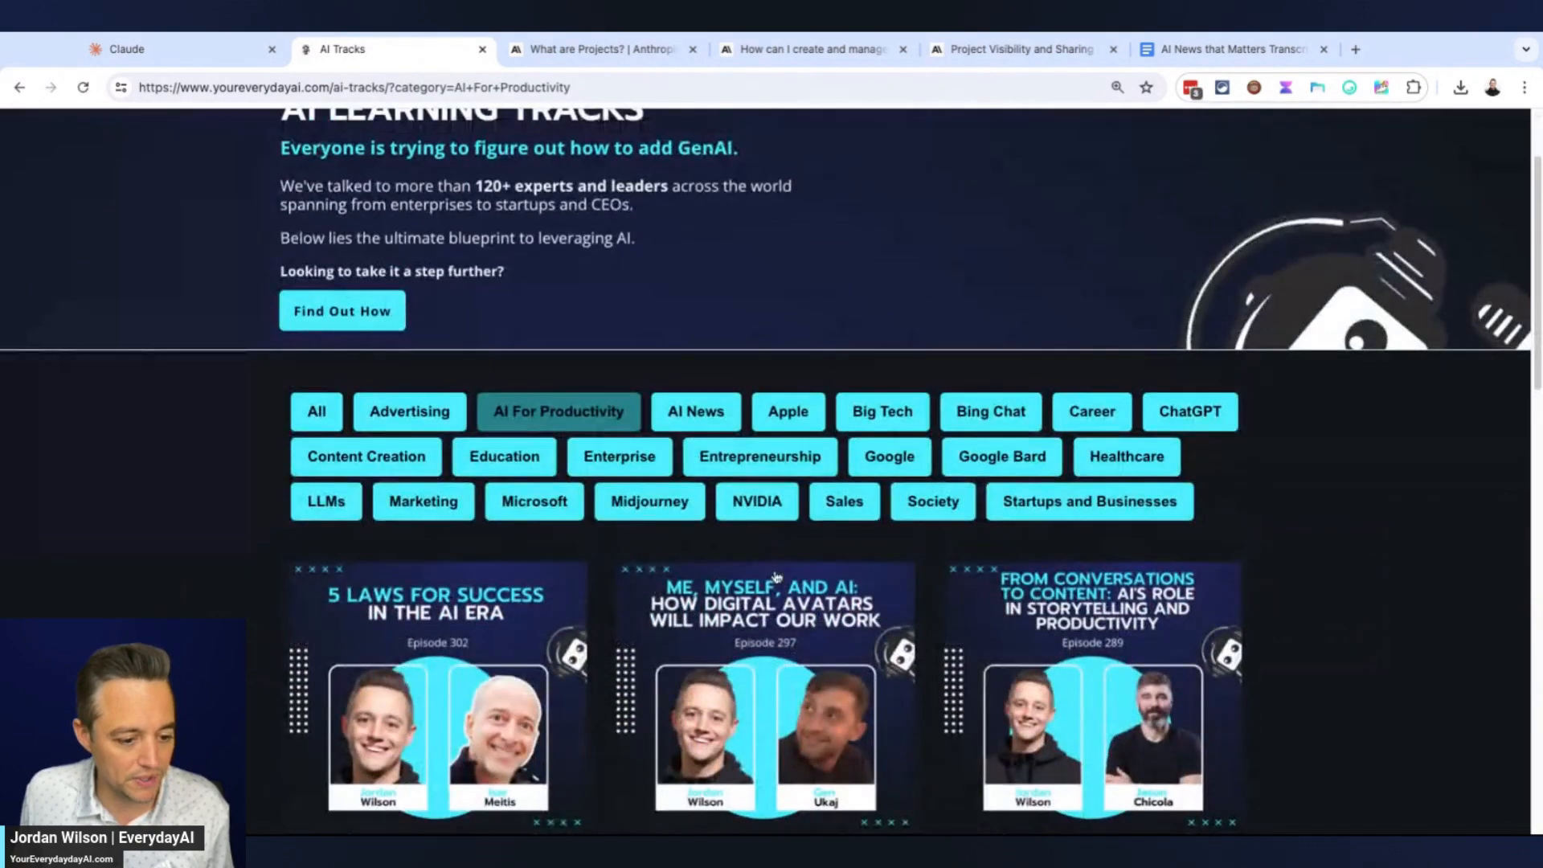
pyautogui.scroll(-3)
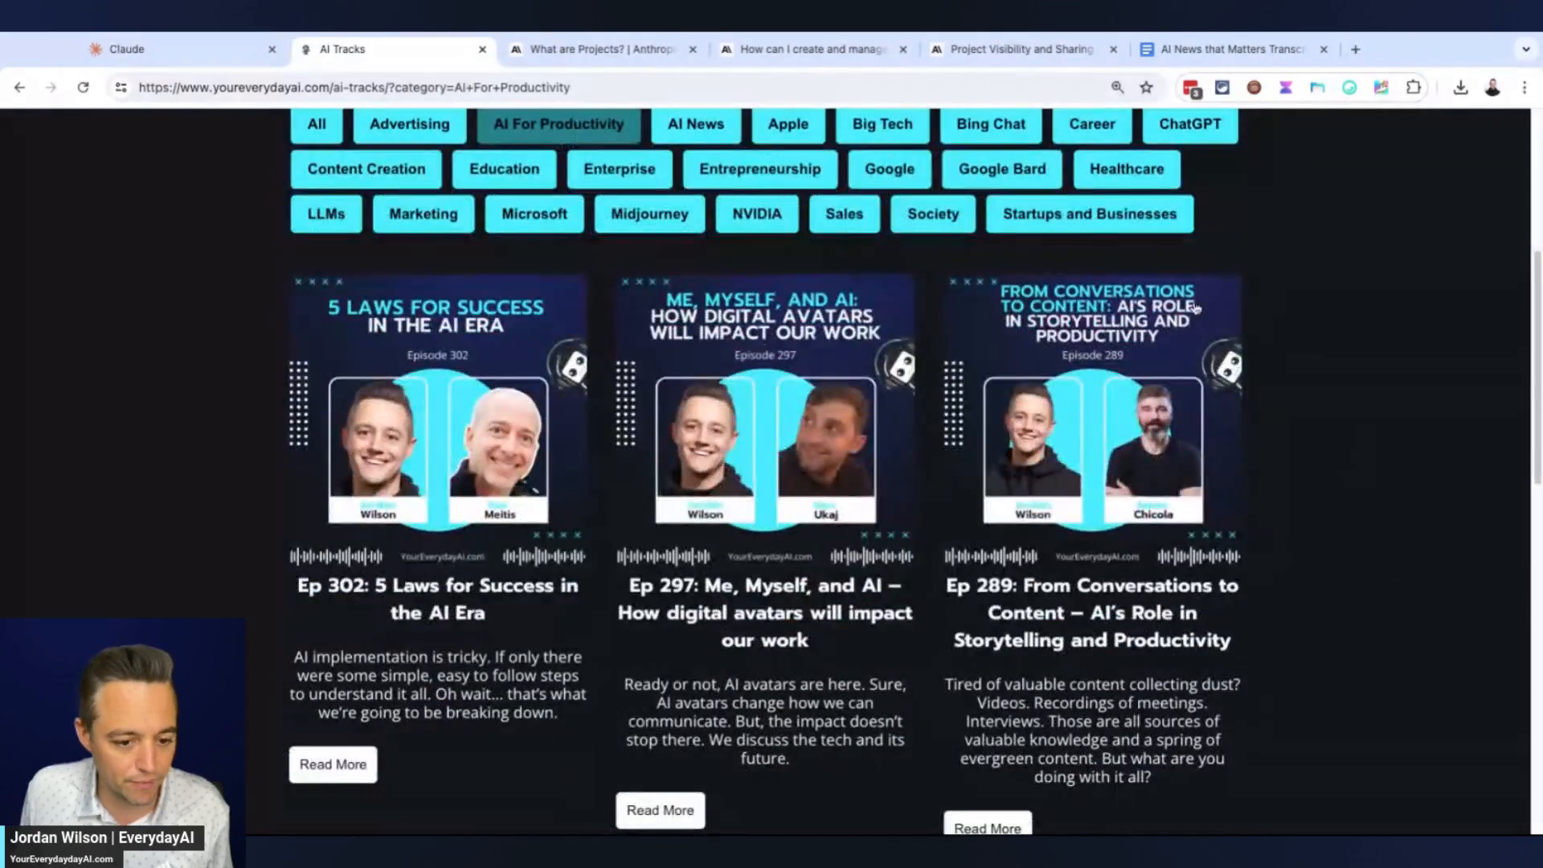
pyautogui.scroll(-3)
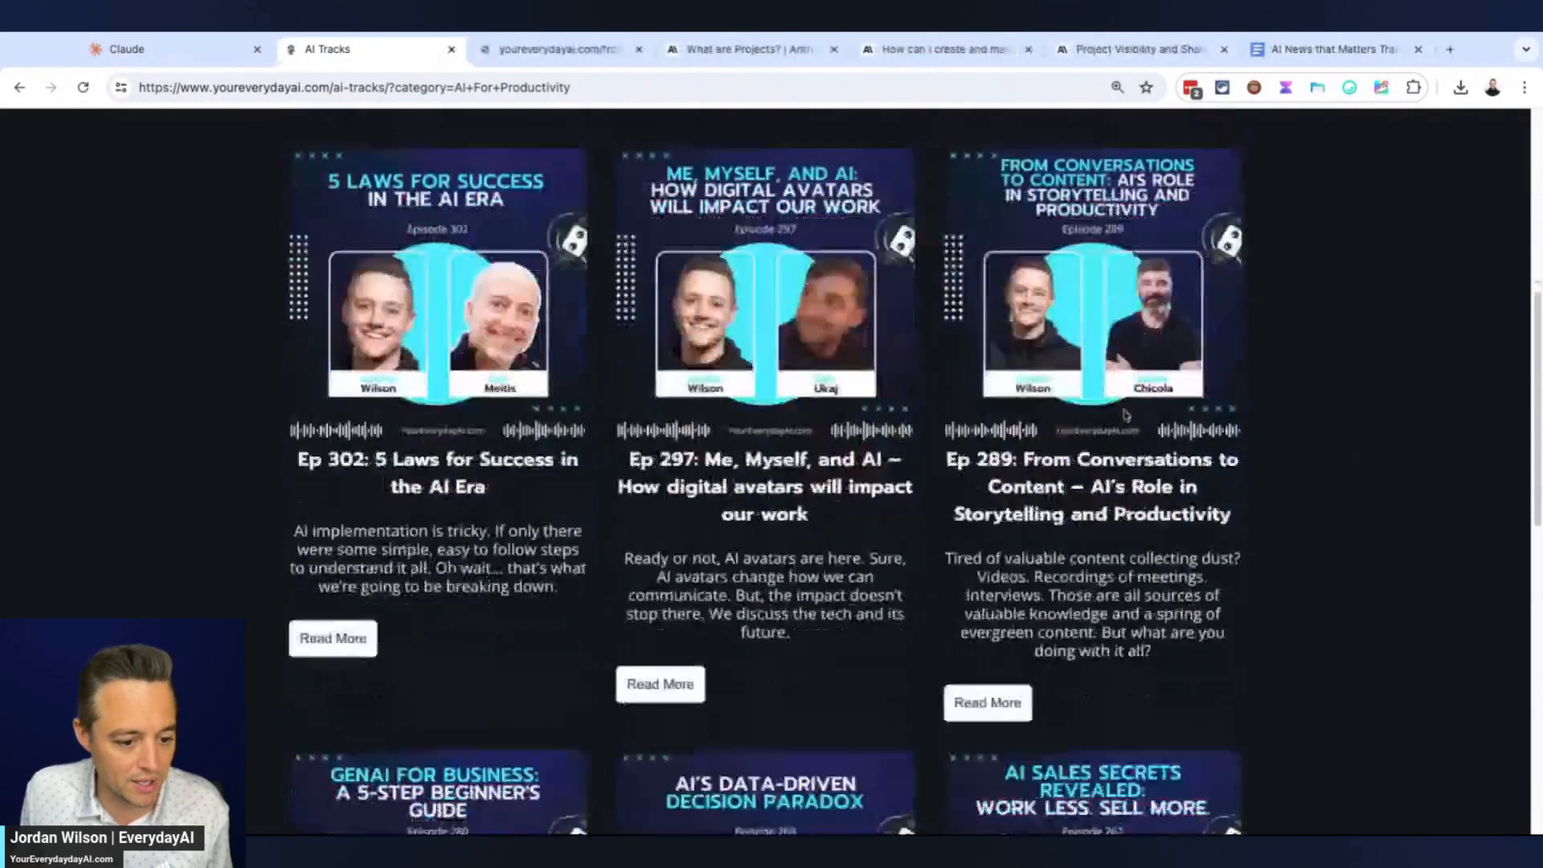
pyautogui.scroll(-3)
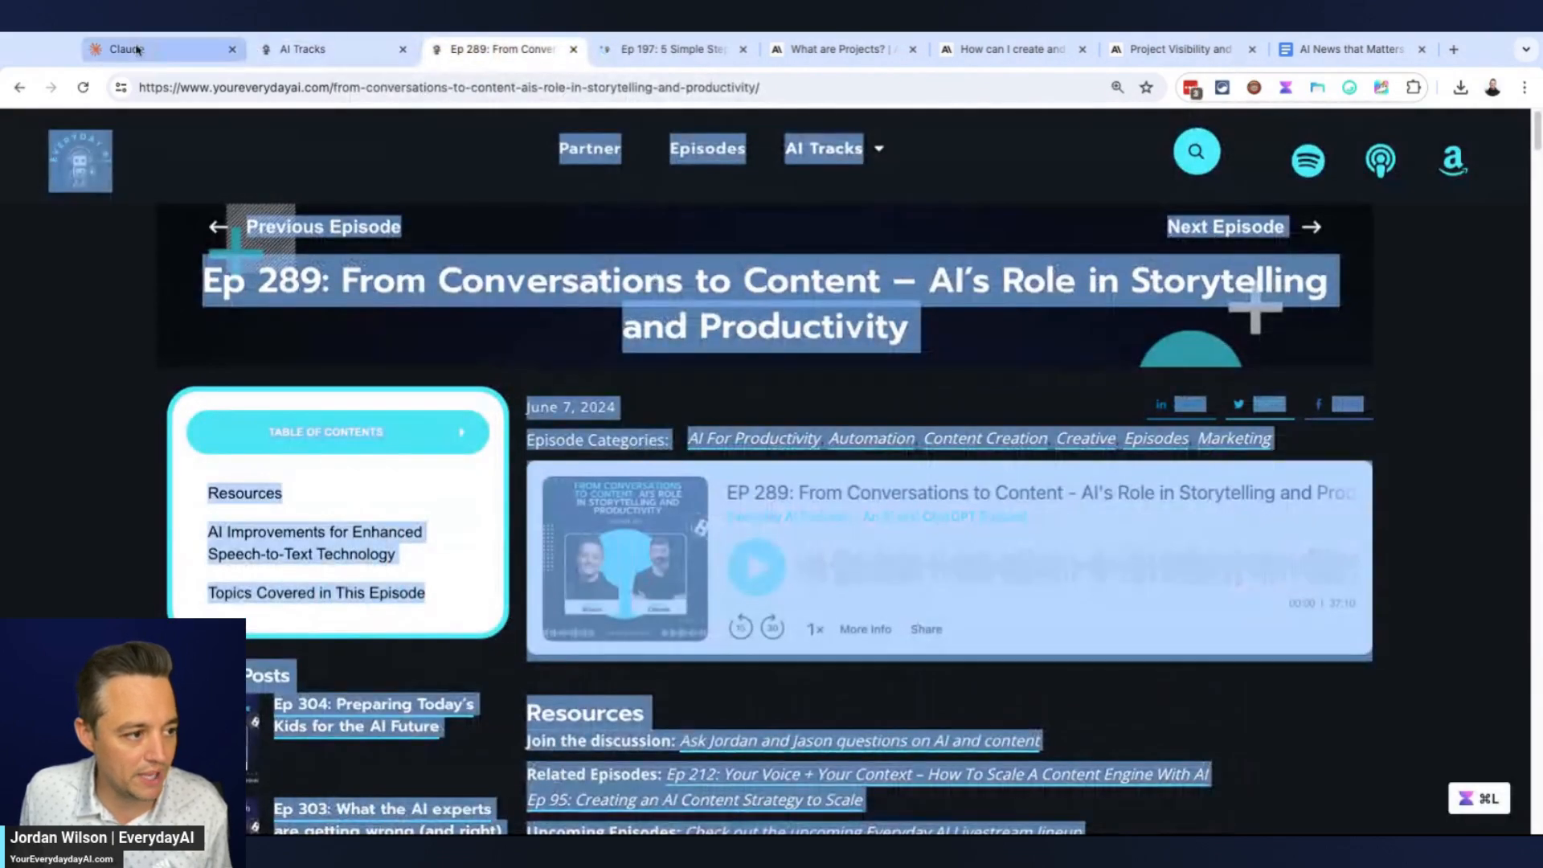
# Add the Ep 289 and Ep 197 transcripts as text content to the project knowledge
pyautogui.click(123, 49)
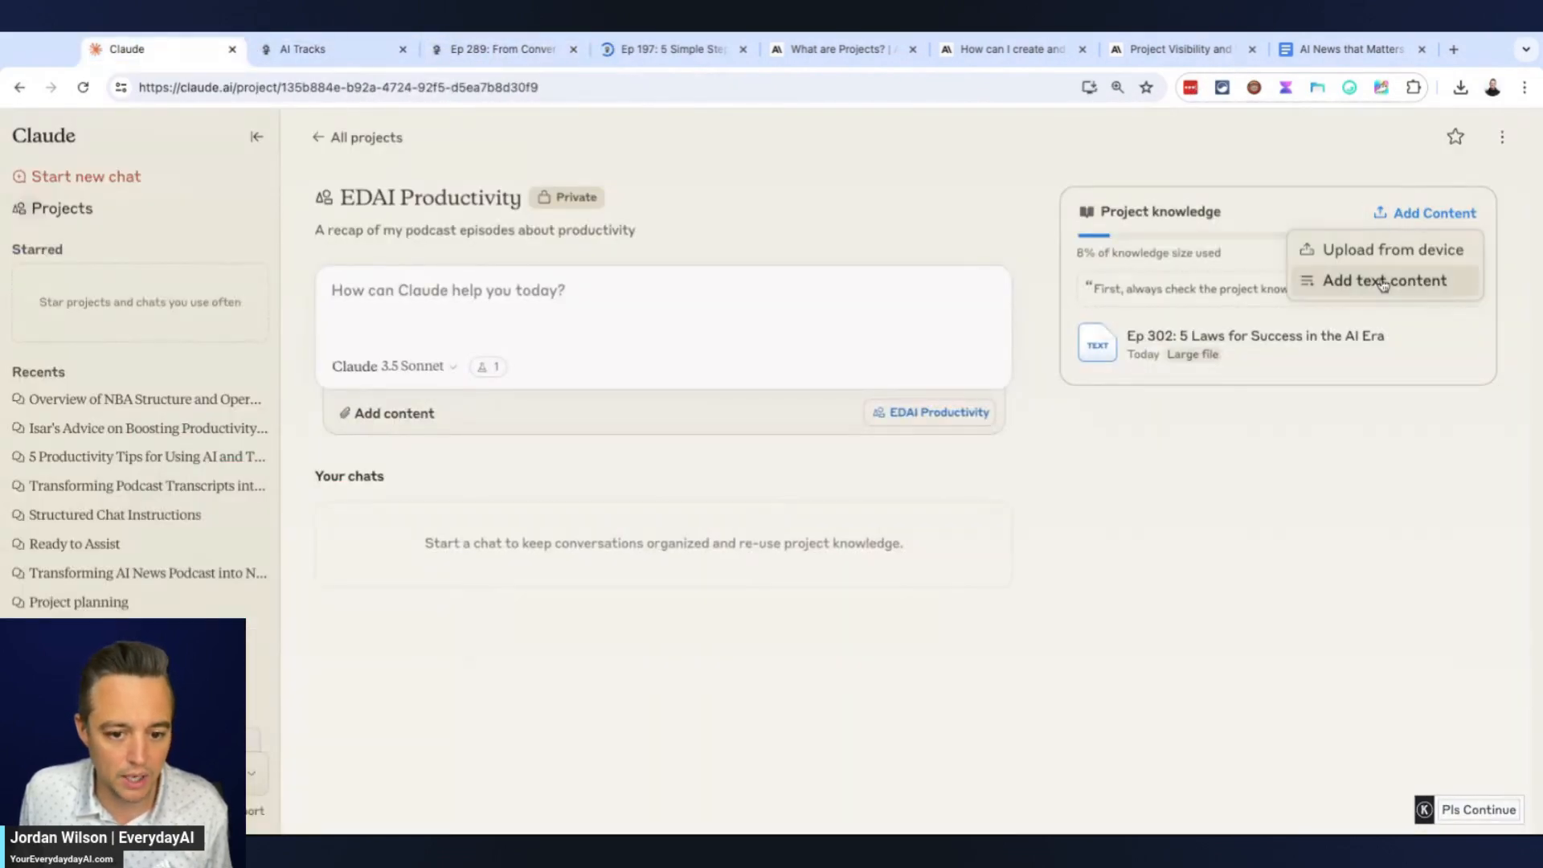
pyautogui.click(1385, 280)
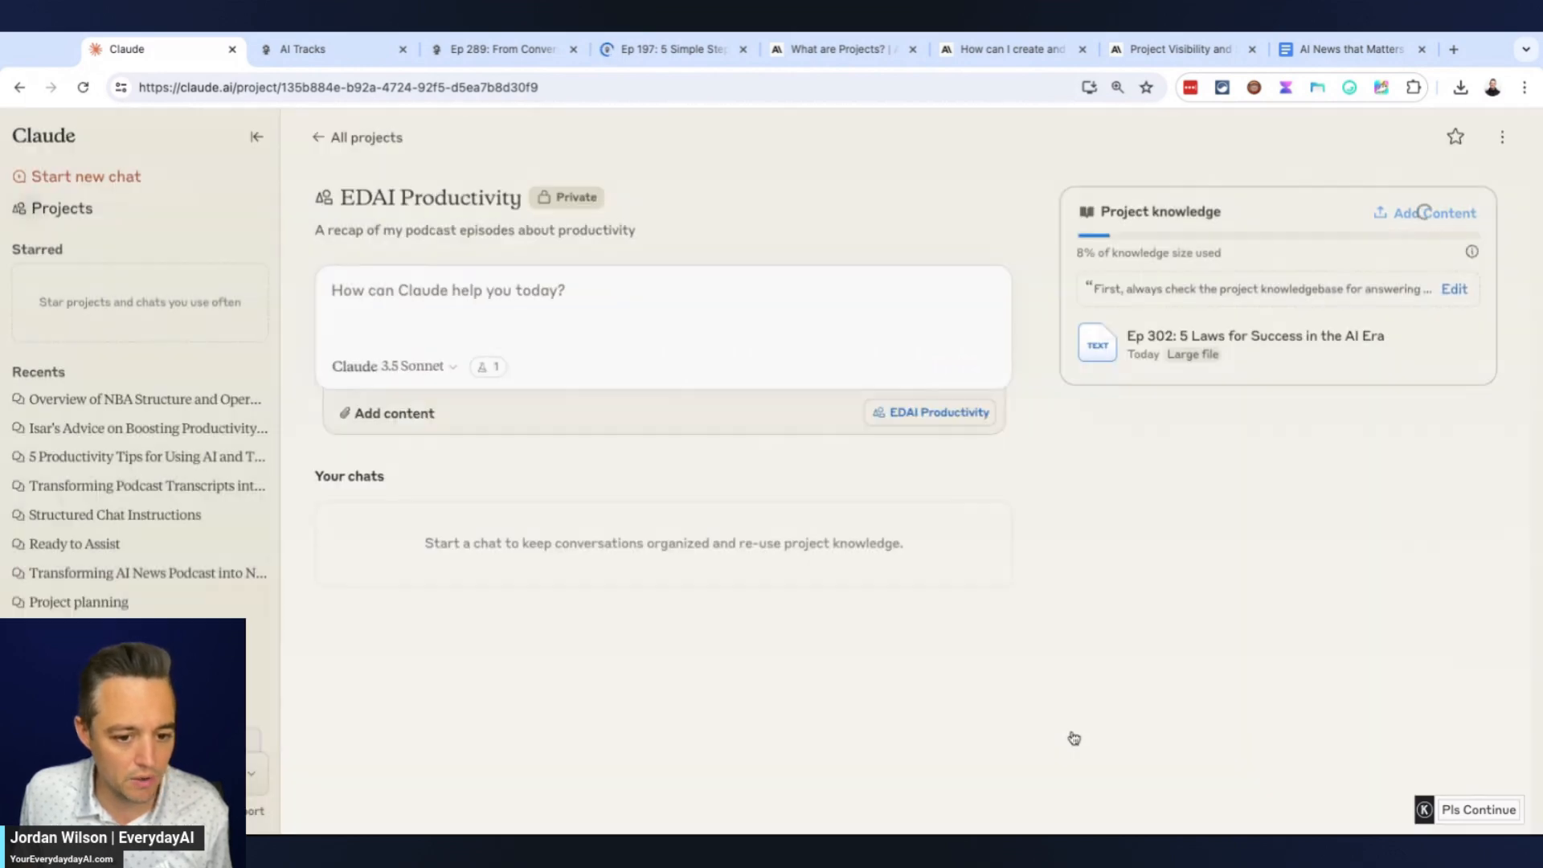
pyautogui.click(675, 49)
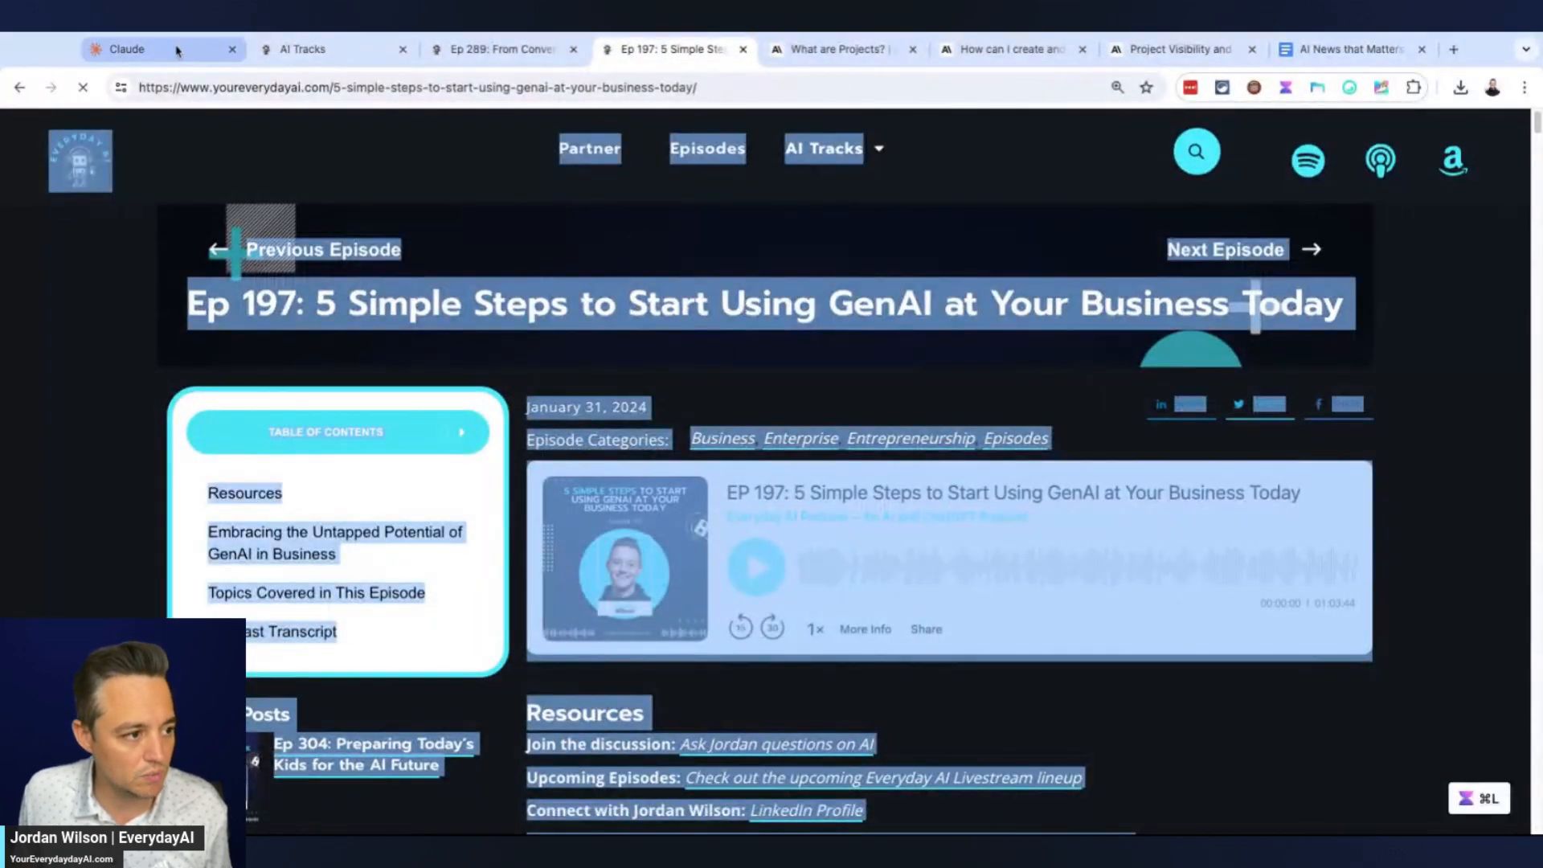
pyautogui.click(123, 50)
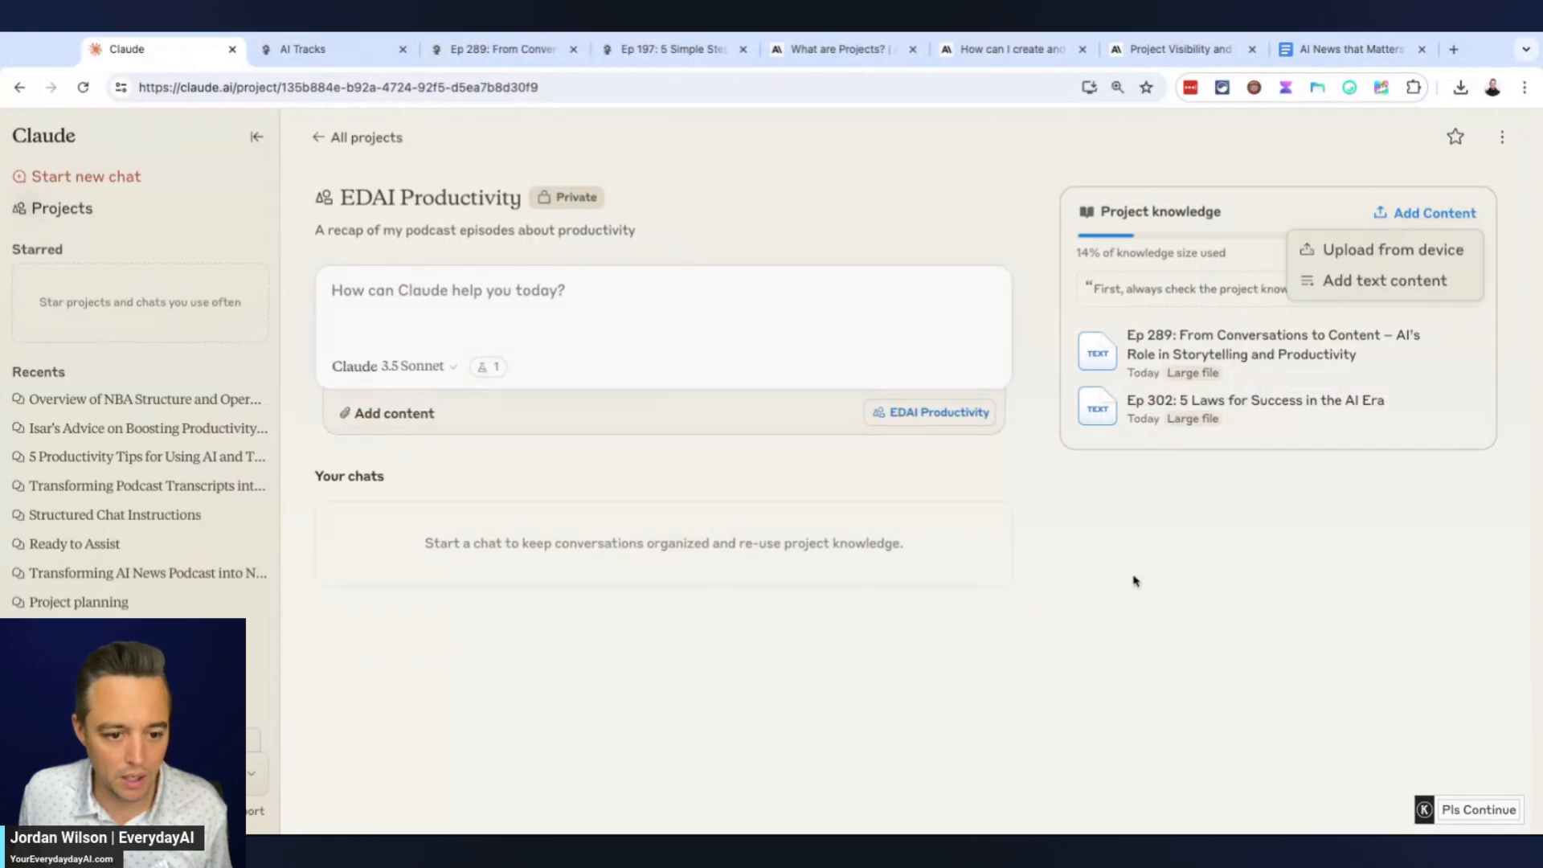
pyautogui.click(1382, 280)
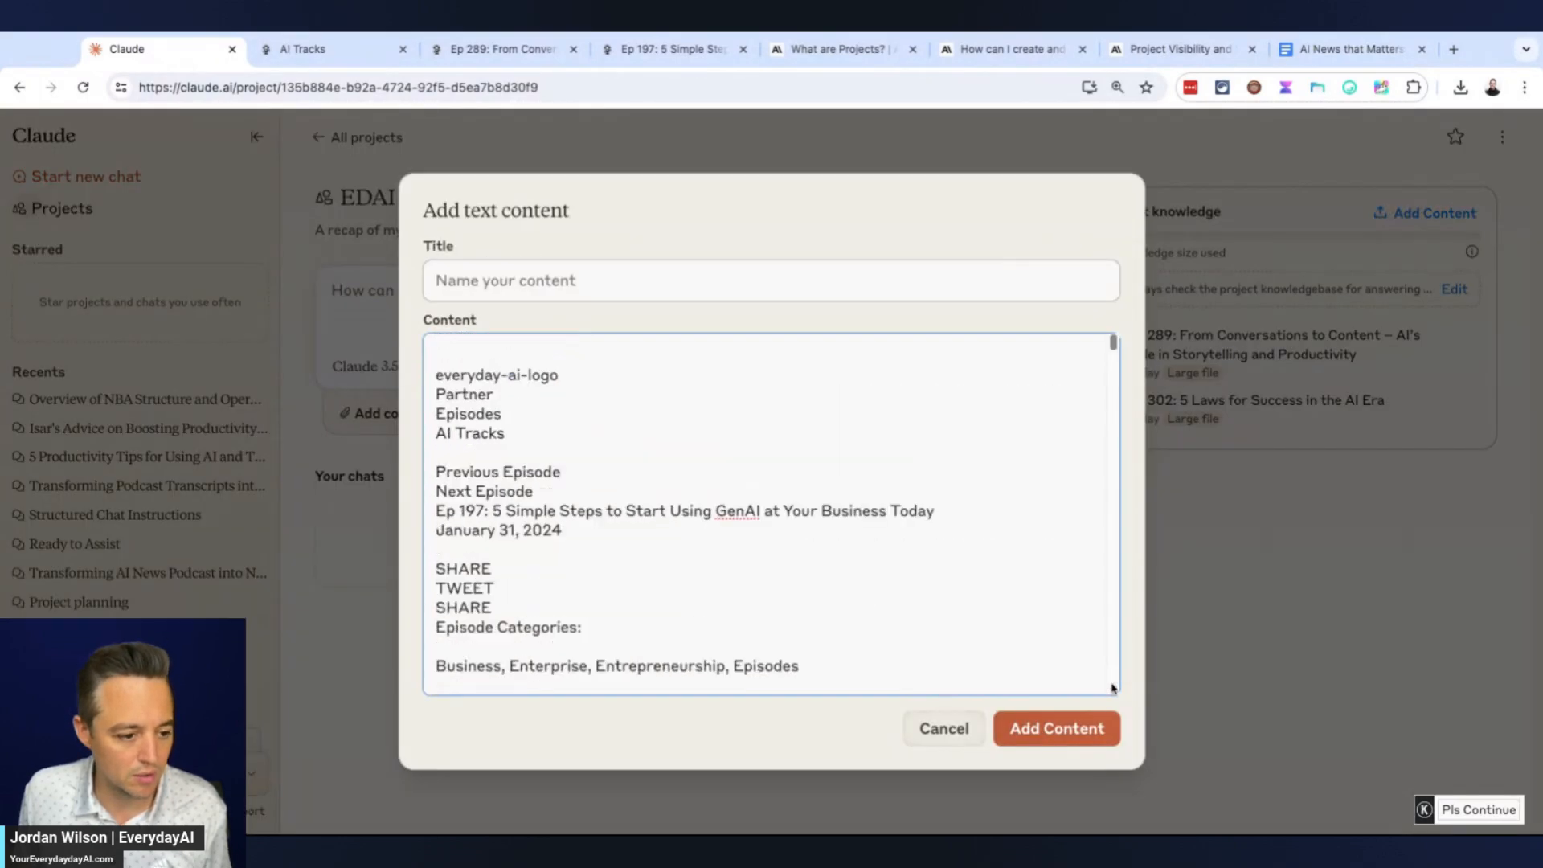
pyautogui.doubleClick(684, 510)
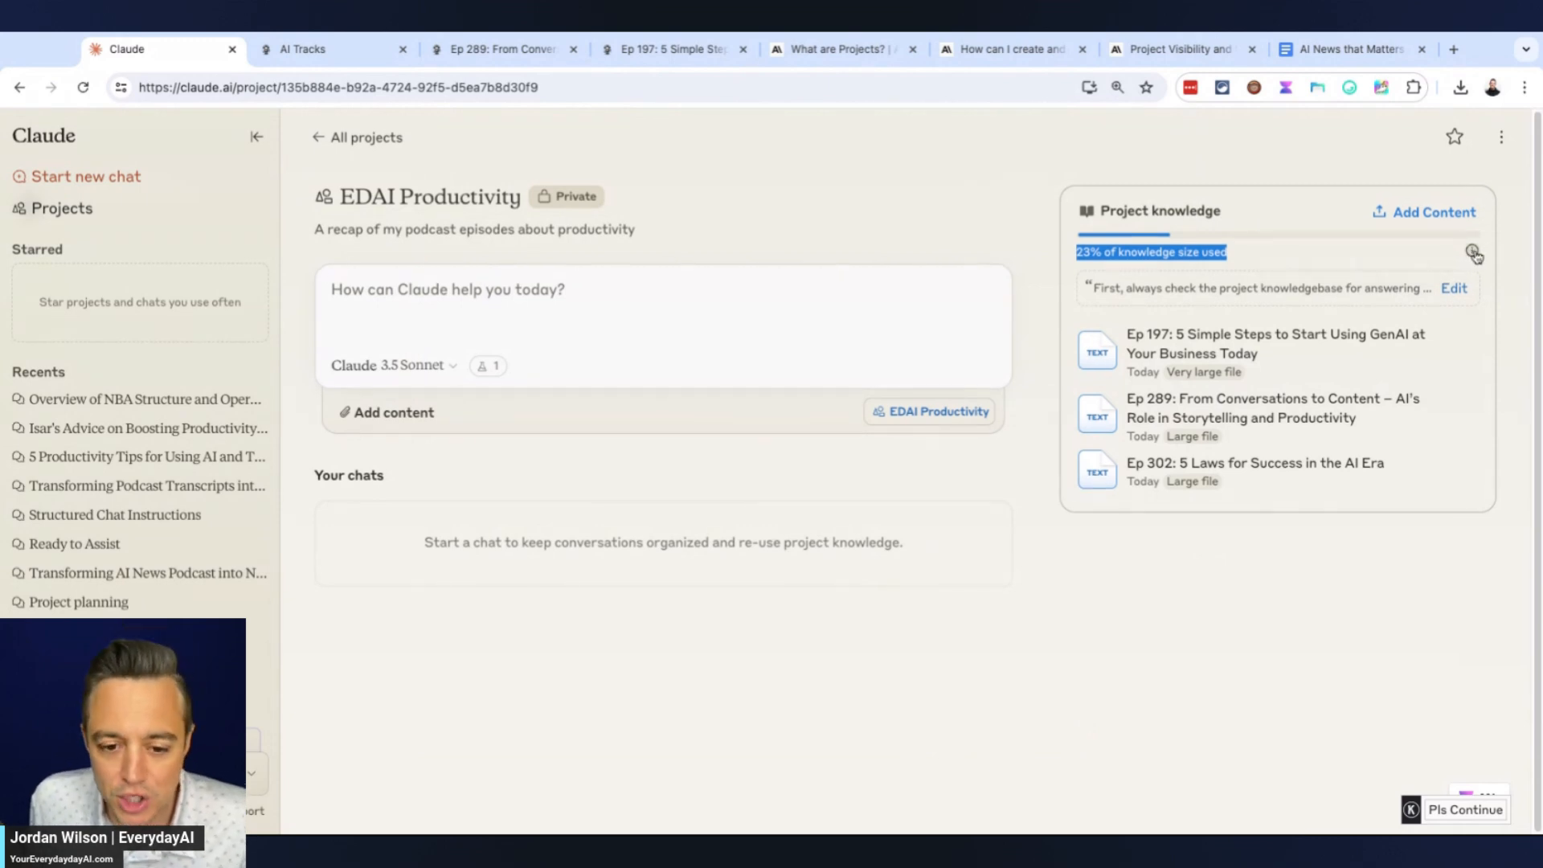
pyautogui.moveTo(1473, 254)
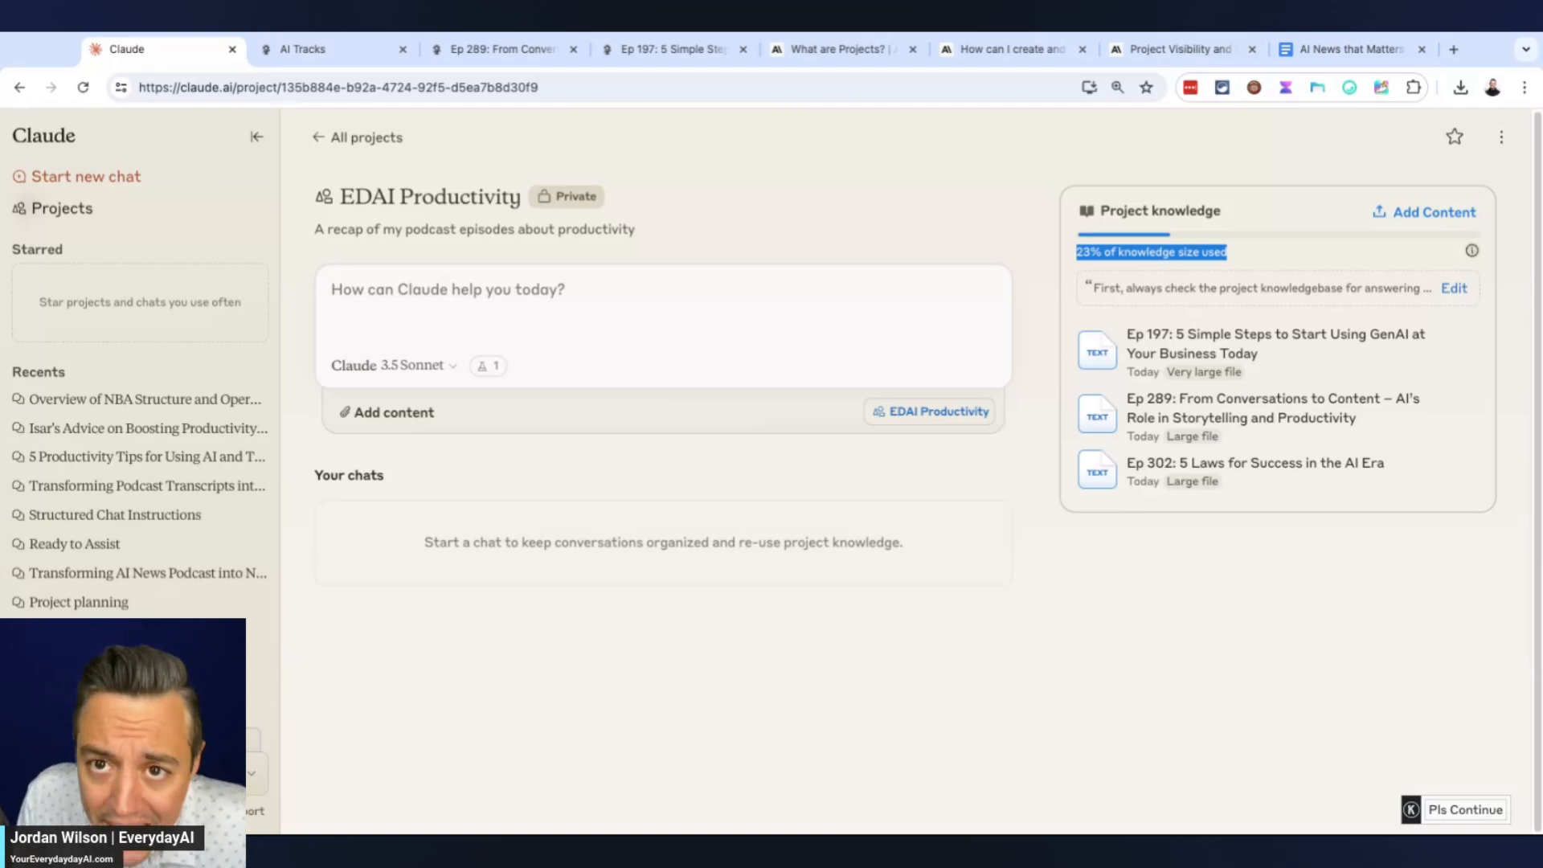
pyautogui.moveTo(1135, 323)
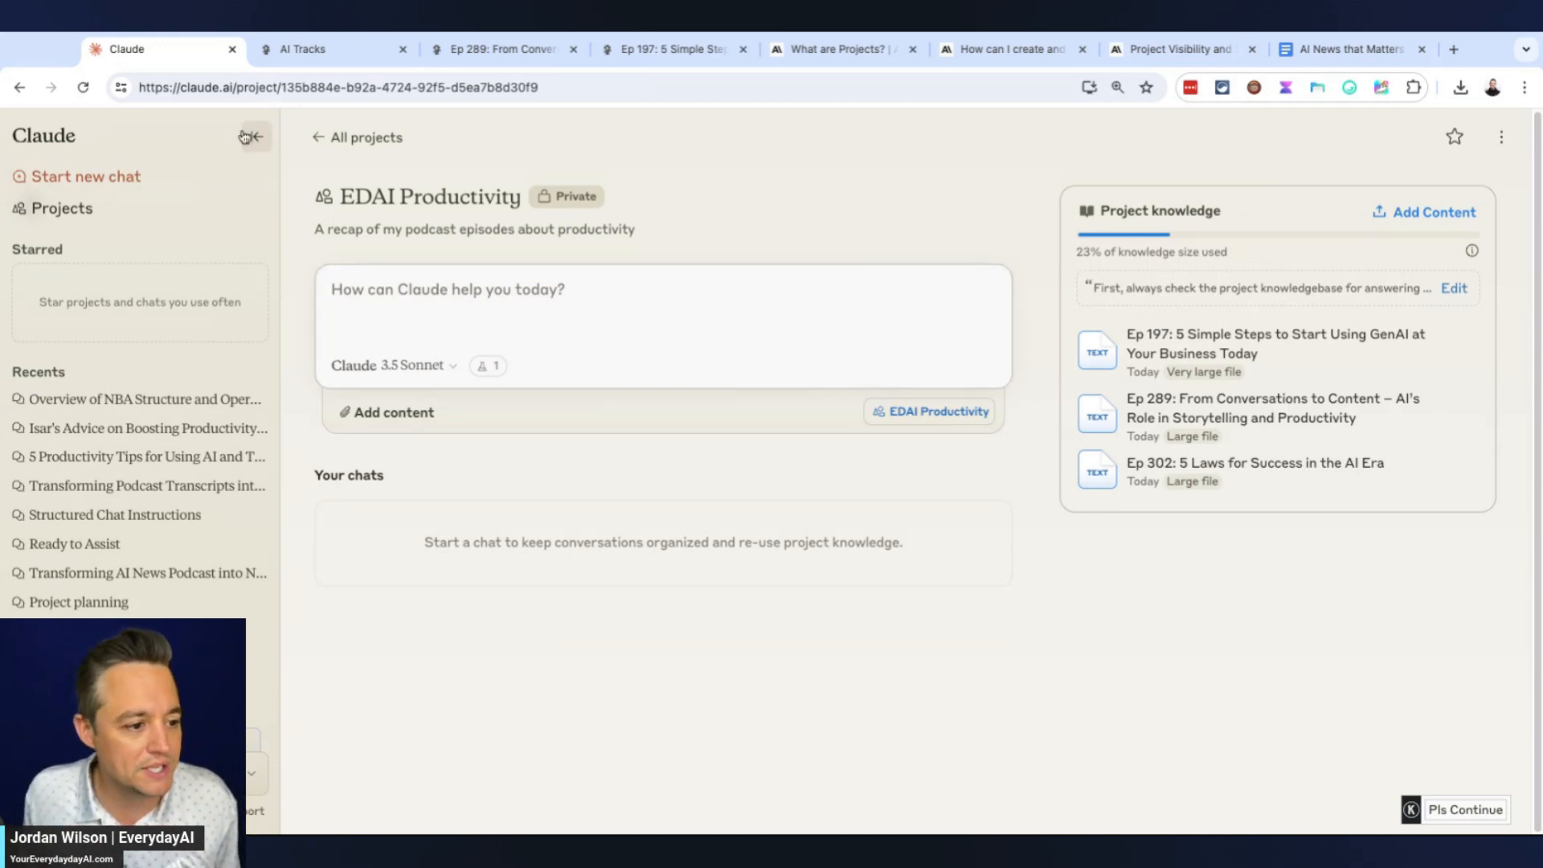
# Collapse the sidebar and check the experimental features preview, then dismiss it
pyautogui.click(252, 136)
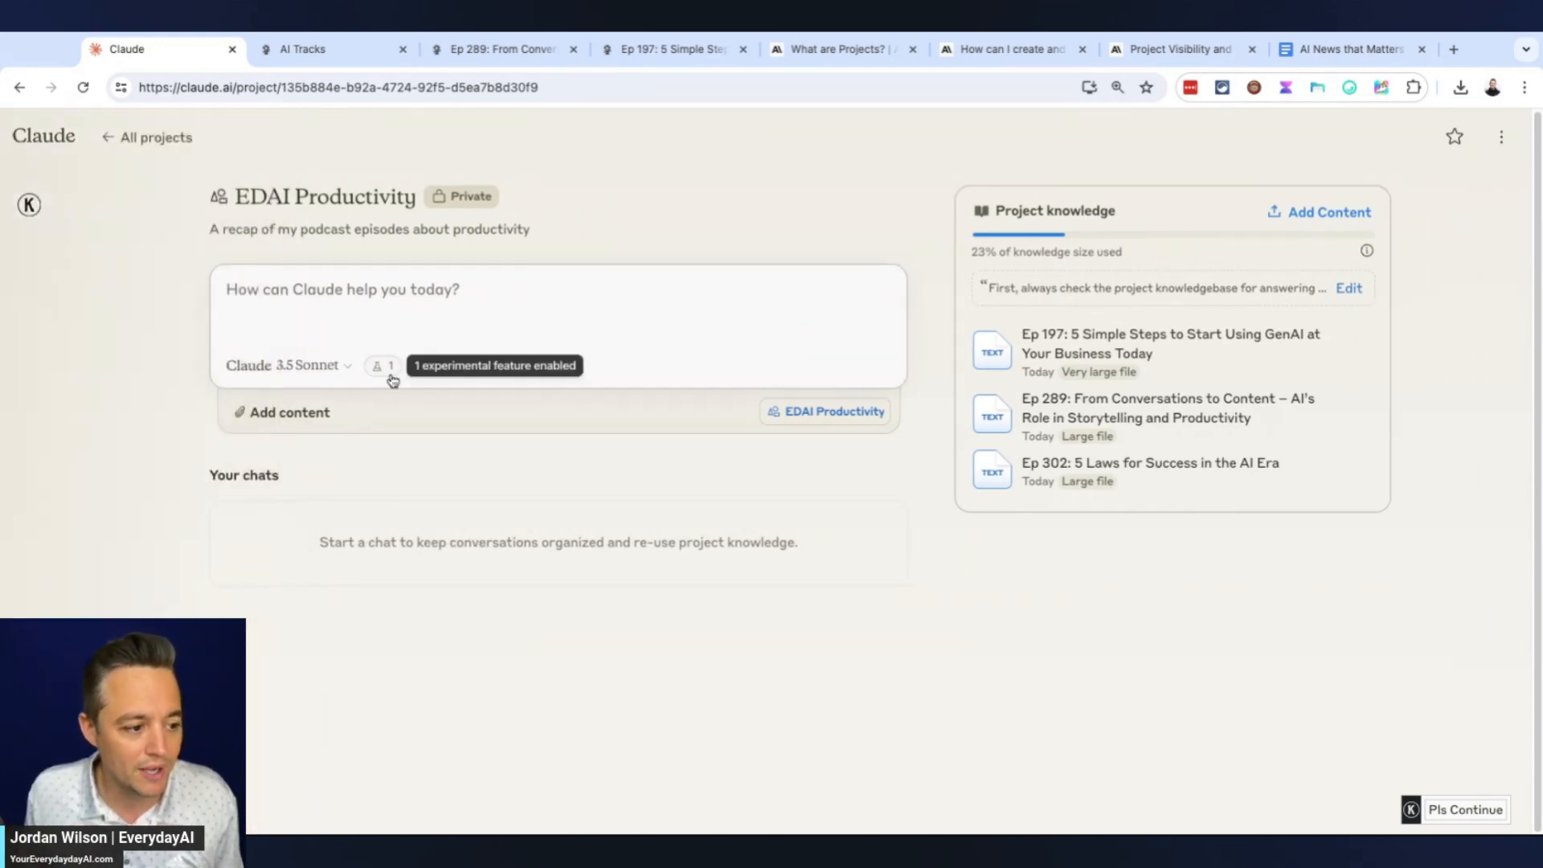
pyautogui.click(381, 365)
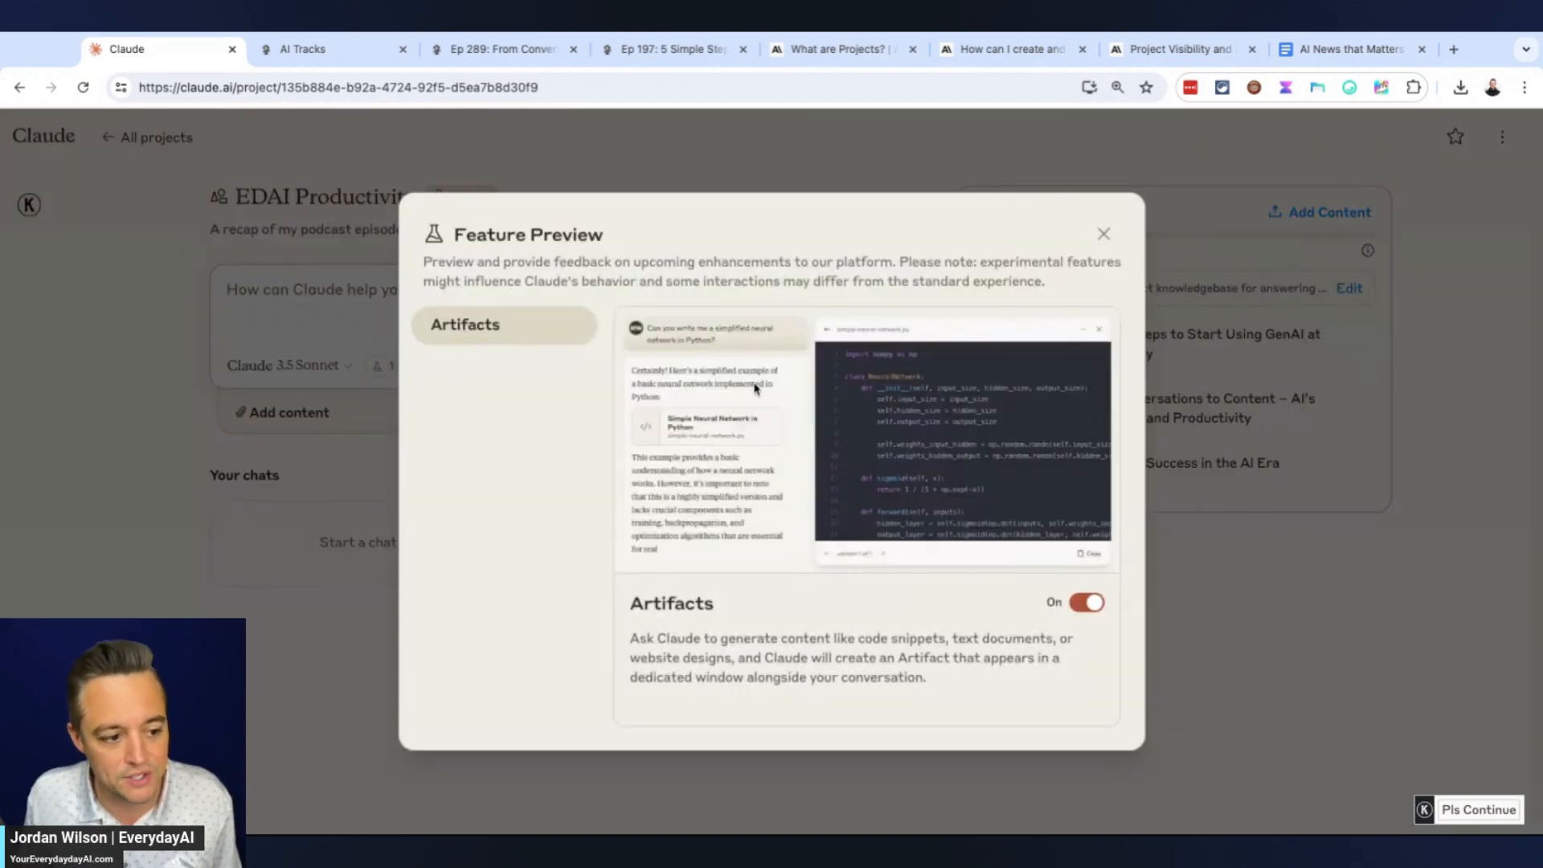
pyautogui.moveTo(1078, 222)
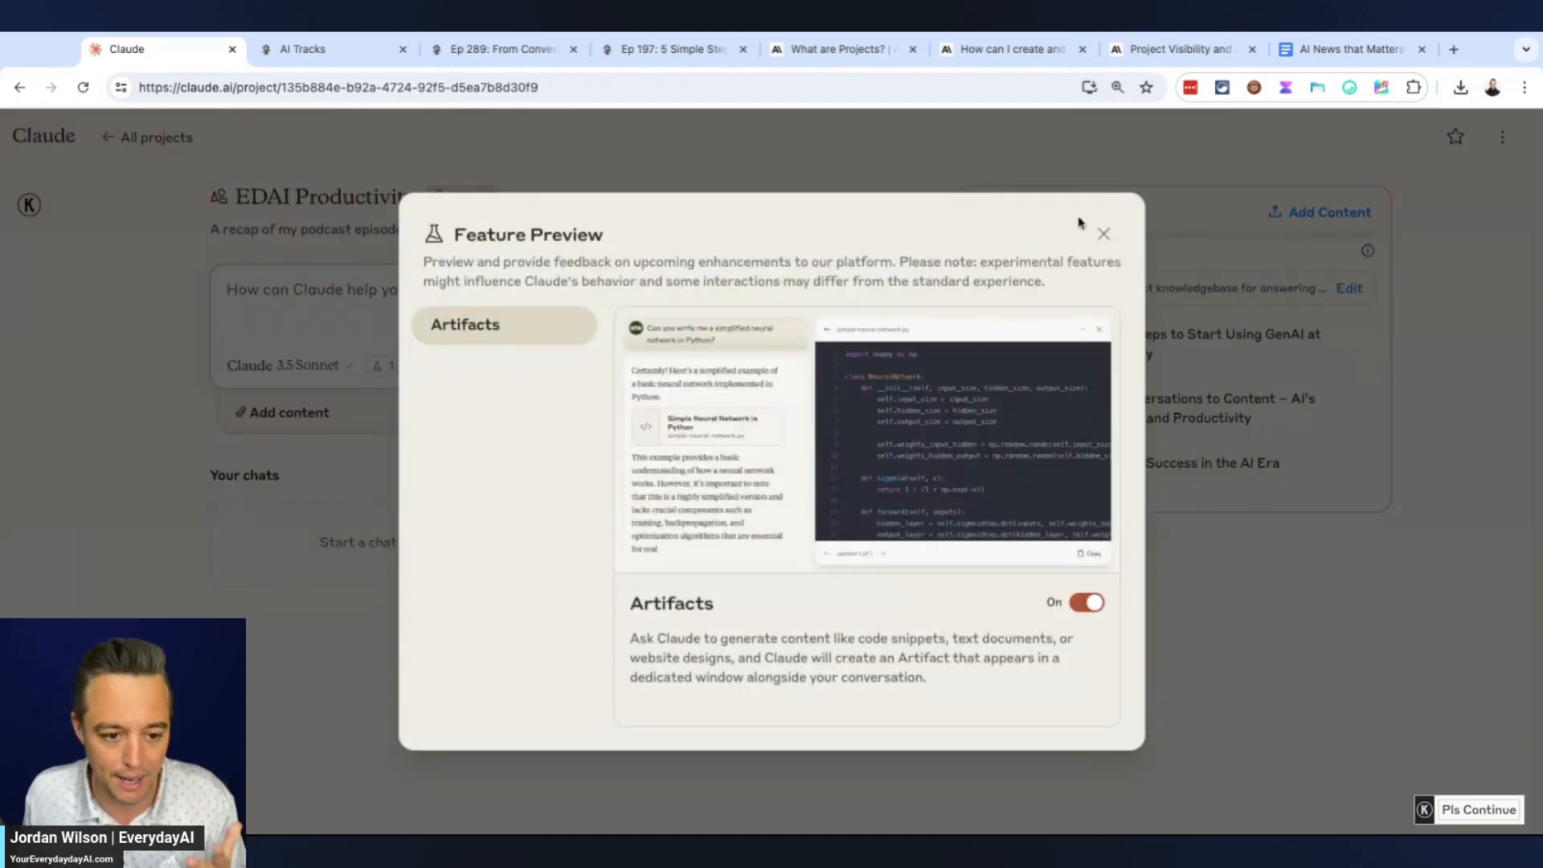
pyautogui.click(1102, 233)
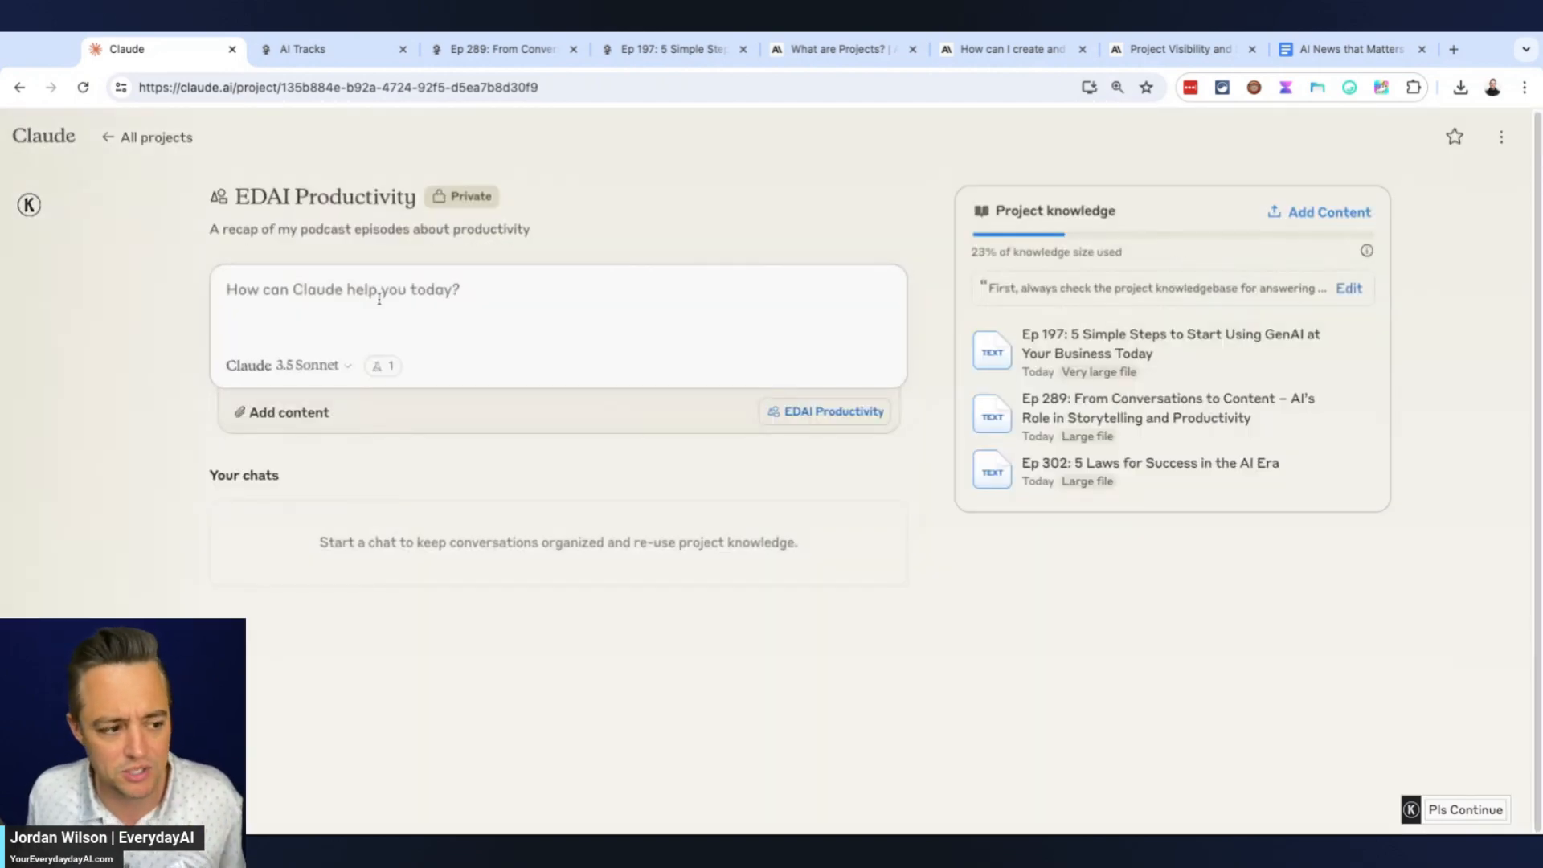
pyautogui.moveTo(507, 584)
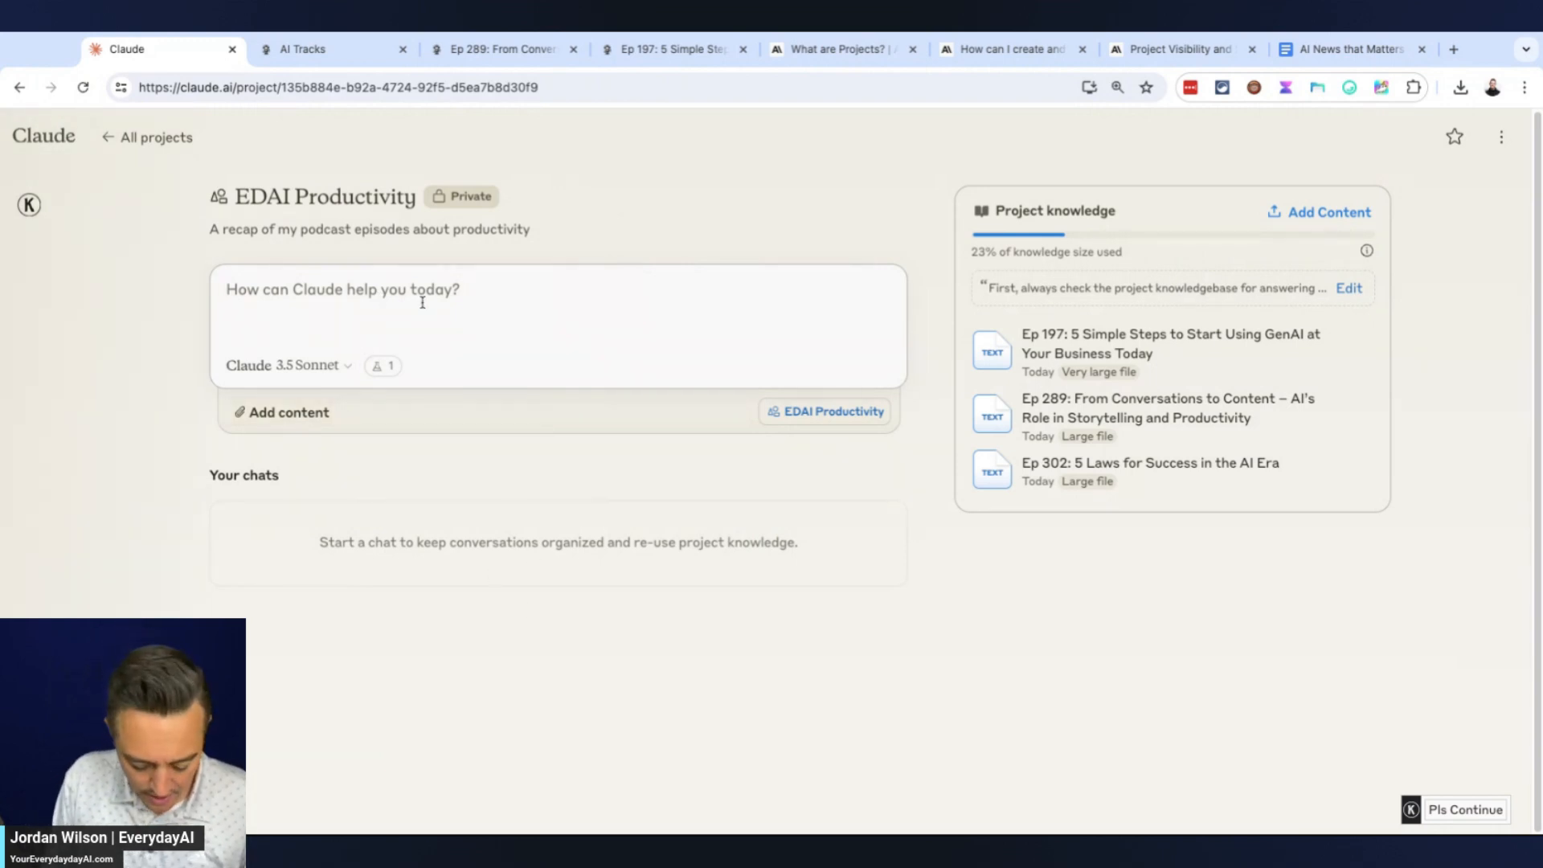
# Write the prompt 'please give me 7 tips for productivity' in the project chat
pyautogui.write('please give me')
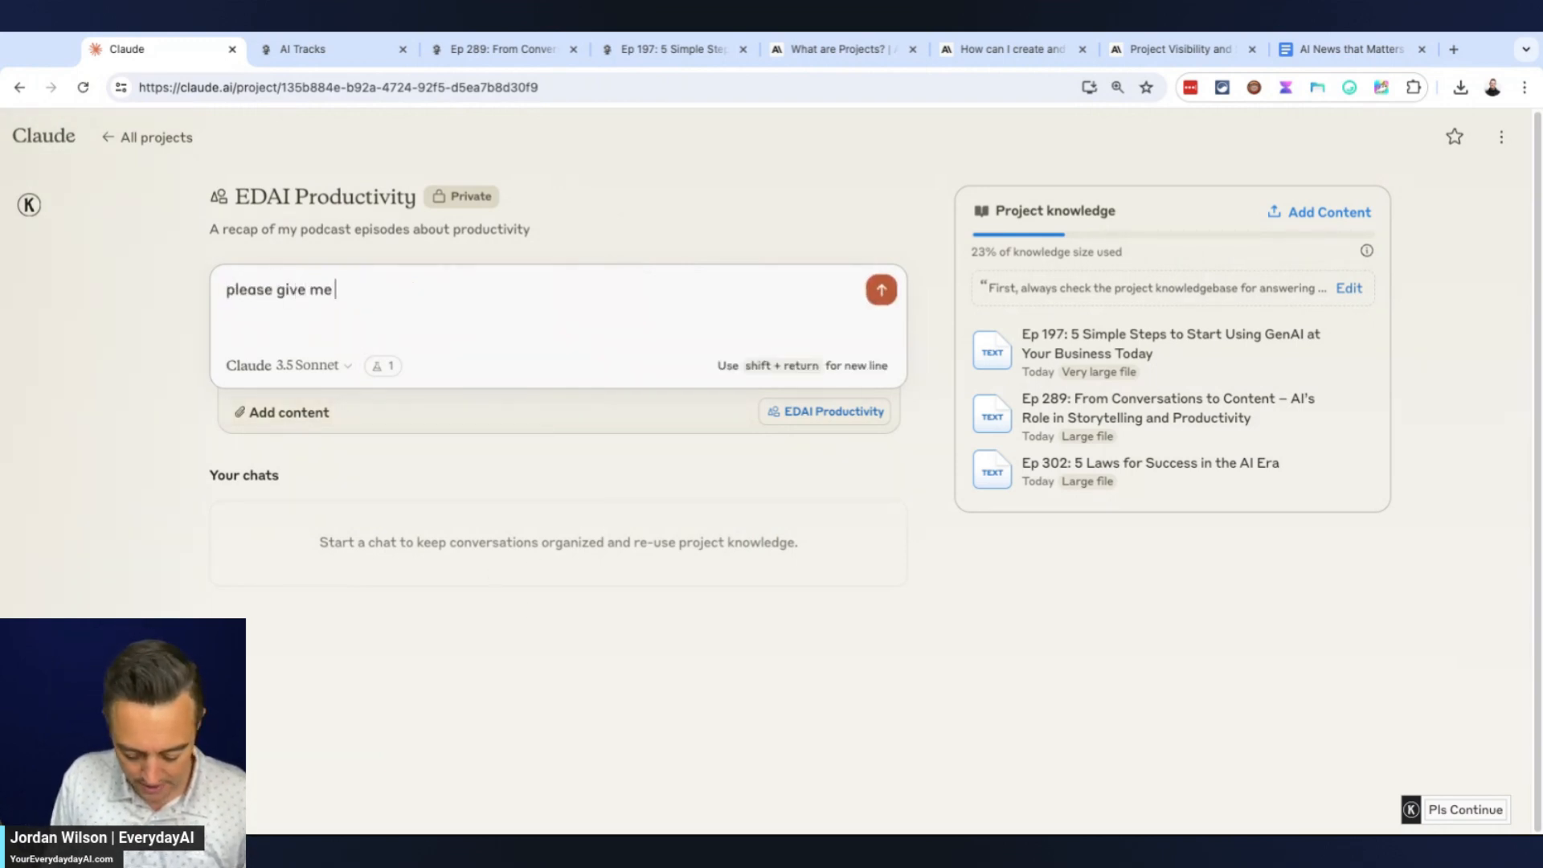
pyautogui.write('7 tips for p')
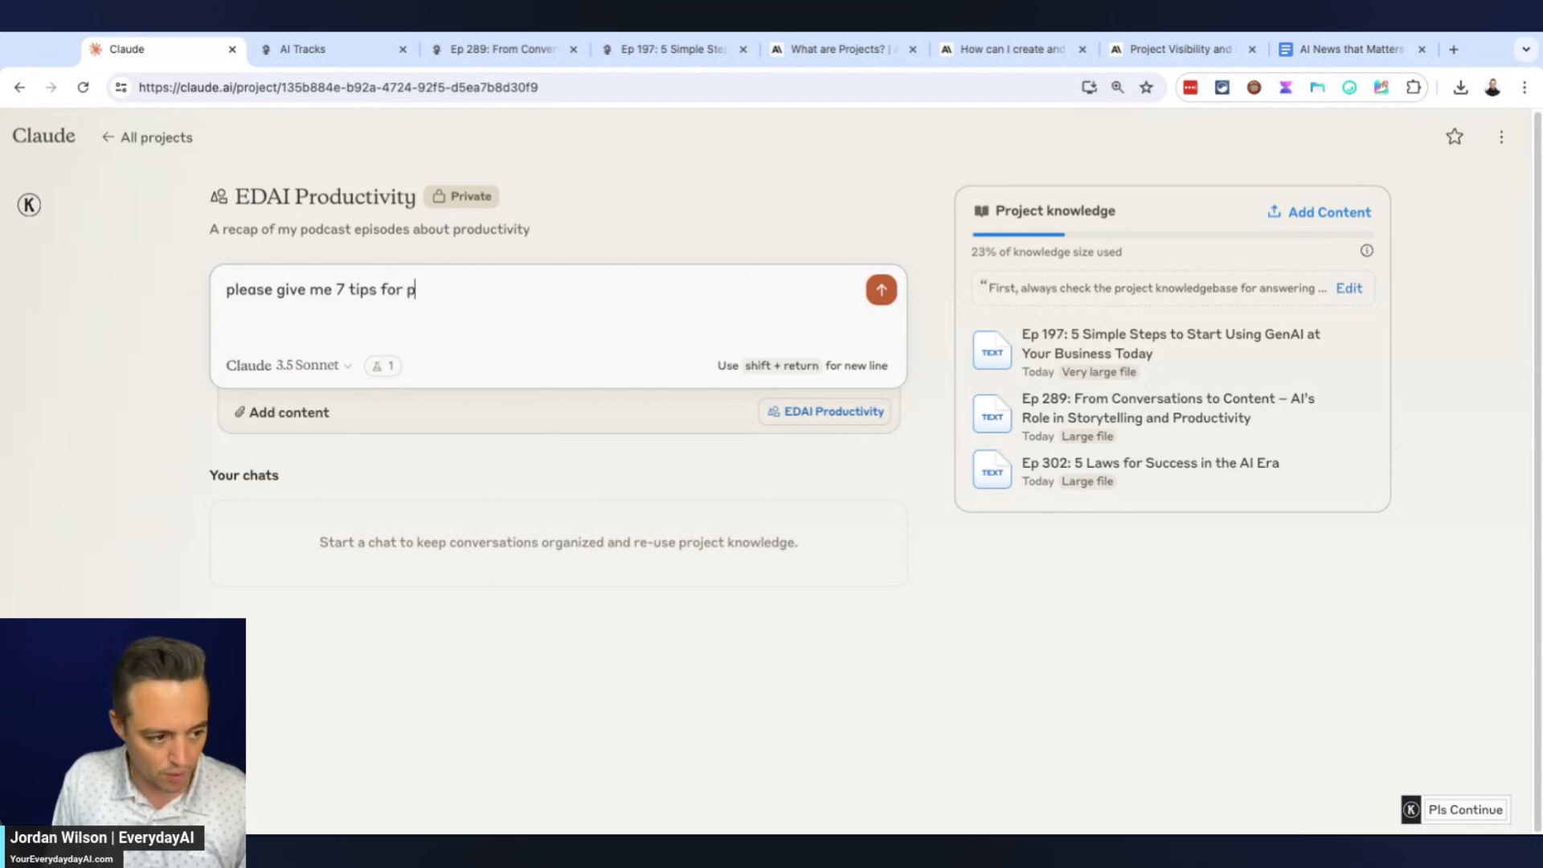
pyautogui.write('rodcutivity')
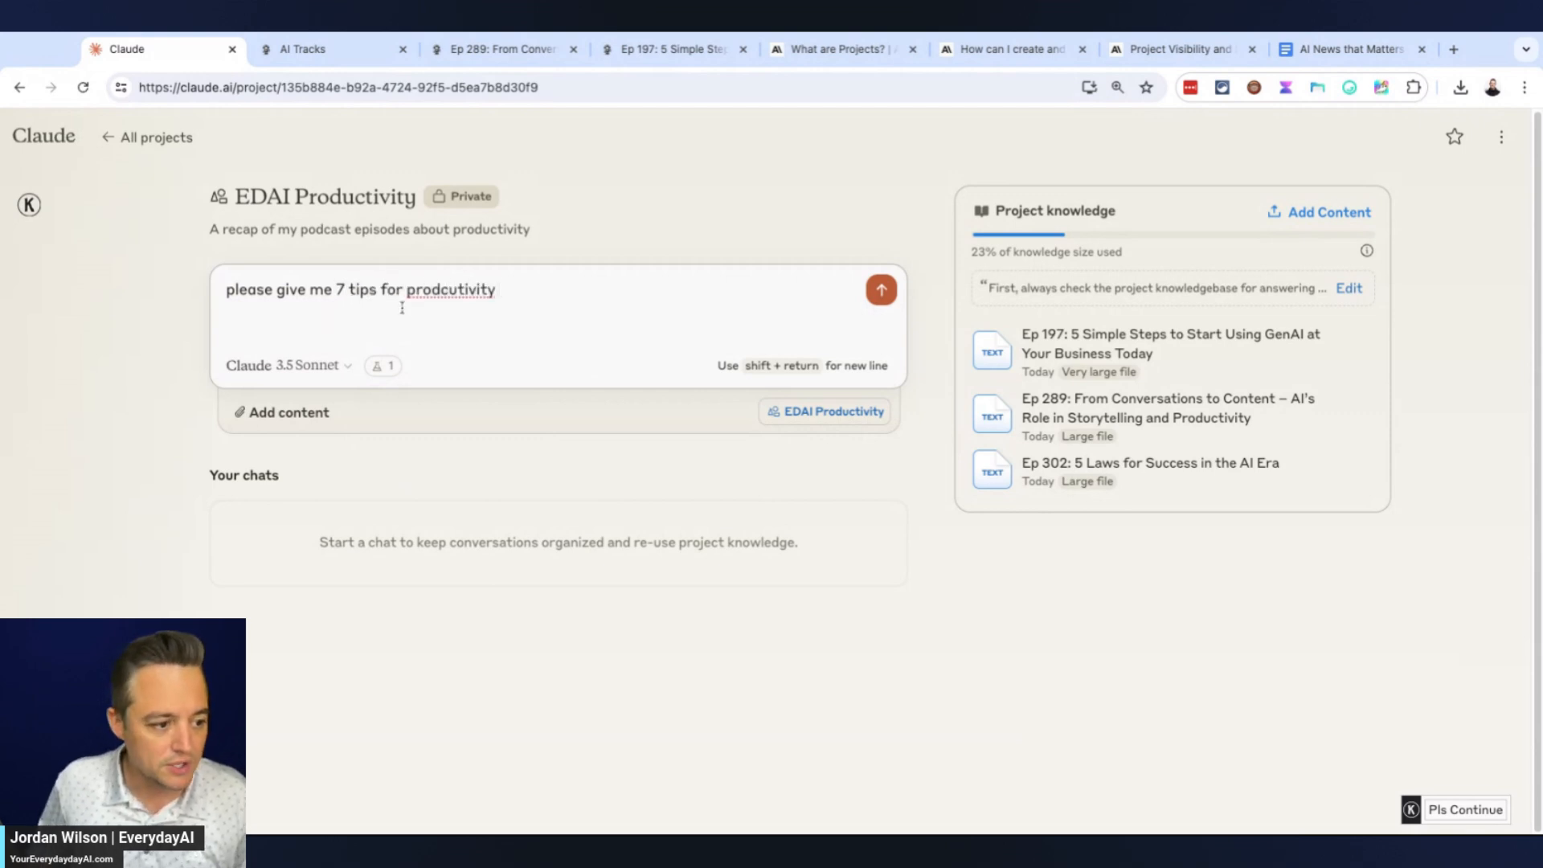
pyautogui.write('productivity')
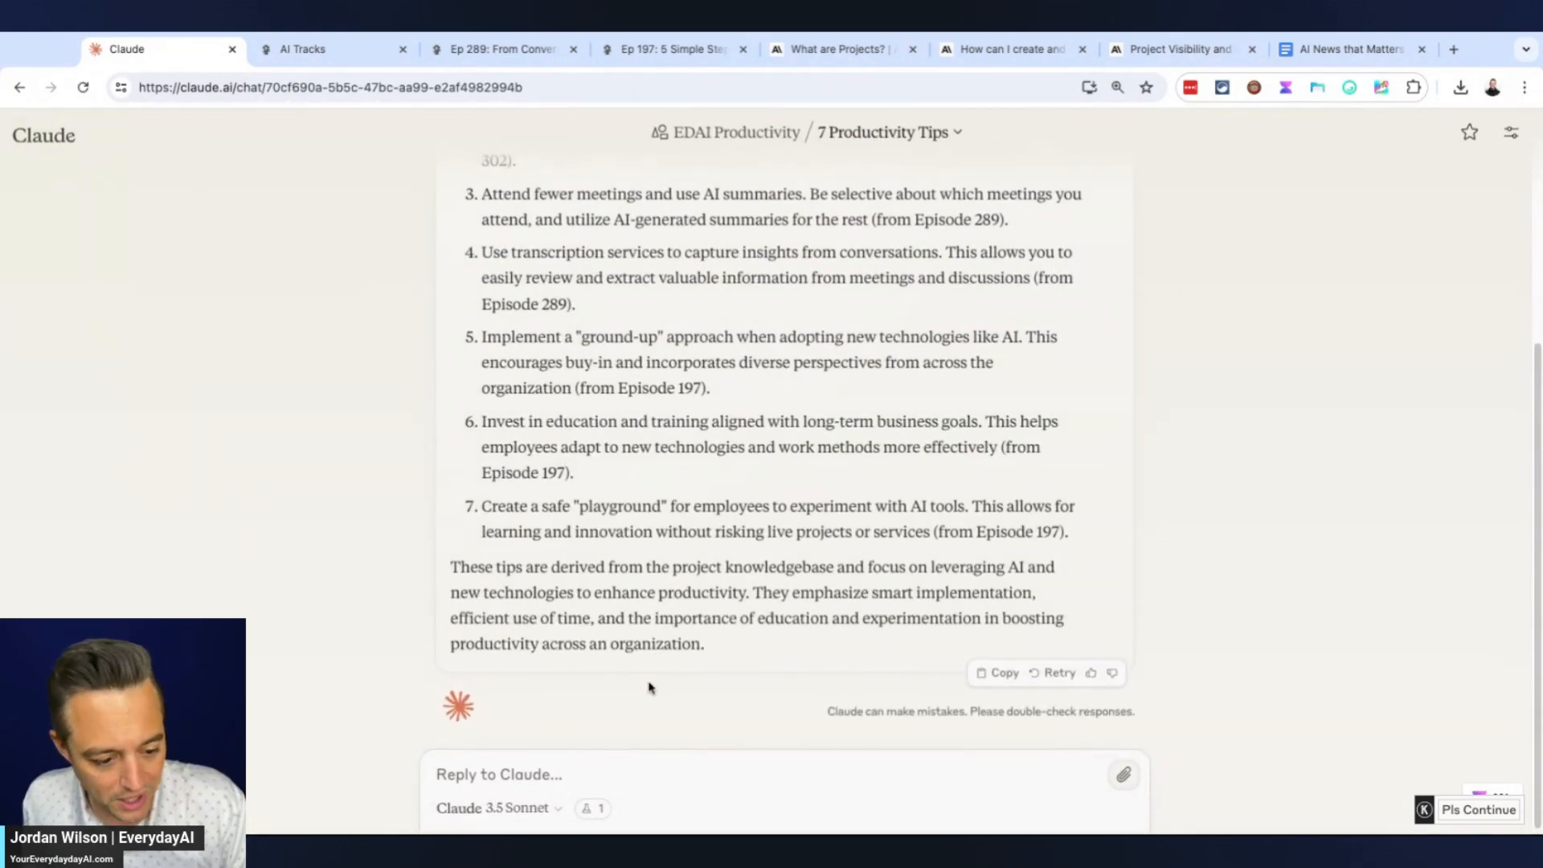
pyautogui.scroll(3)
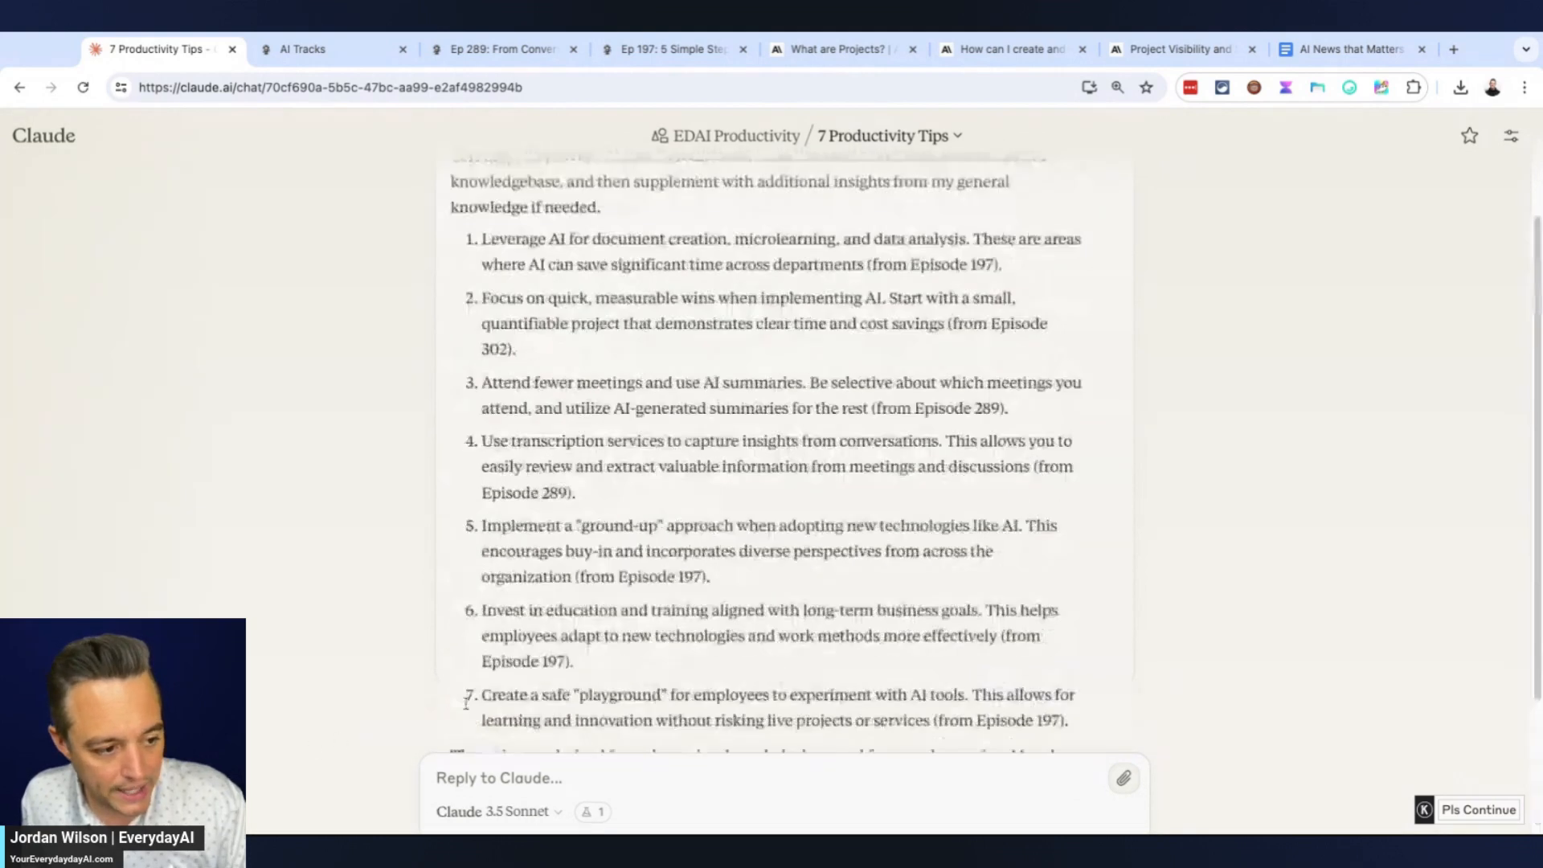
pyautogui.scroll(3)
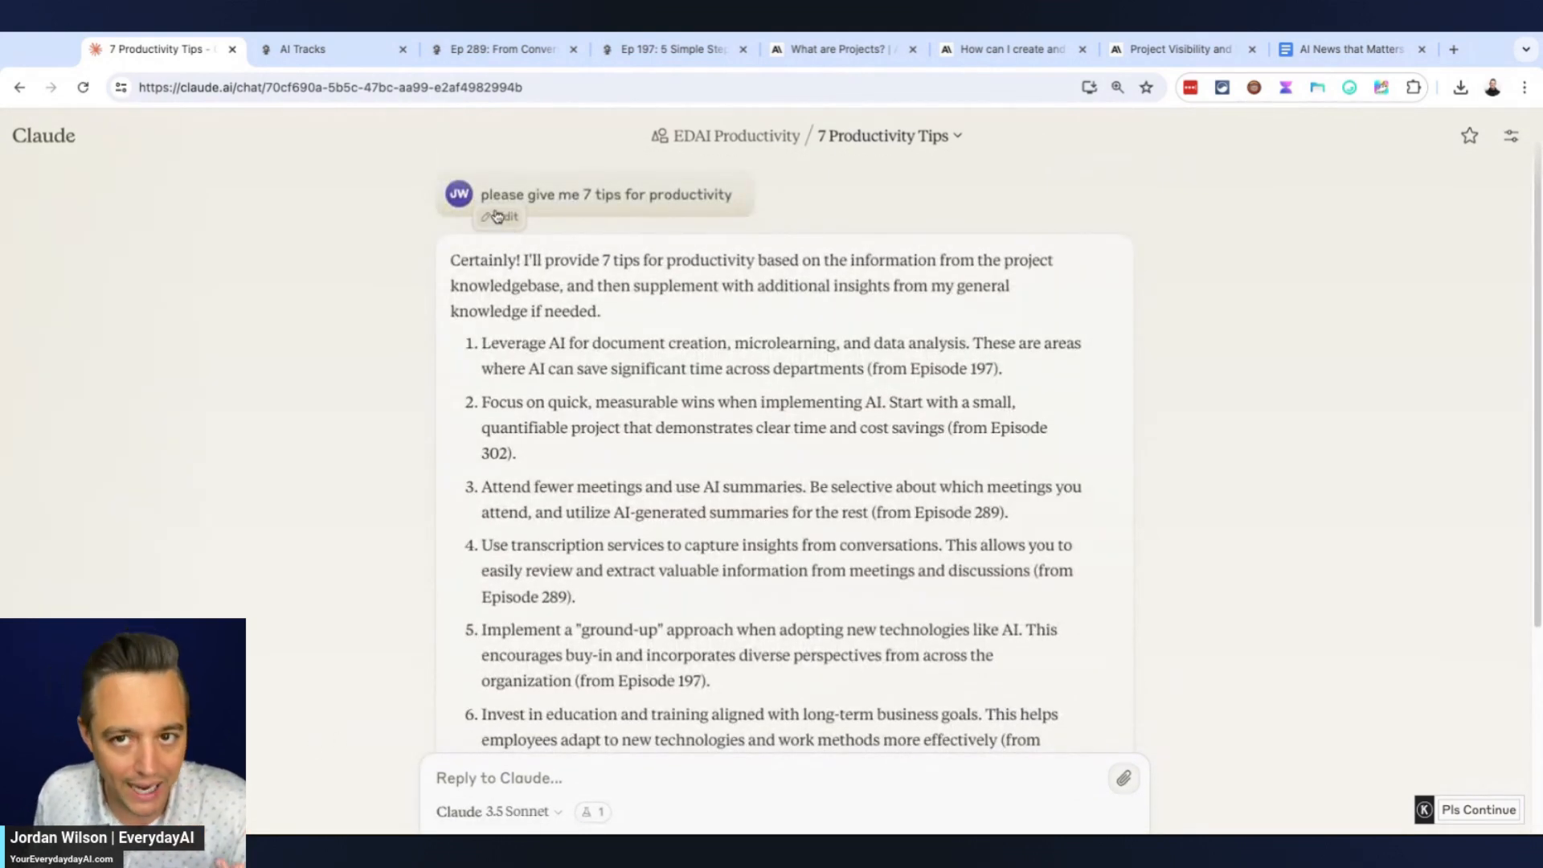
pyautogui.moveTo(940, 359)
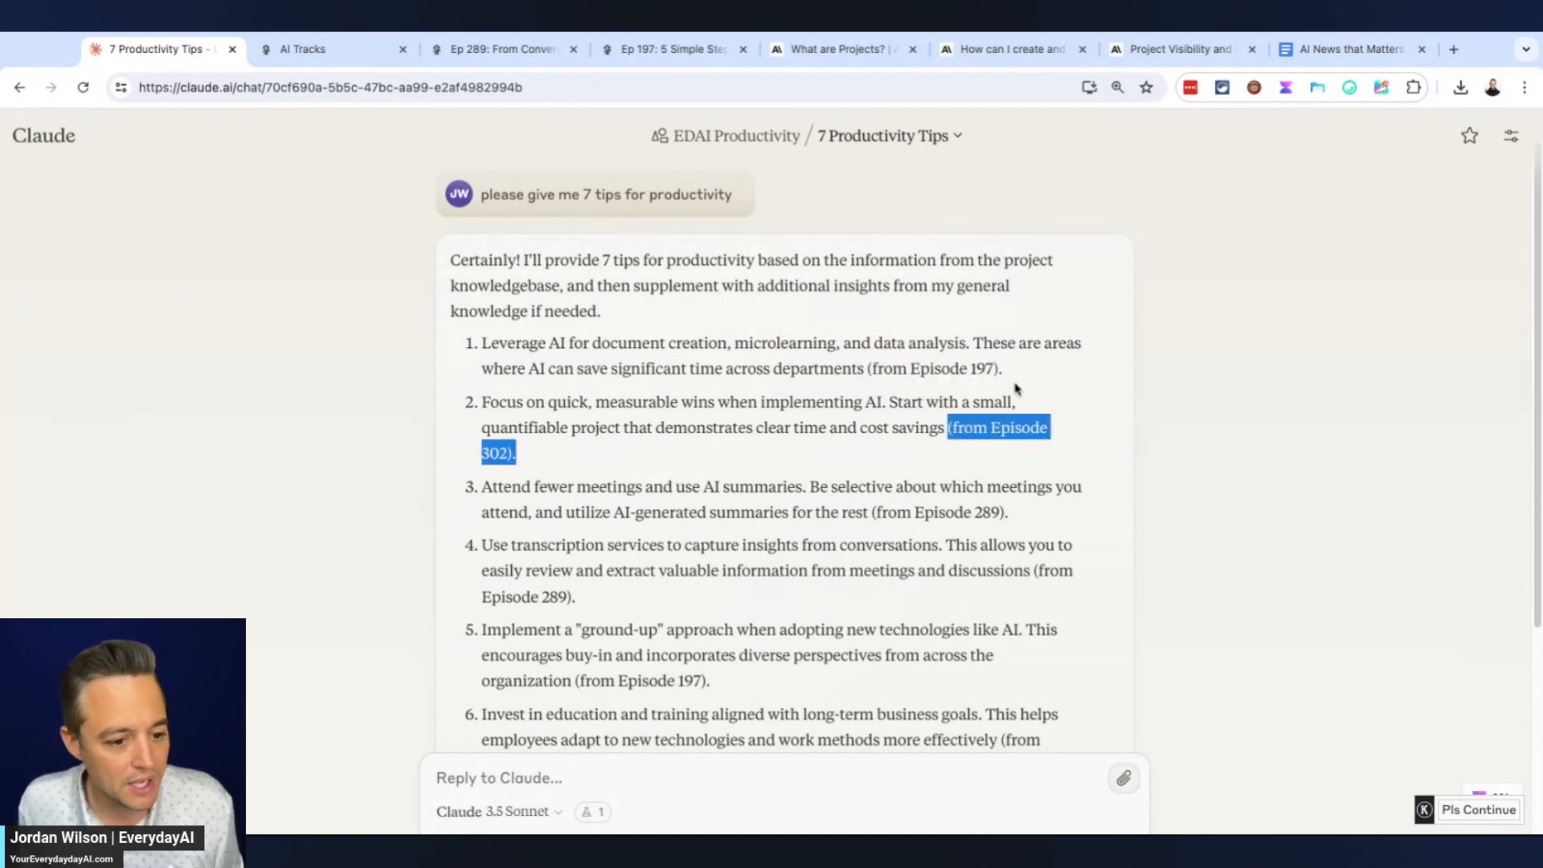
pyautogui.click(674, 49)
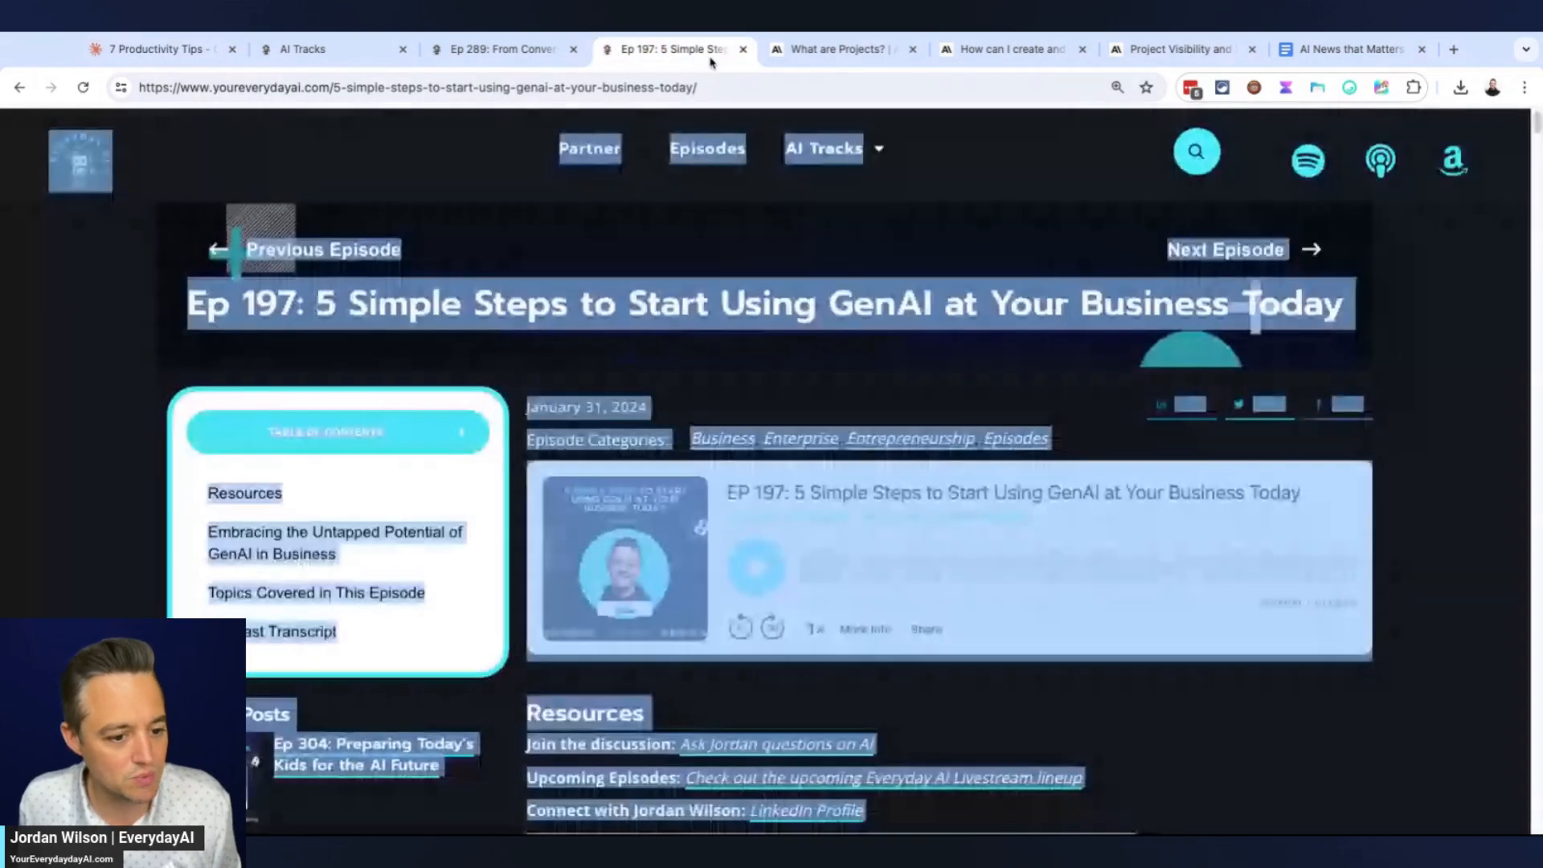
pyautogui.click(501, 49)
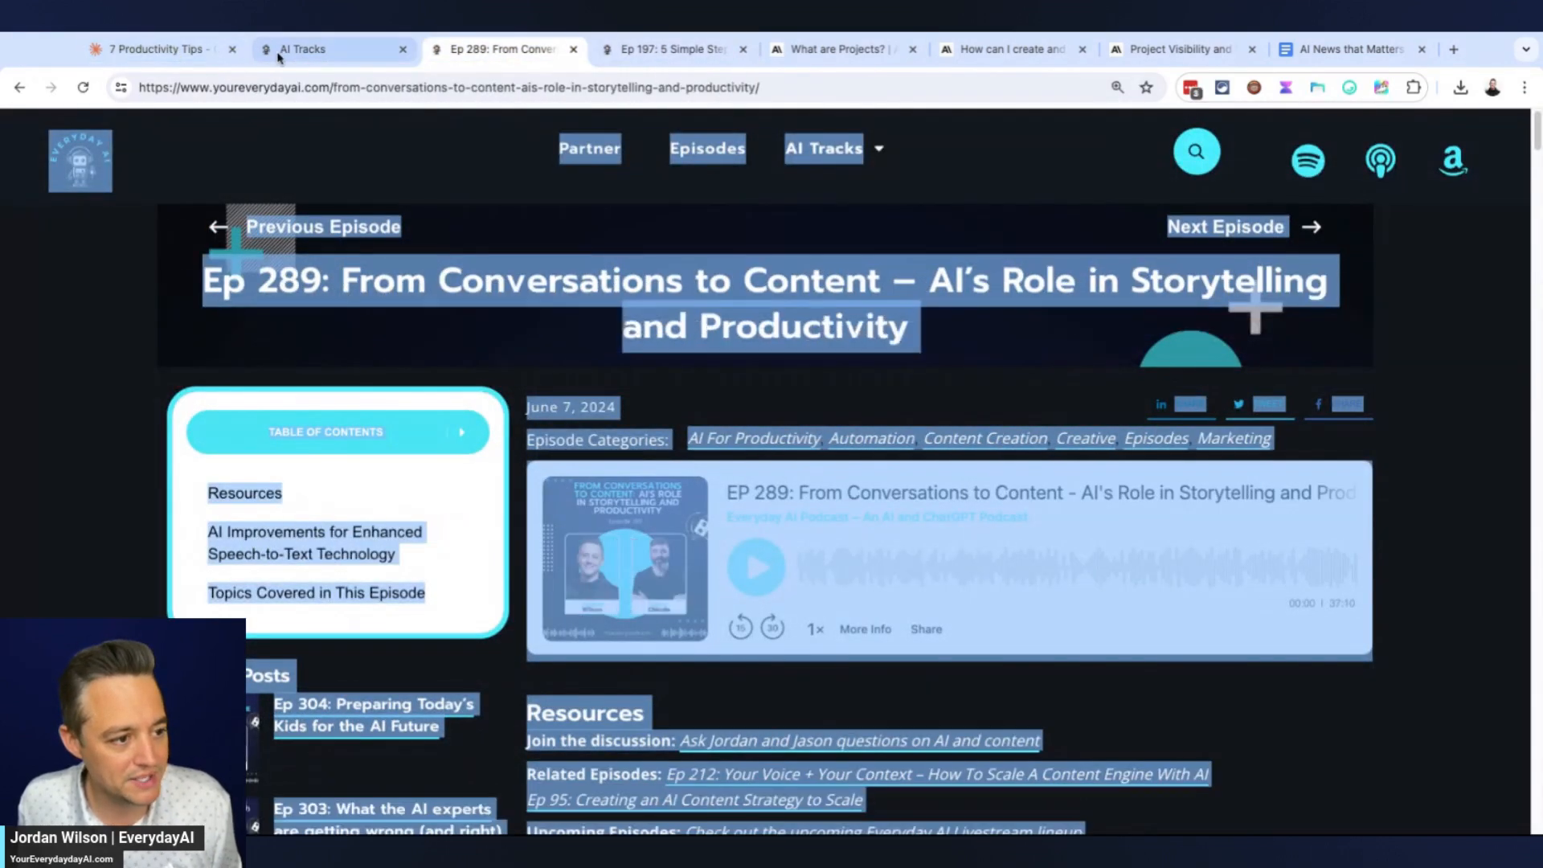
pyautogui.click(158, 49)
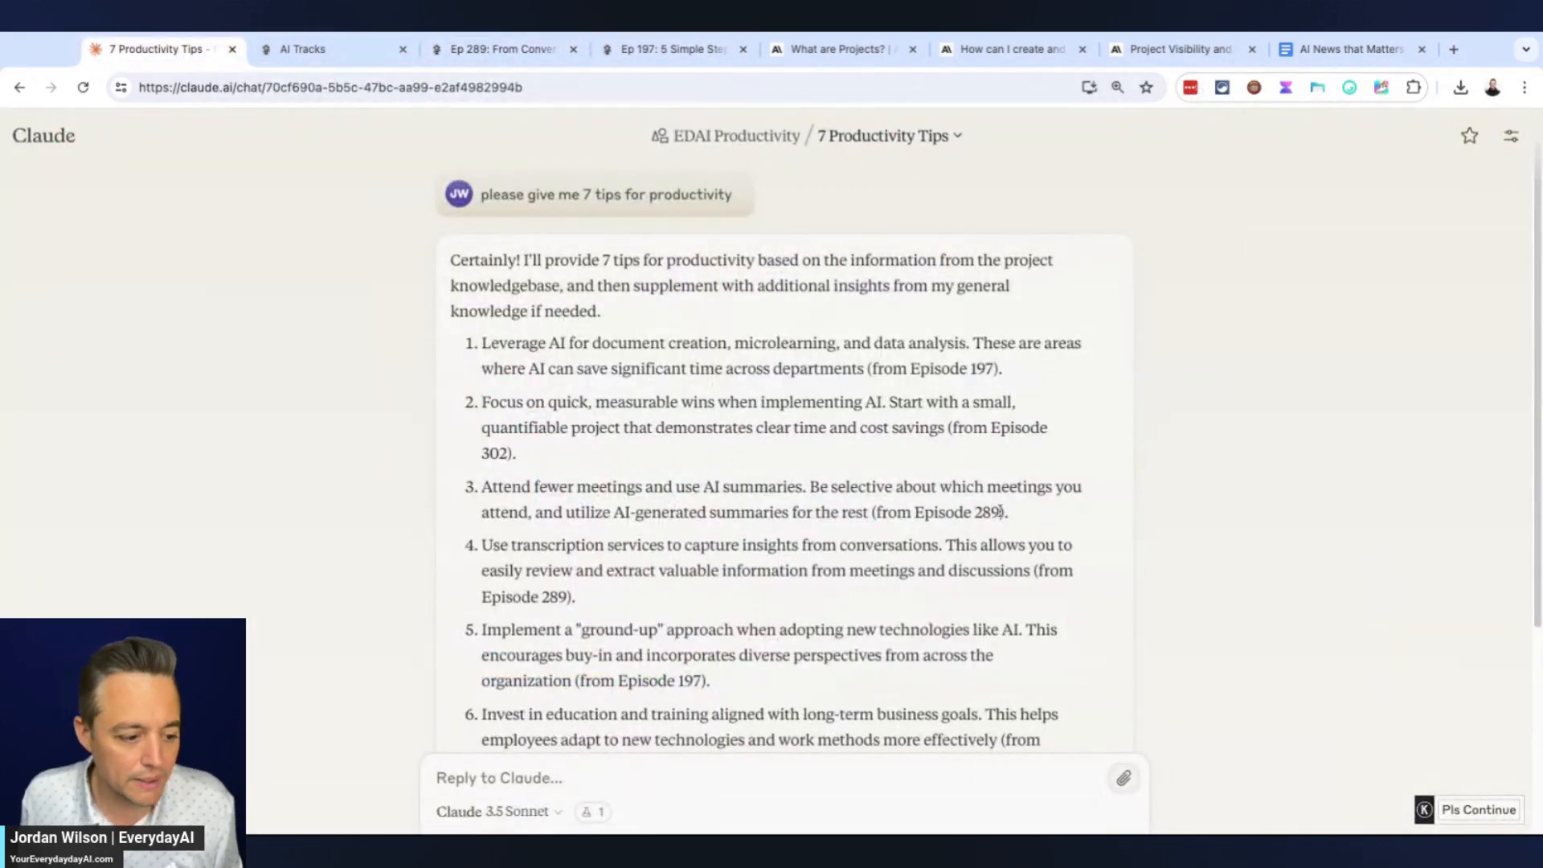
pyautogui.scroll(-3)
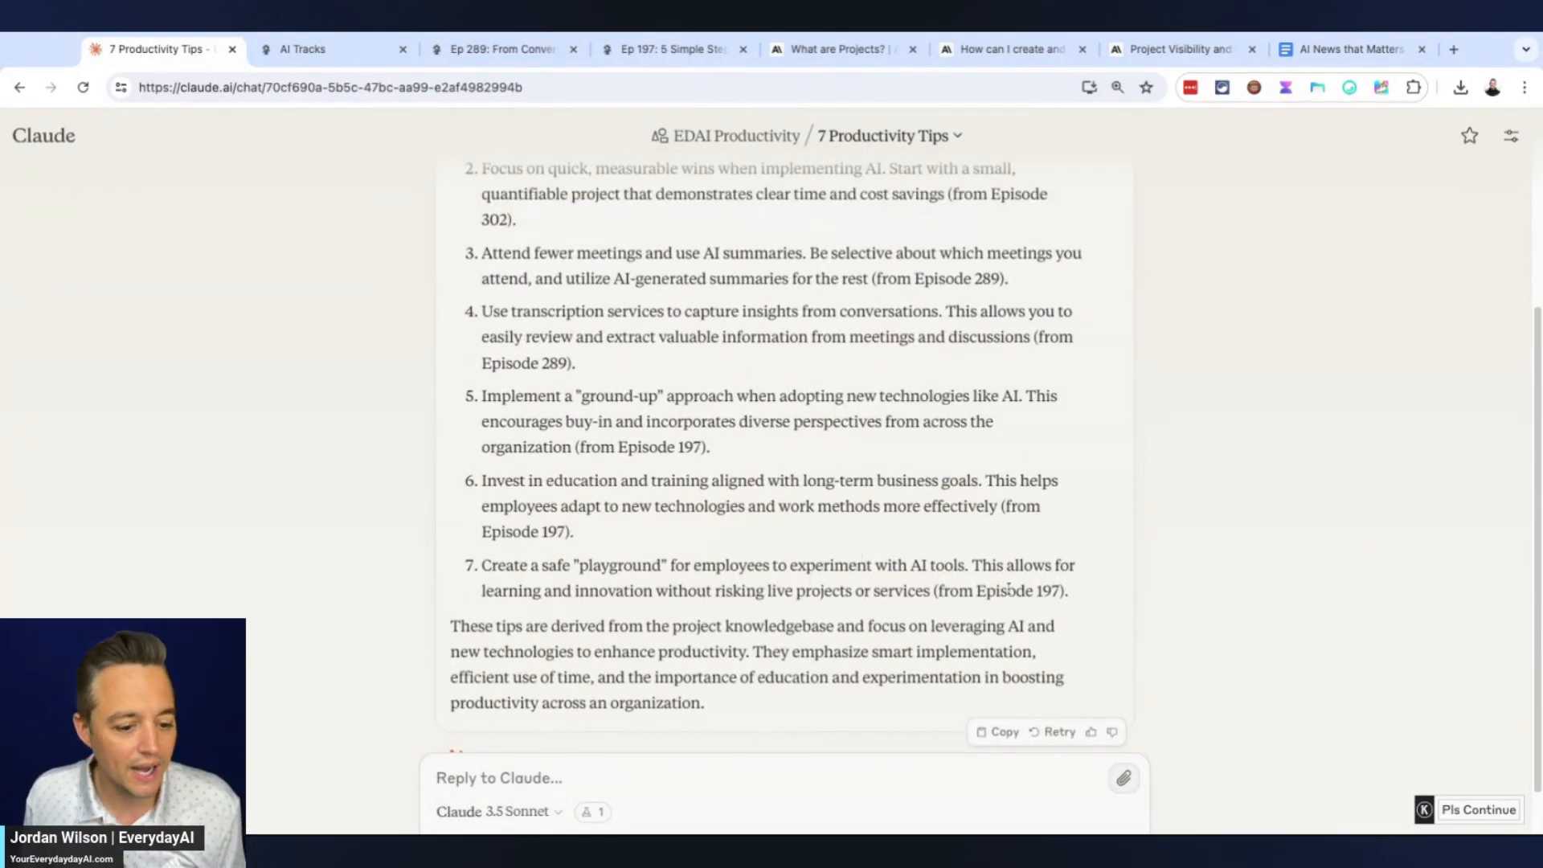
pyautogui.scroll(3)
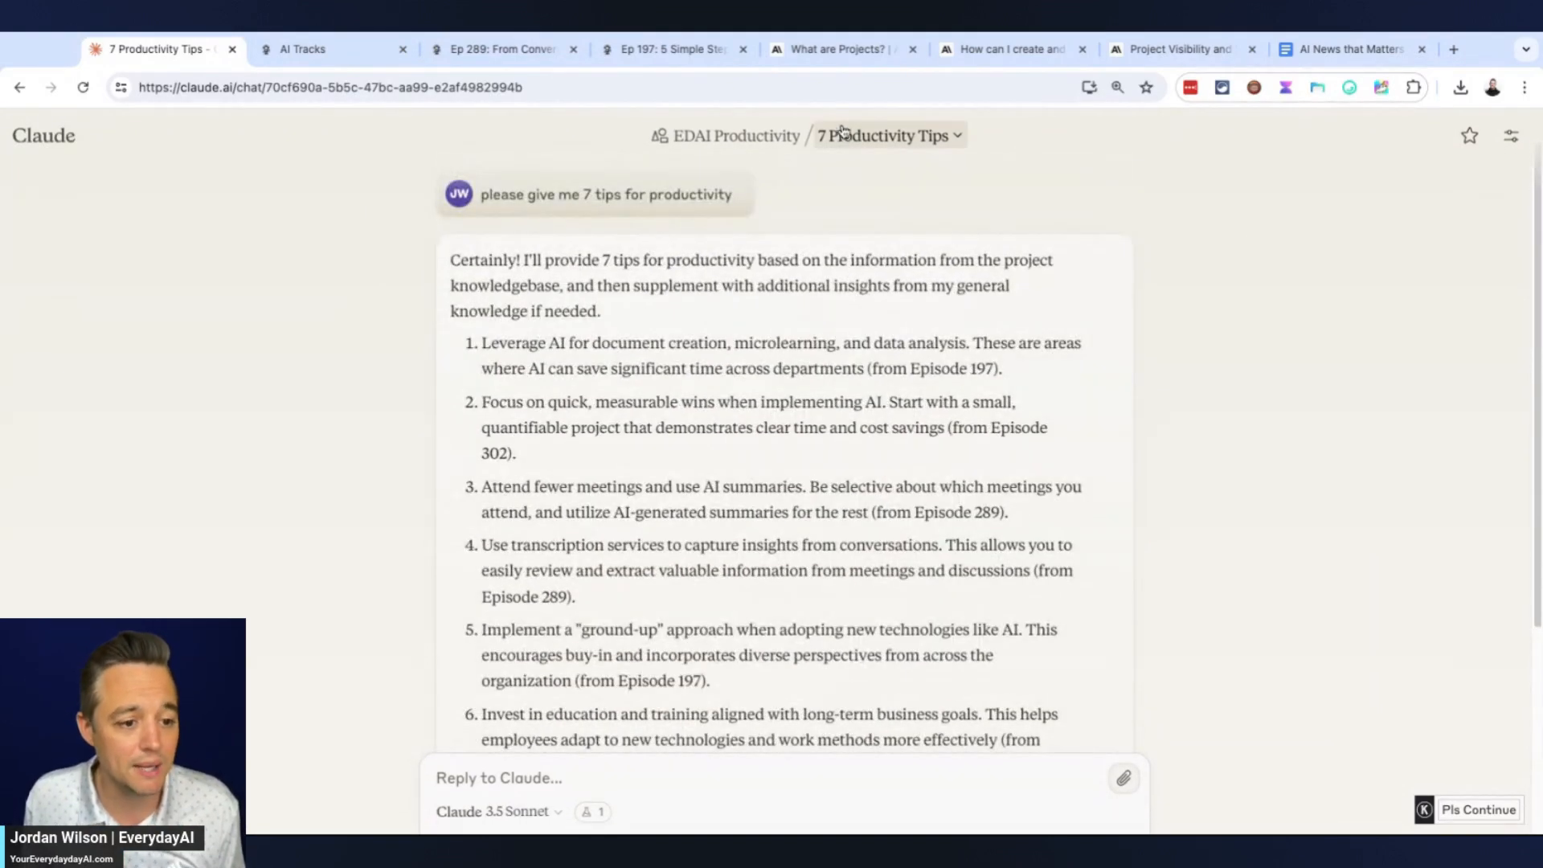
pyautogui.scroll(-3)
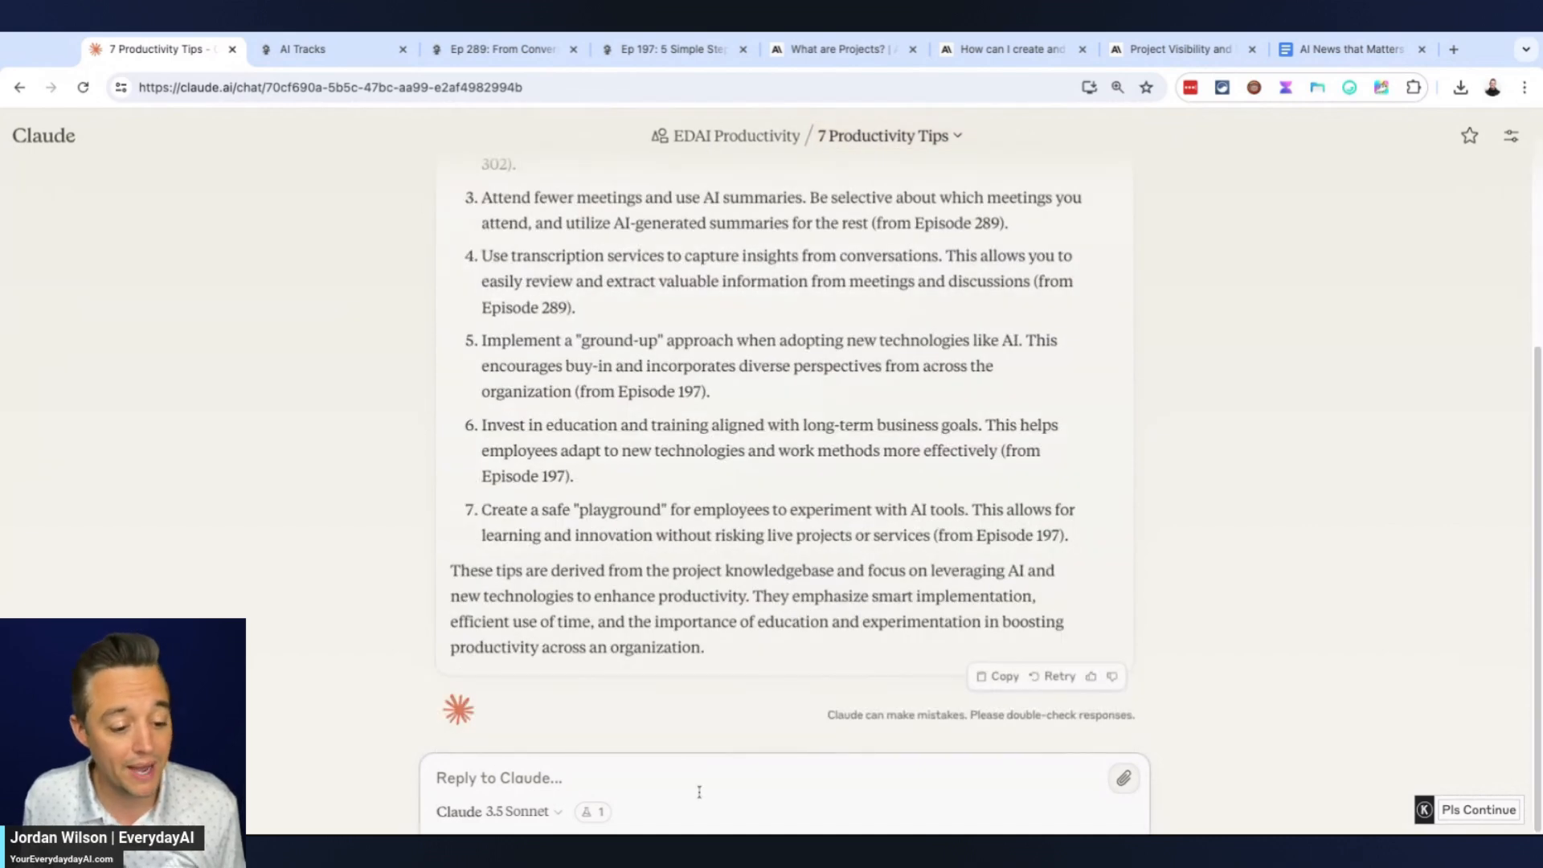
pyautogui.scroll(3)
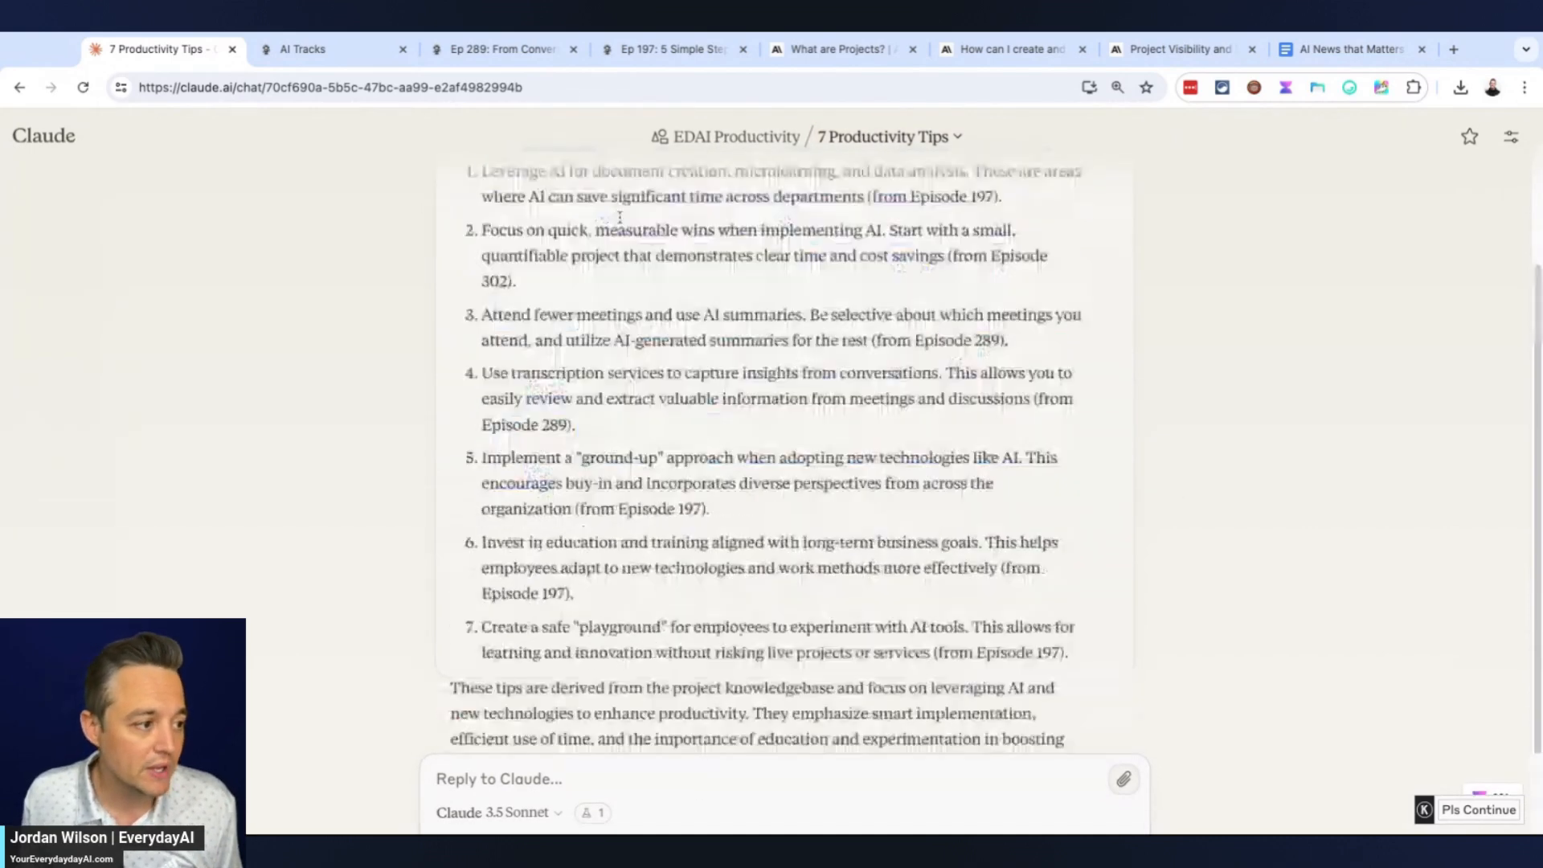
# From the project page, ask 'What did Jason say about productivity?' with the typo corrected
pyautogui.click(735, 136)
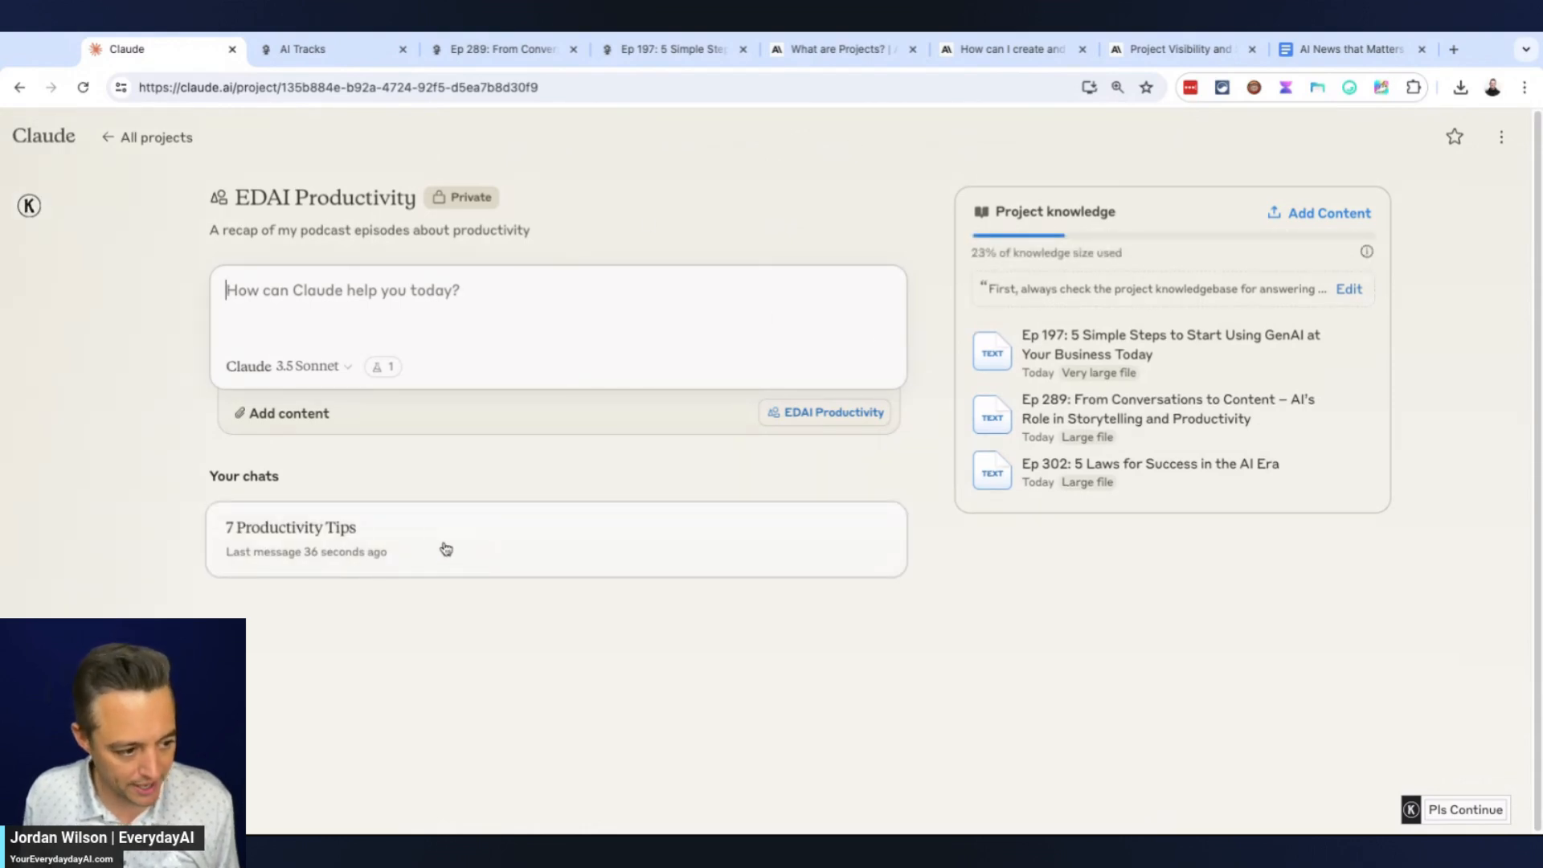
pyautogui.write('What')
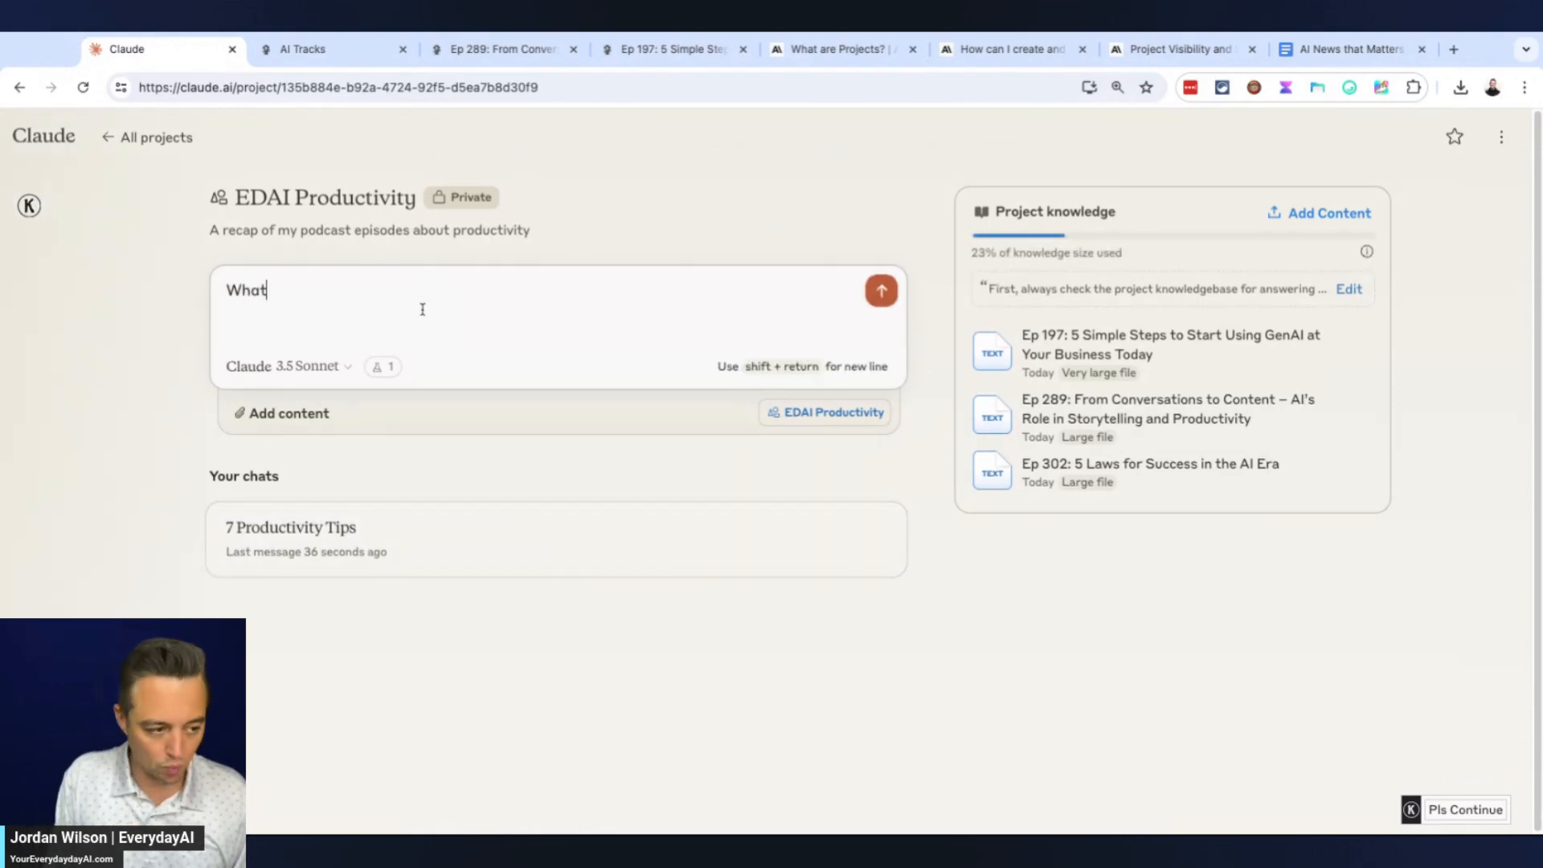
pyautogui.write('di')
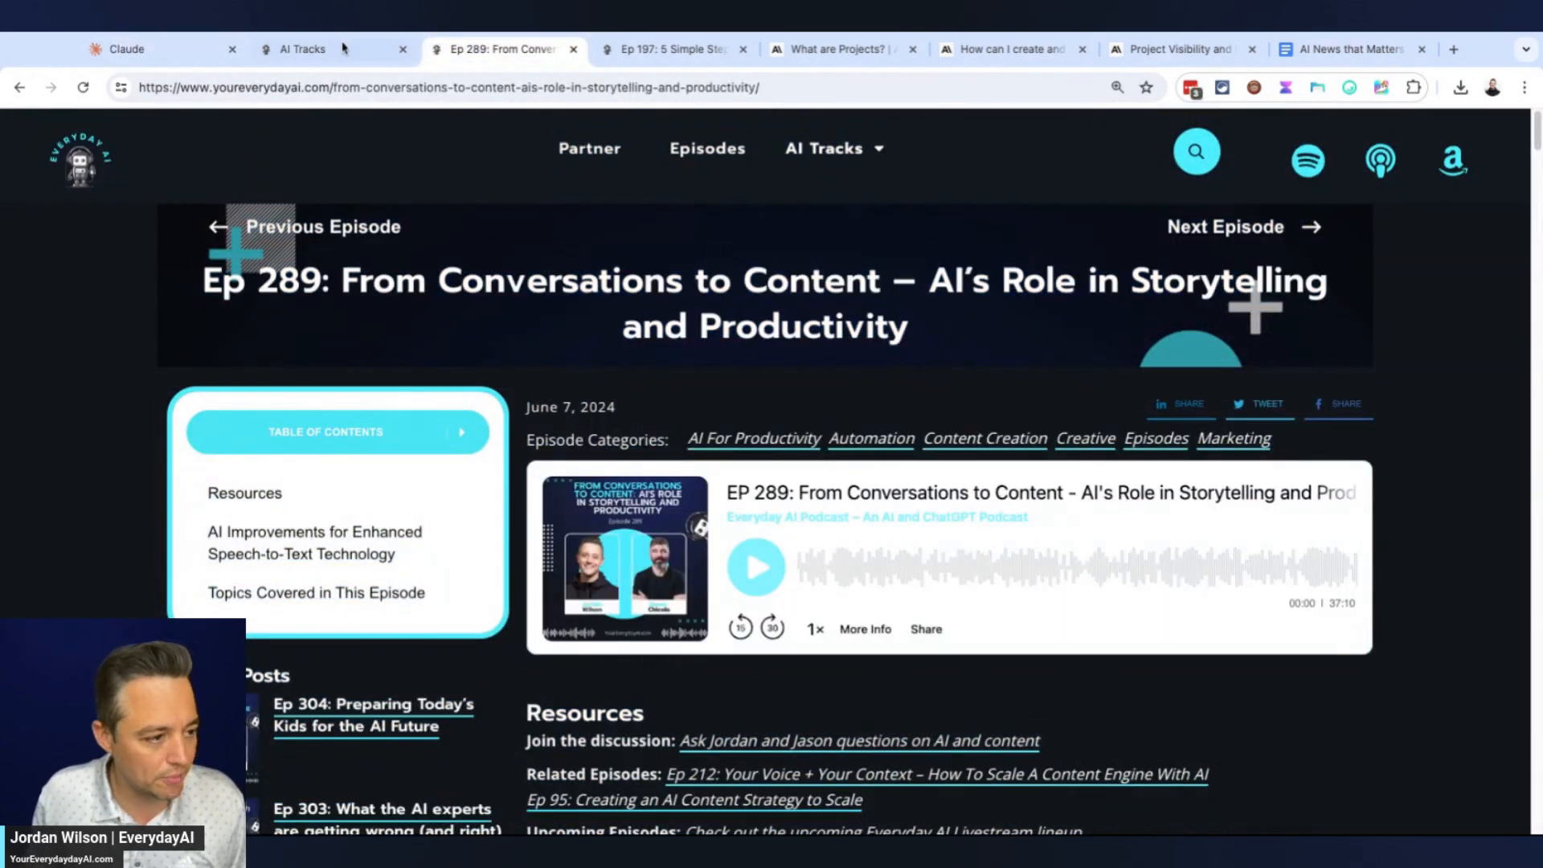
pyautogui.click(148, 49)
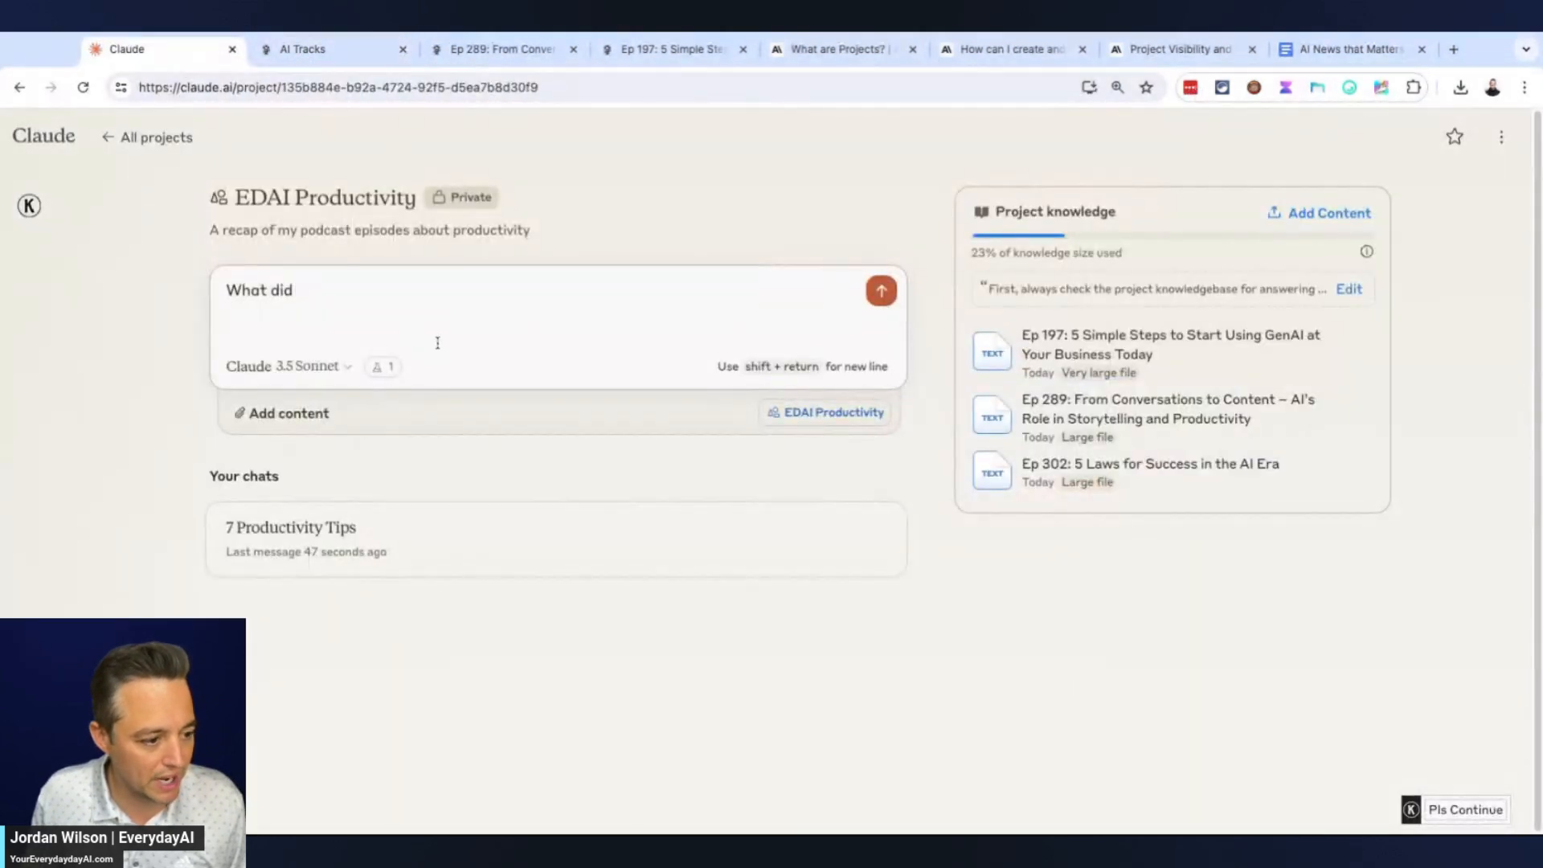
pyautogui.write('Jason say about productiivt')
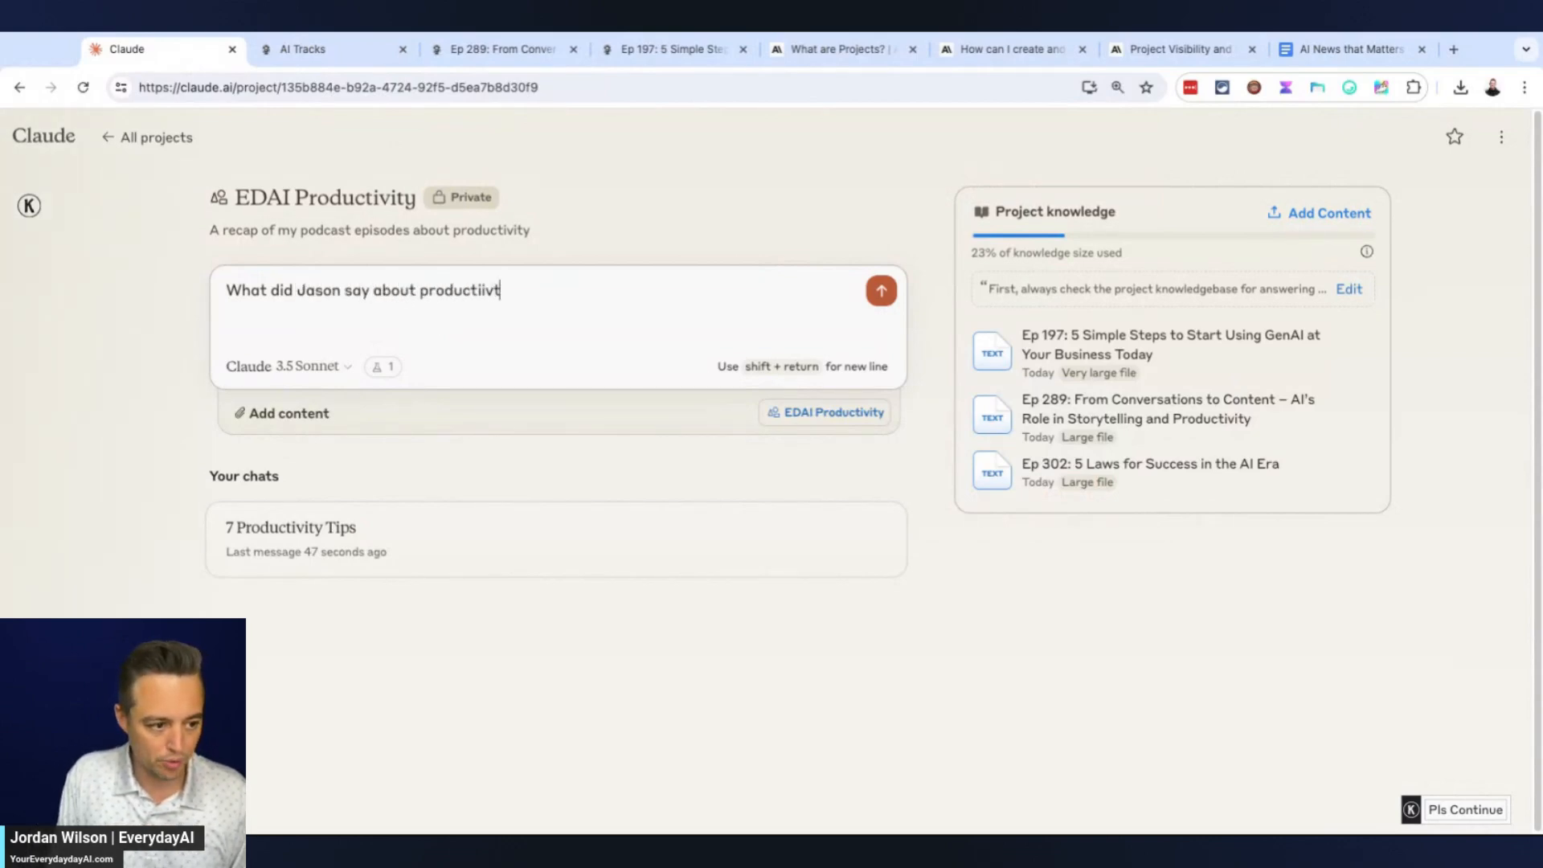
pyautogui.doubleClick(463, 290)
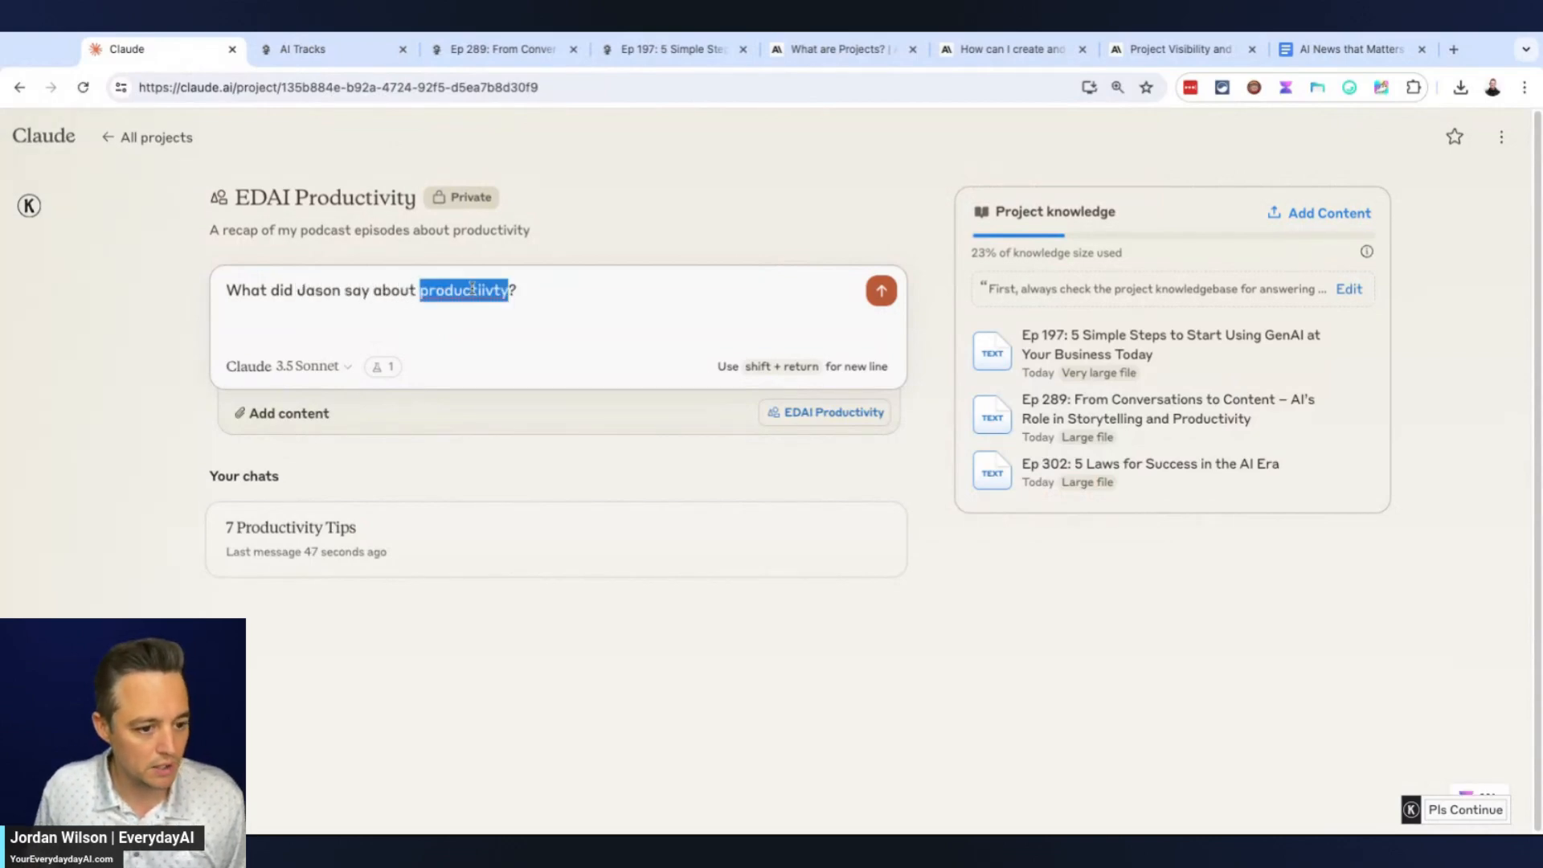
pyautogui.click(878, 290)
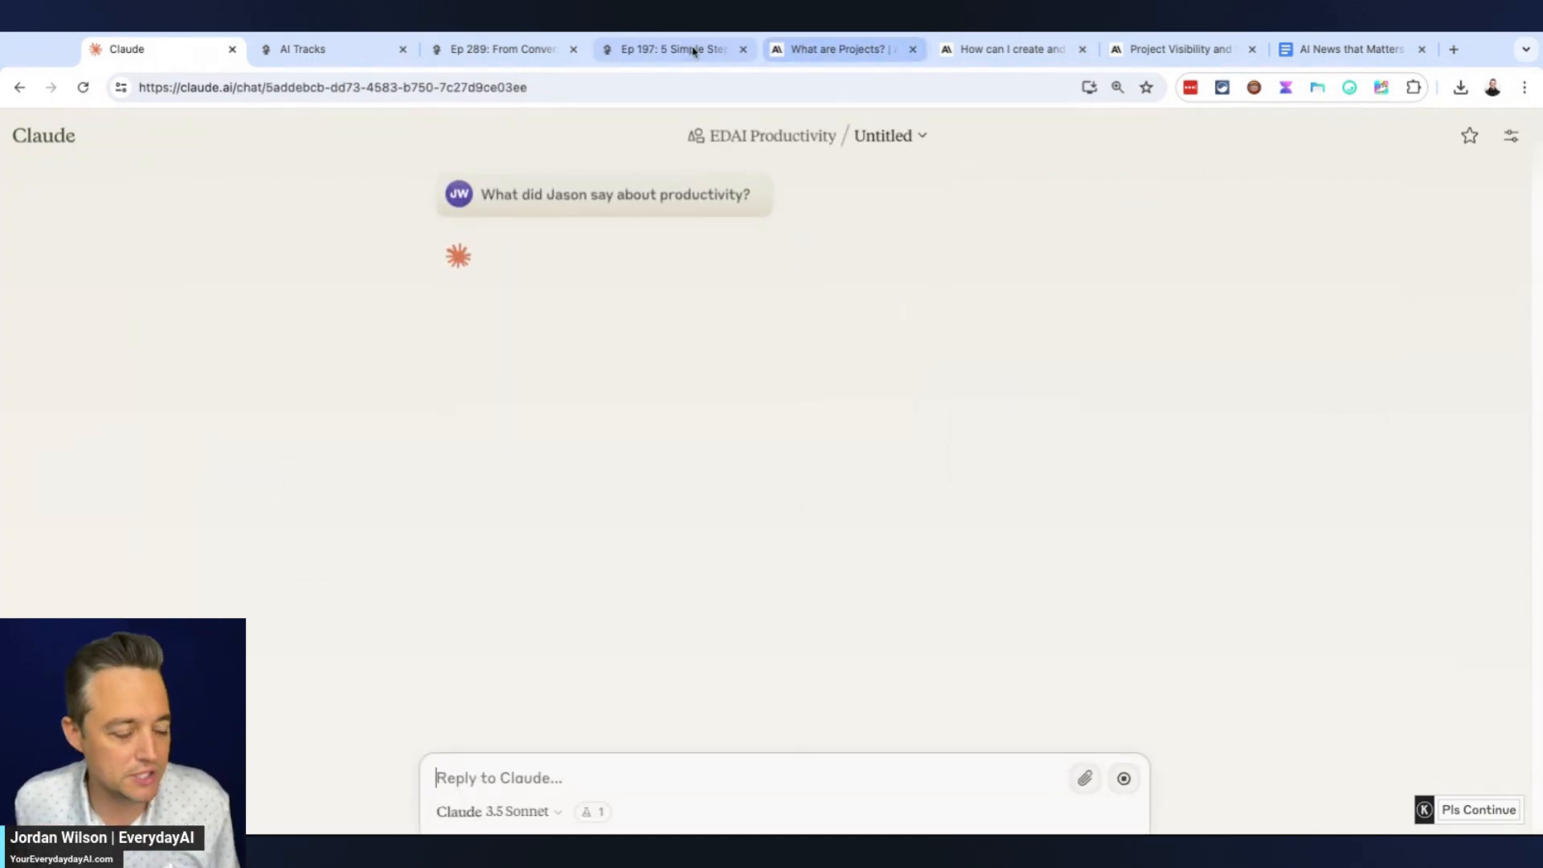
# Glance at the Ep 289 page, then scroll through Claude's seven-point answer
pyautogui.click(502, 49)
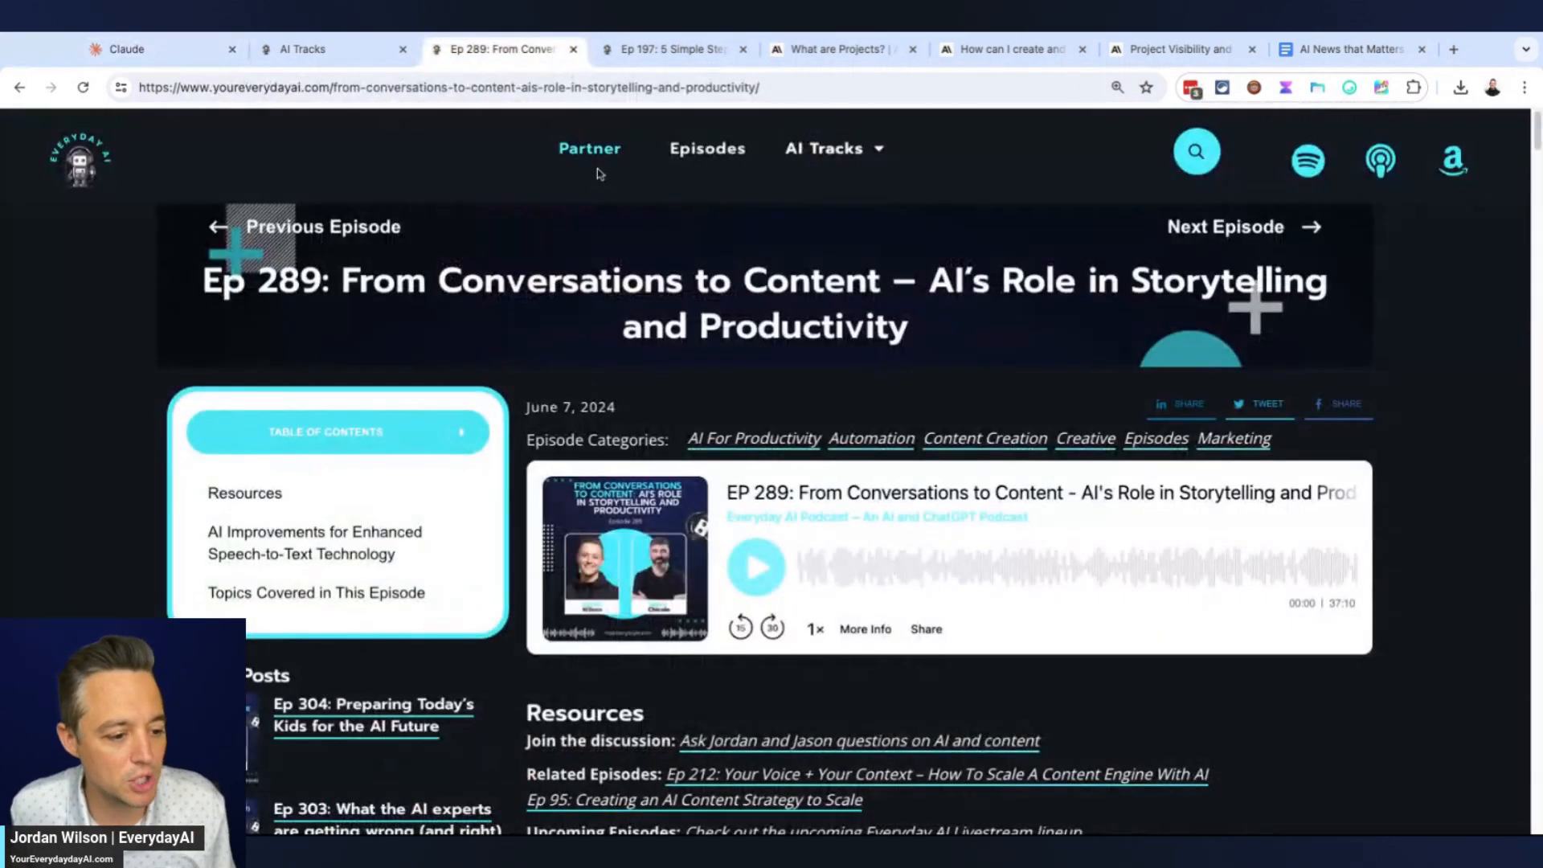
pyautogui.click(126, 49)
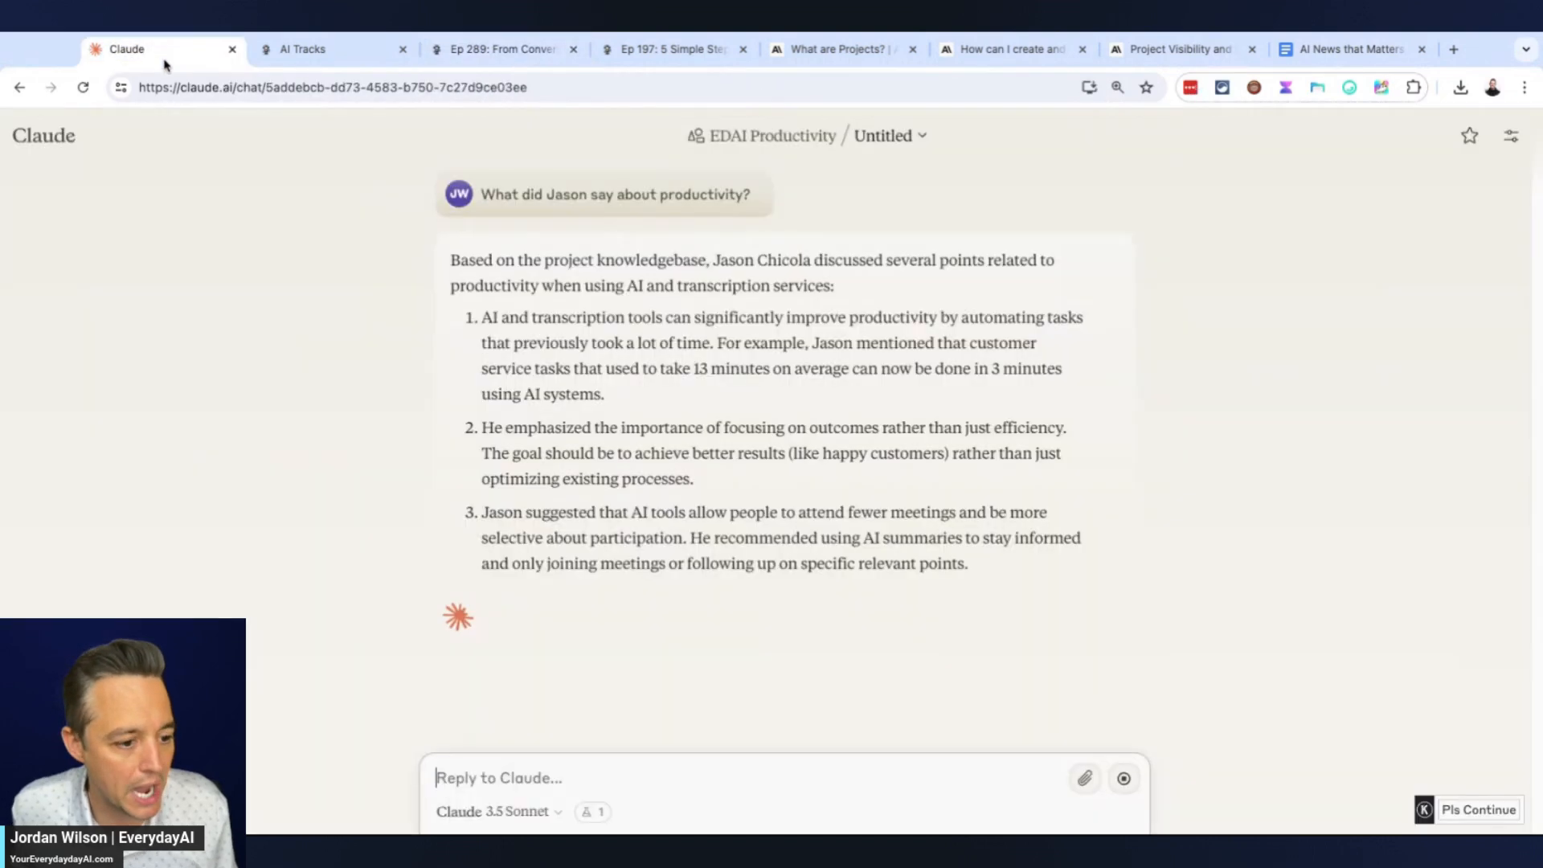
pyautogui.scroll(-3)
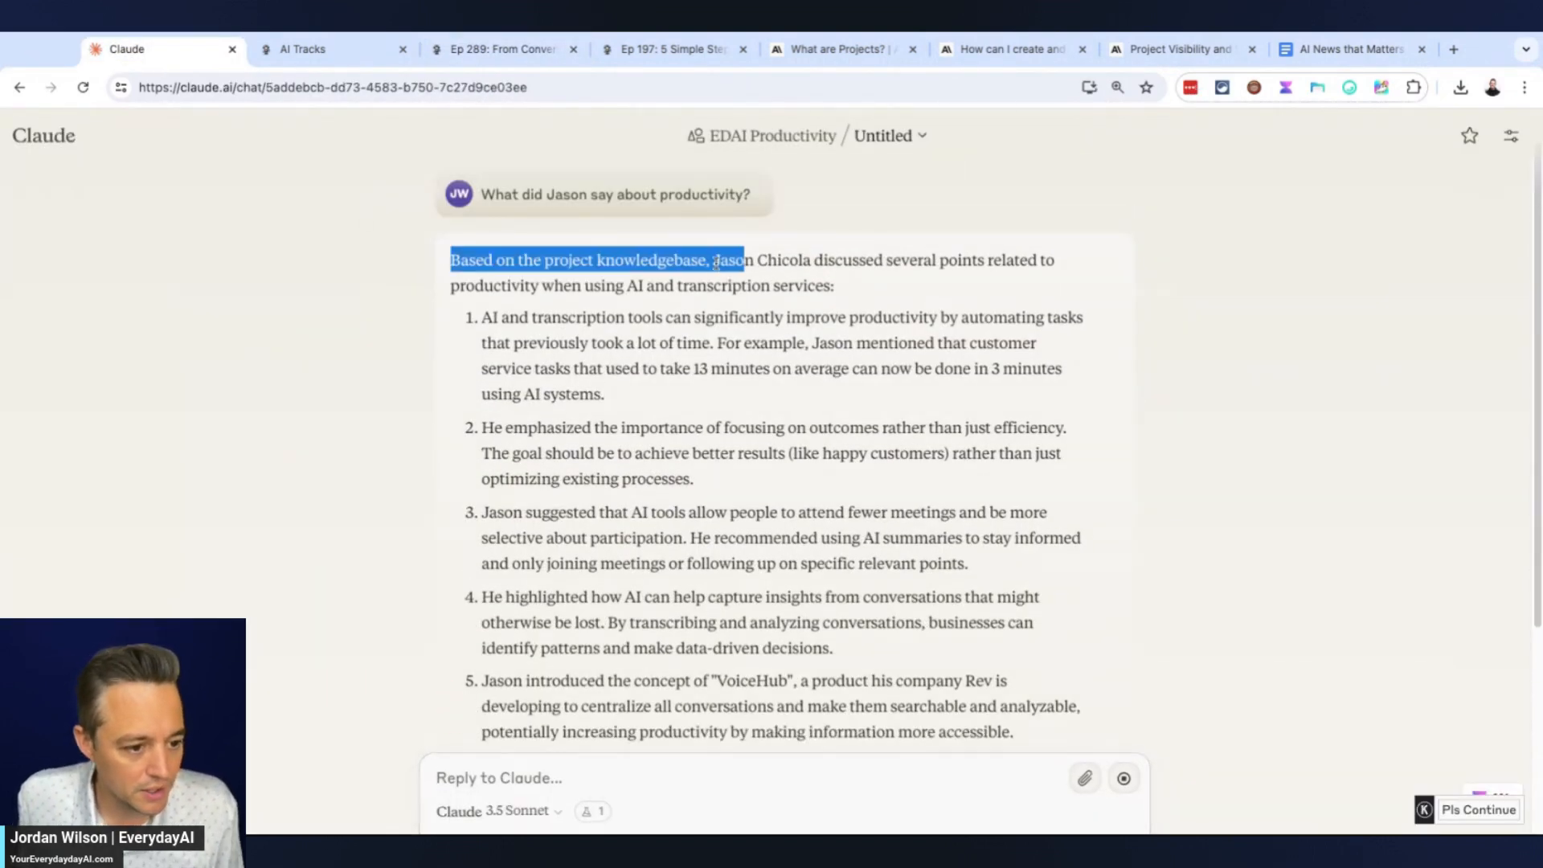
pyautogui.scroll(-3)
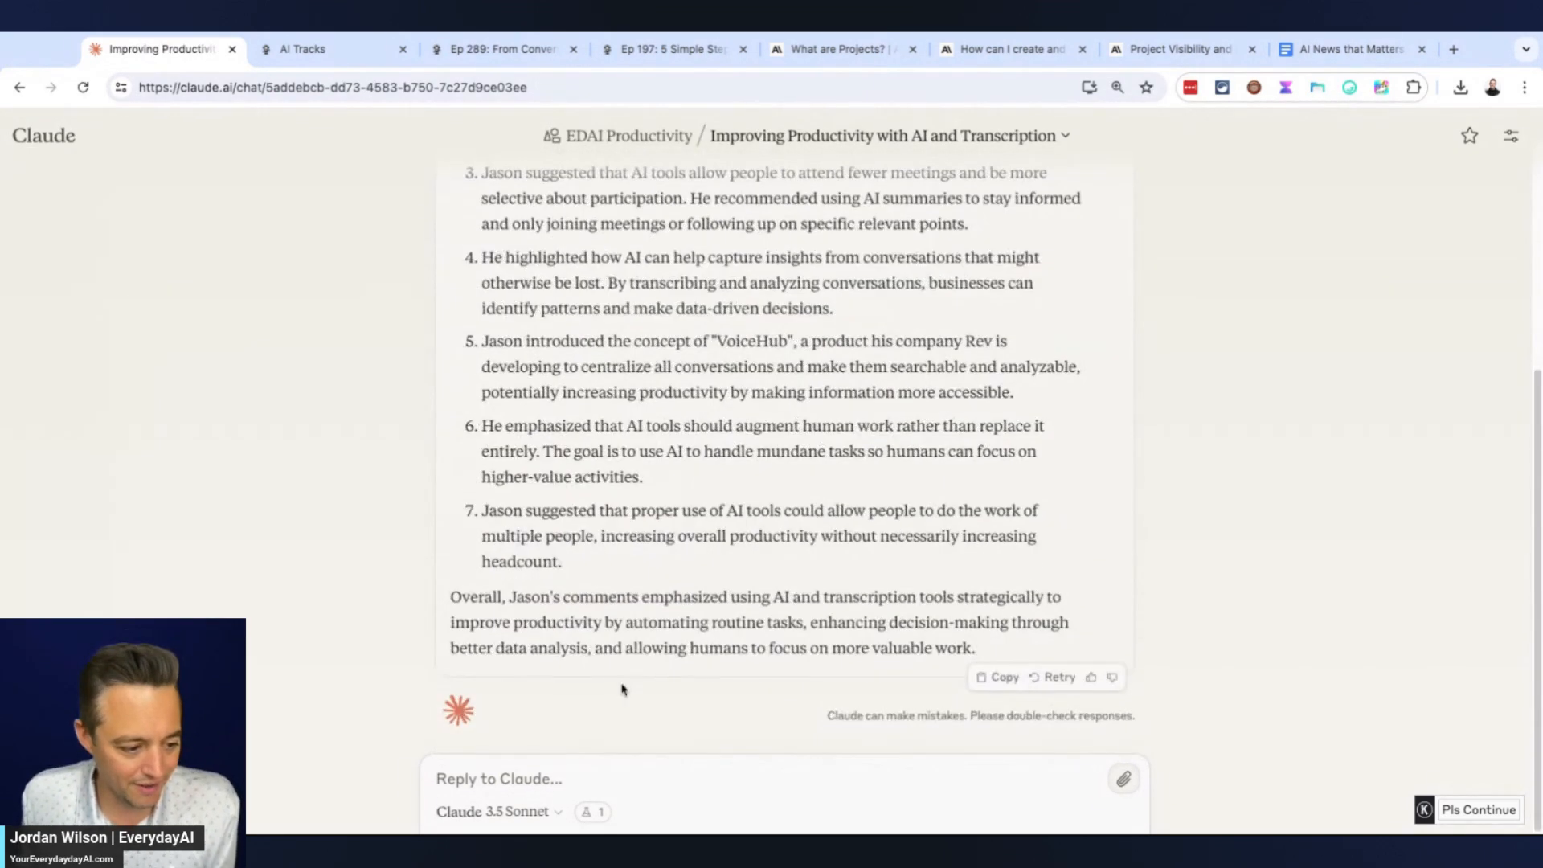
pyautogui.scroll(3)
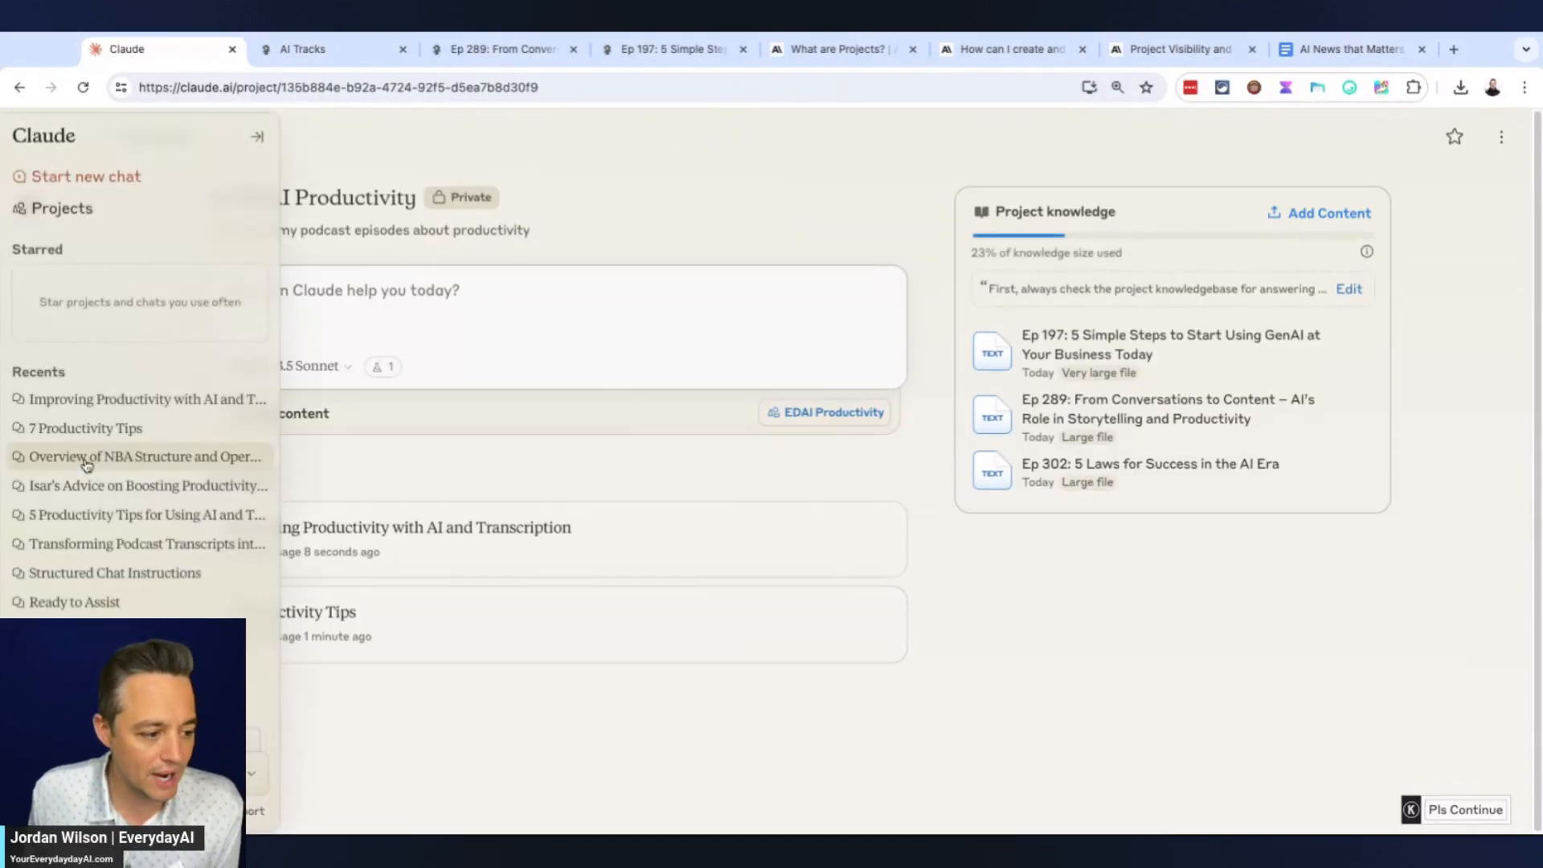
pyautogui.click(257, 137)
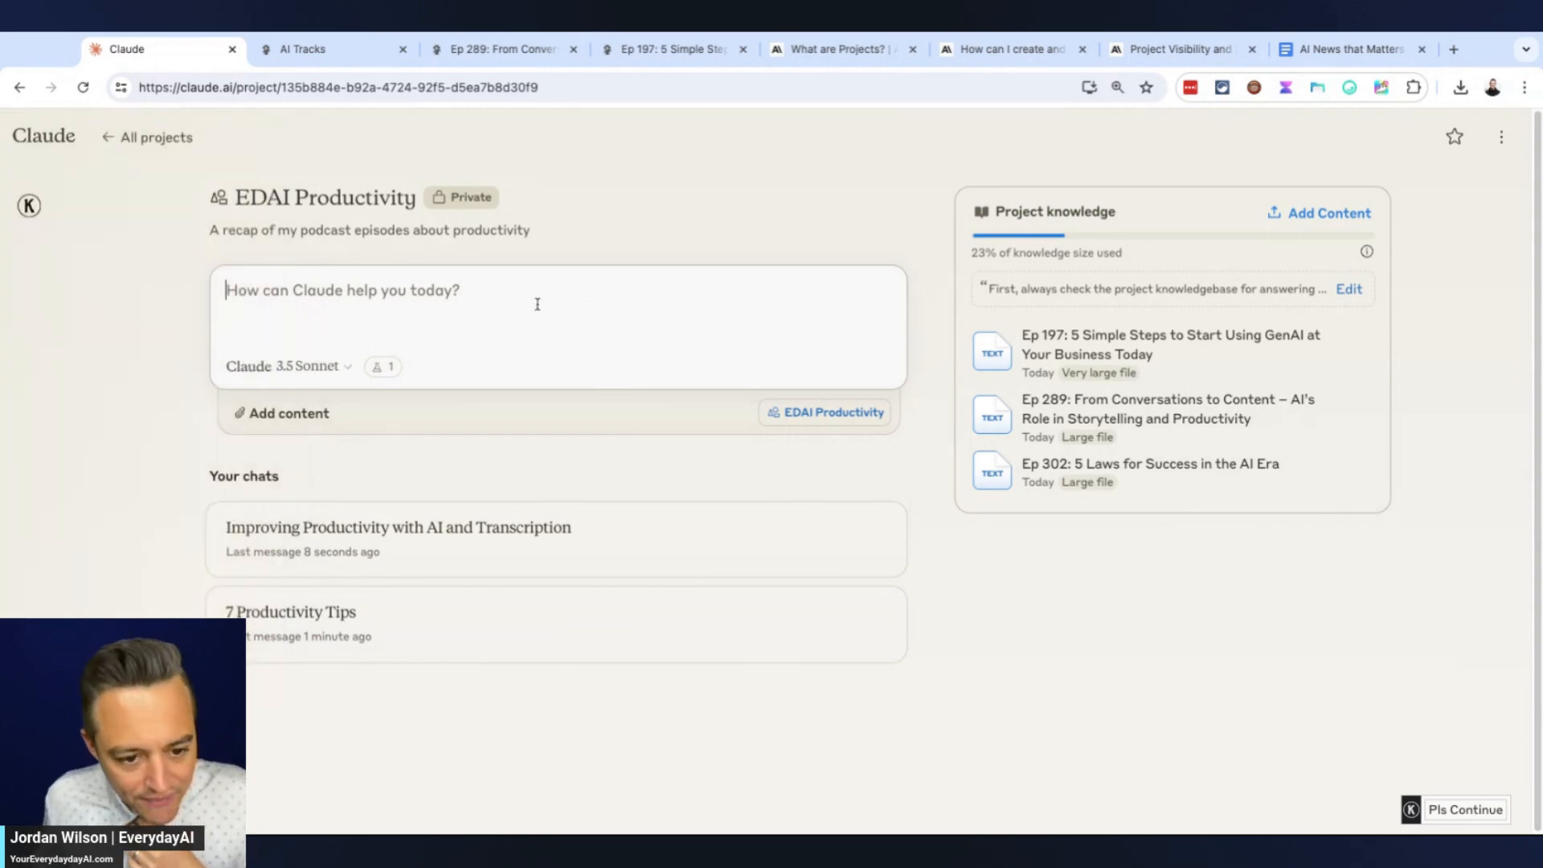
pyautogui.moveTo(1350, 290)
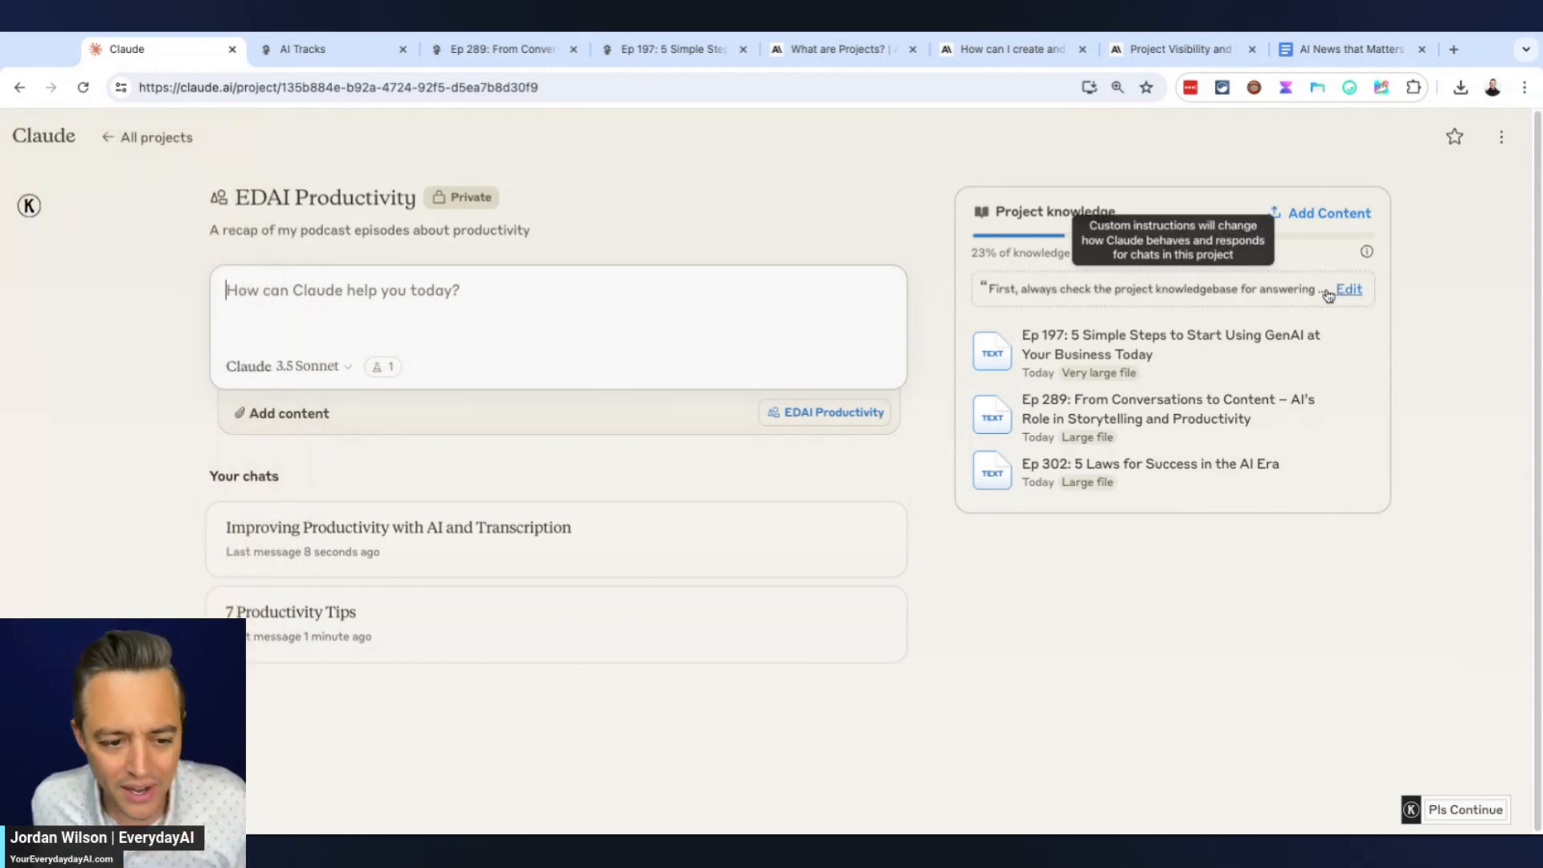
pyautogui.click(1349, 289)
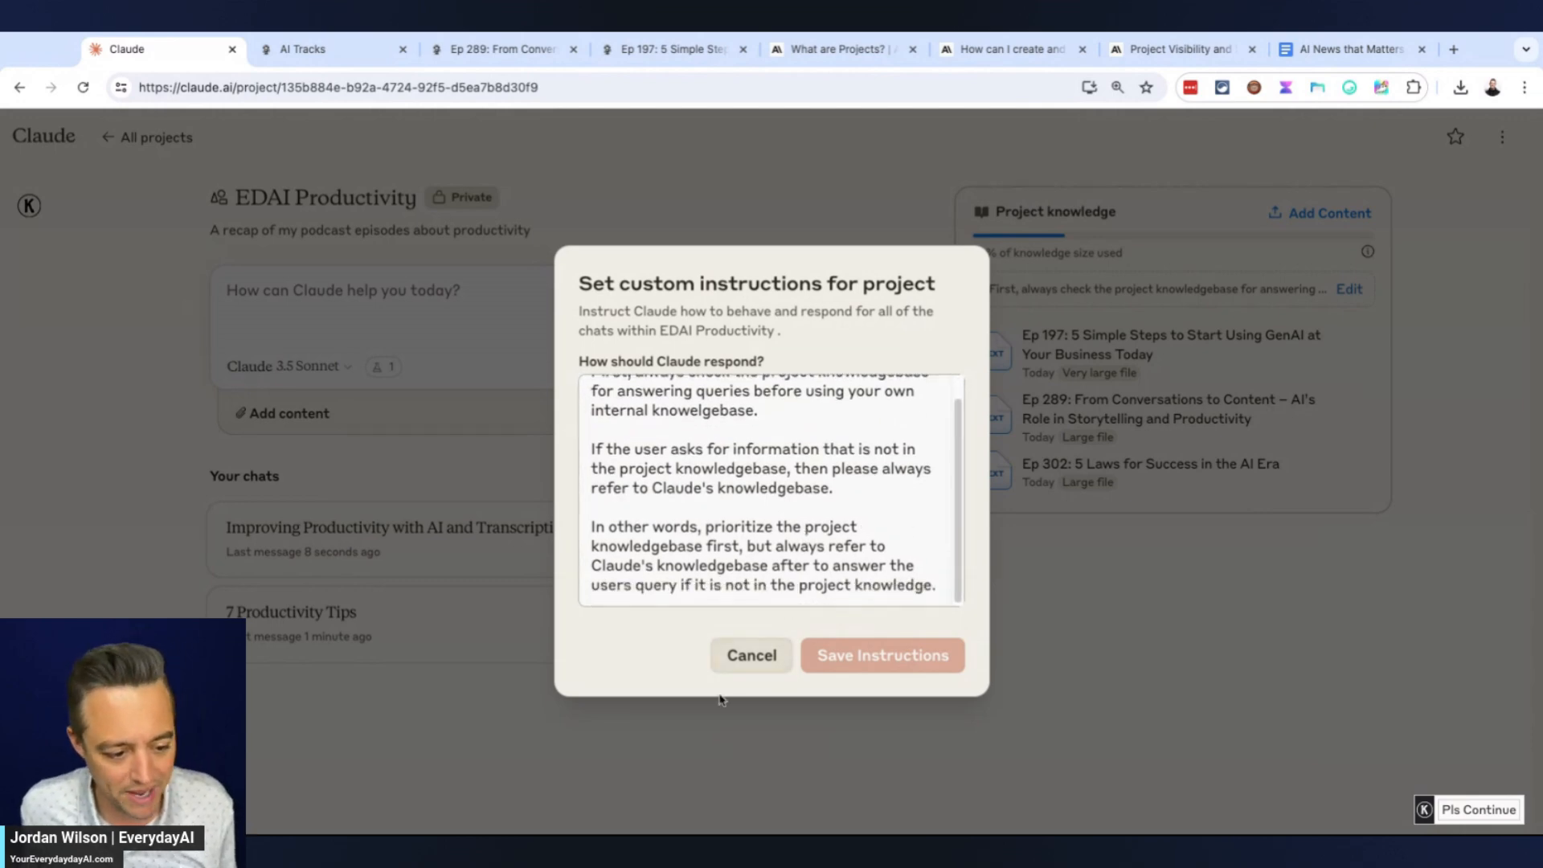
pyautogui.click(882, 655)
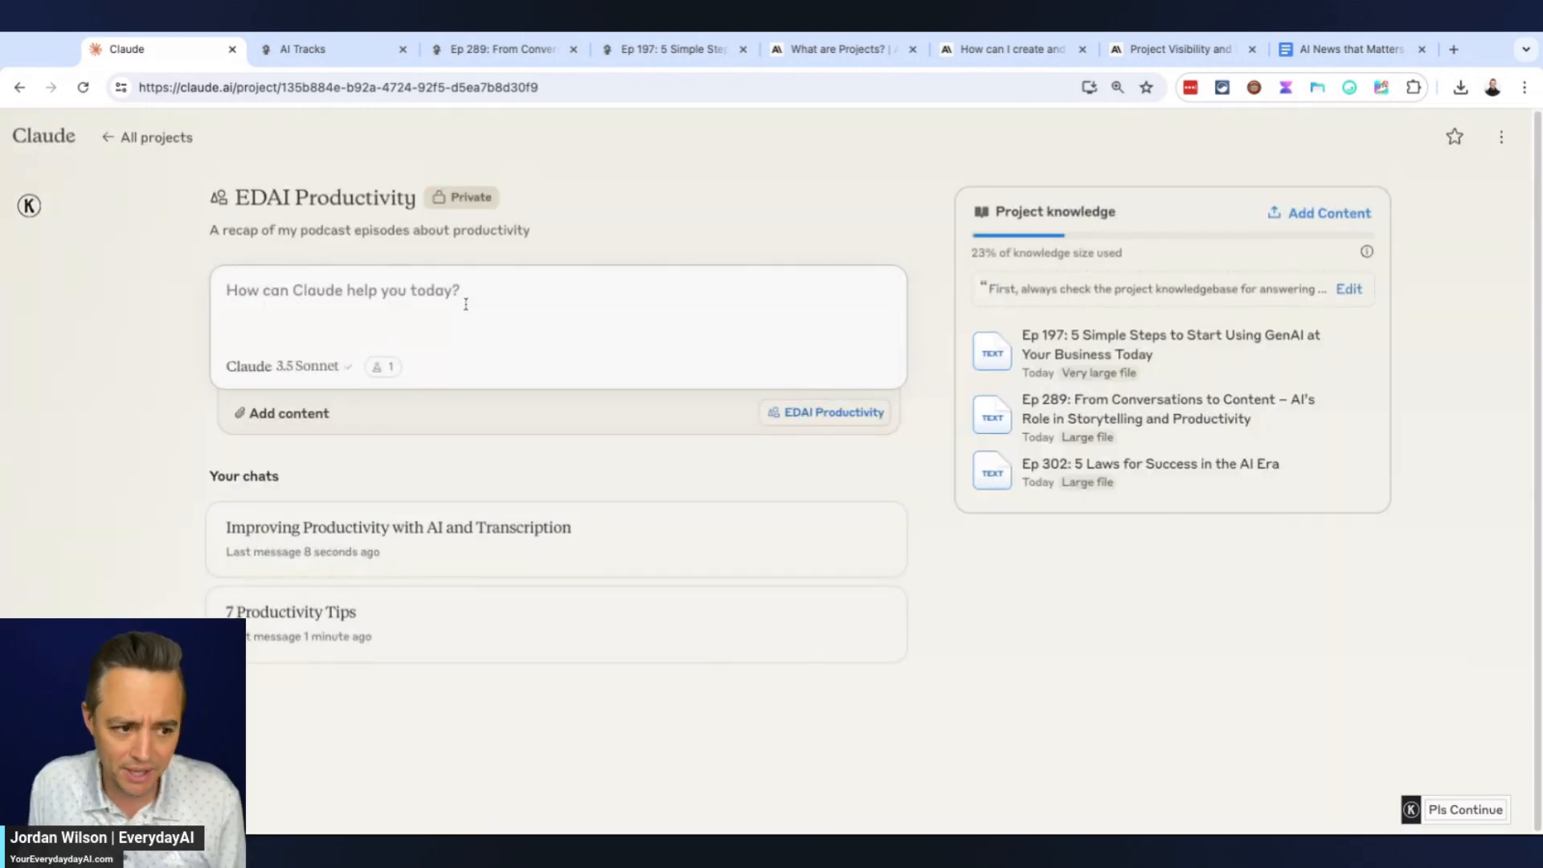
# Ask the project 'Explain to me how the NBA works' and send it
pyautogui.write('E')
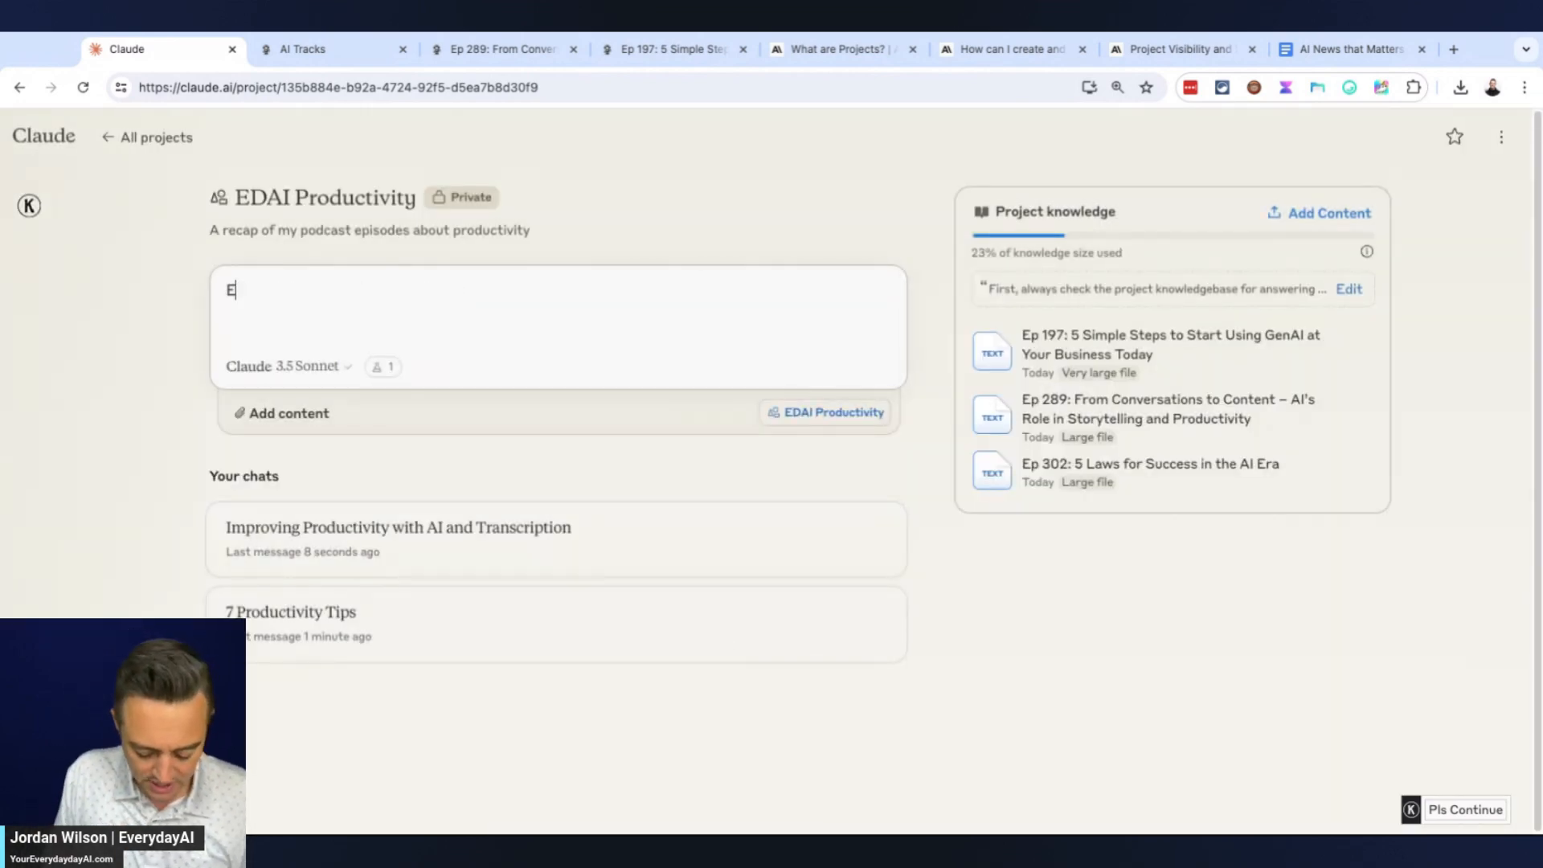
pyautogui.write('xplain to me')
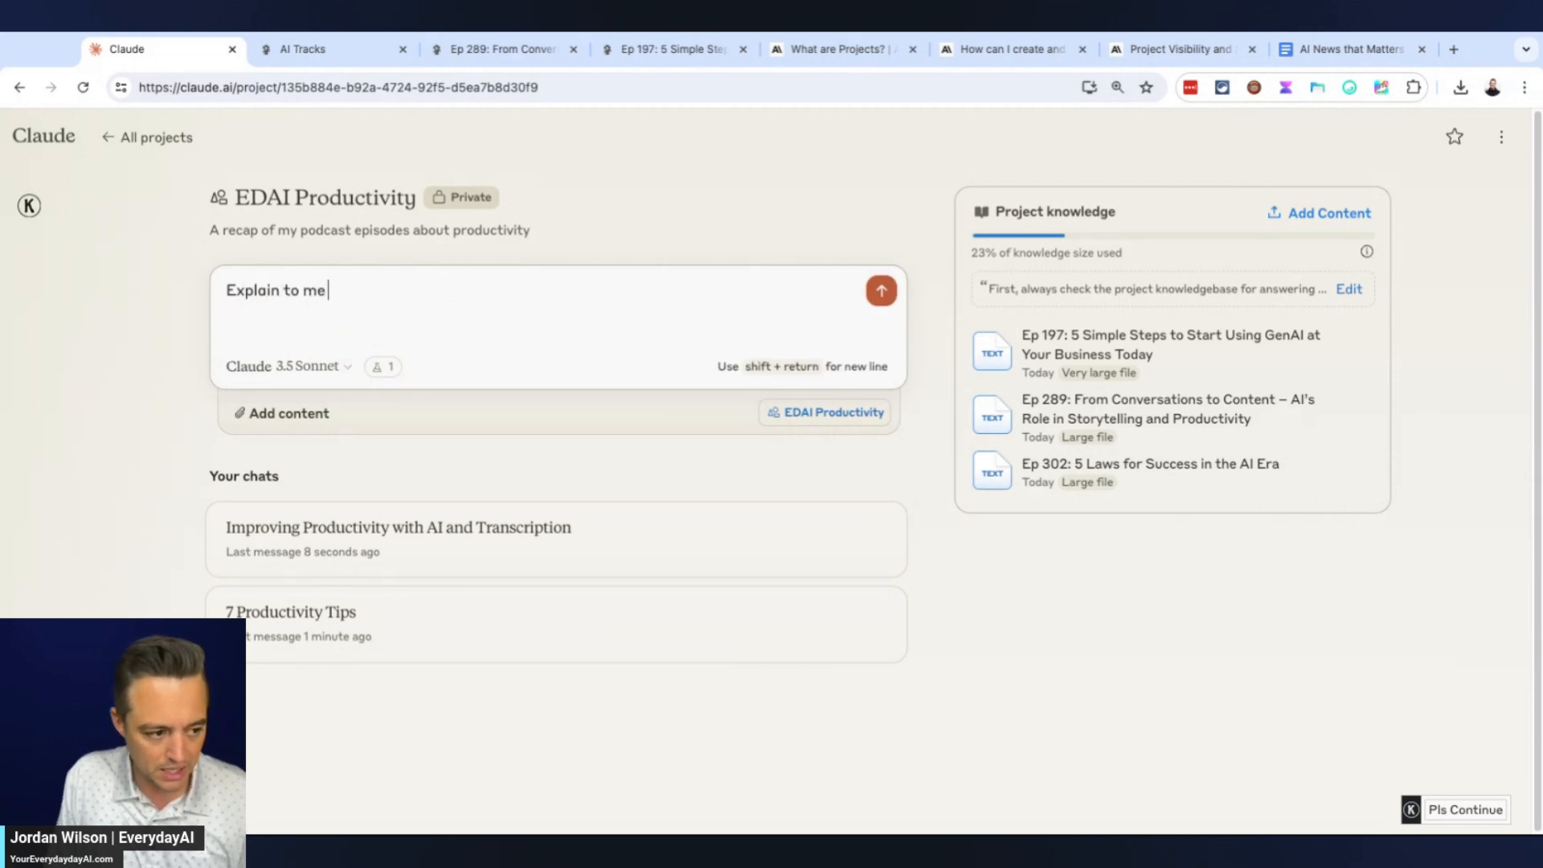
pyautogui.write('how the nba')
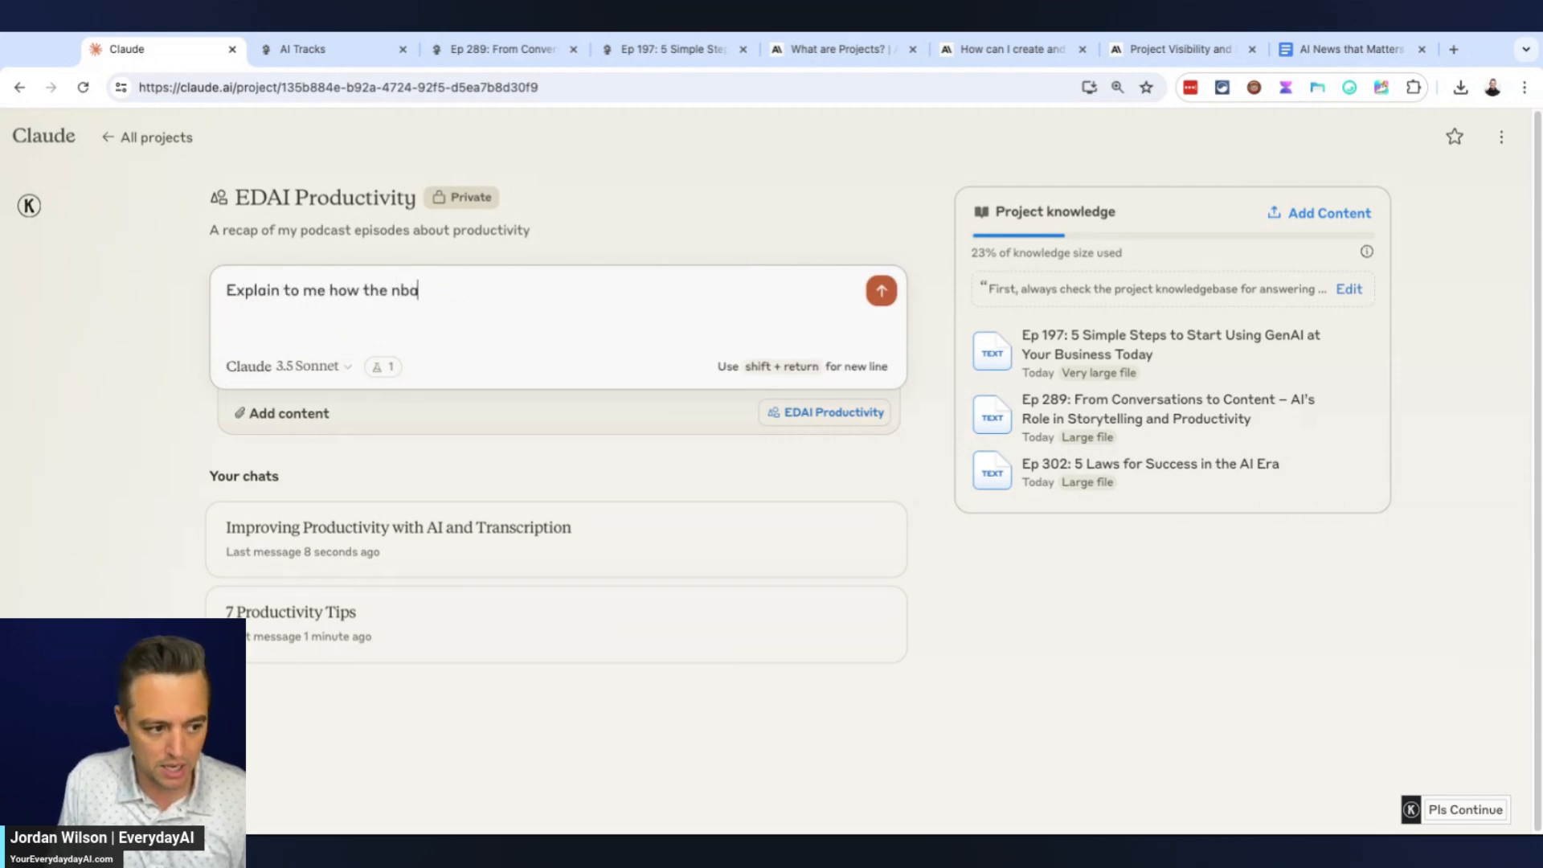
pyautogui.write('BA works')
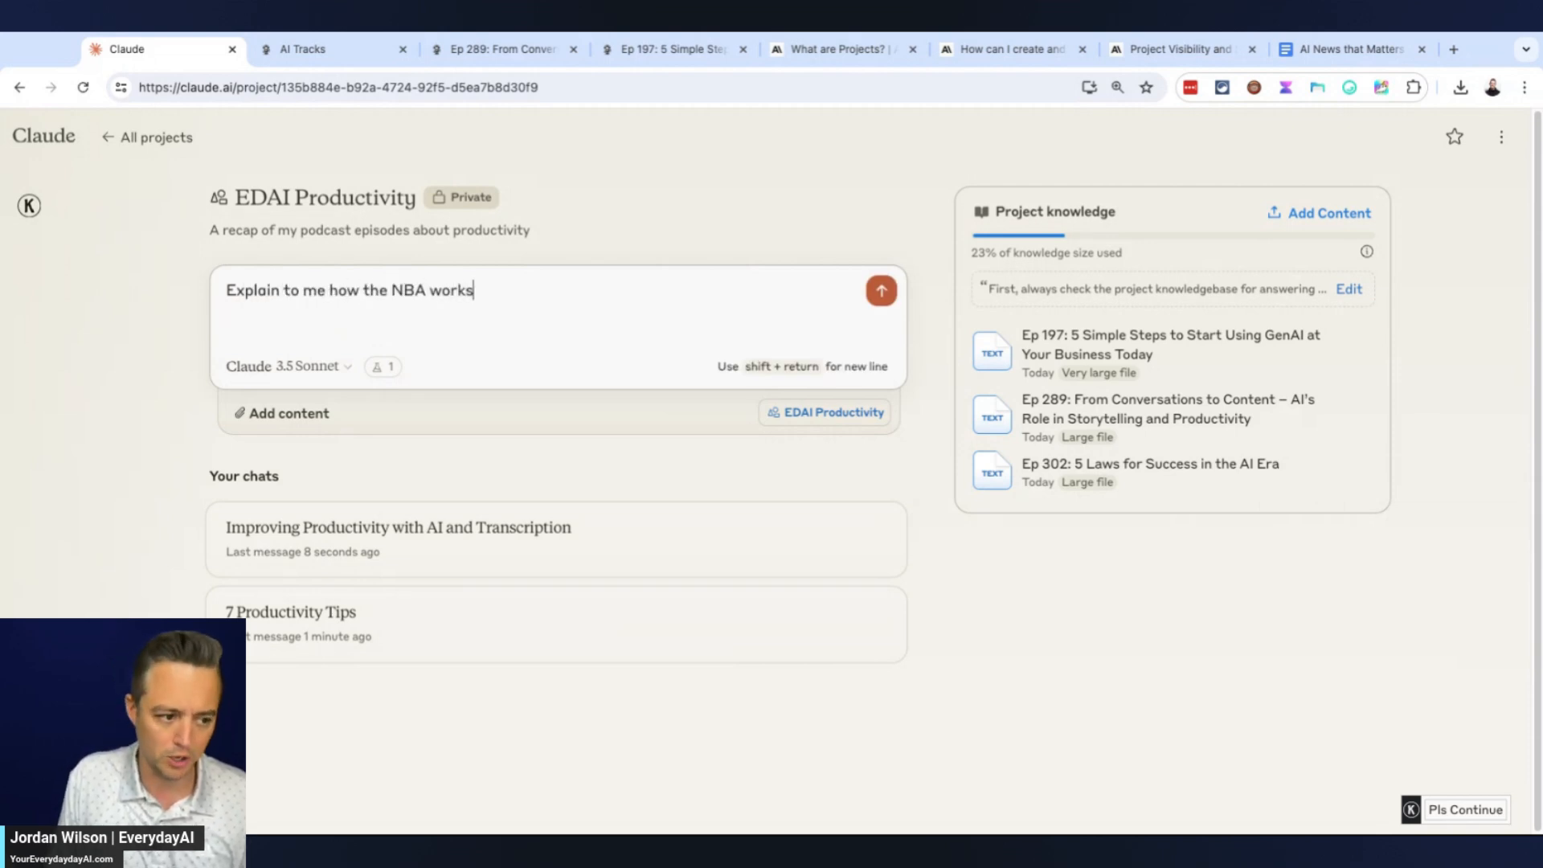
pyautogui.moveTo(968, 313)
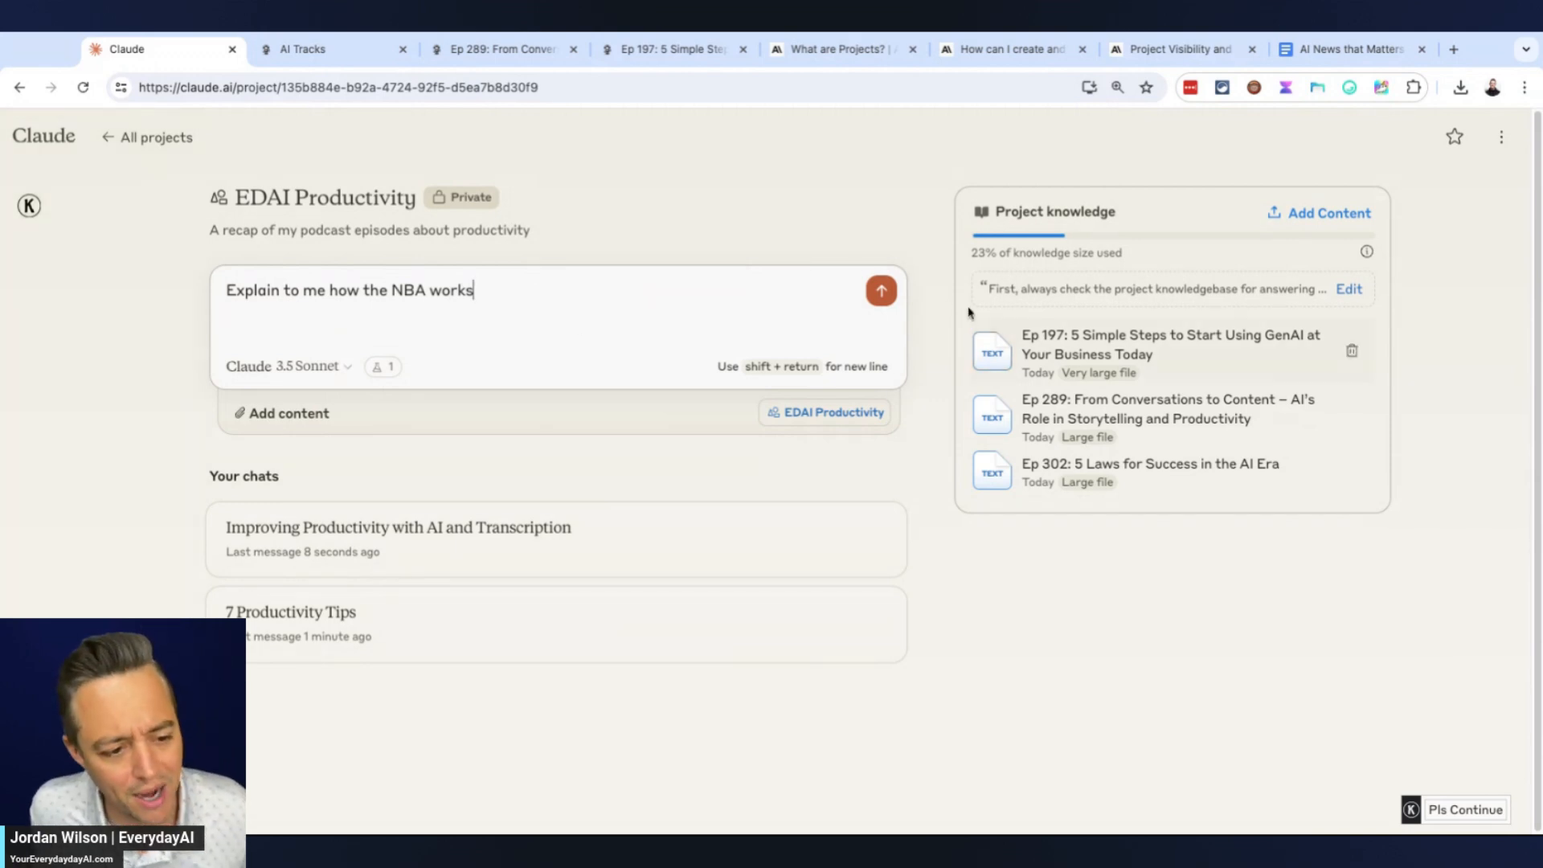
pyautogui.click(880, 289)
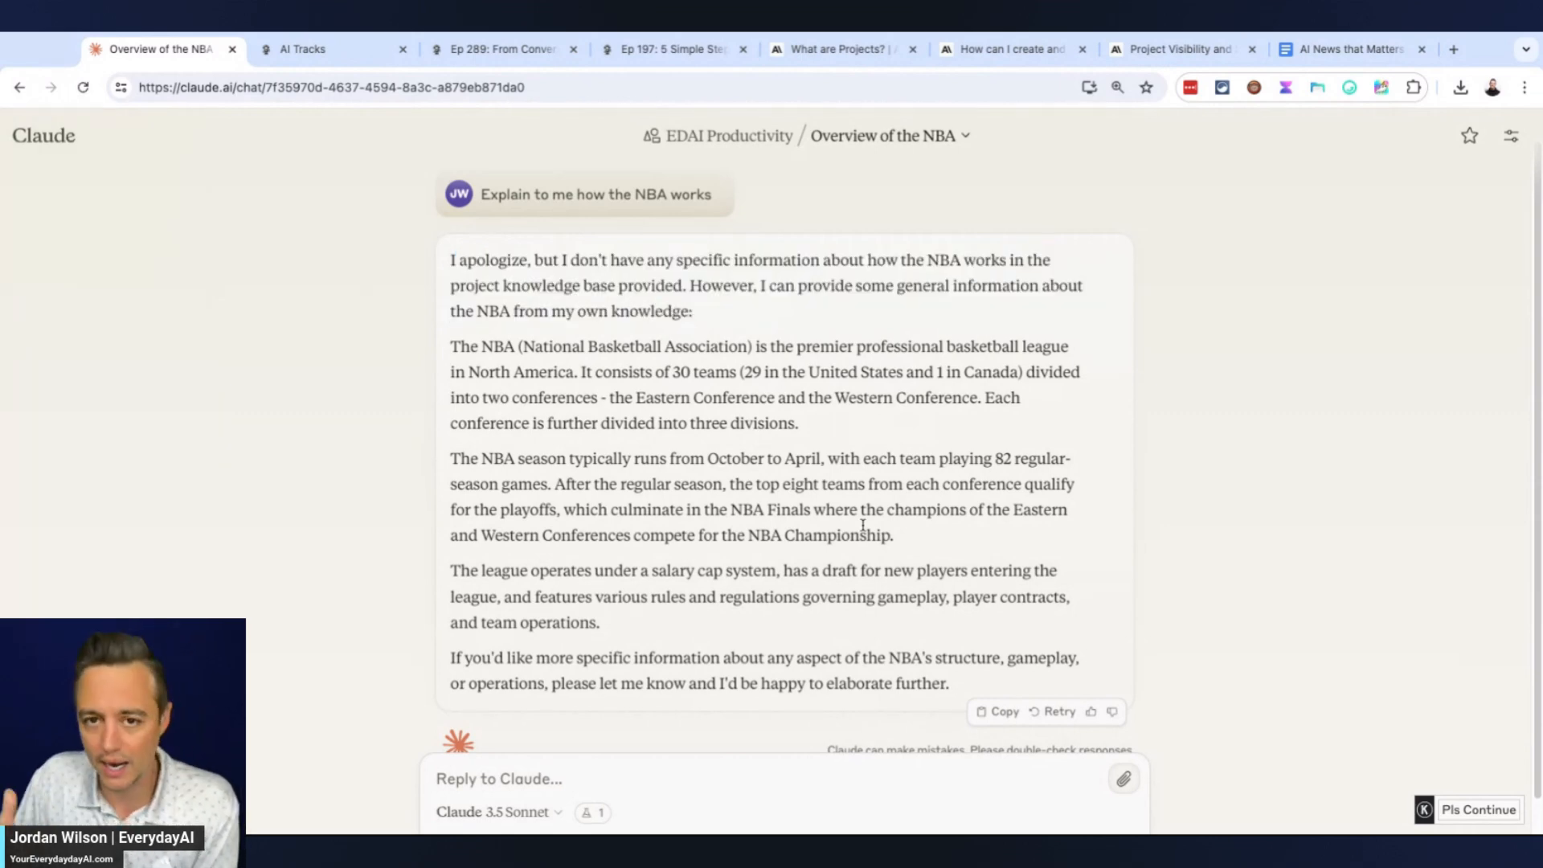
pyautogui.moveTo(782, 183)
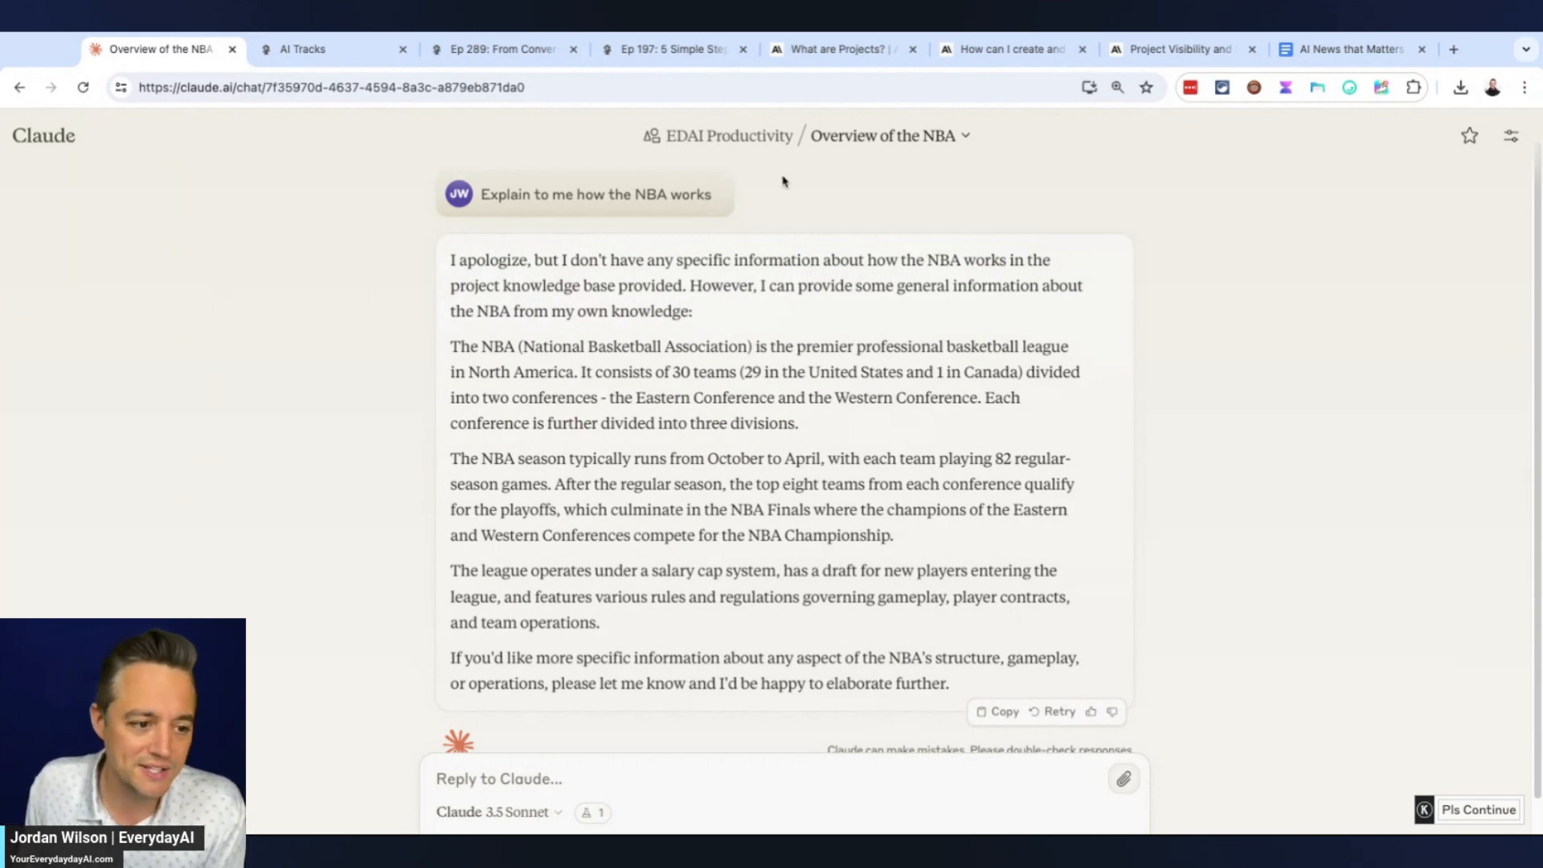
# Return to the EDAI Productivity project page from the NBA chat header
pyautogui.click(728, 136)
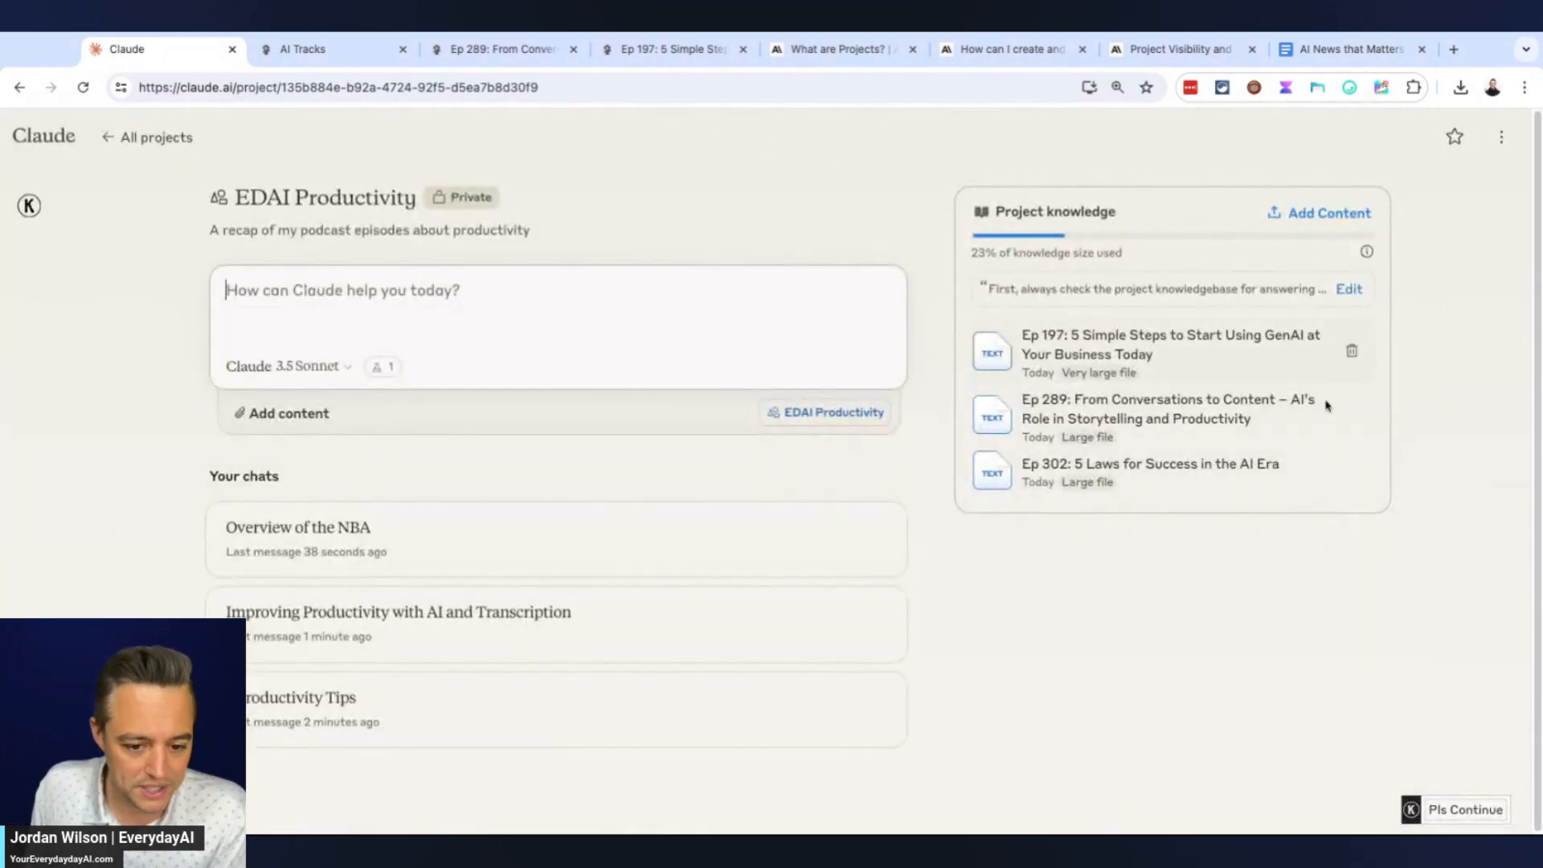
pyautogui.moveTo(1349, 352)
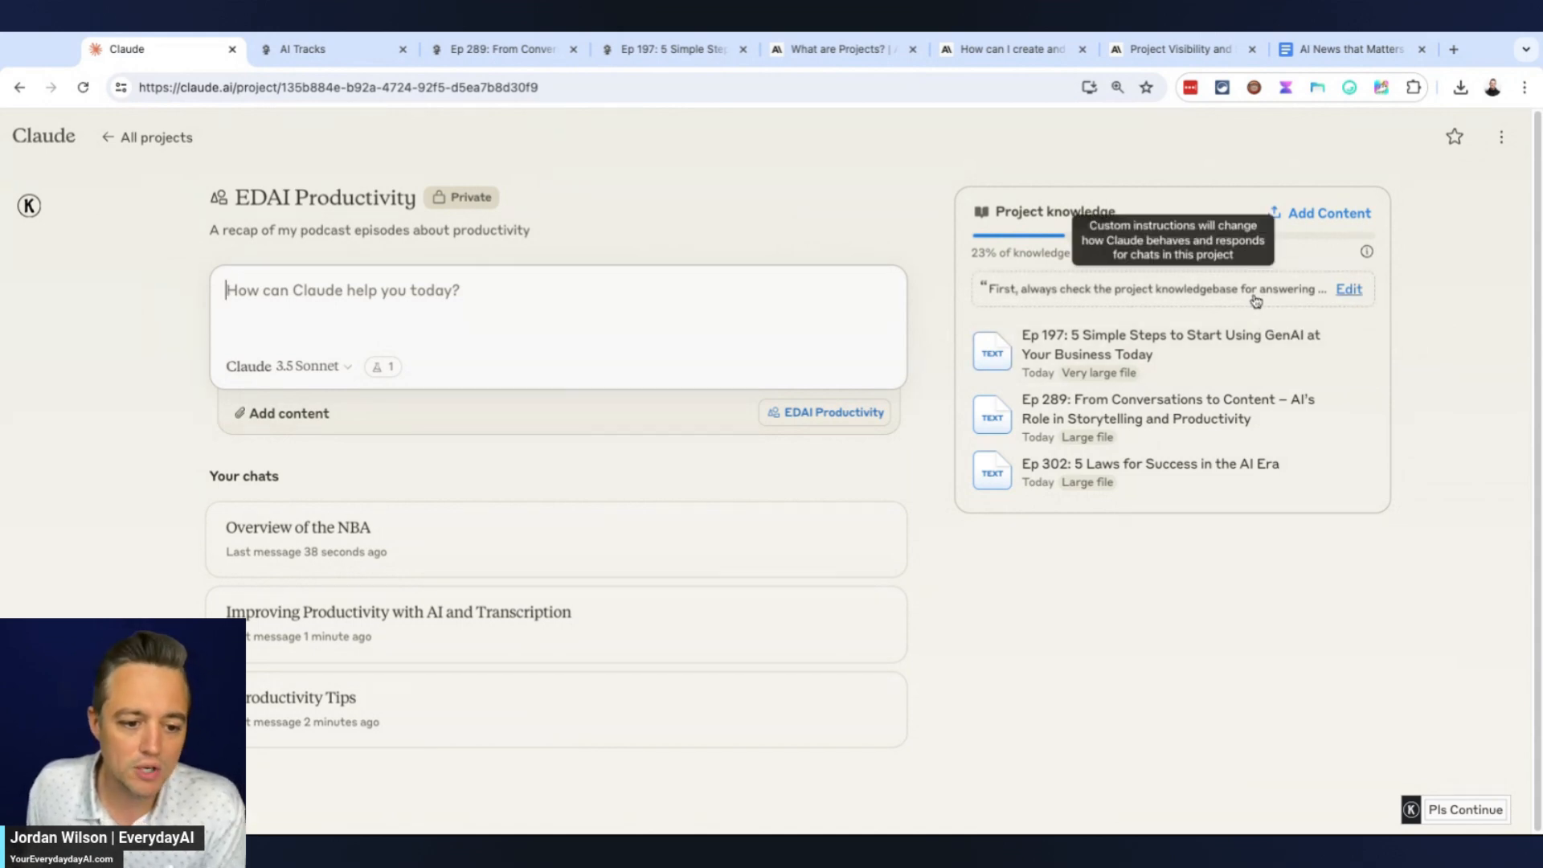
pyautogui.moveTo(1427, 294)
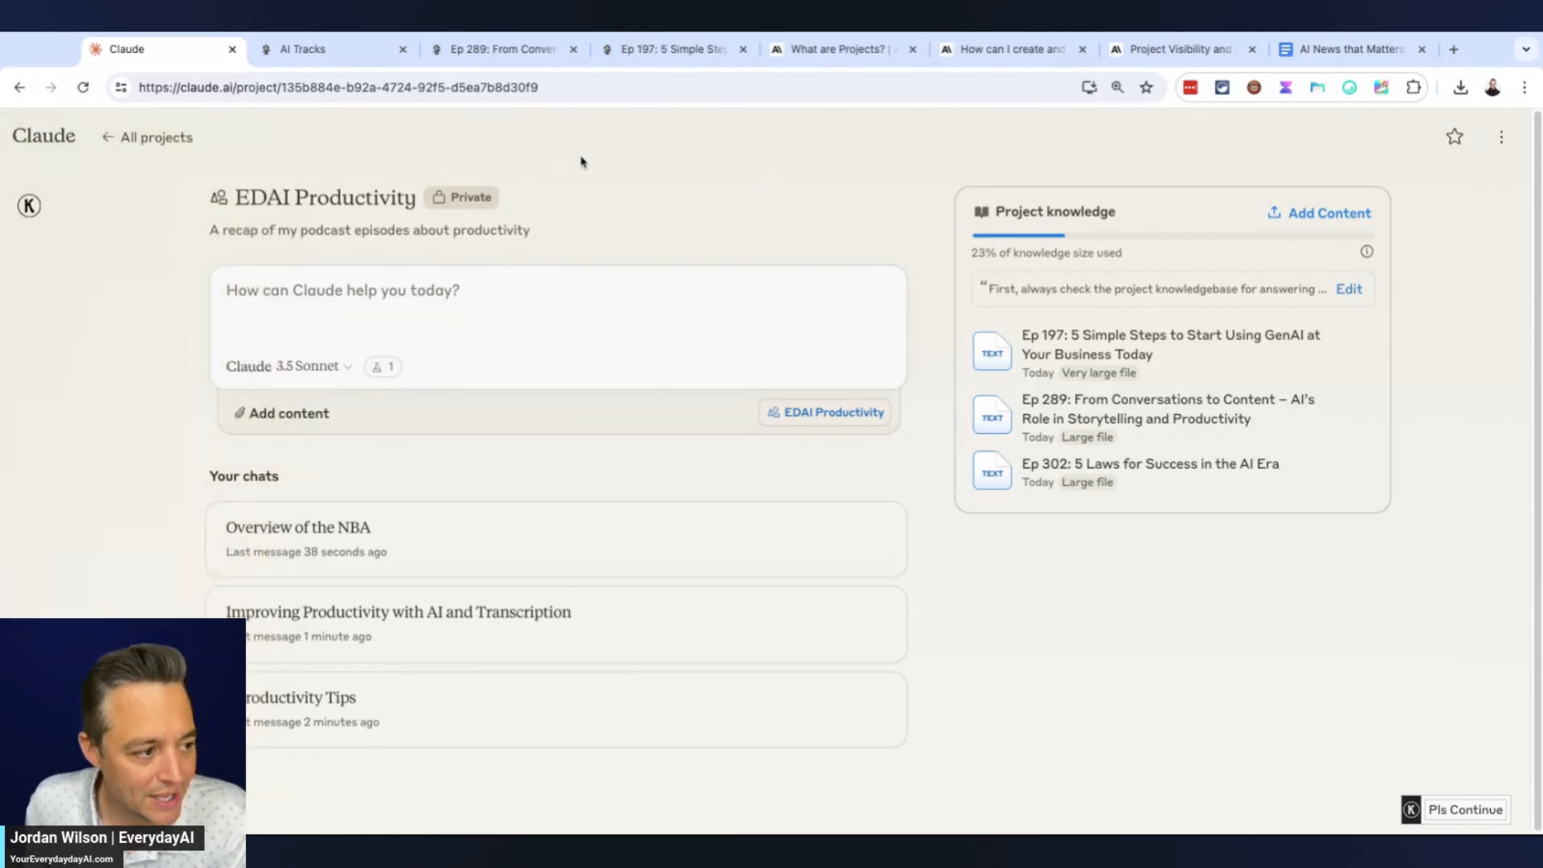
# Review the 'What are Projects?' help article, highlighting its Team-plan collaboration and sharing paragraph
pyautogui.click(674, 49)
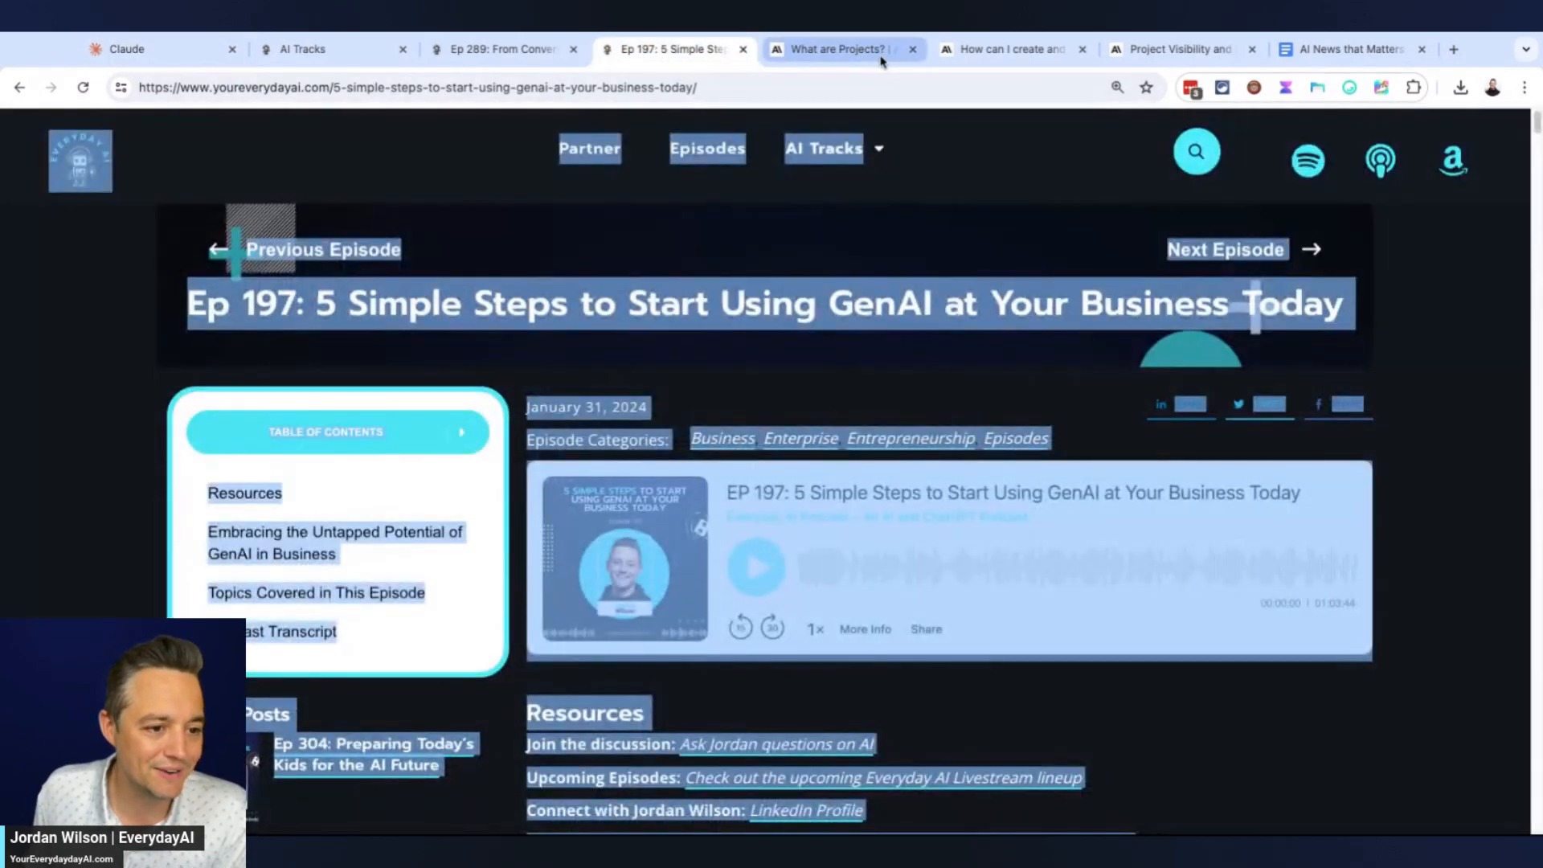
pyautogui.click(841, 49)
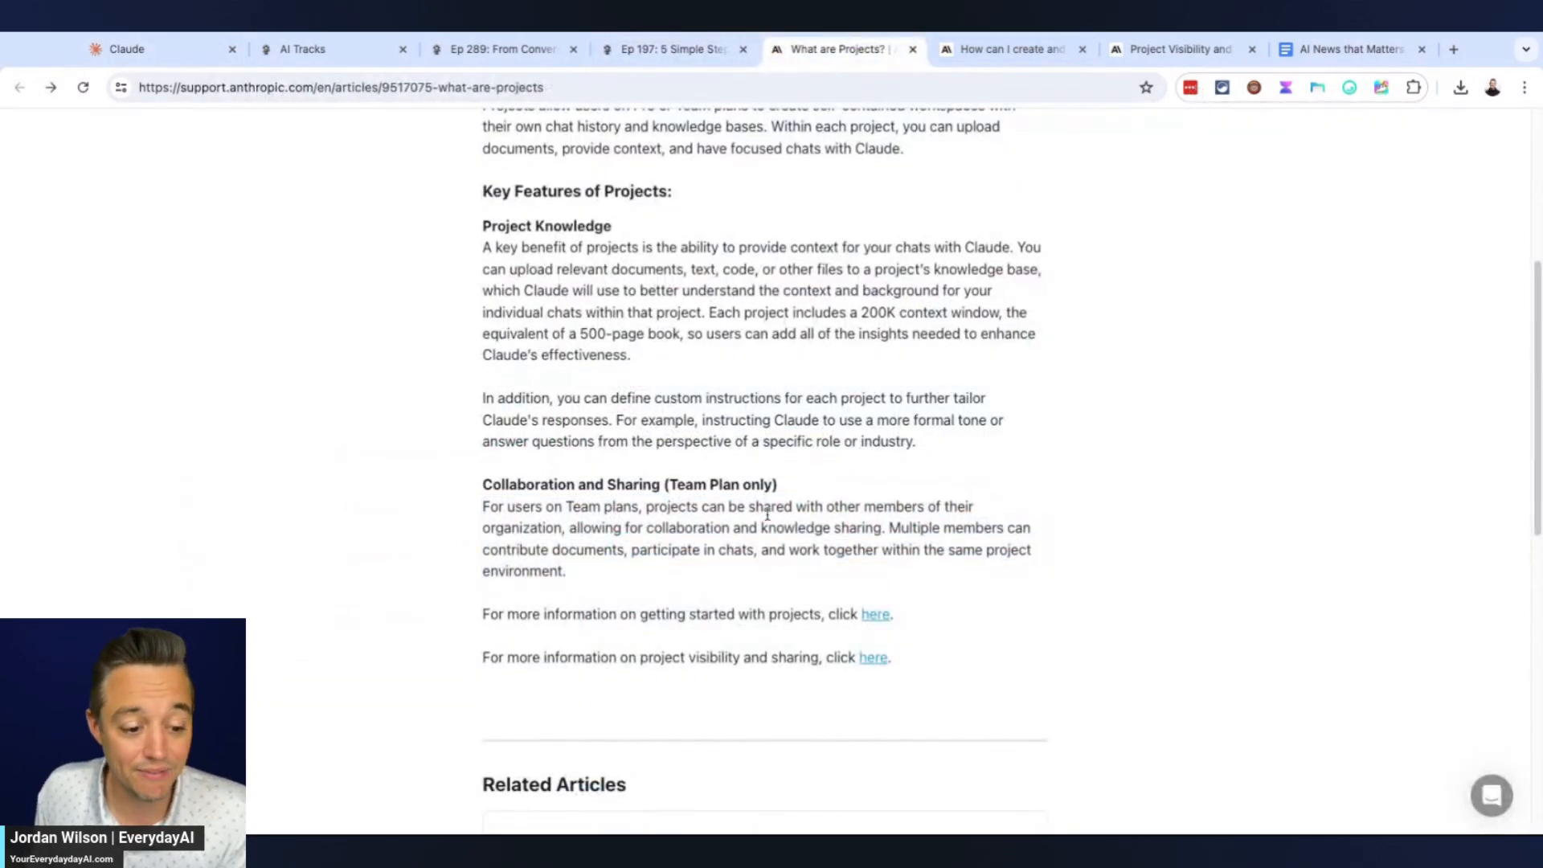
pyautogui.scroll(-3)
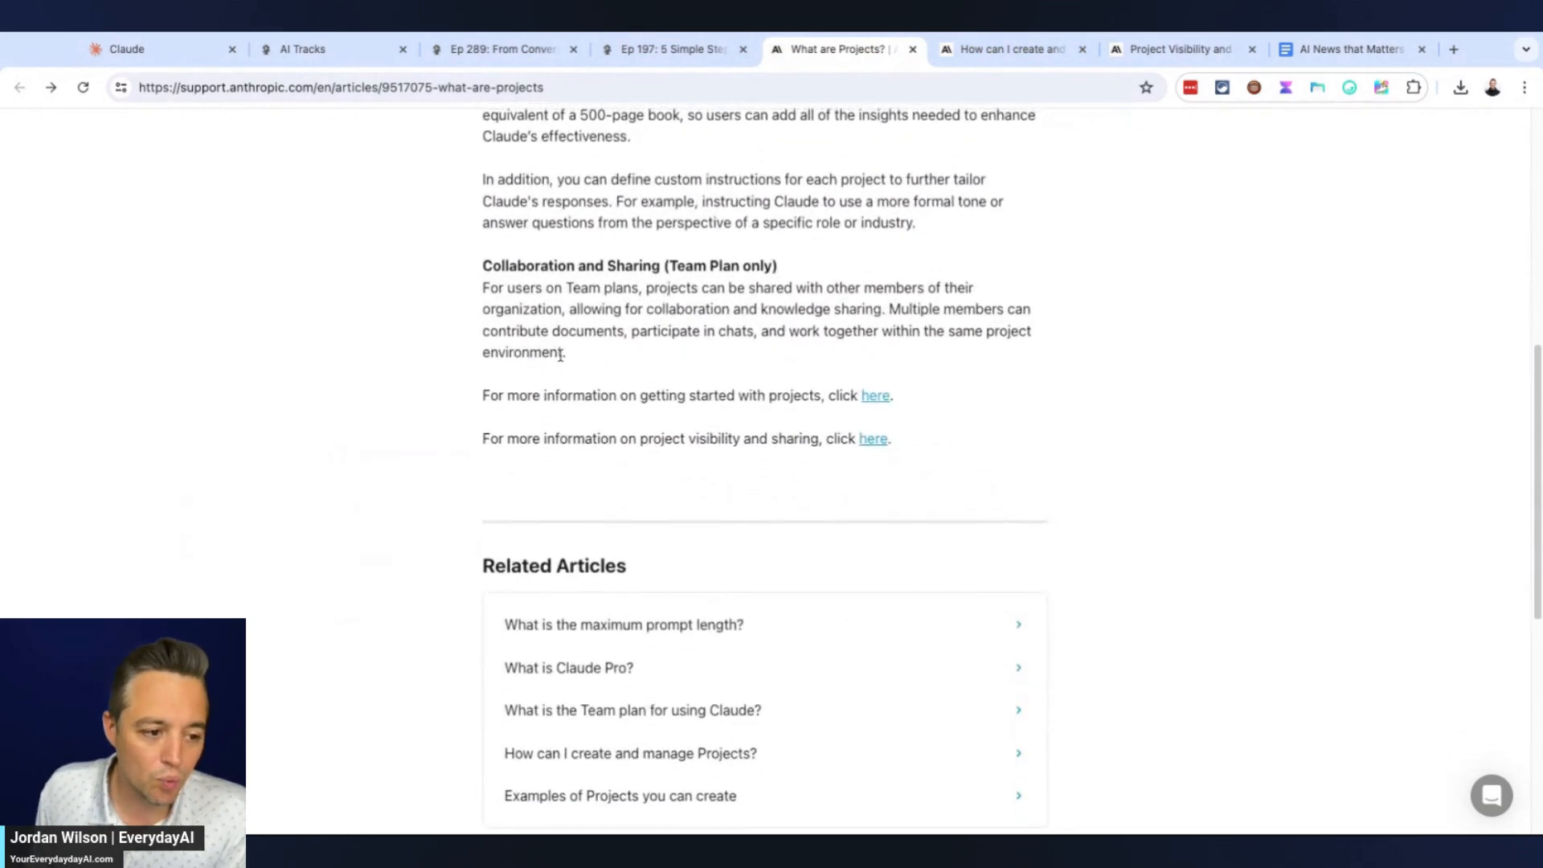
pyautogui.moveTo(482, 287); pyautogui.dragTo(566, 352)
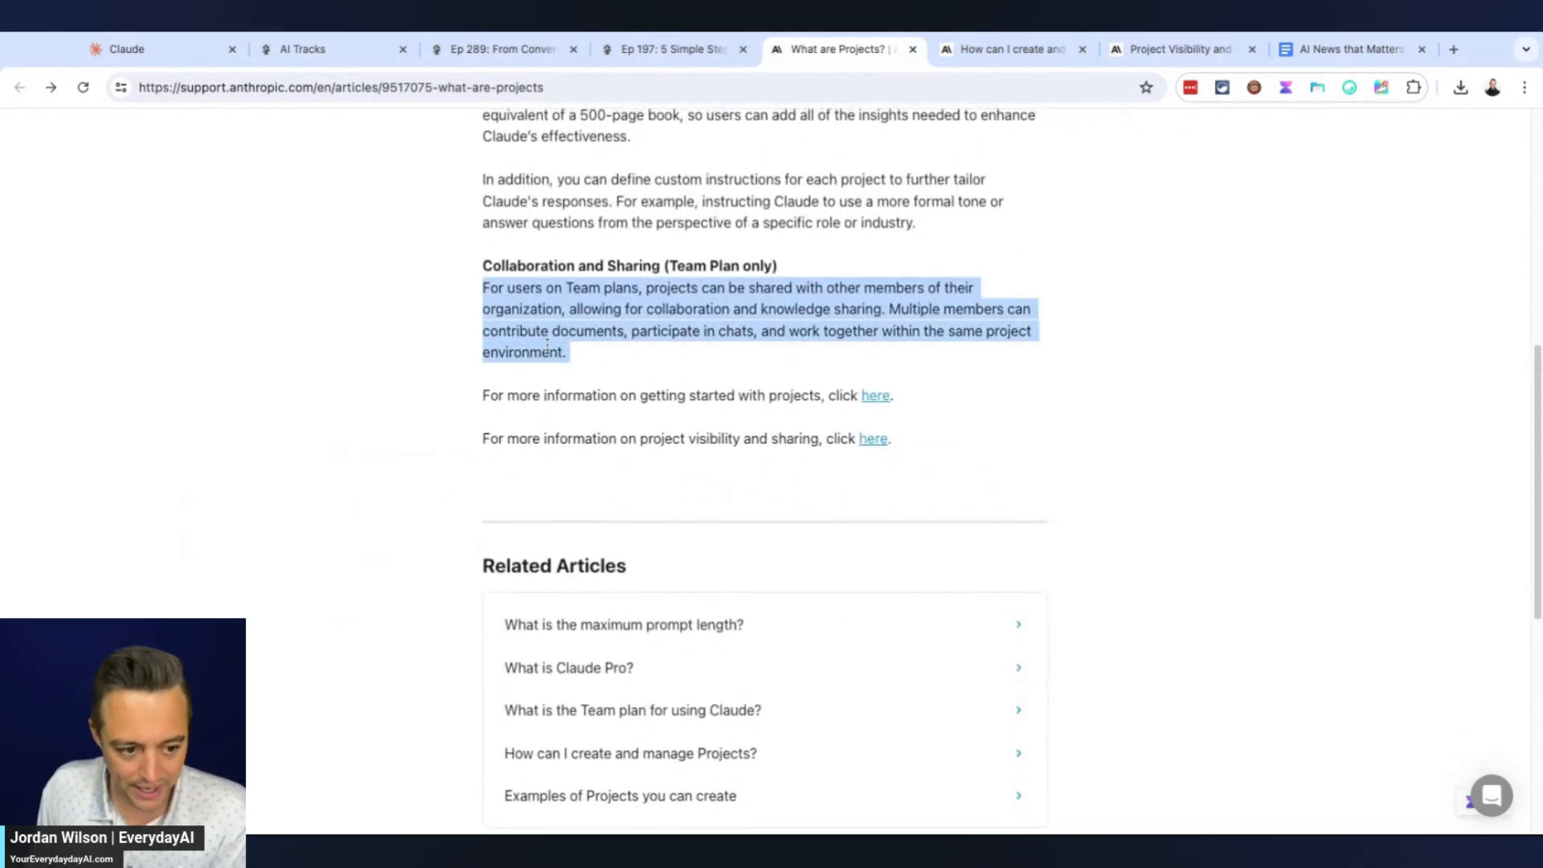
pyautogui.moveTo(163, 48)
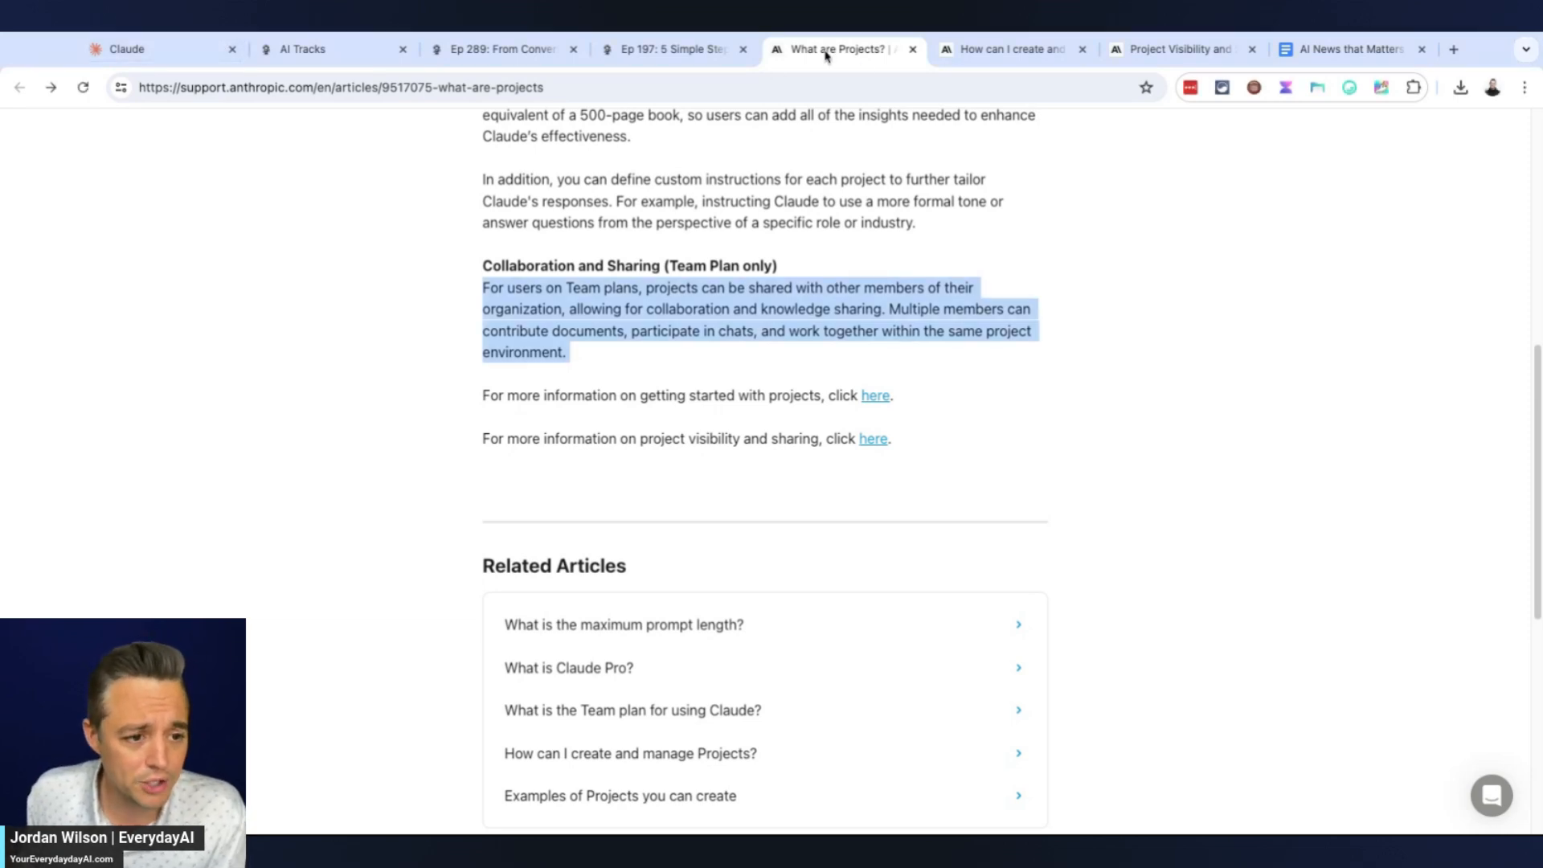
pyautogui.click(1107, 366)
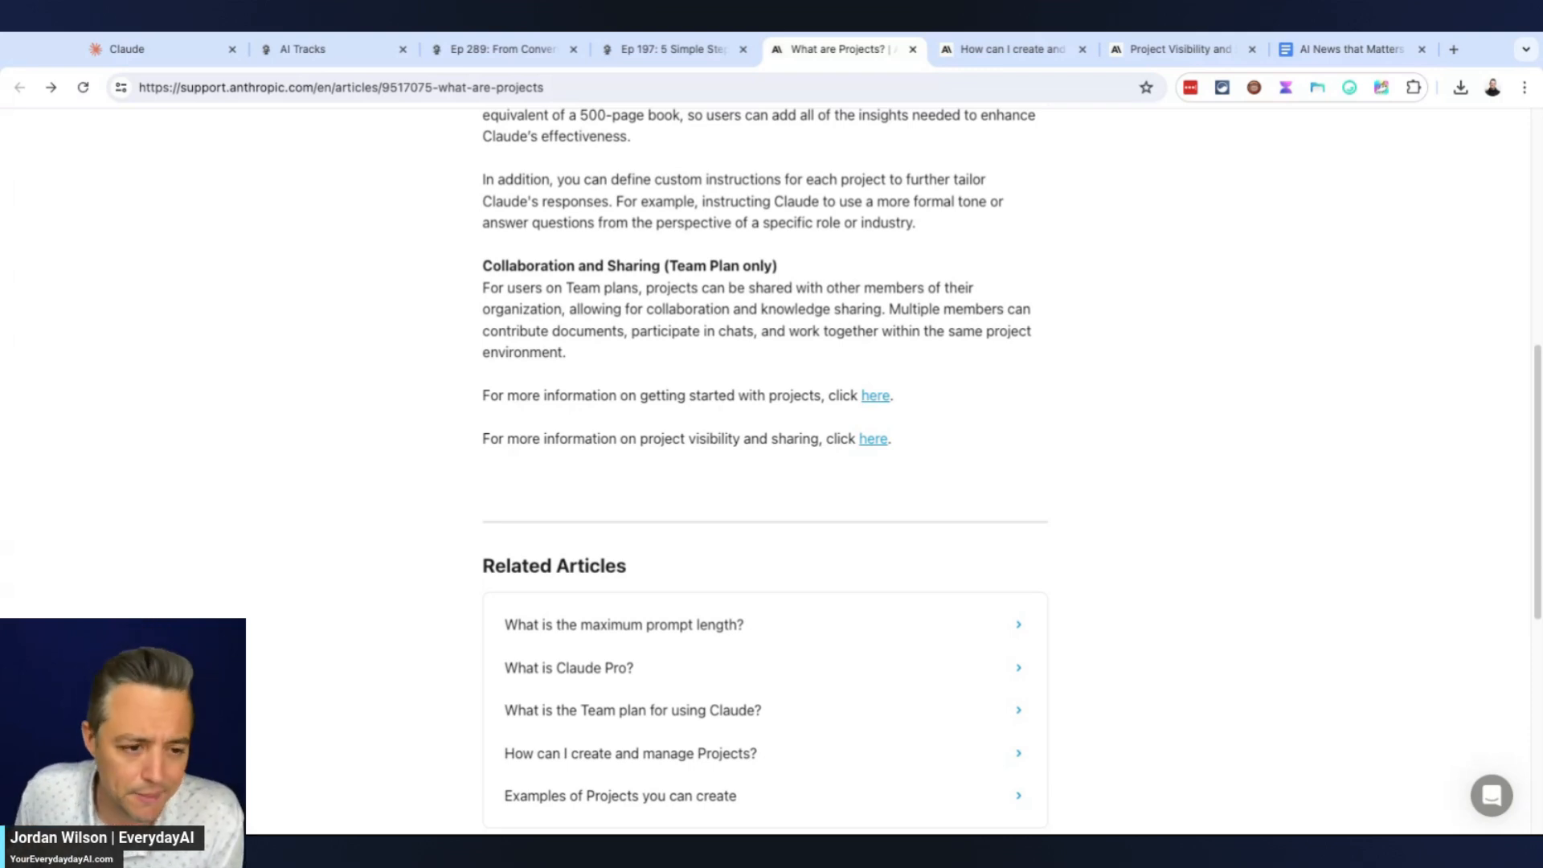
pyautogui.scroll(3)
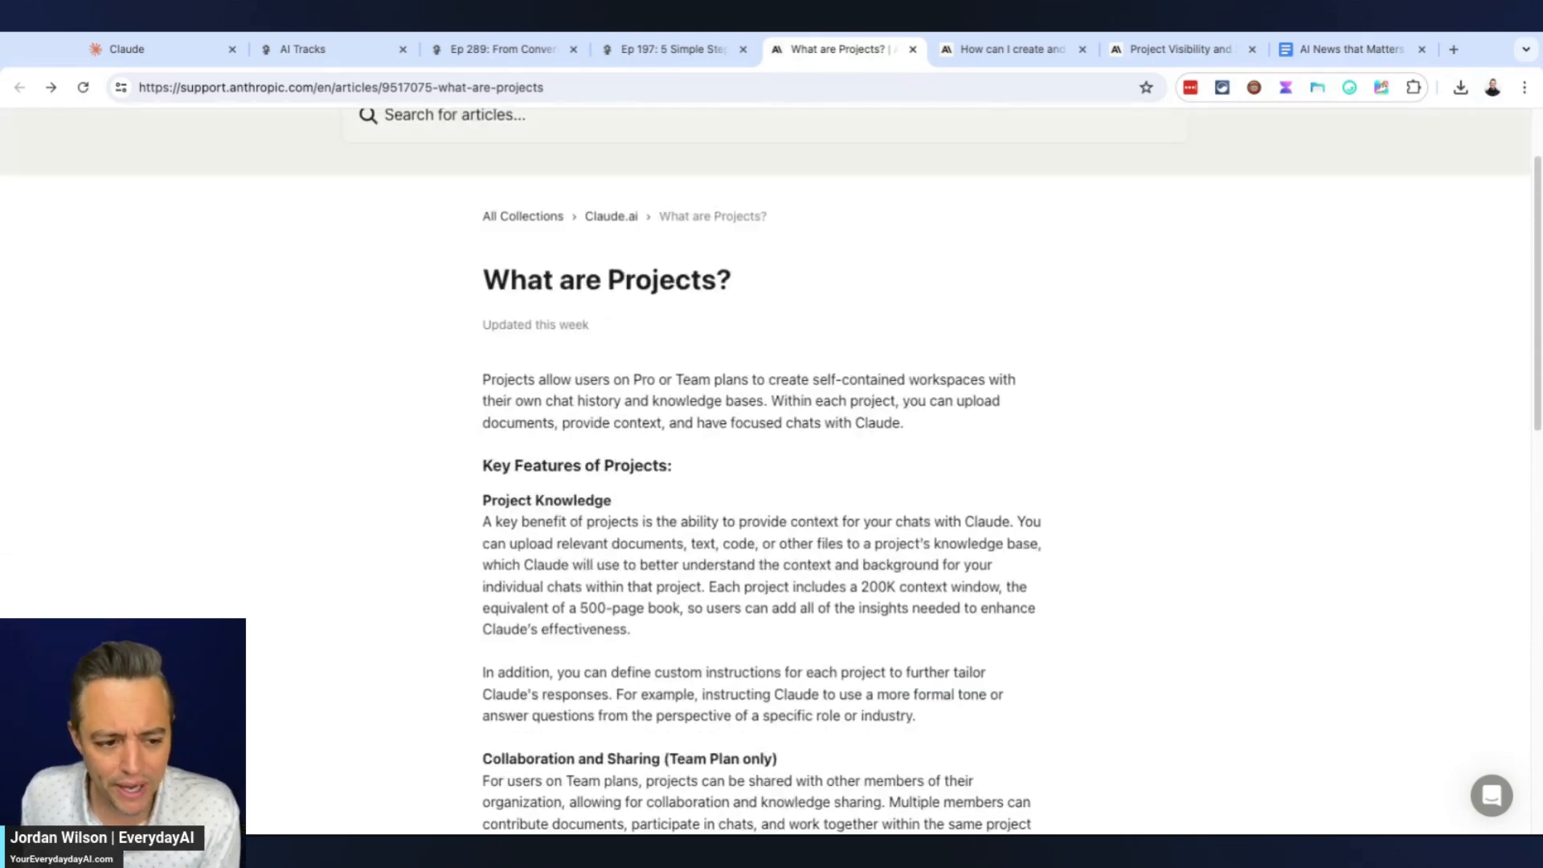
pyautogui.scroll(3)
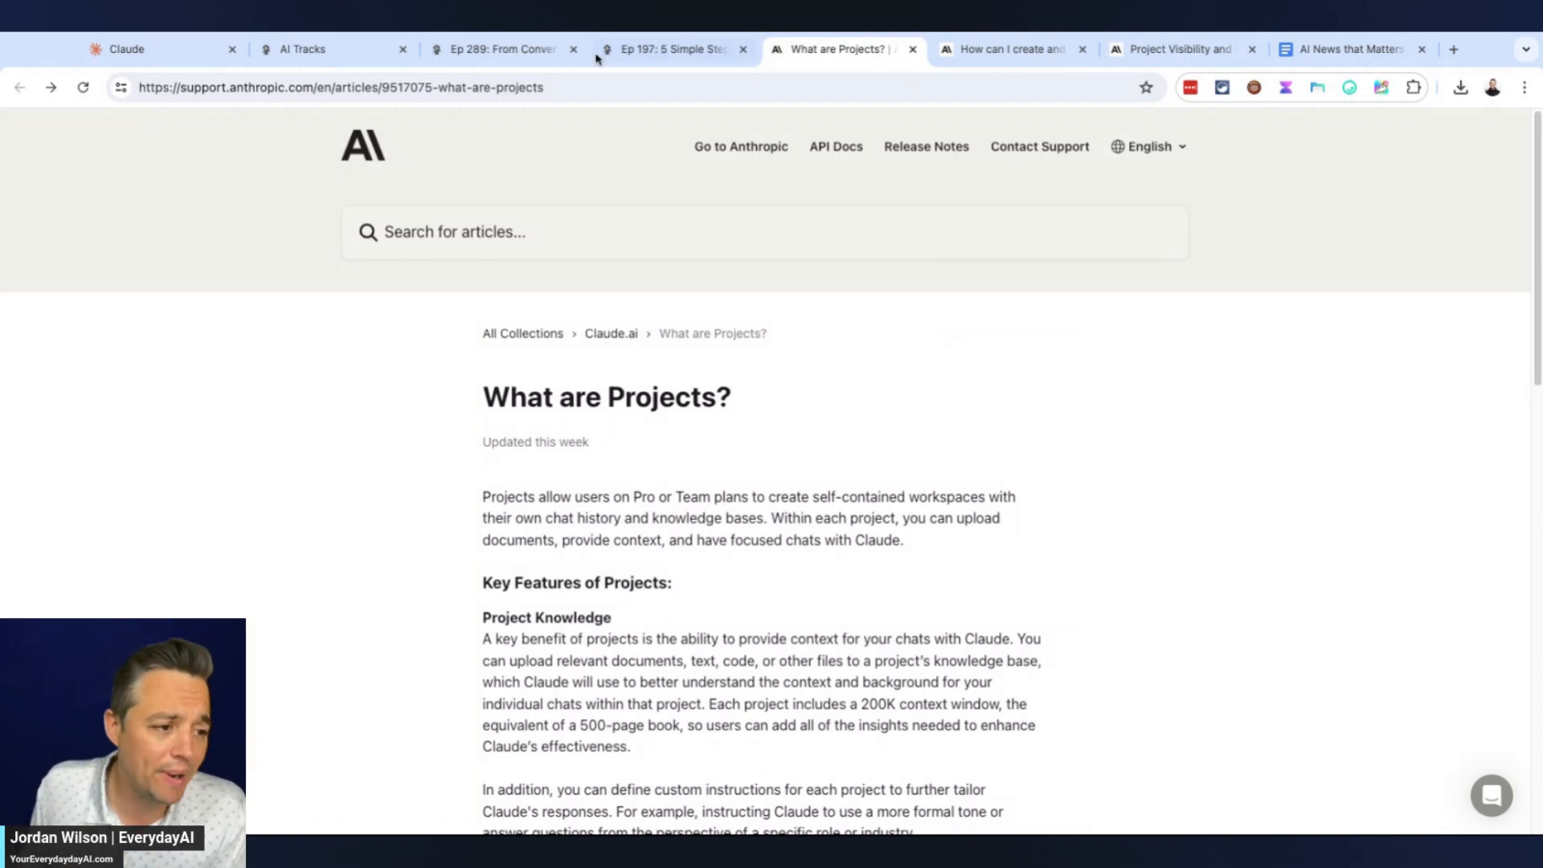
# Star the EDAI Productivity project from the sidebar, then reopen it from the Projects list
pyautogui.click(157, 50)
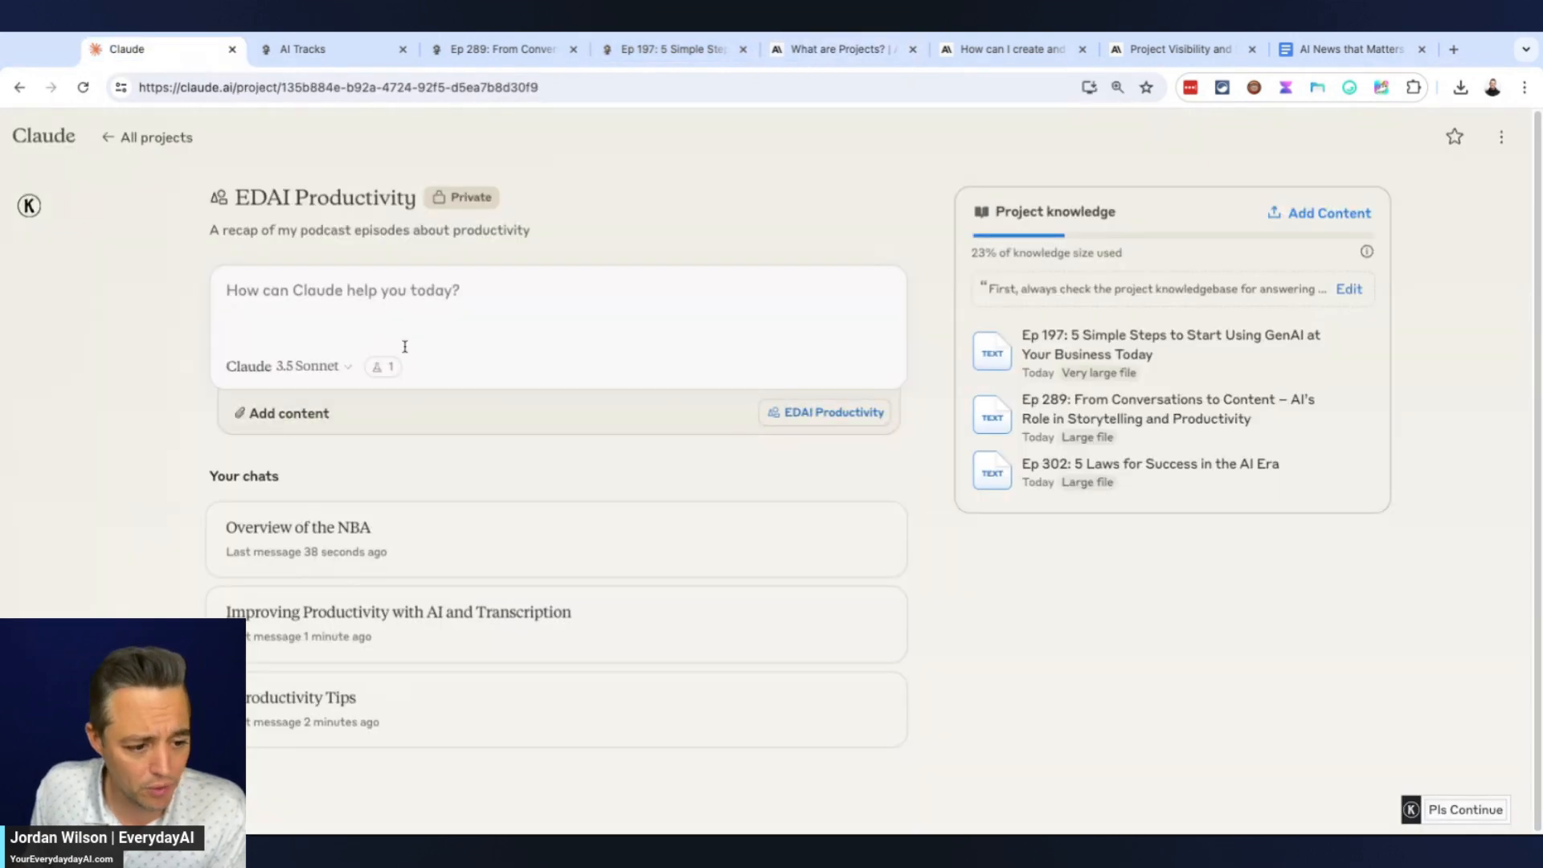
pyautogui.click(44, 136)
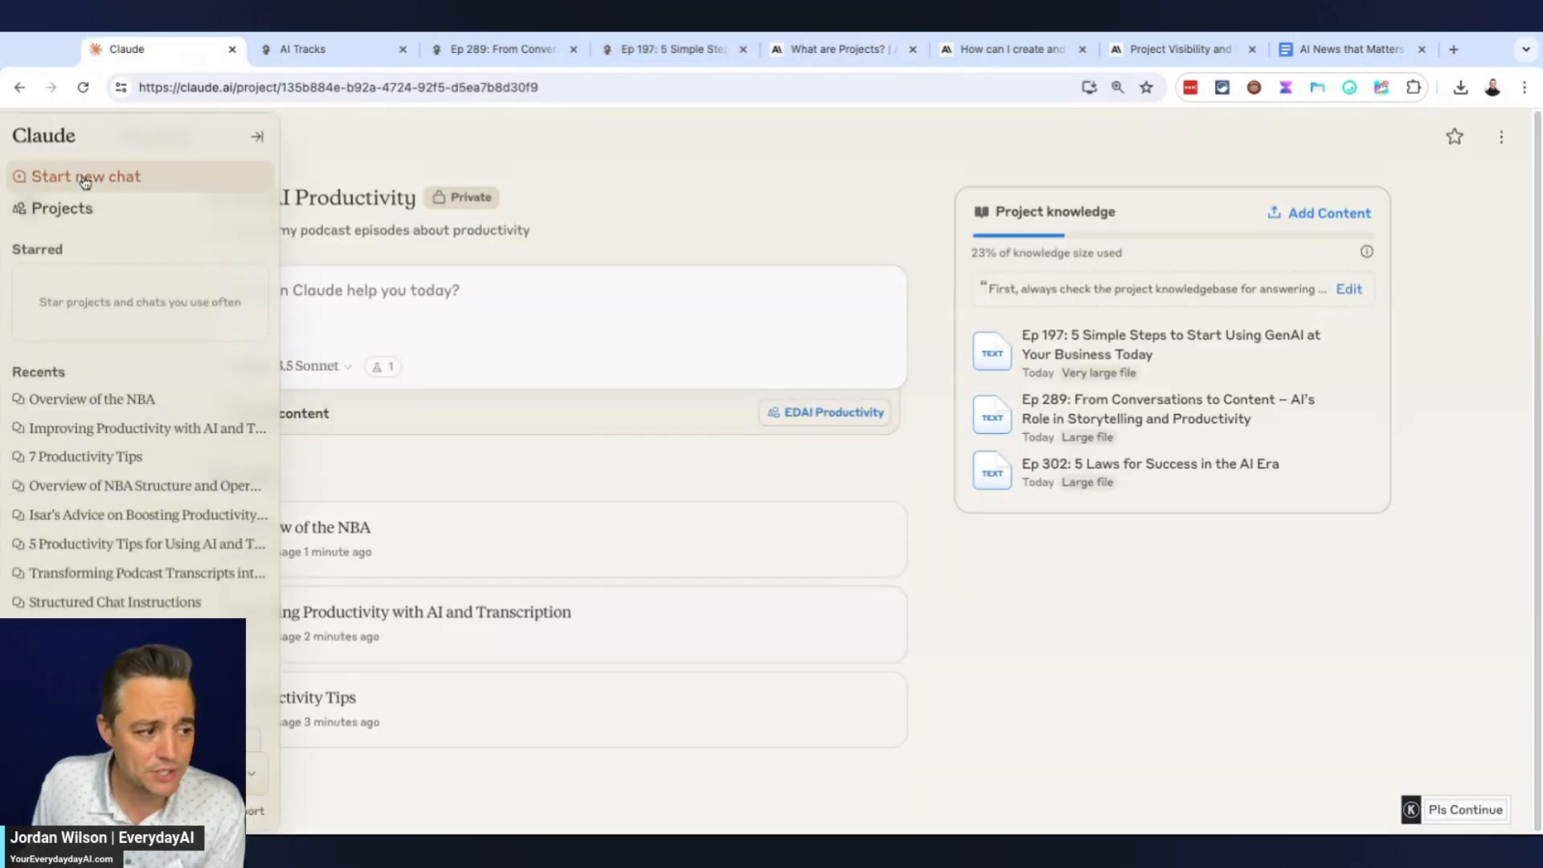
pyautogui.click(258, 137)
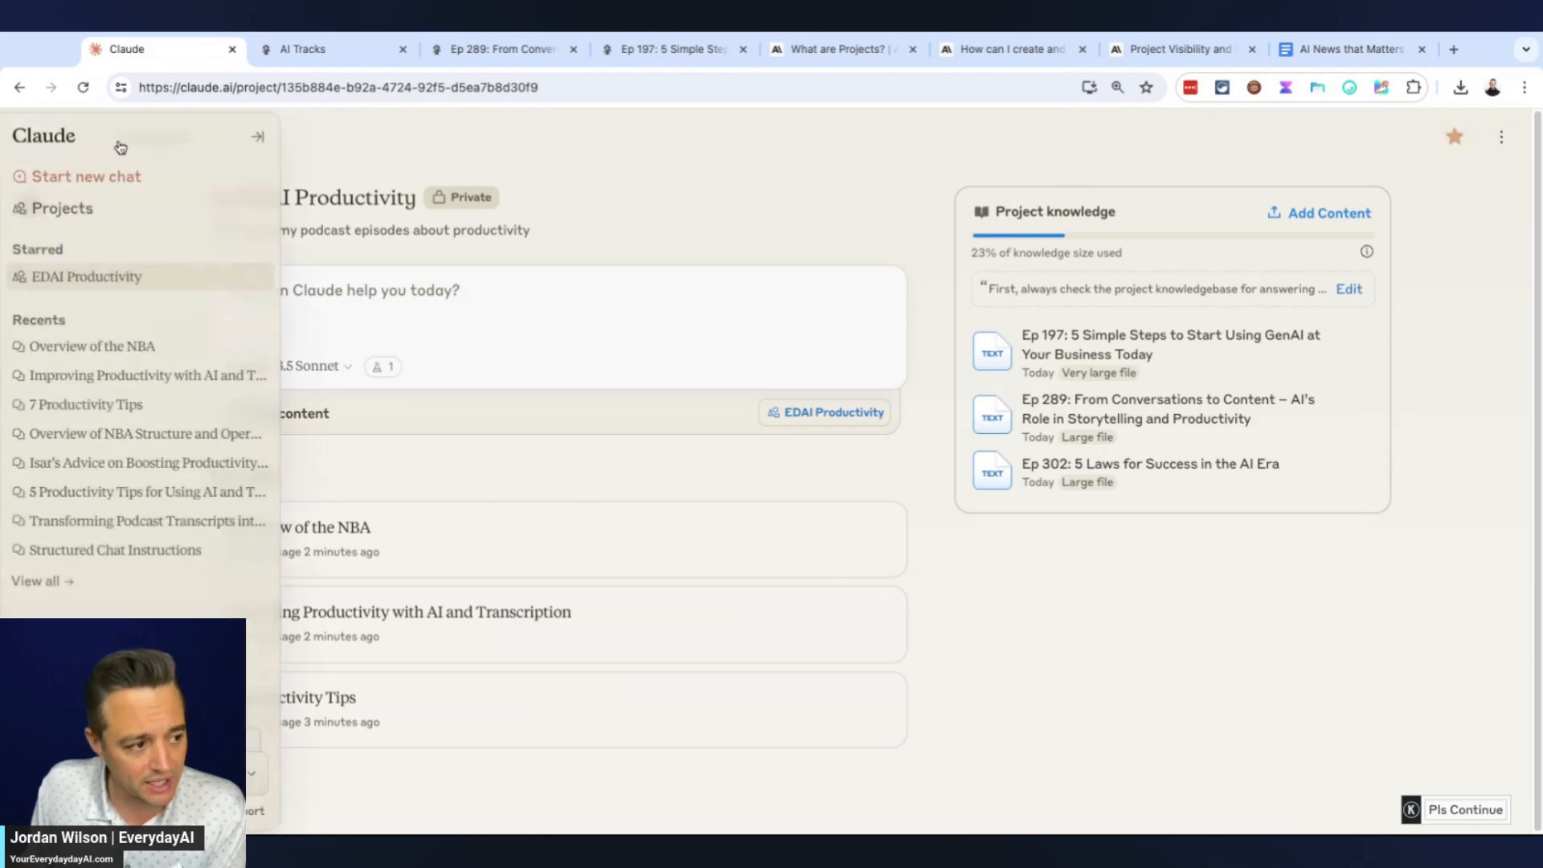
pyautogui.click(63, 207)
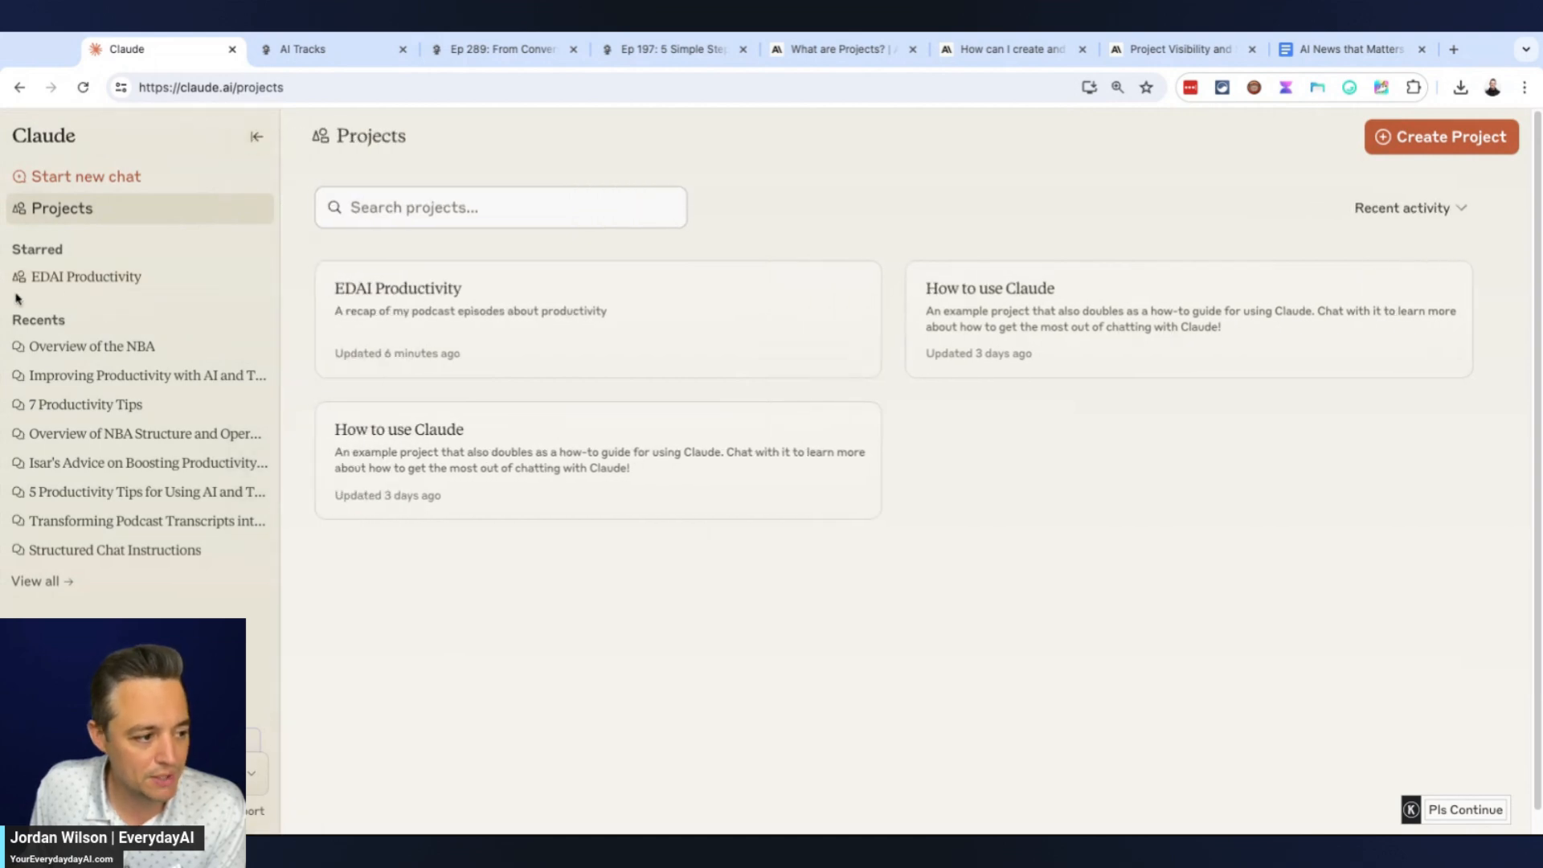
pyautogui.click(86, 276)
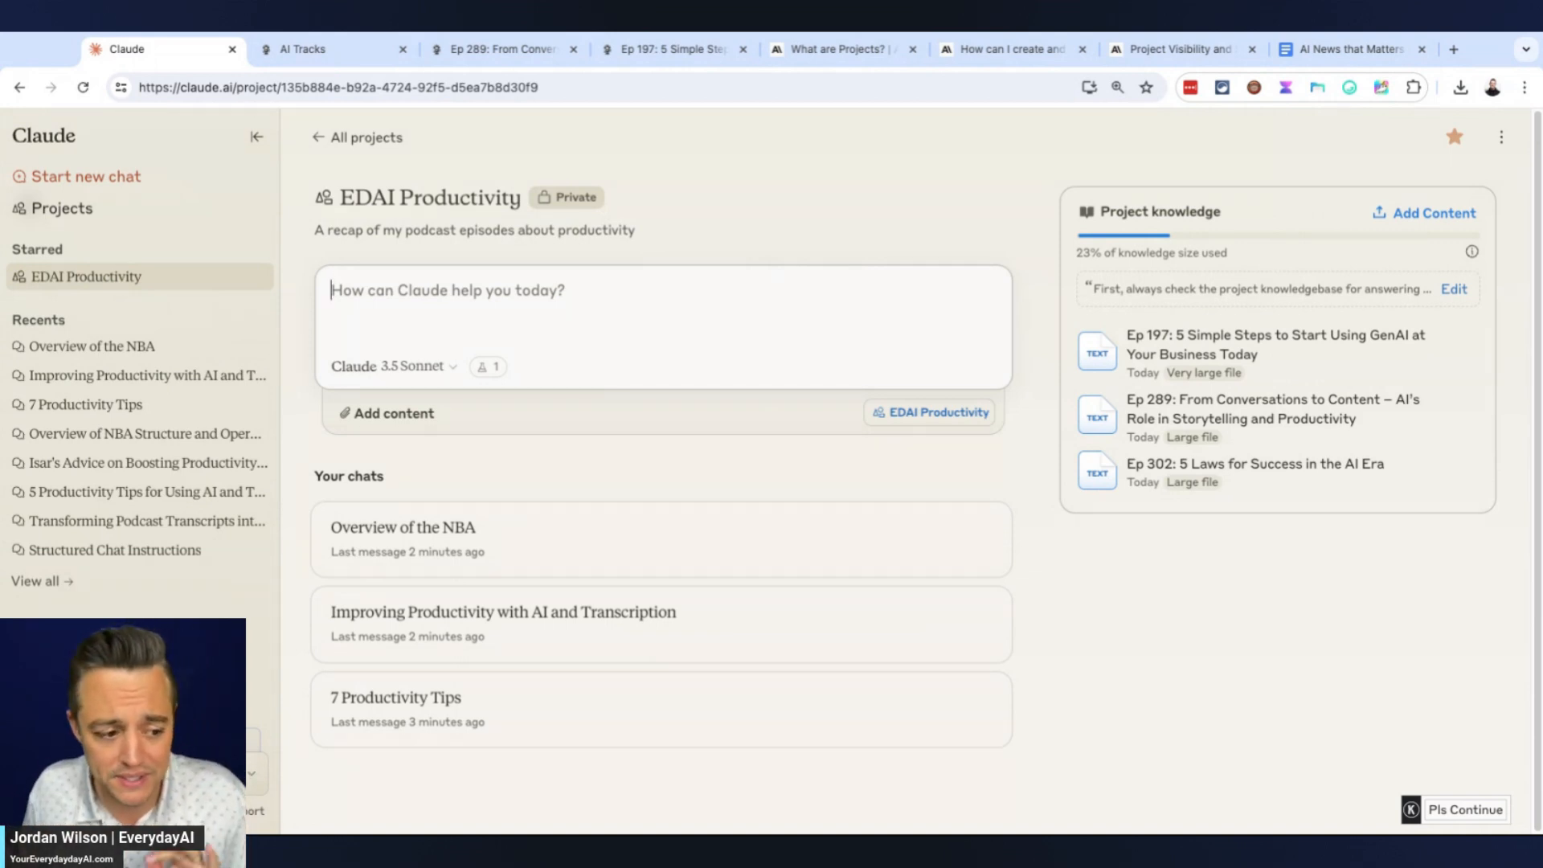
pyautogui.moveTo(1057, 417)
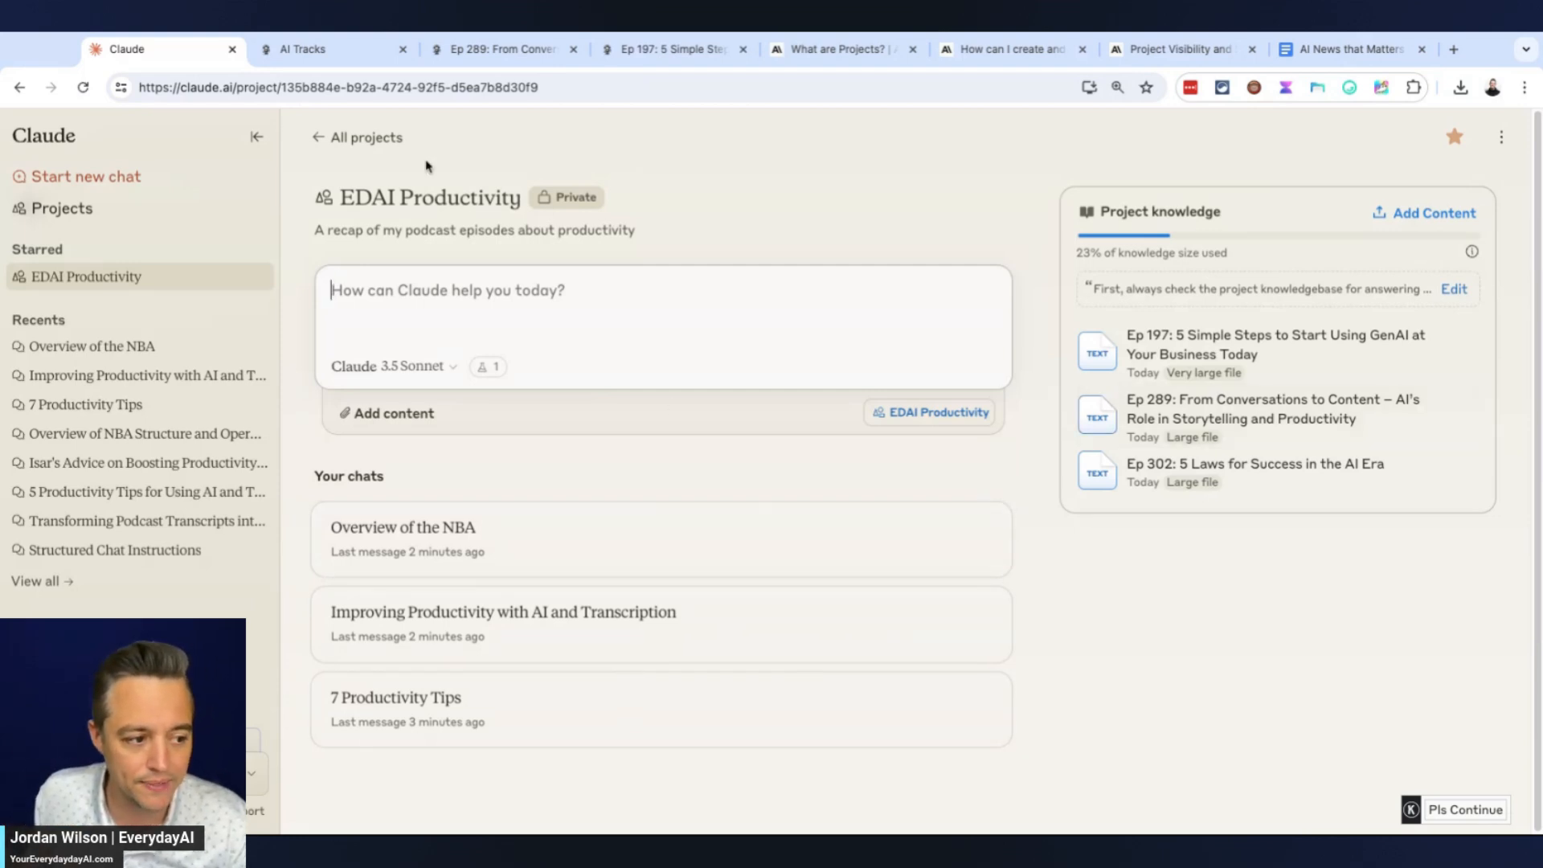
pyautogui.moveTo(1220, 280)
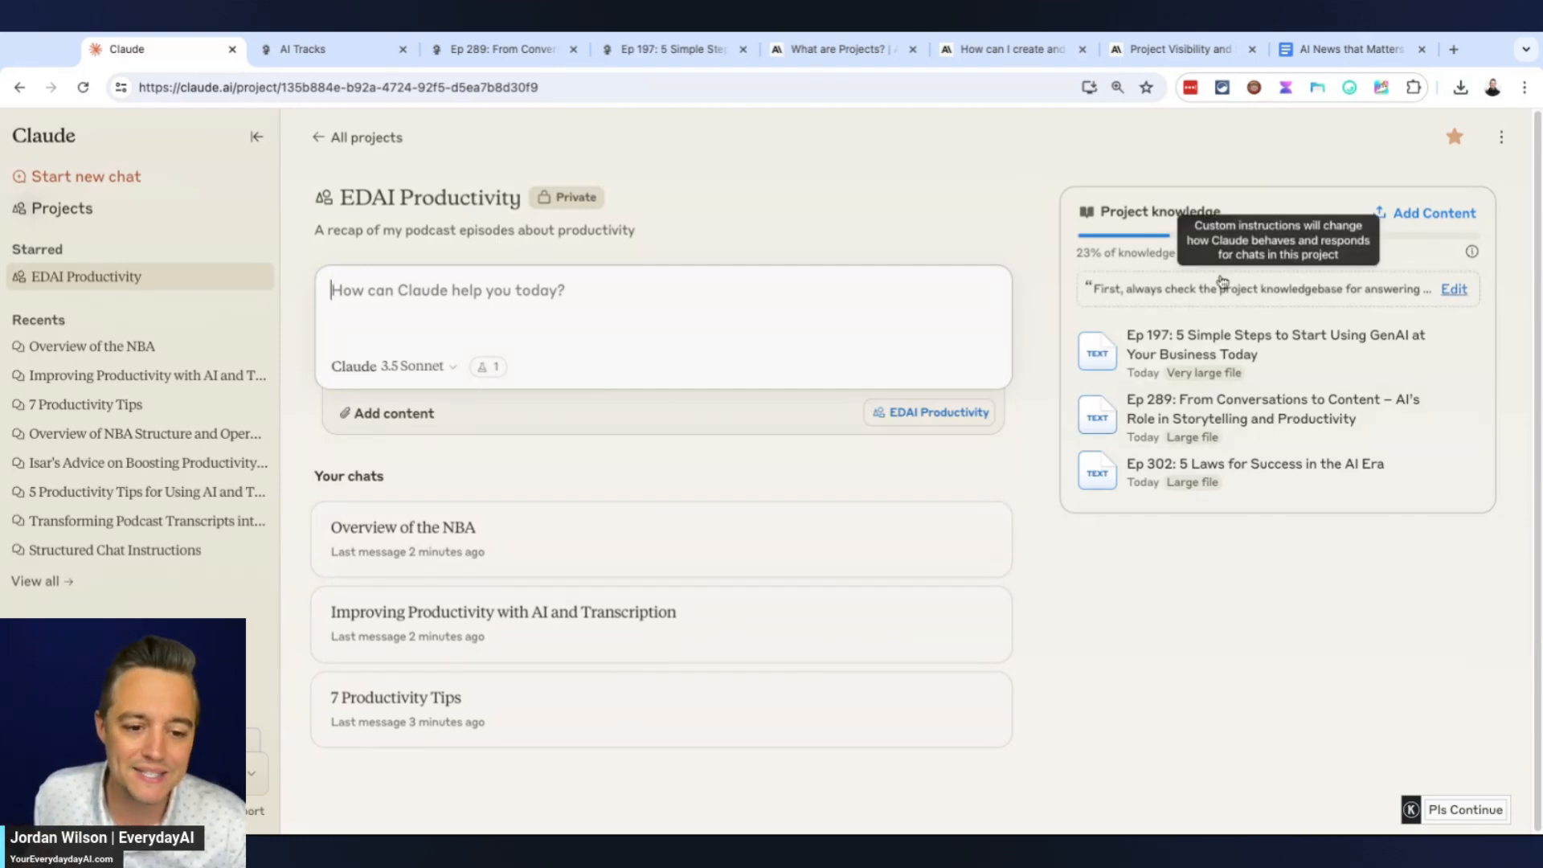
pyautogui.moveTo(1214, 453)
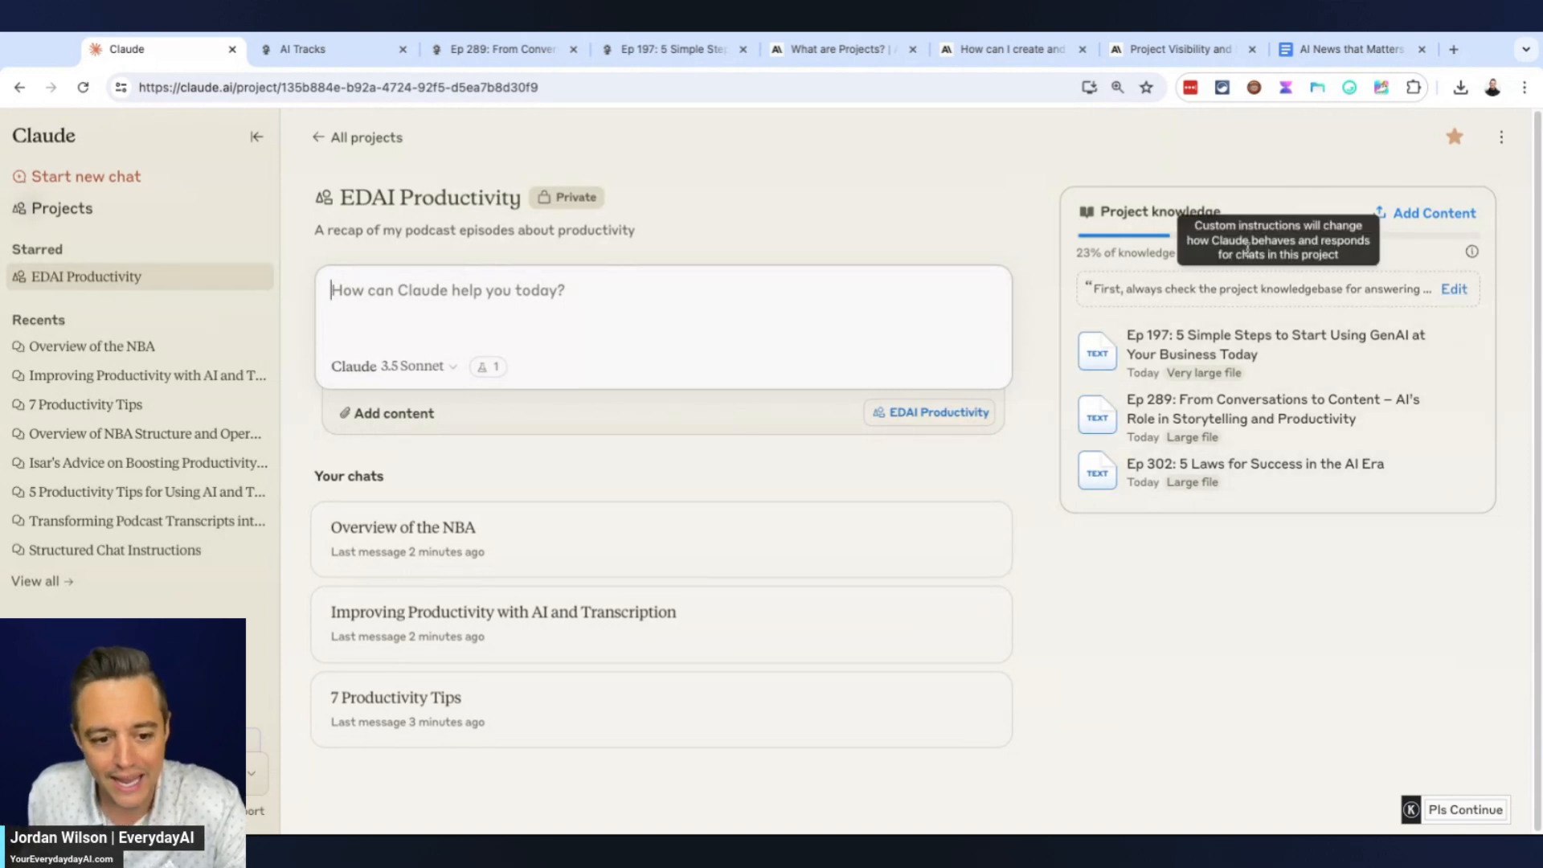
pyautogui.moveTo(1489, 356)
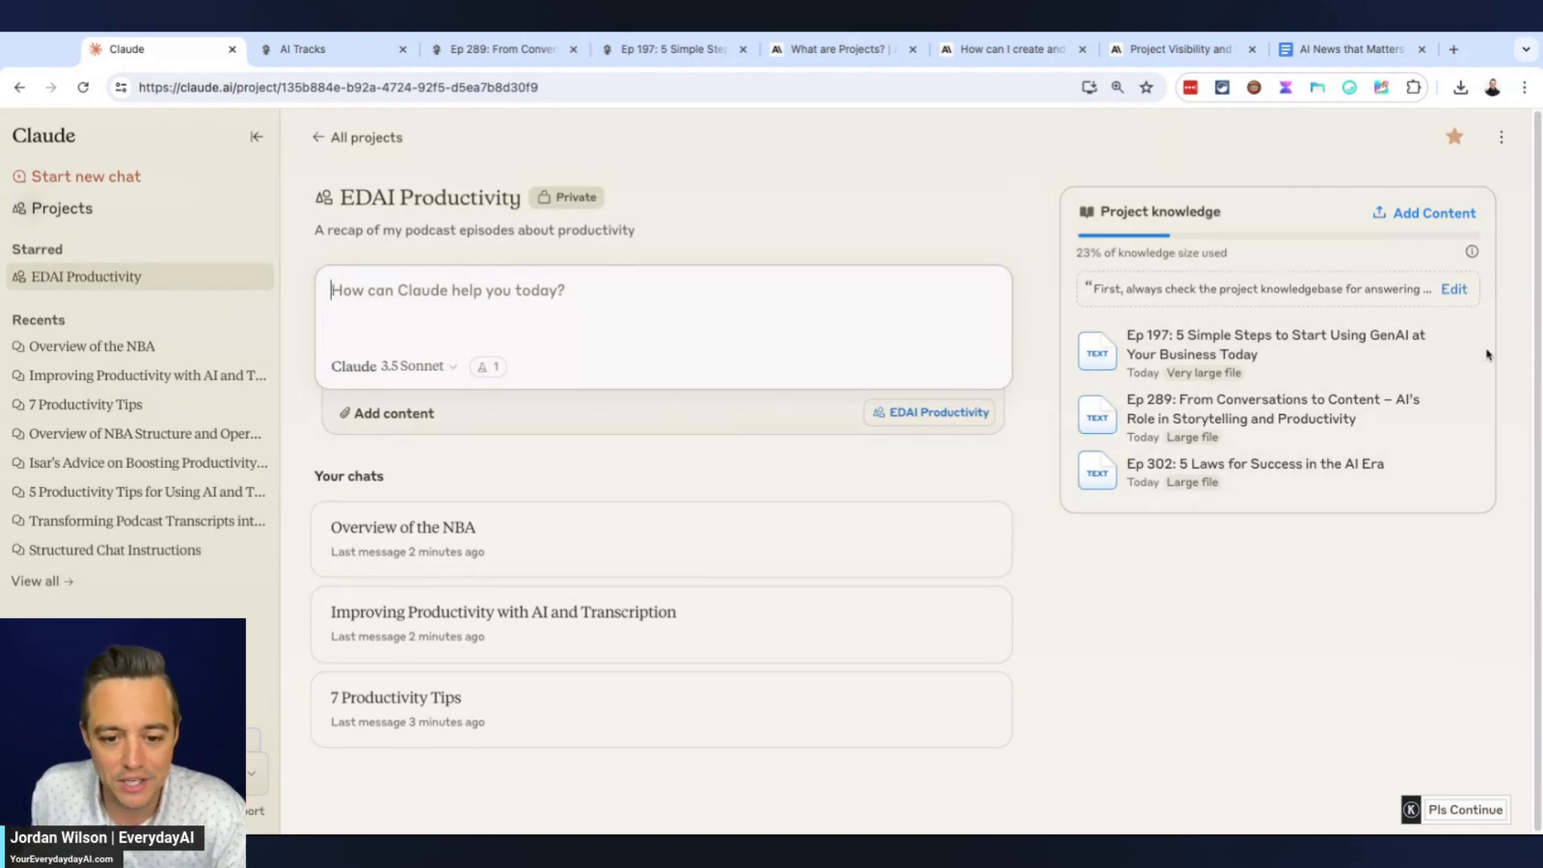
pyautogui.moveTo(1430, 650)
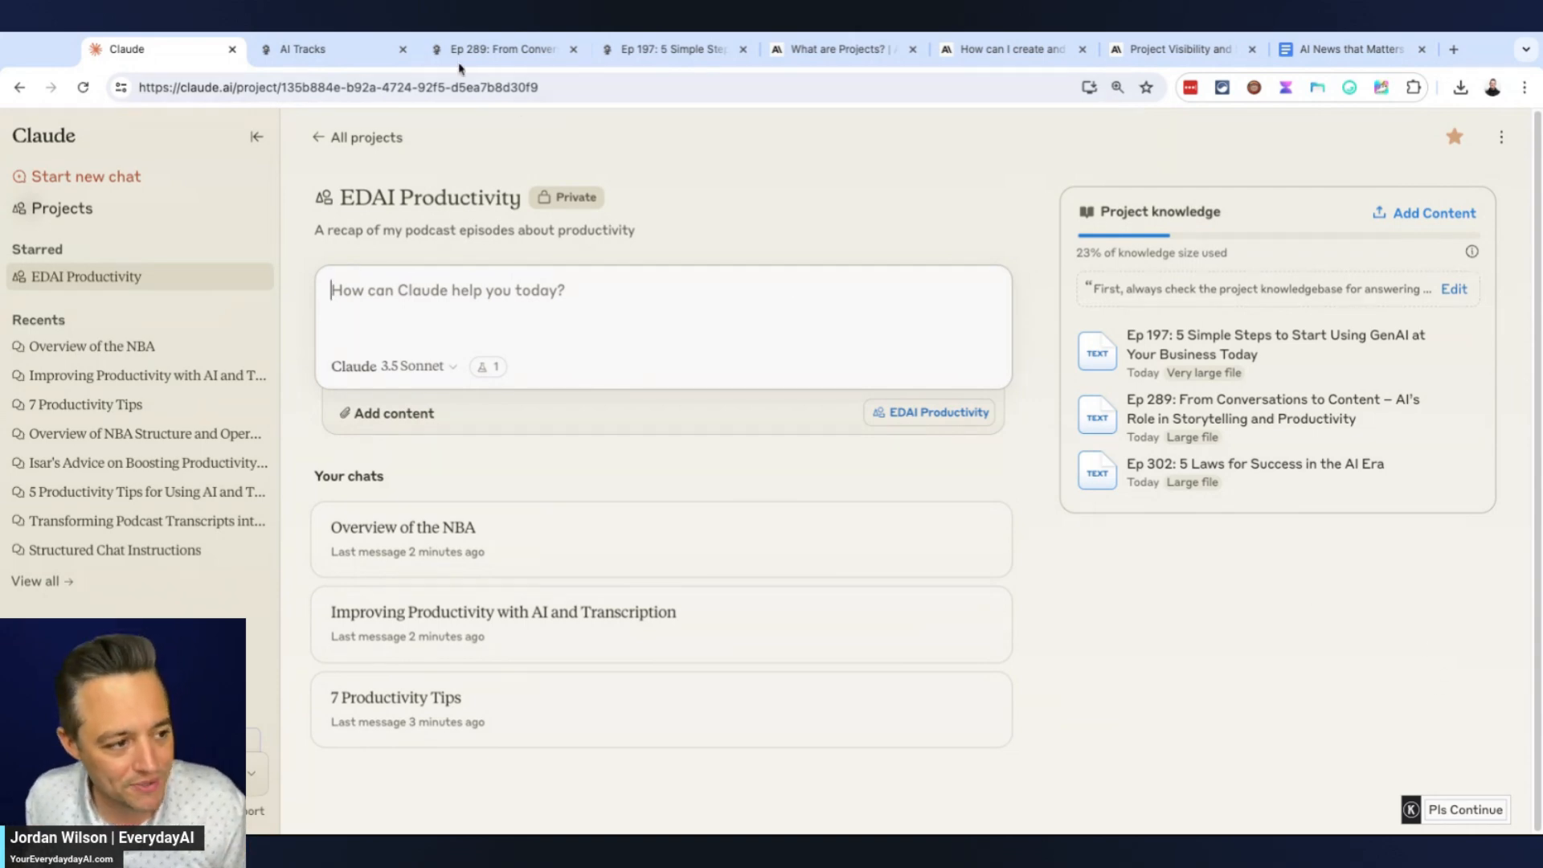
# Switch to the Everyday AI 'AI Tracks' page filtered to AI For Productivity
pyautogui.click(333, 49)
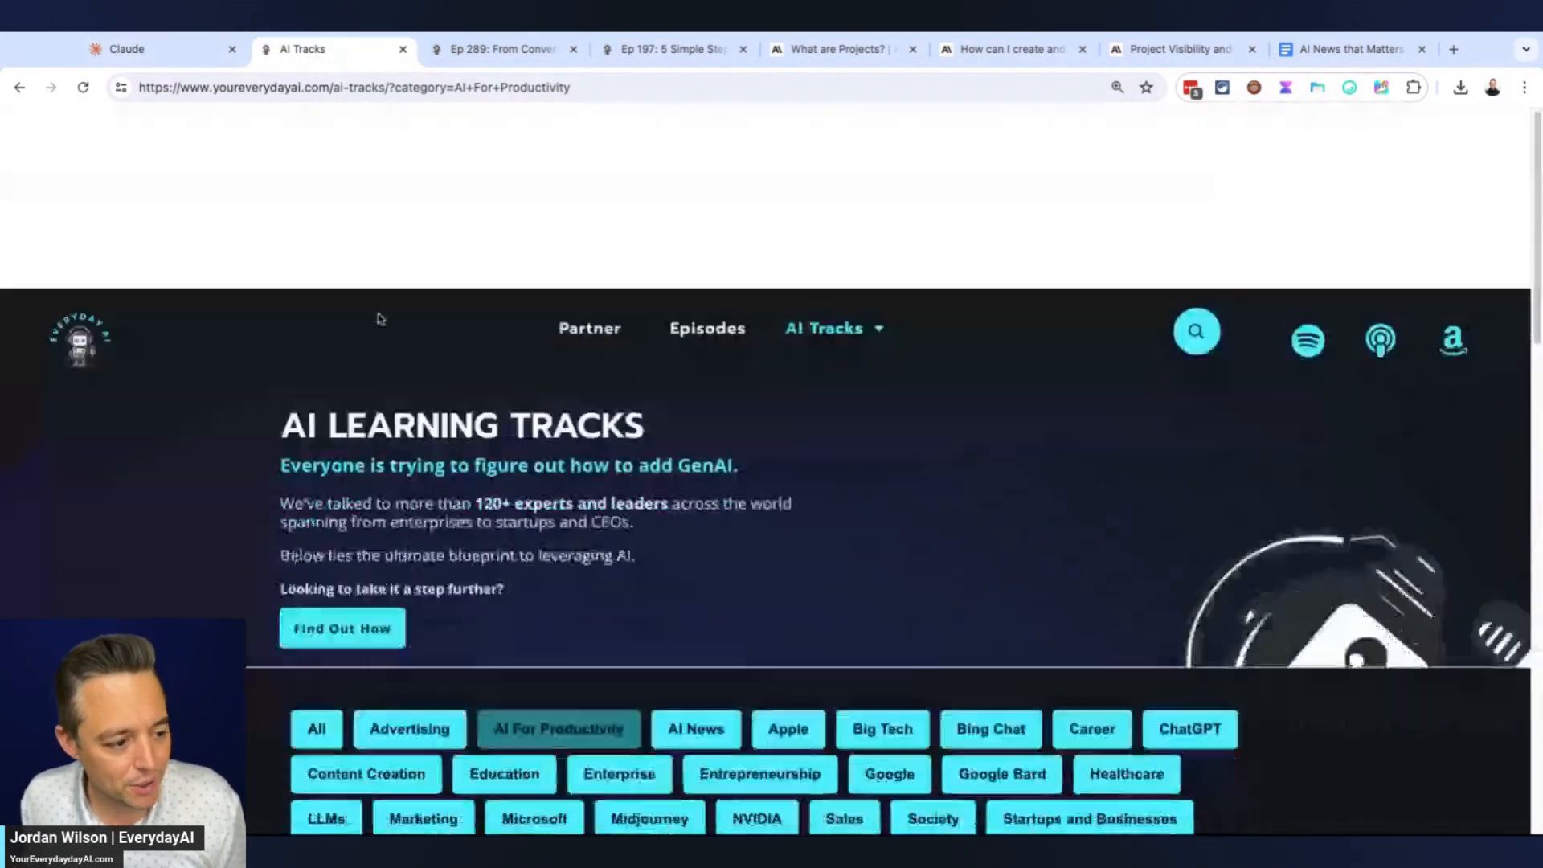